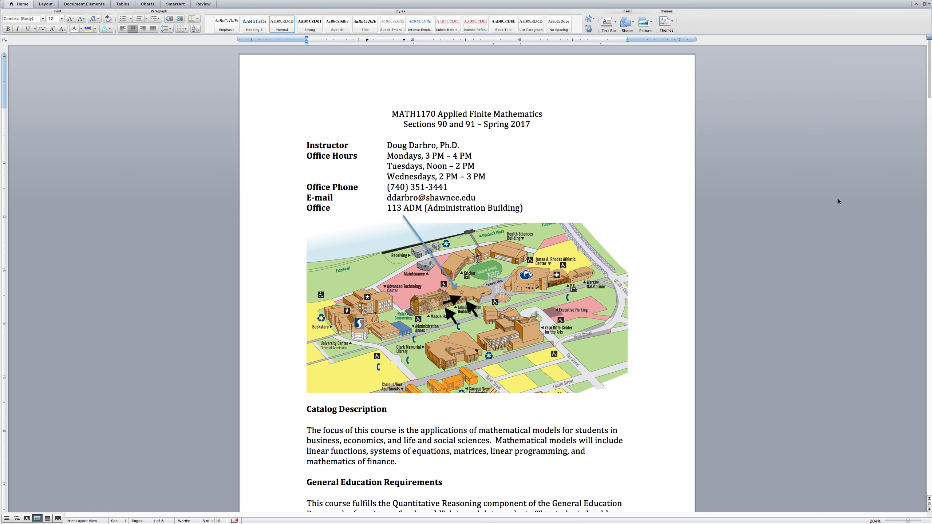
- Step down through the syllabus's opening page toward the instructor's office hours
click(483, 124)
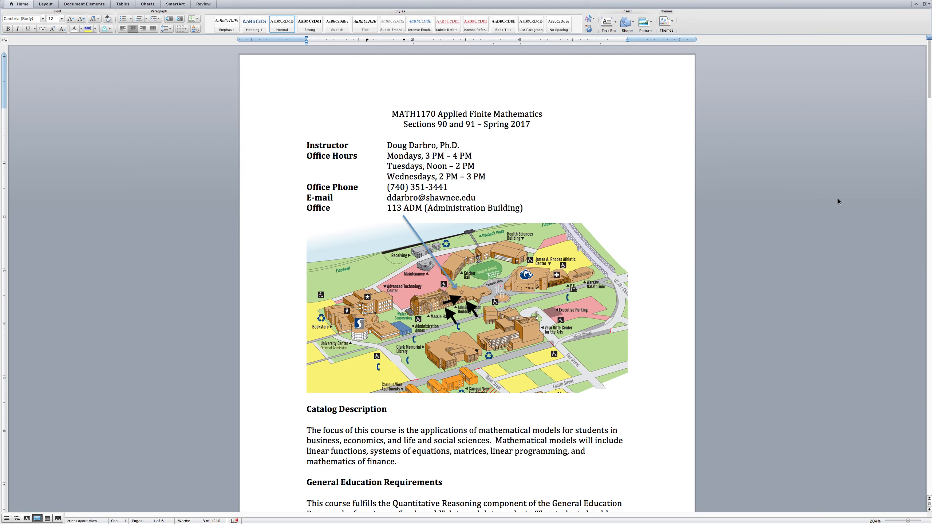
click(483, 123)
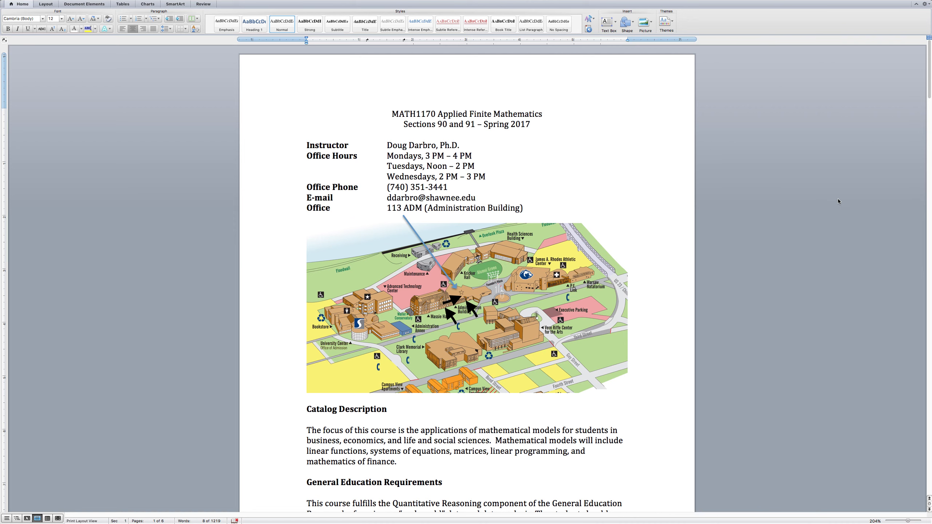
click(483, 124)
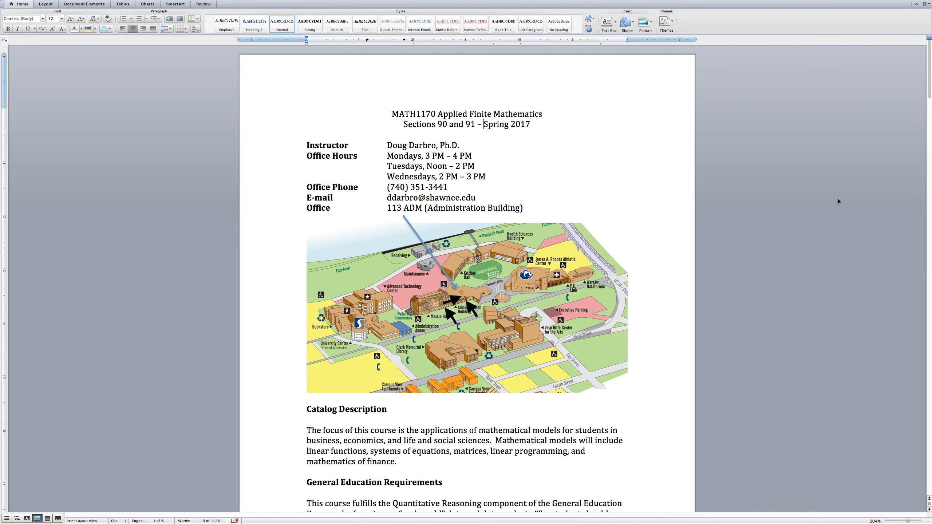
mouse_move(798, 254)
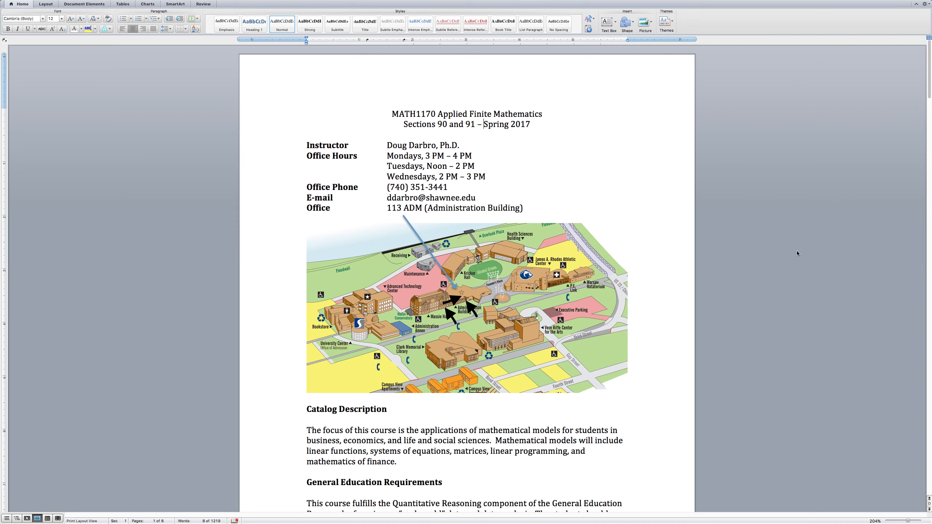
mouse_move(907, 260)
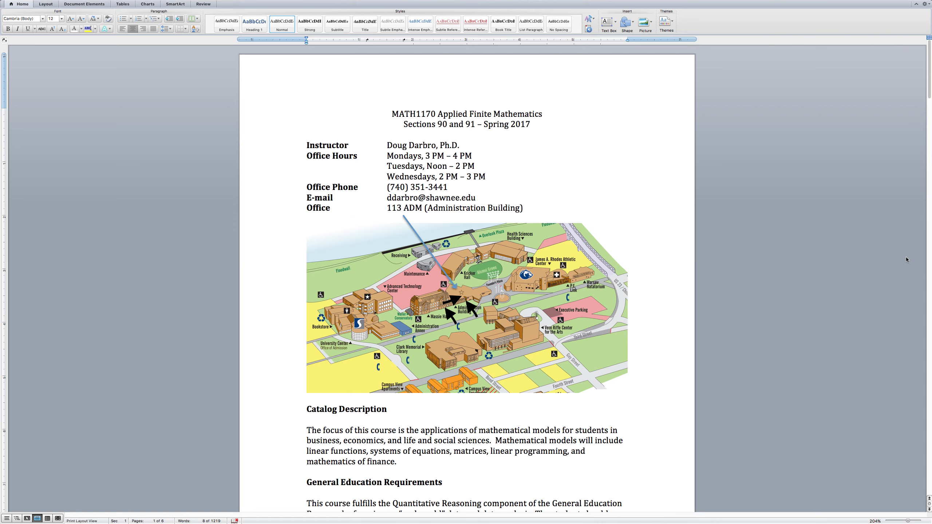
click(483, 124)
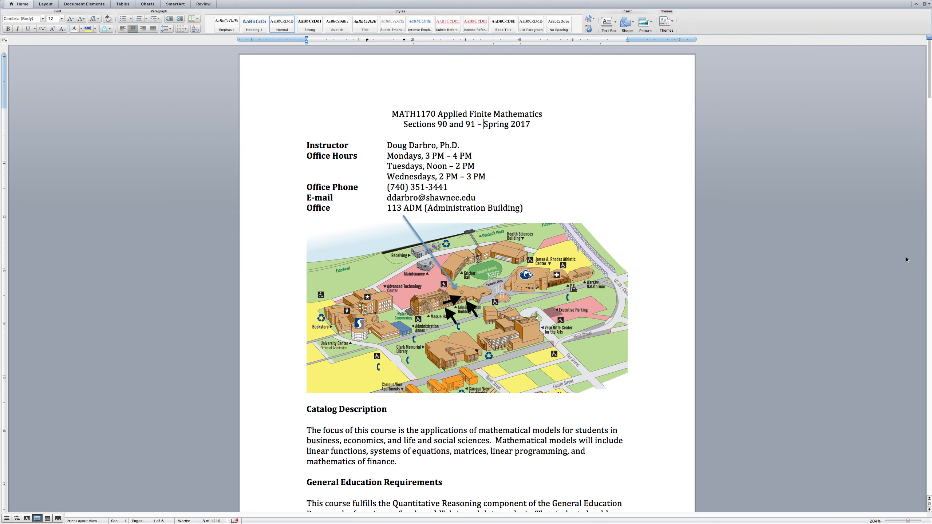
click(486, 124)
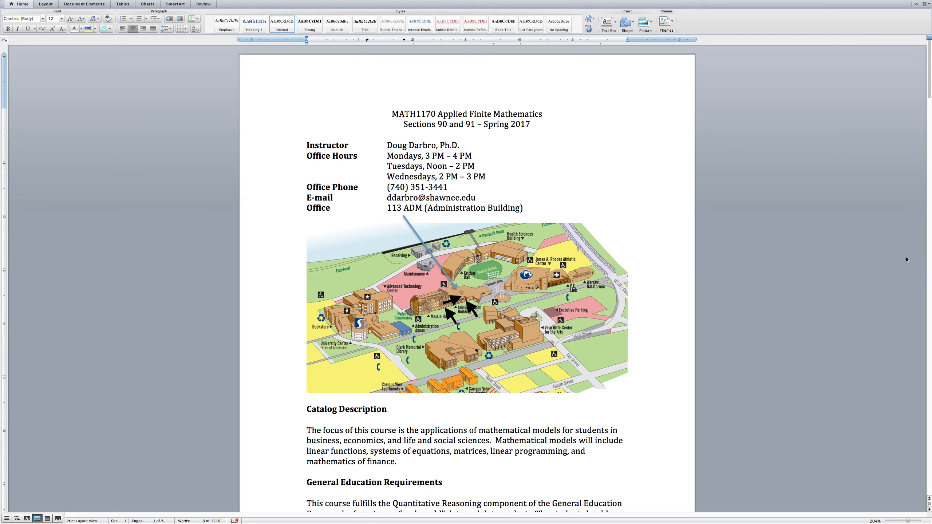
click(483, 123)
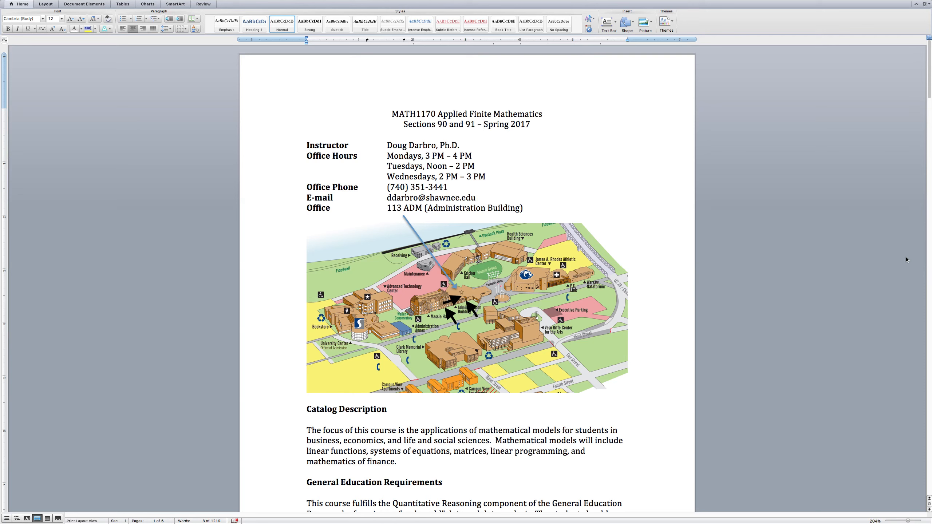
click(483, 124)
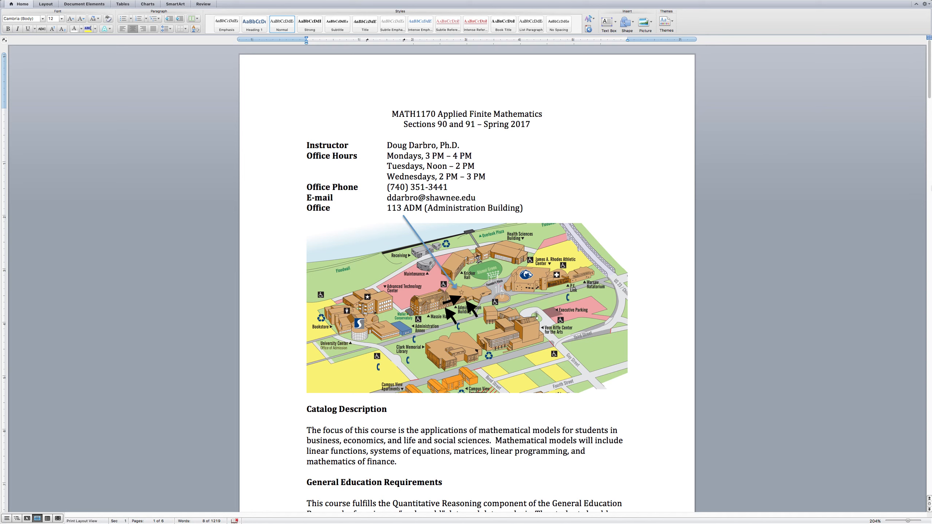
click(484, 123)
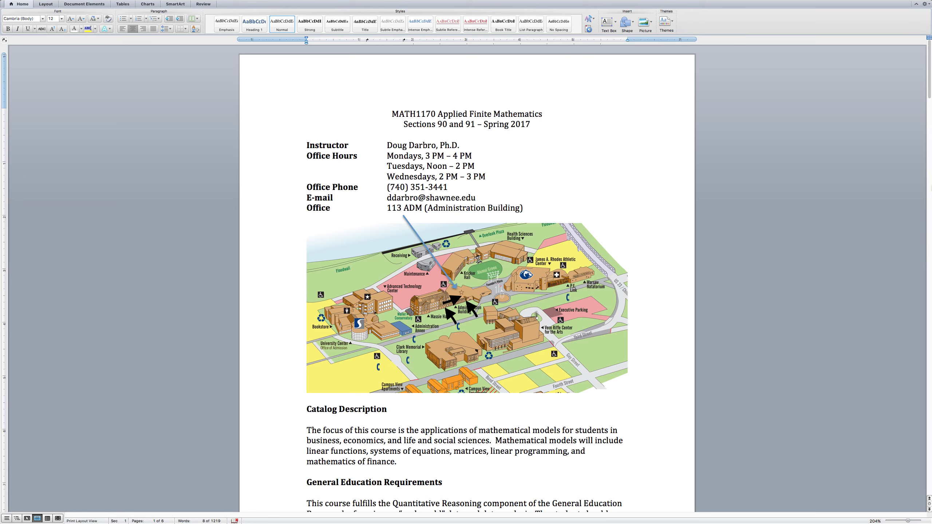
click(487, 124)
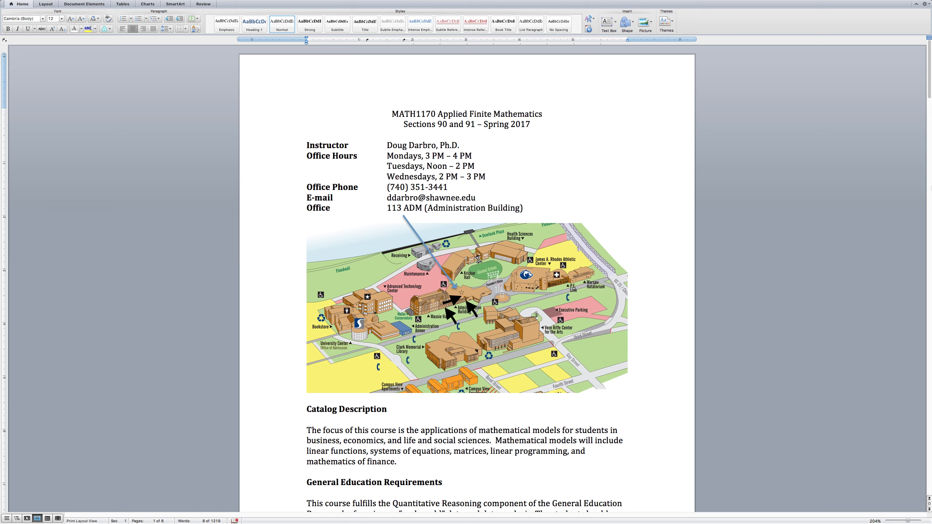
click(483, 124)
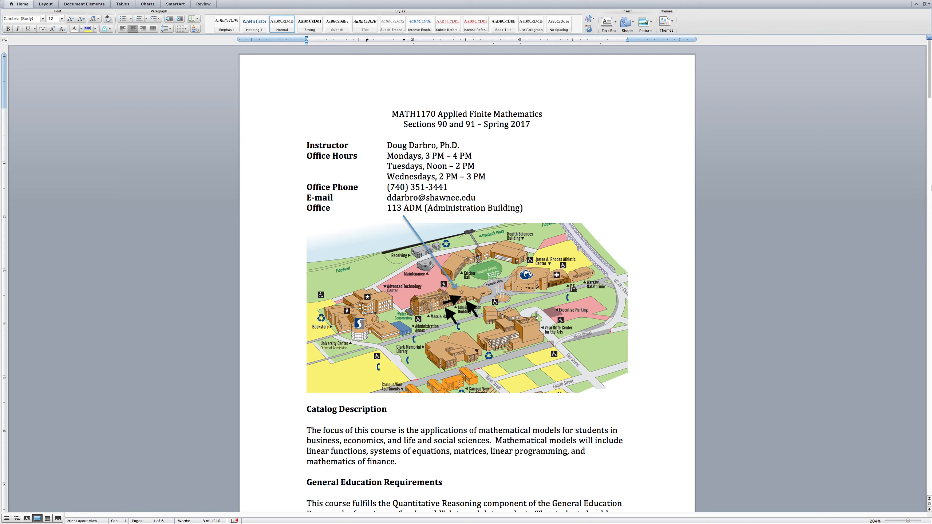
click(483, 124)
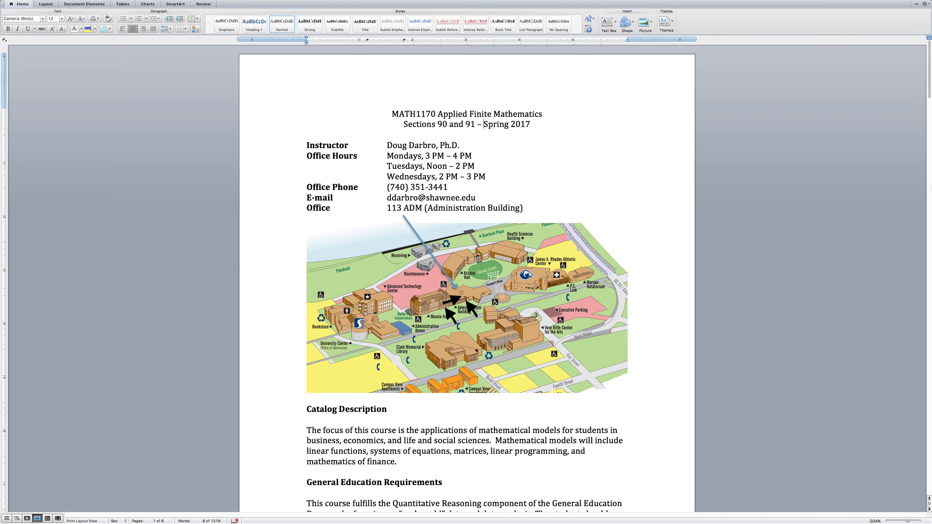
click(484, 123)
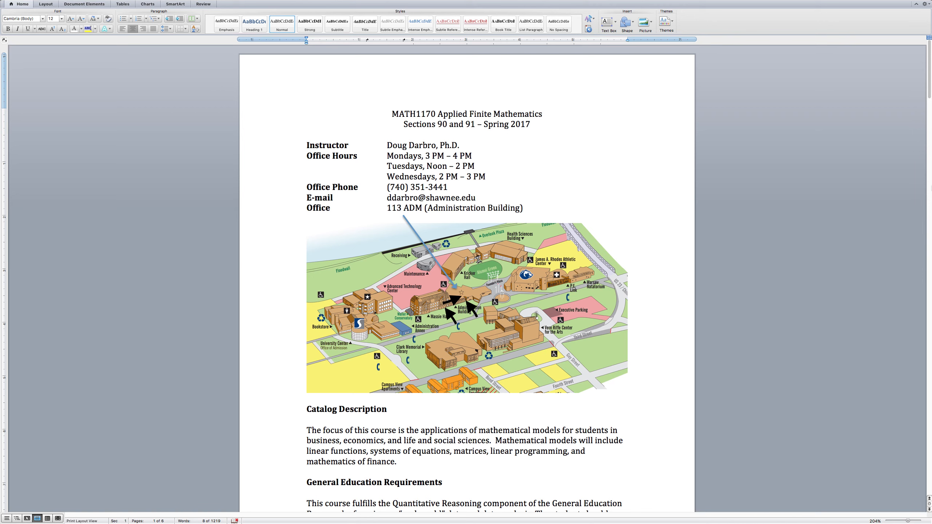
click(483, 124)
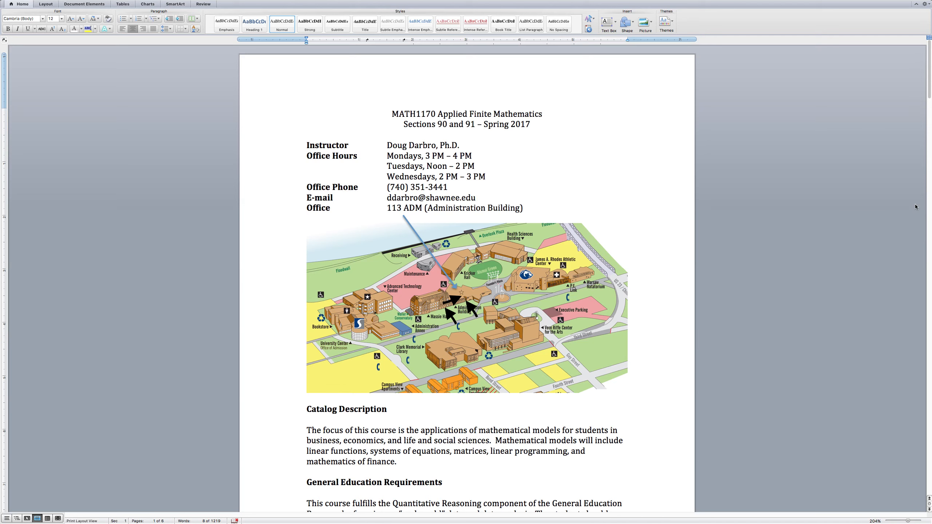
click(484, 124)
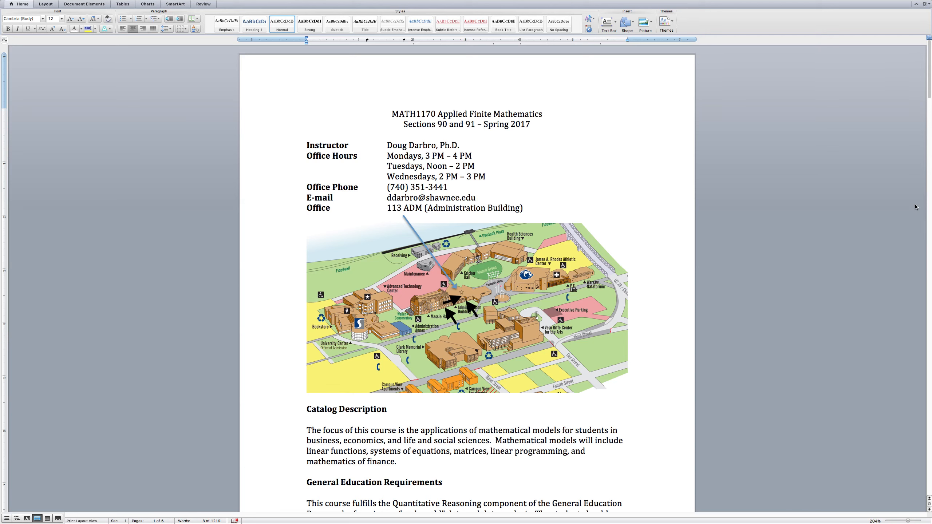
click(483, 125)
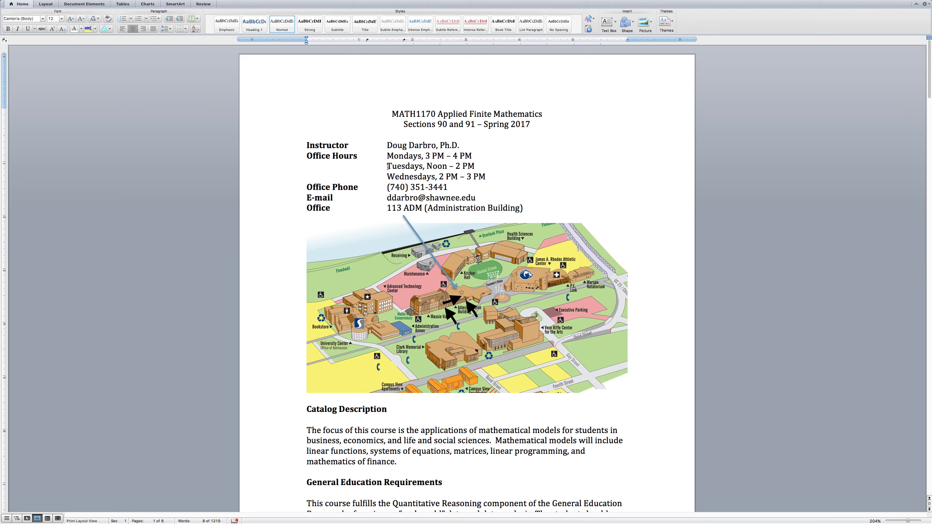
- Pick out the Tuesday office hours line while explaining, then clear the selection
triple_click(430, 166)
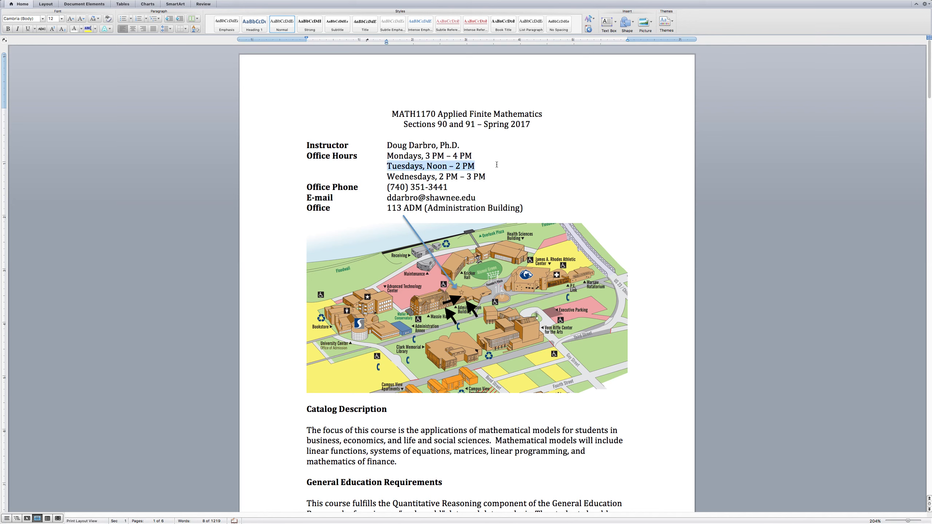
click(515, 165)
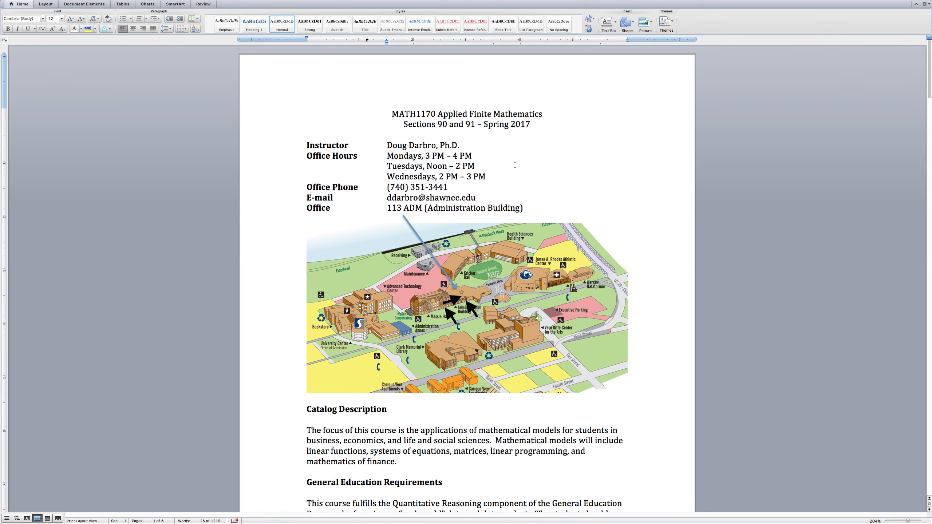
click(476, 166)
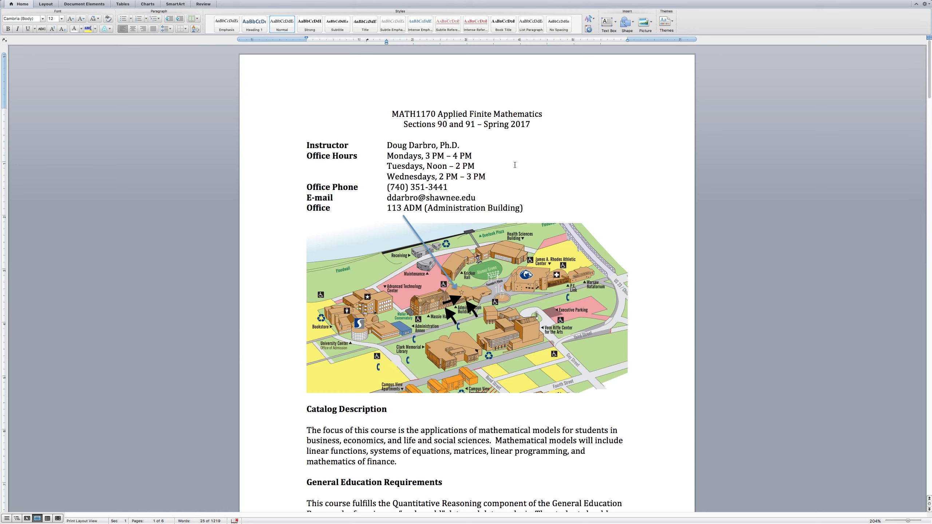
click(475, 167)
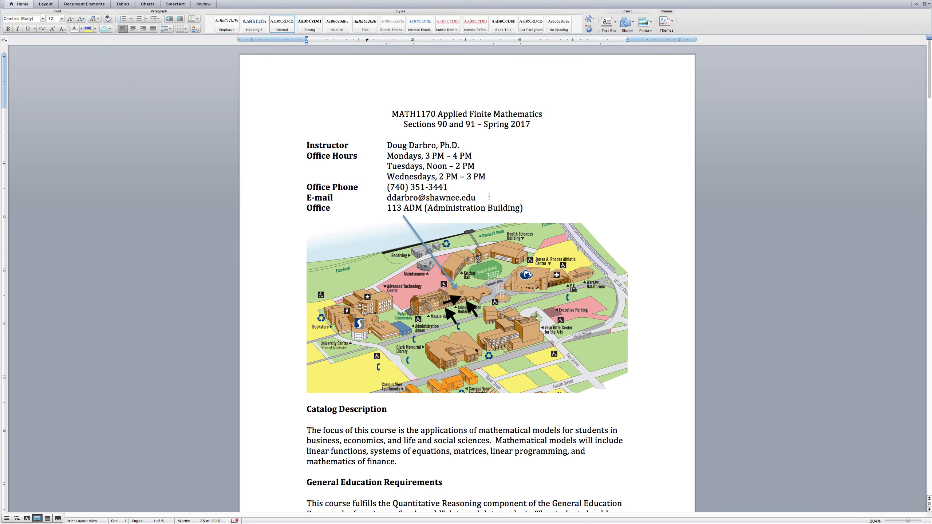
click(478, 197)
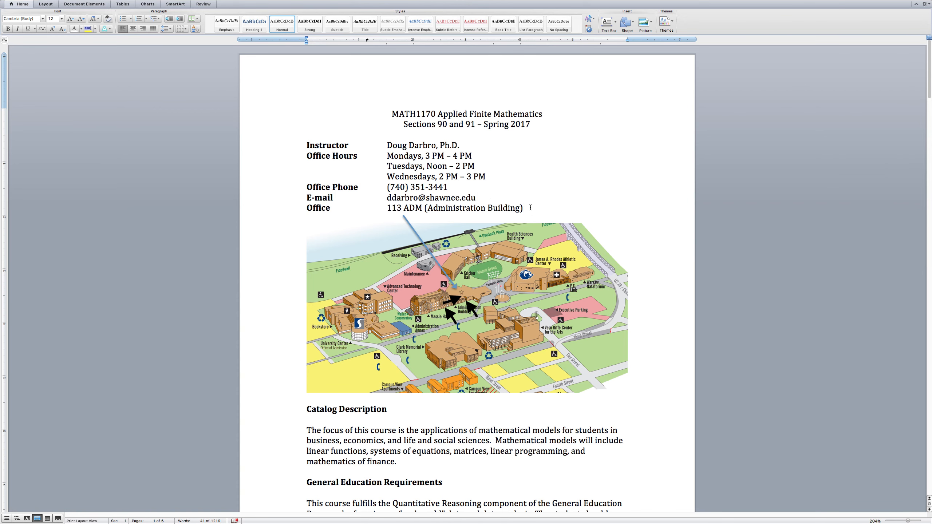
mouse_move(492, 190)
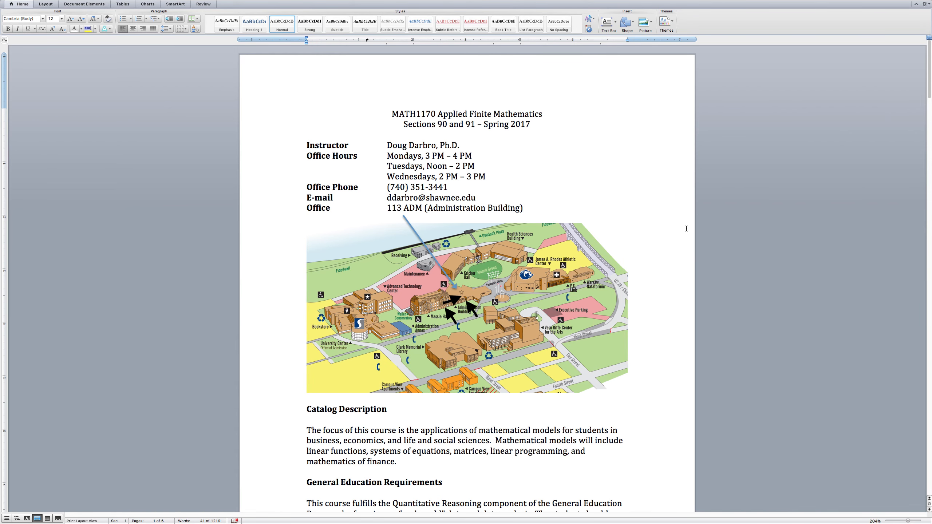
mouse_move(741, 229)
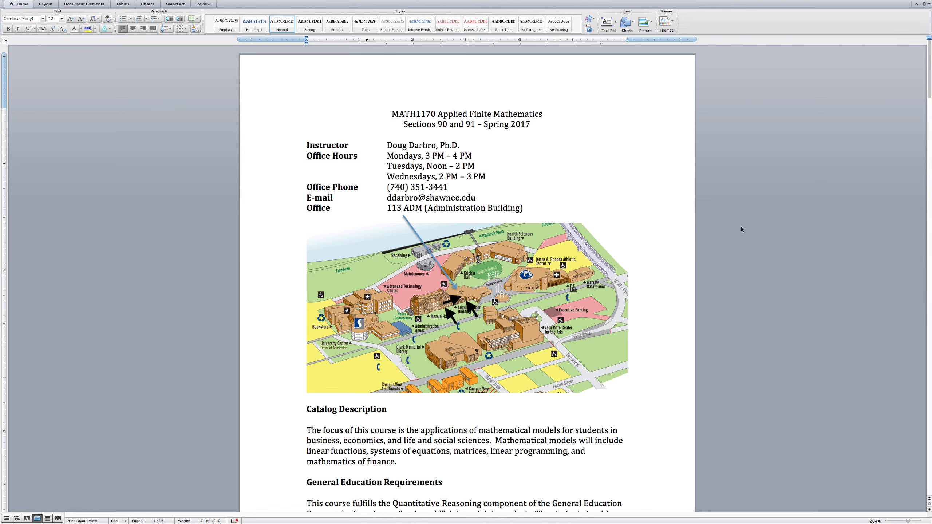
- Continue down the syllabus past the office hours section
scroll(down, 3)
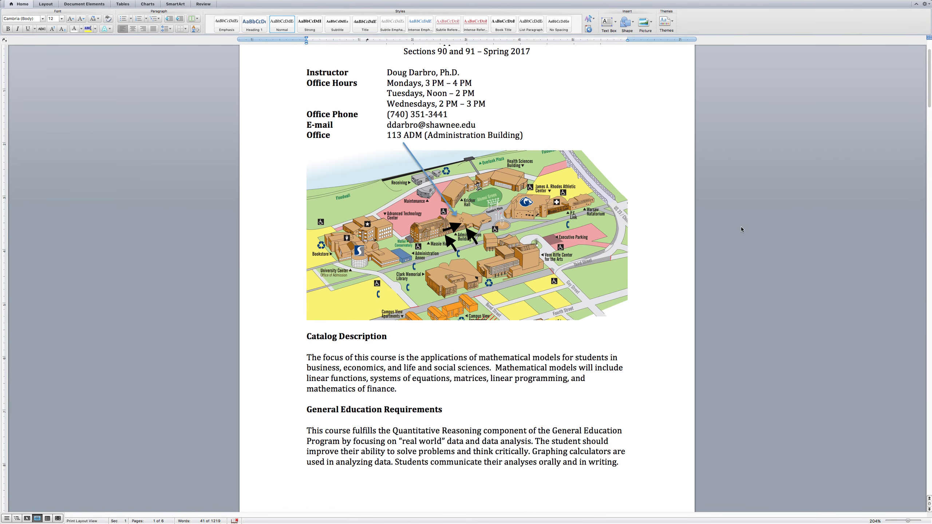
click(523, 135)
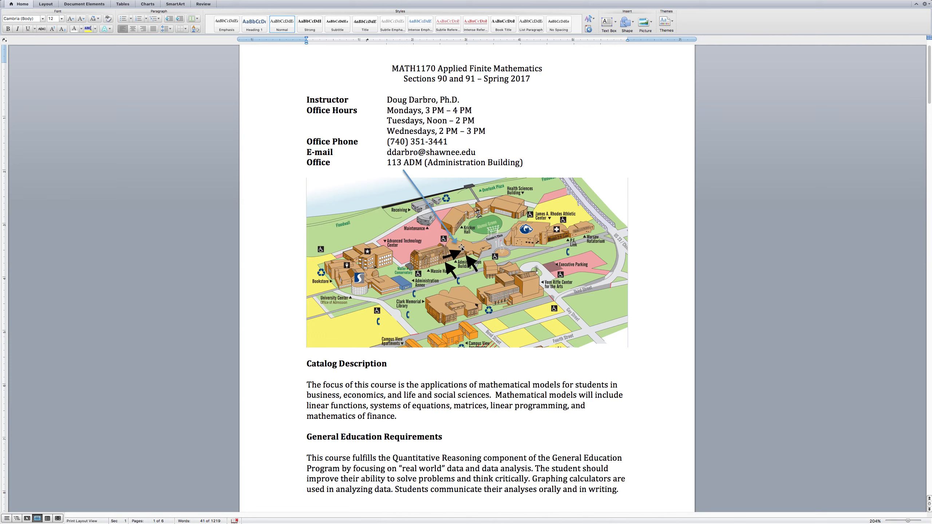
click(523, 163)
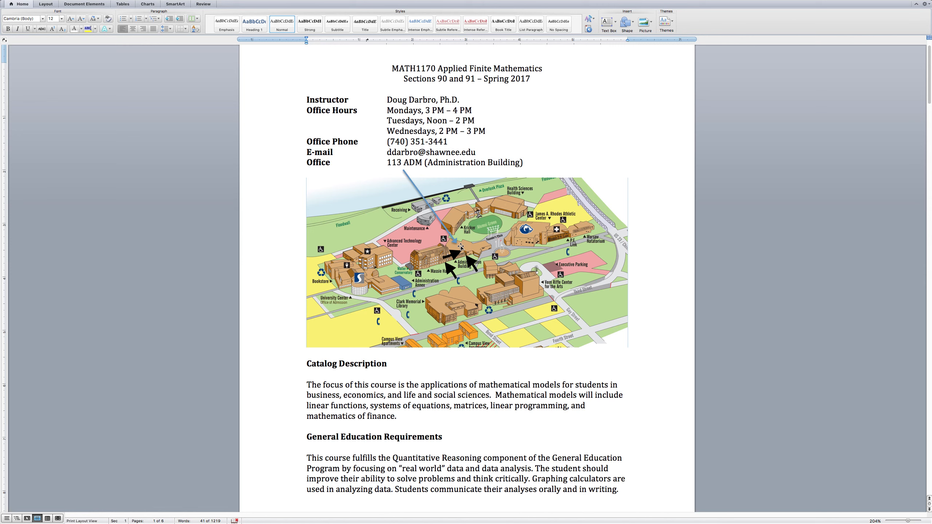
click(523, 163)
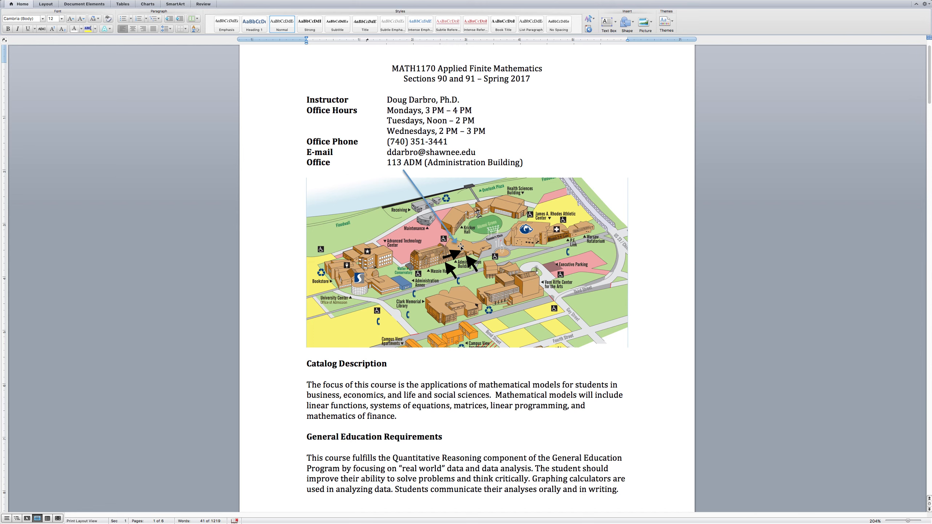
click(524, 163)
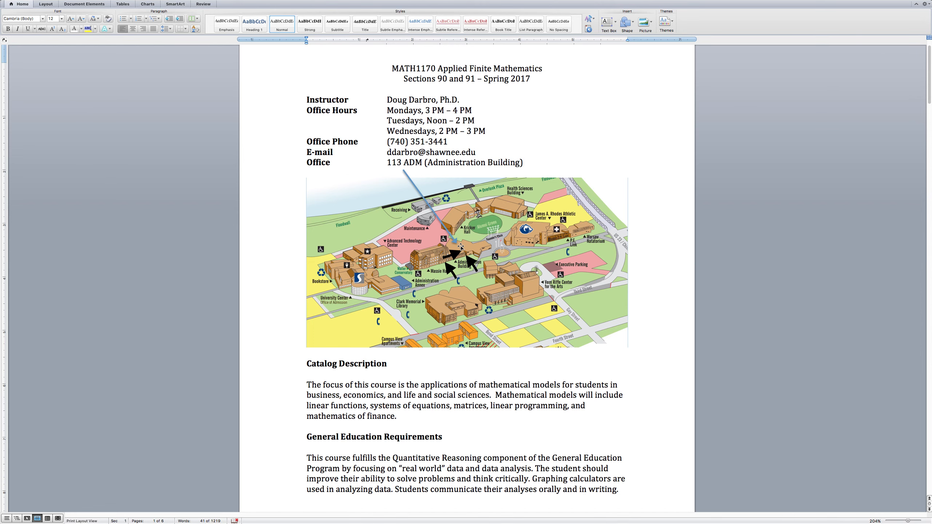
click(523, 162)
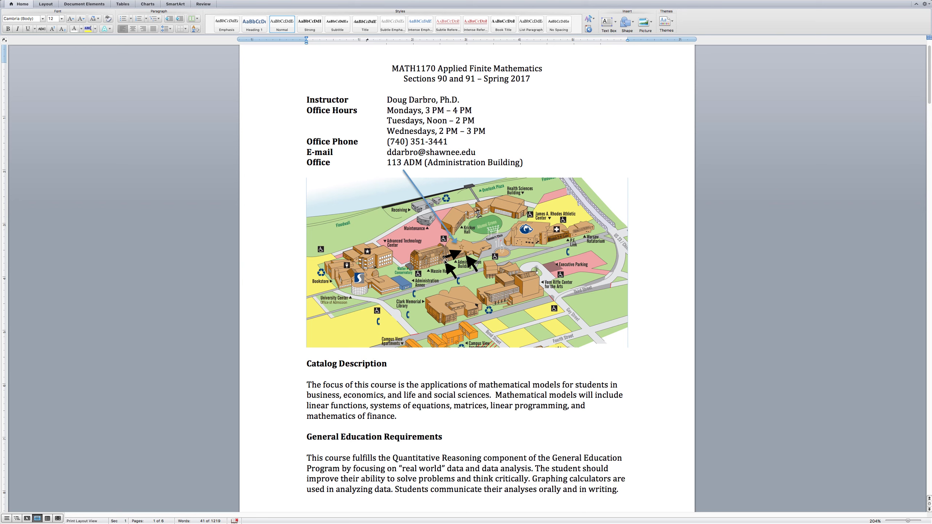
click(522, 163)
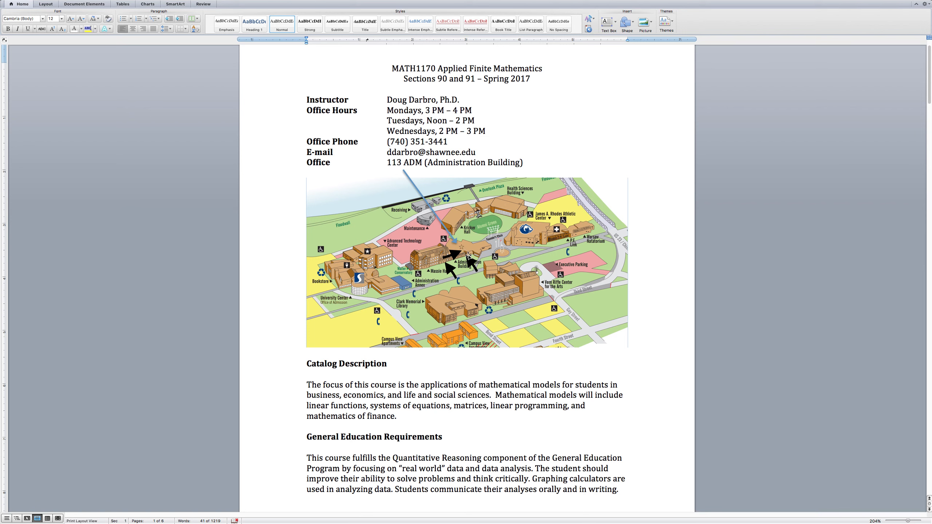
click(523, 162)
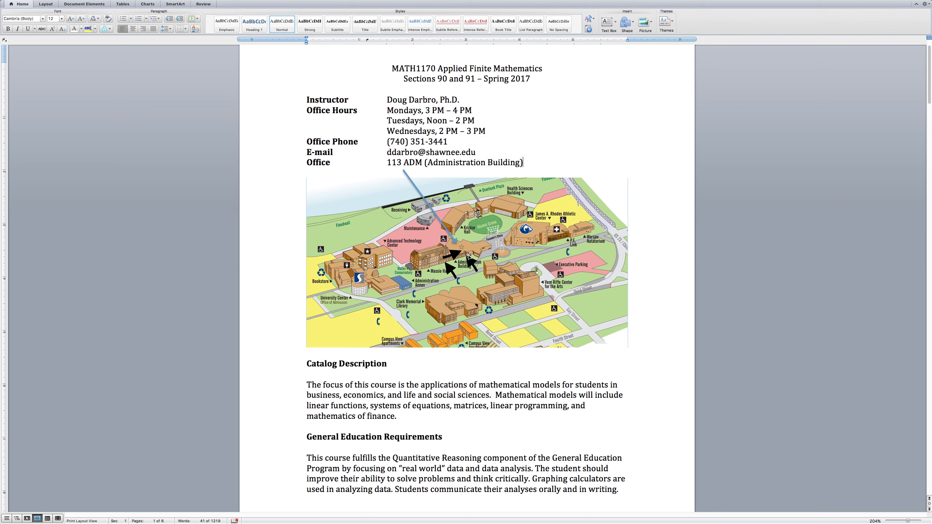
mouse_move(149, 321)
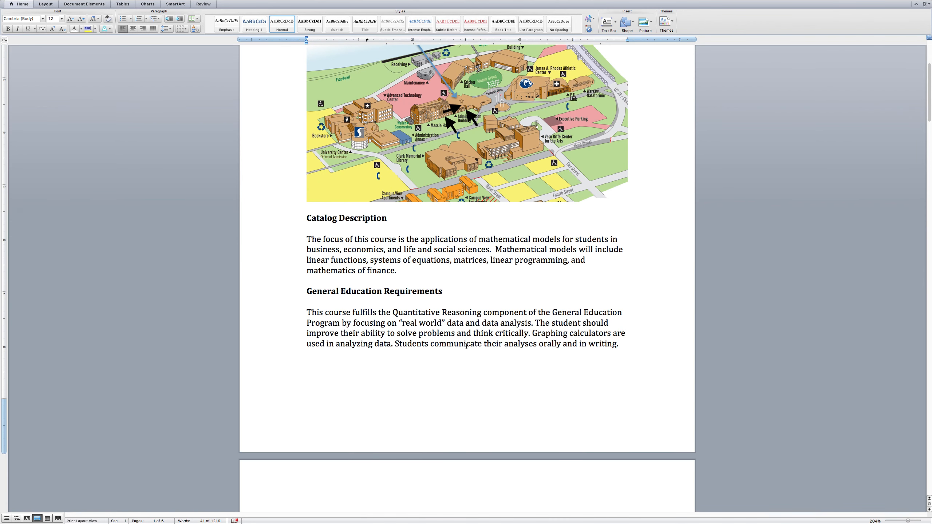
- Move down to the Computer Access section and briefly select it
scroll(down, 3)
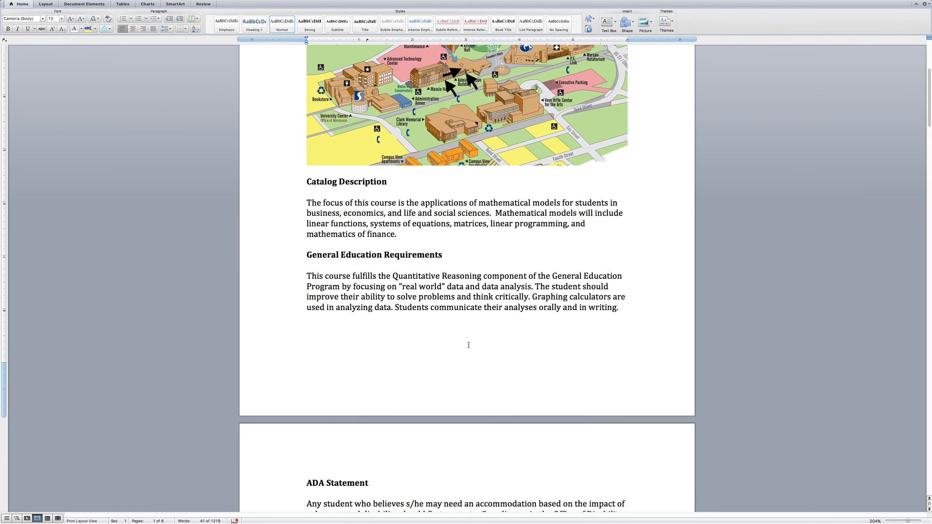
scroll(down, 3)
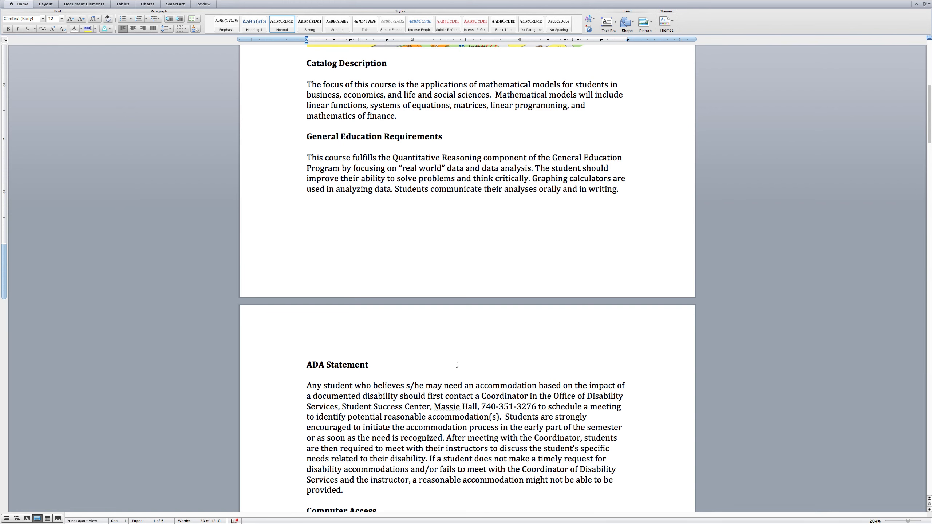
scroll(down, 3)
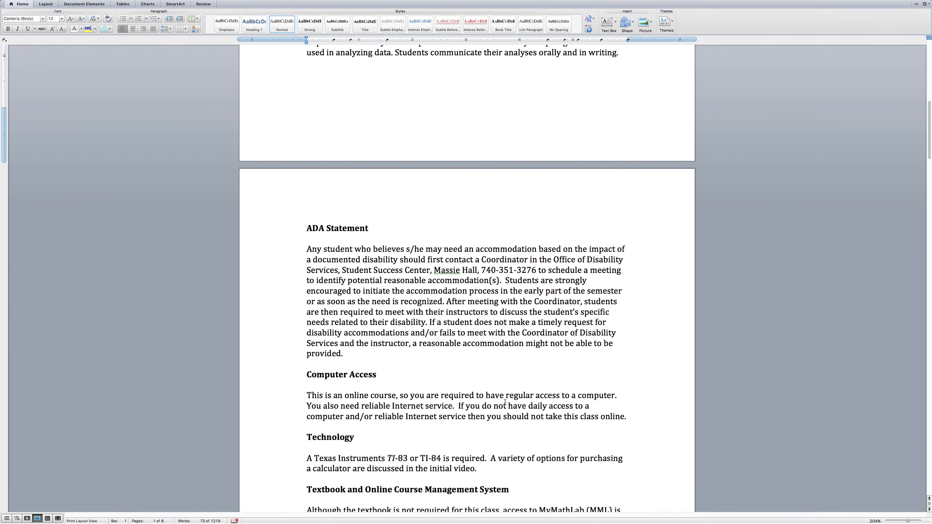
mouse_move(349, 353)
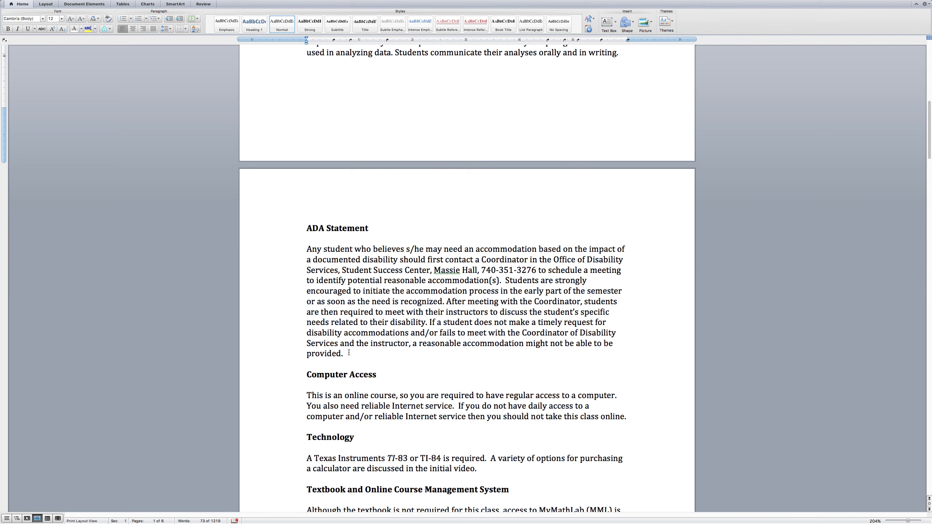
drag(305, 249, 351, 353)
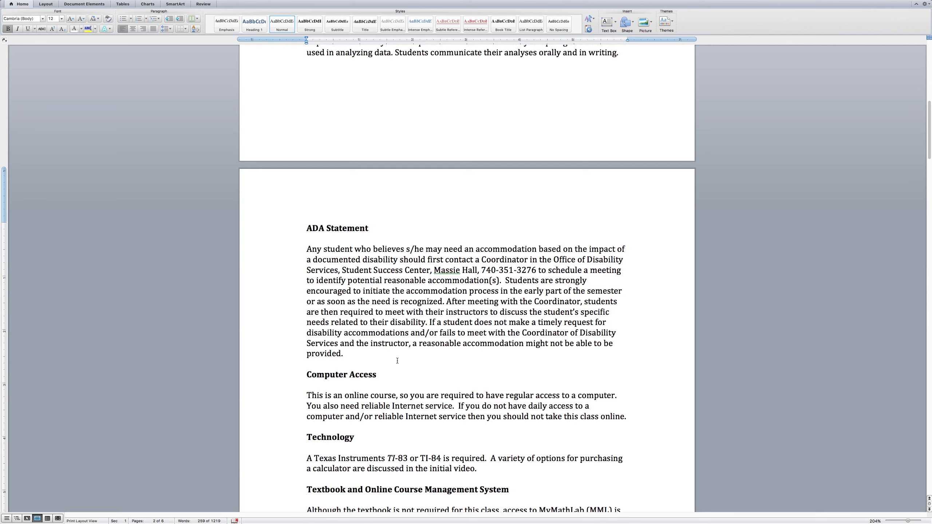
mouse_move(384, 378)
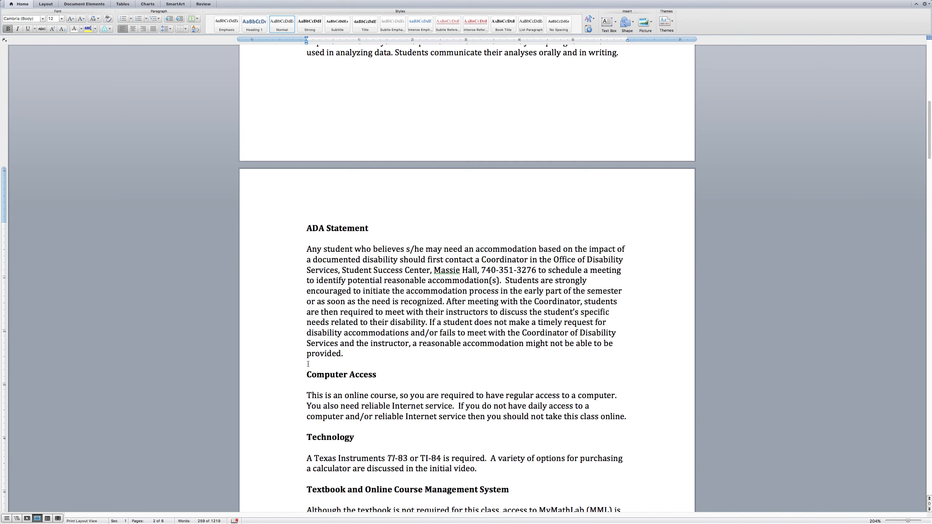
click(307, 364)
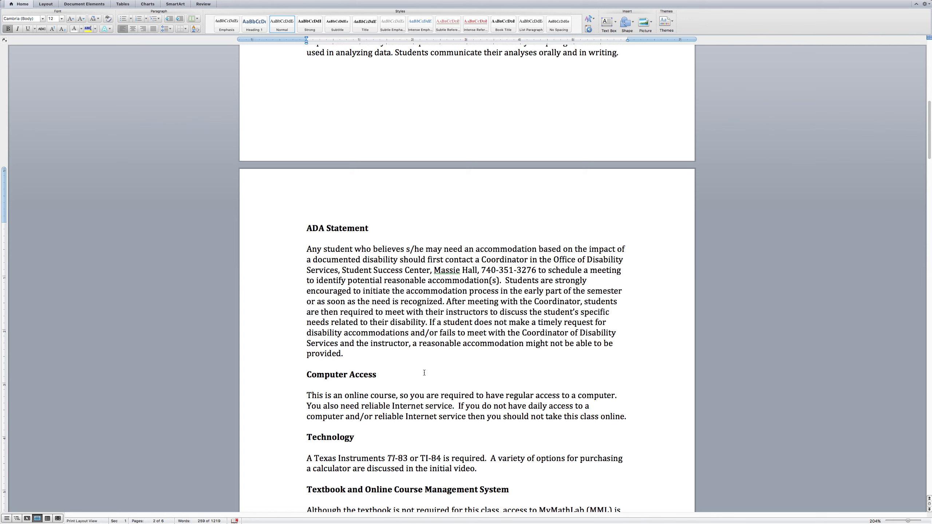
click(306, 363)
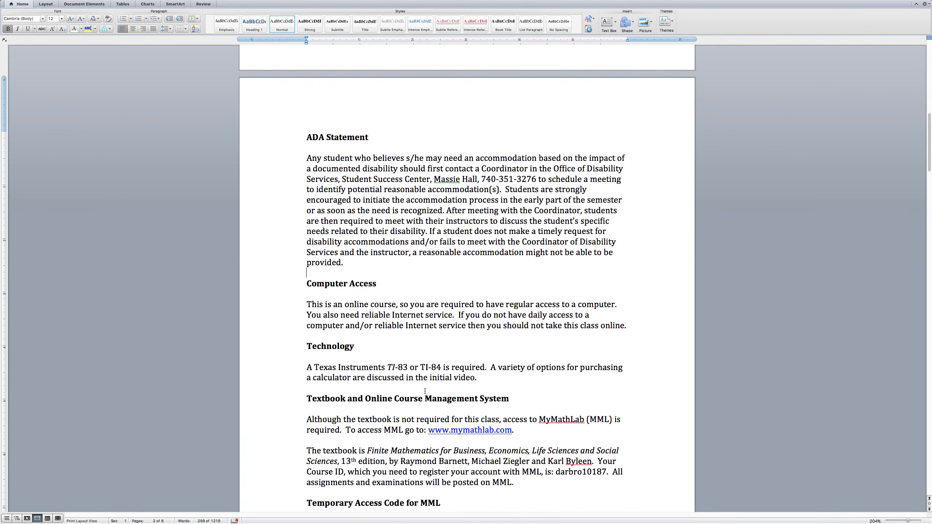
mouse_move(334, 303)
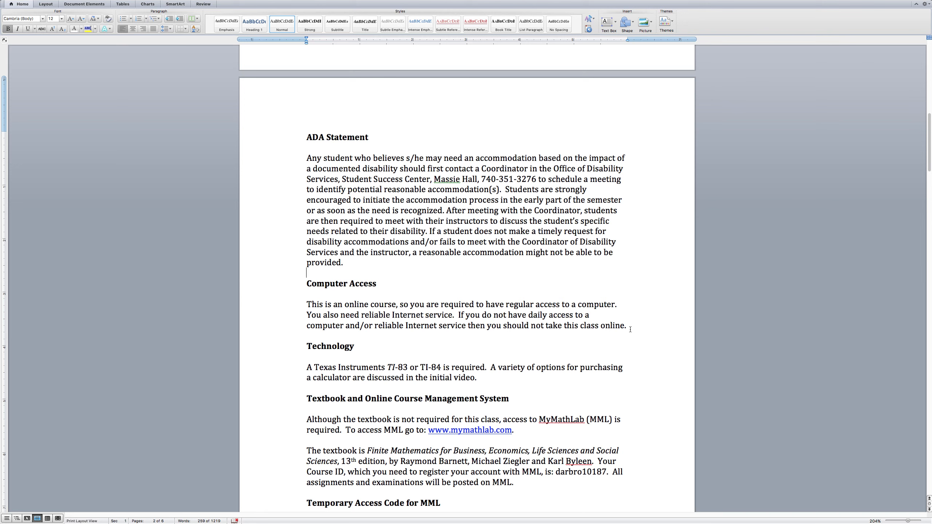
drag(307, 283, 627, 326)
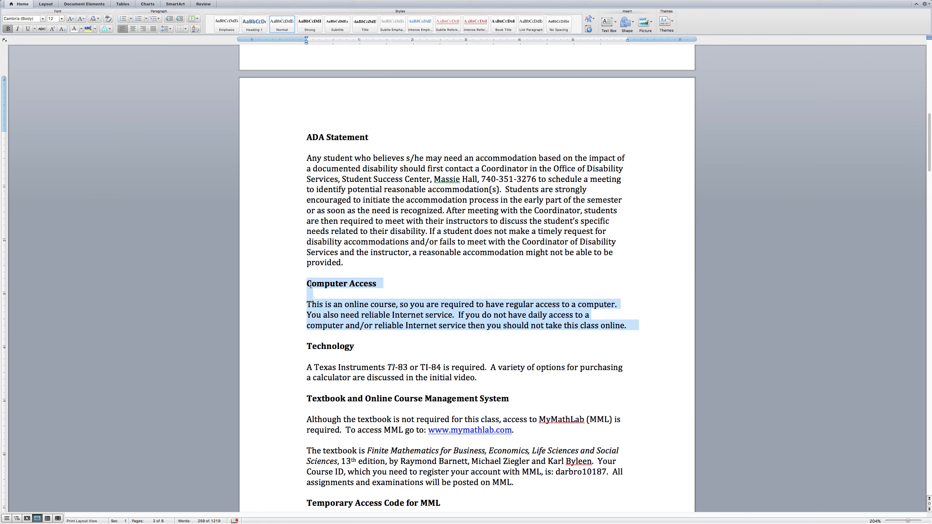
click(404, 276)
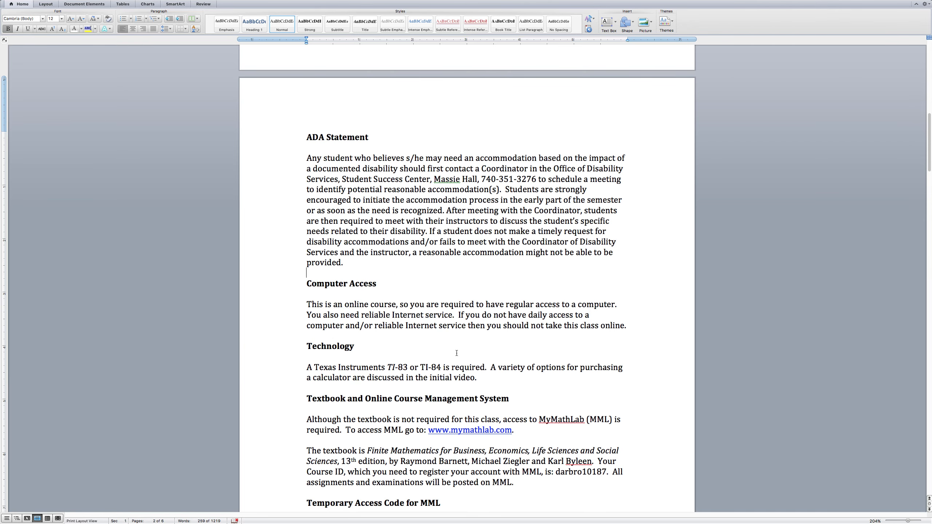
- Highlight the line above the course ID and the course ID itself, then clear them
scroll(down, 3)
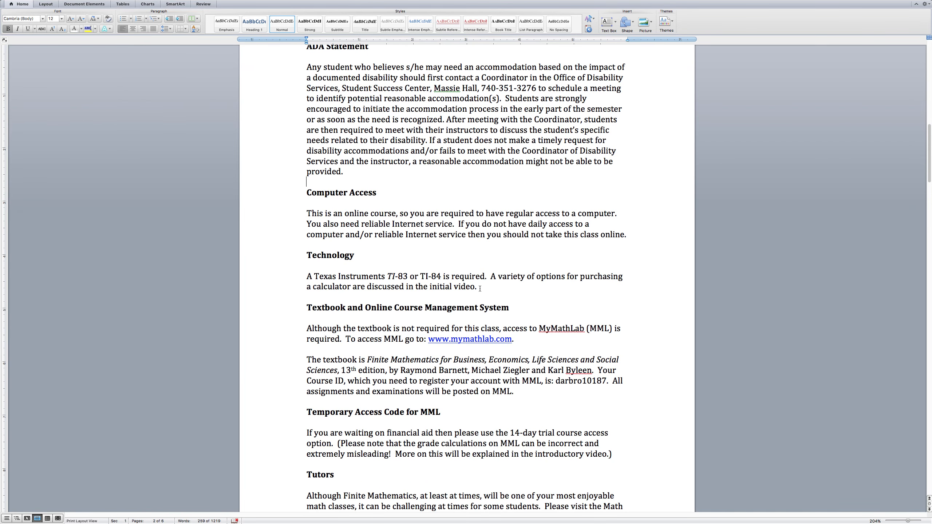
drag(306, 276, 477, 286)
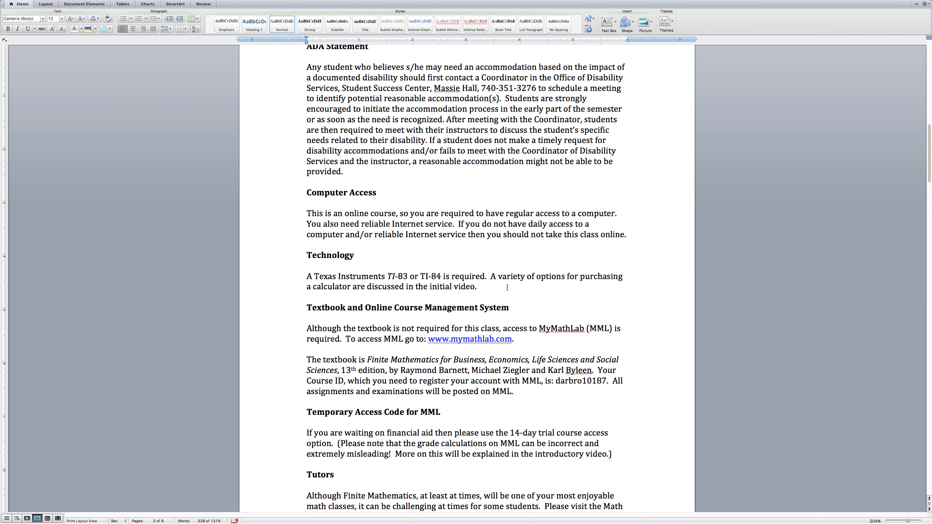
click(475, 286)
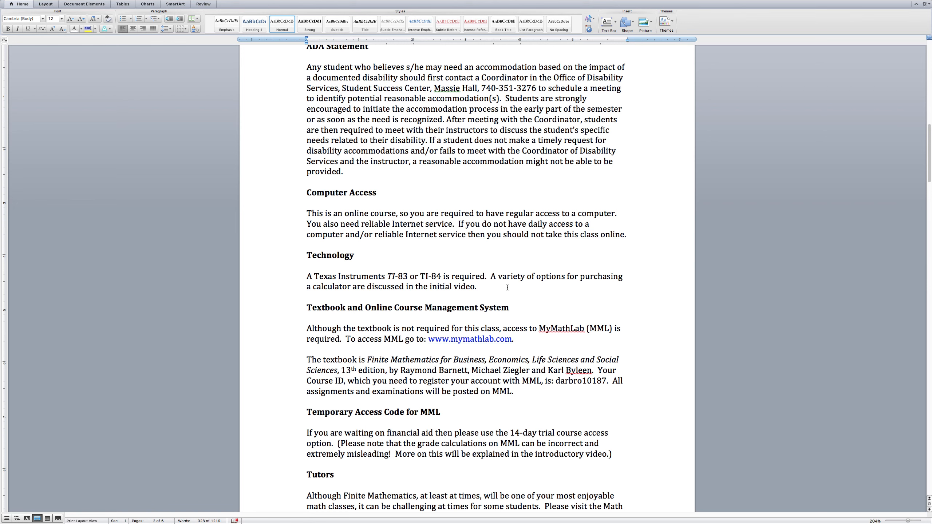
click(477, 287)
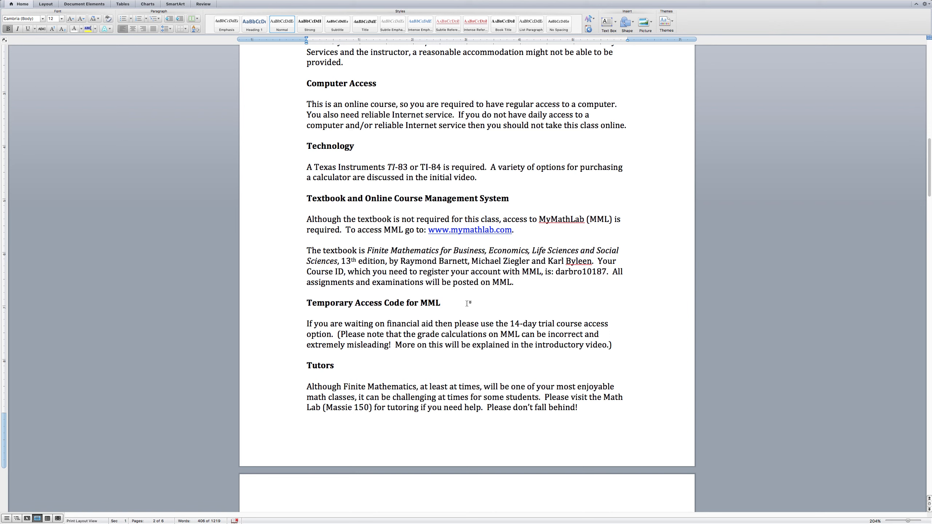
click(440, 303)
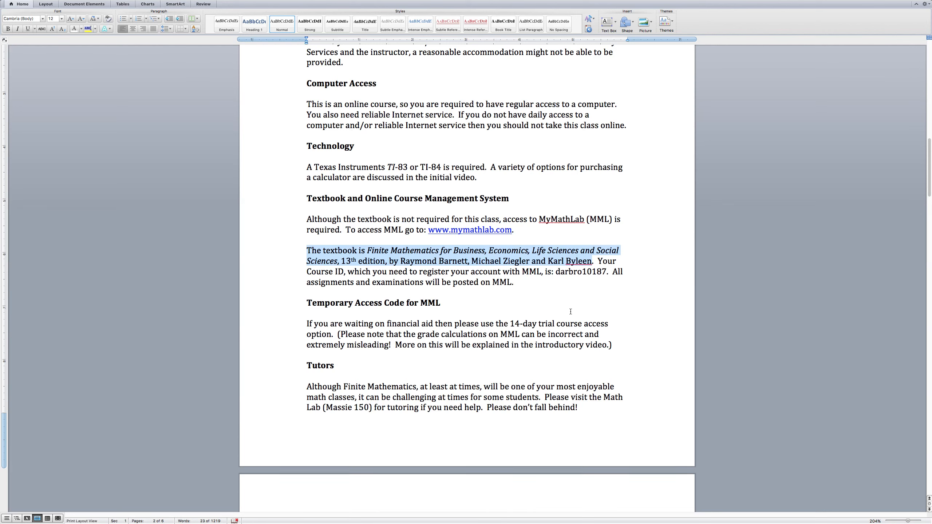
mouse_move(475, 236)
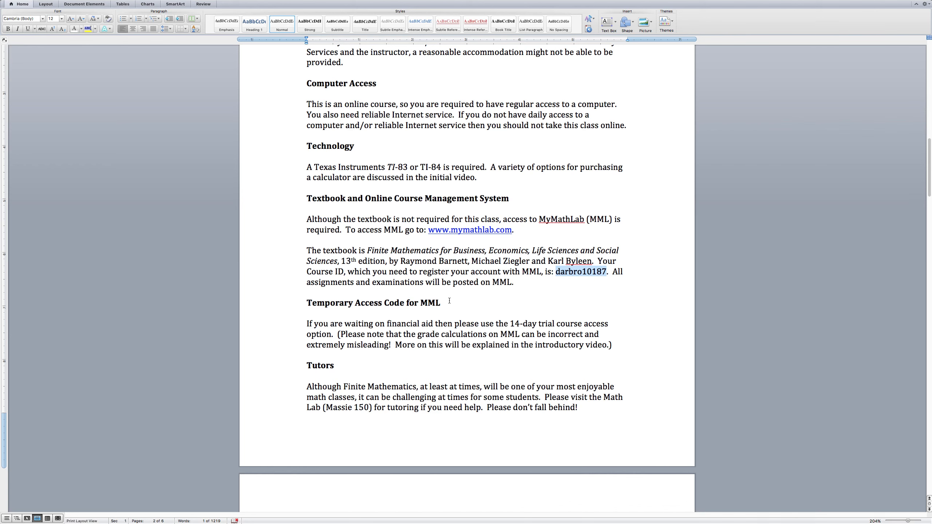
click(440, 303)
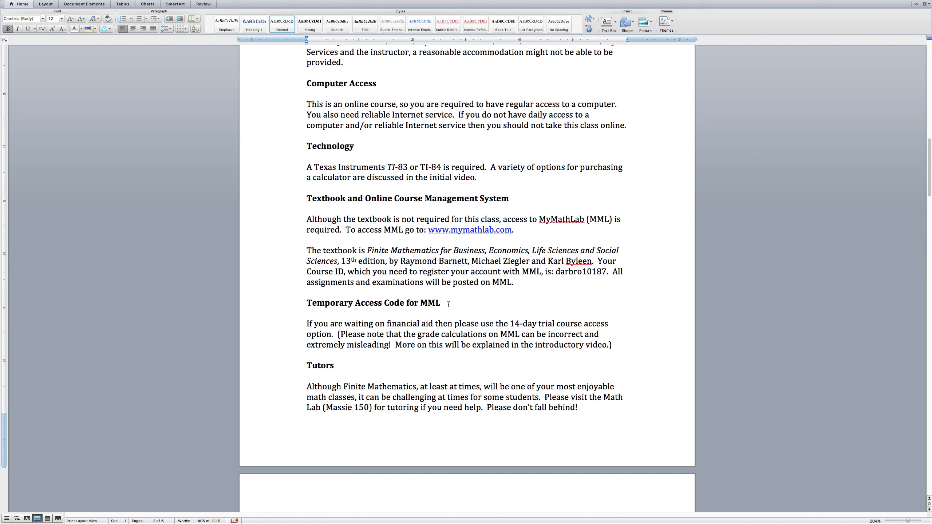
click(440, 303)
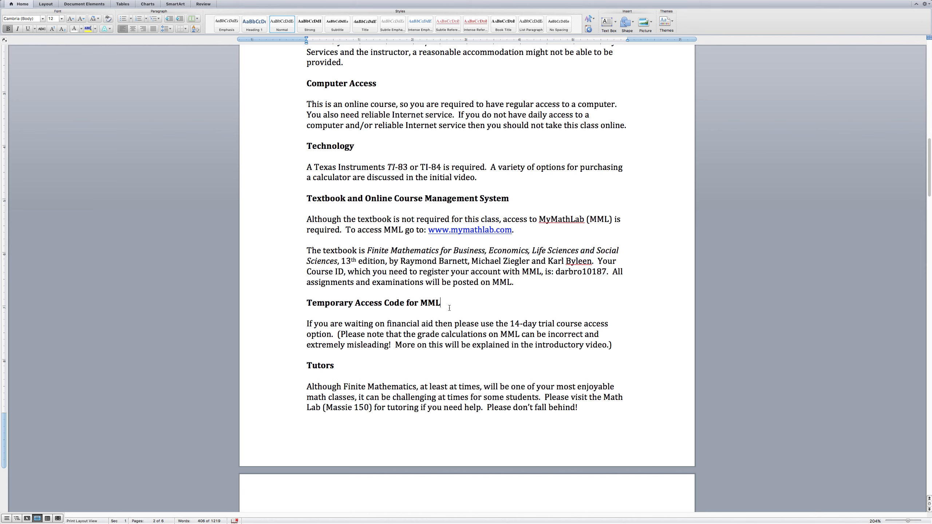
scroll(down, 3)
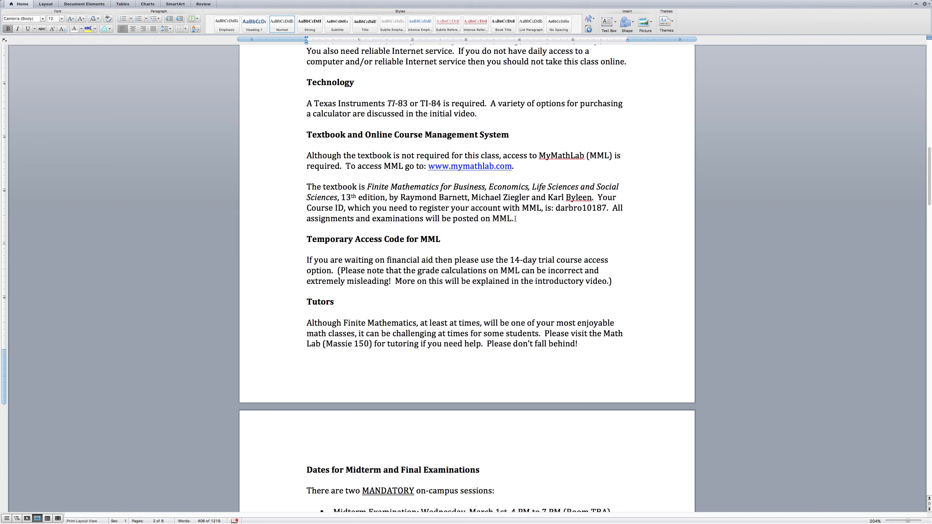
- Select the textbook paragraph, then reach and point out the Tutors paragraph
drag(306, 186, 512, 219)
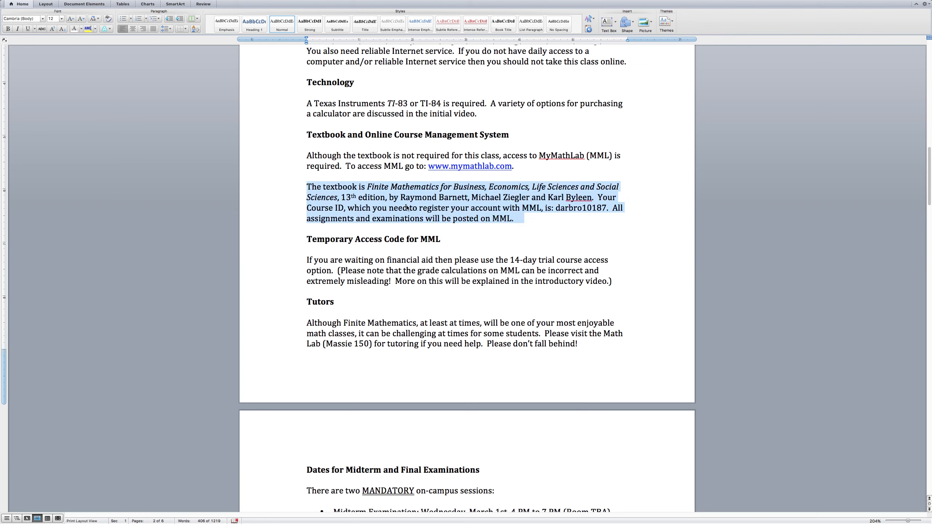
click(558, 226)
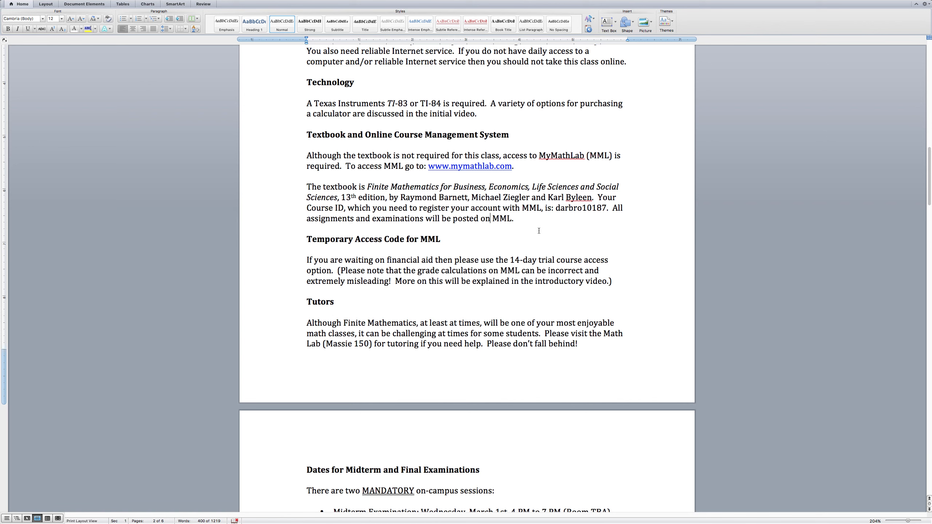
scroll(down, 3)
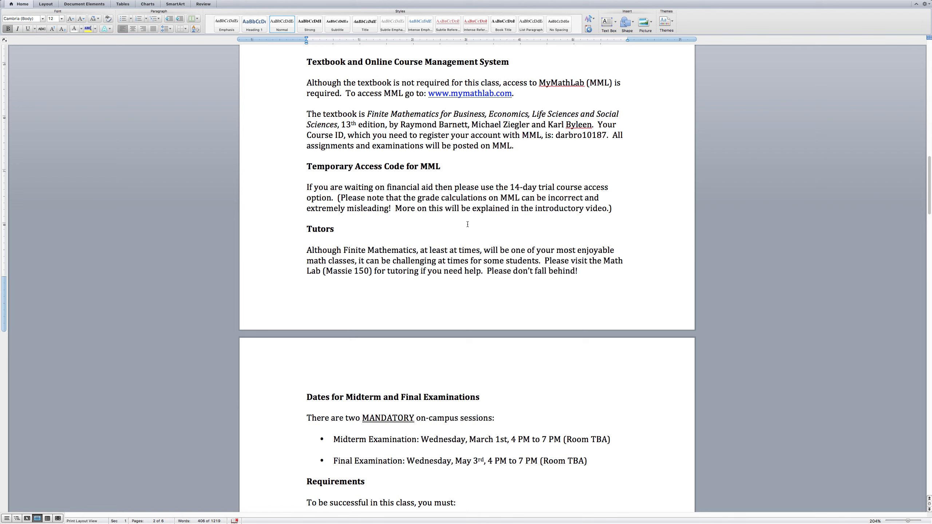
click(440, 166)
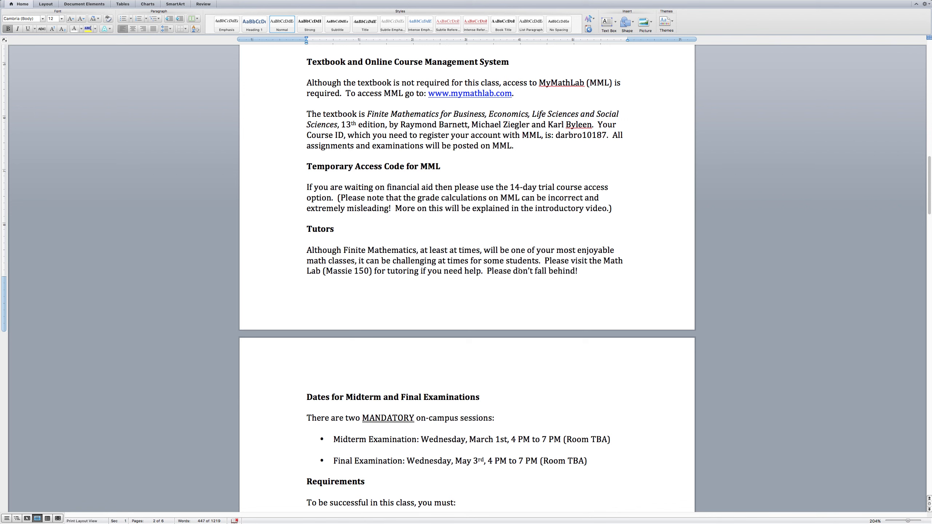
click(338, 229)
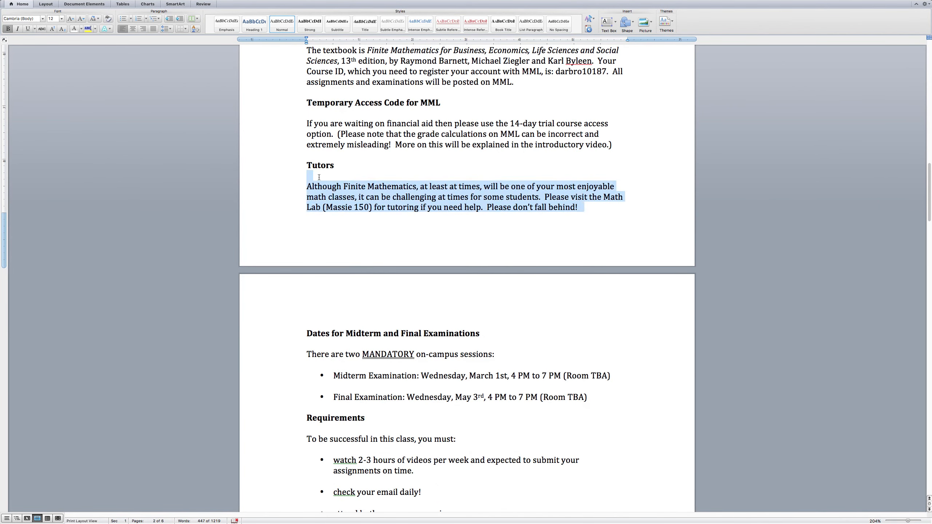
click(386, 186)
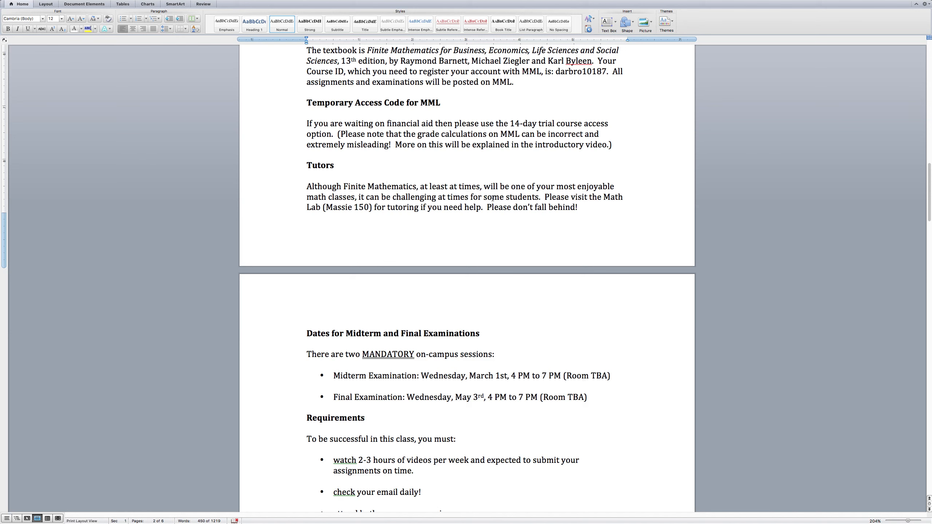
click(386, 186)
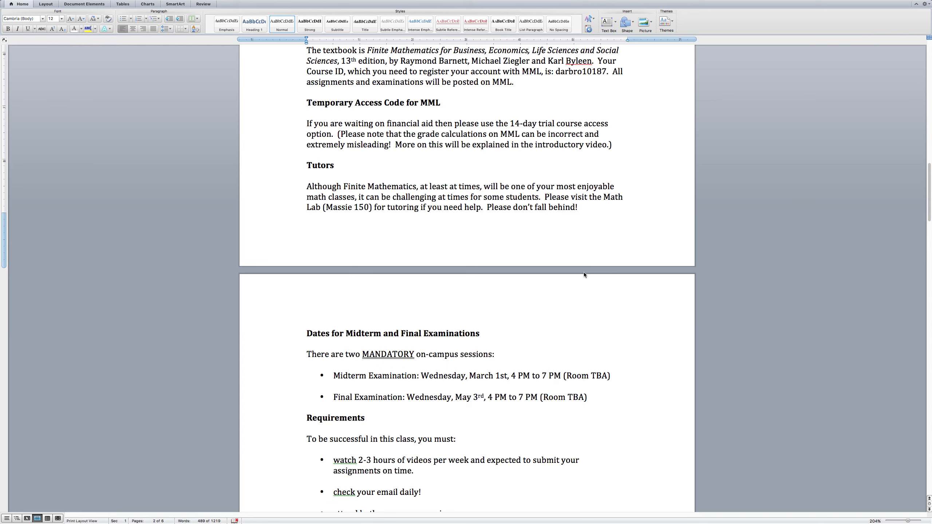
click(578, 207)
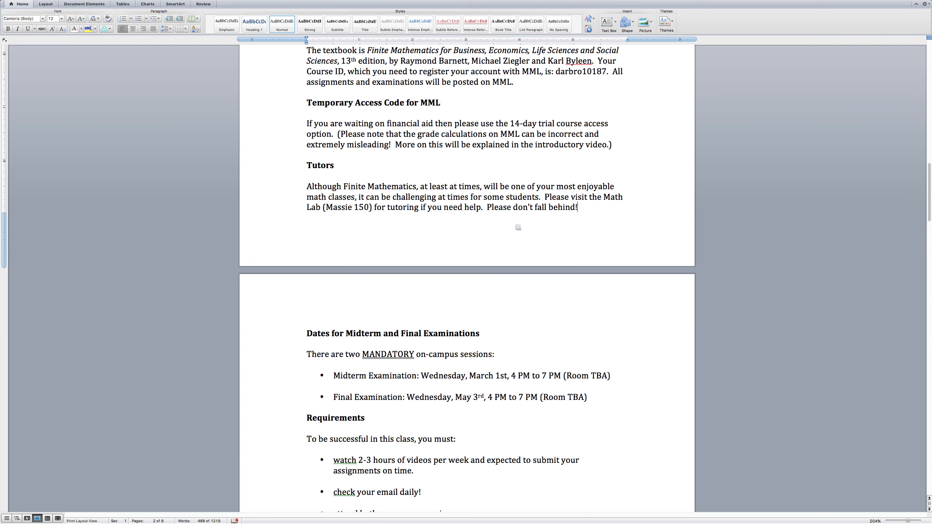
mouse_move(489, 333)
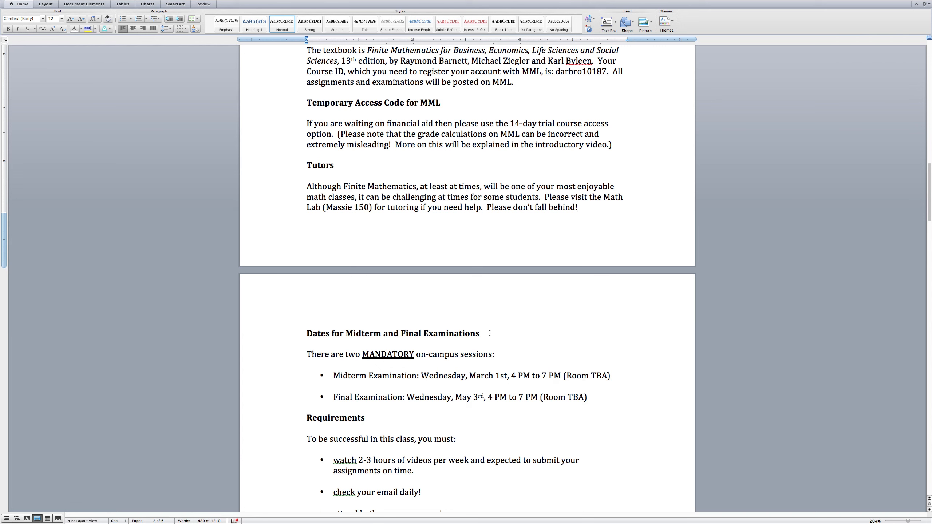
- Highlight the phrase about the class being challenging near the exam dates, then return to the first page
scroll(down, 3)
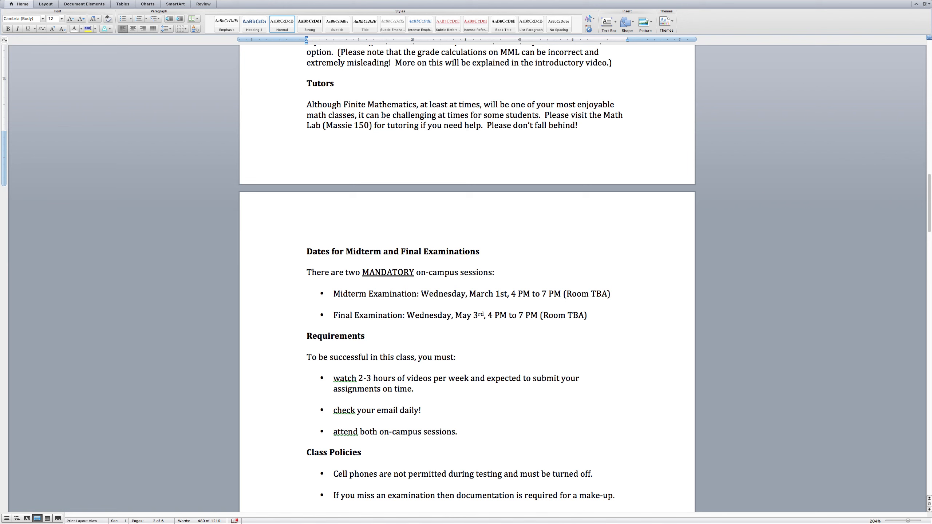
drag(382, 115, 514, 115)
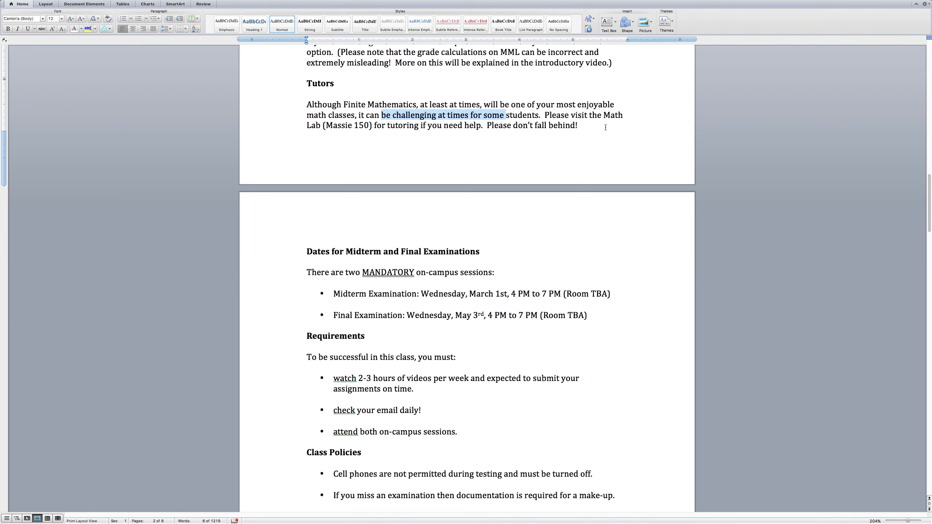
click(578, 125)
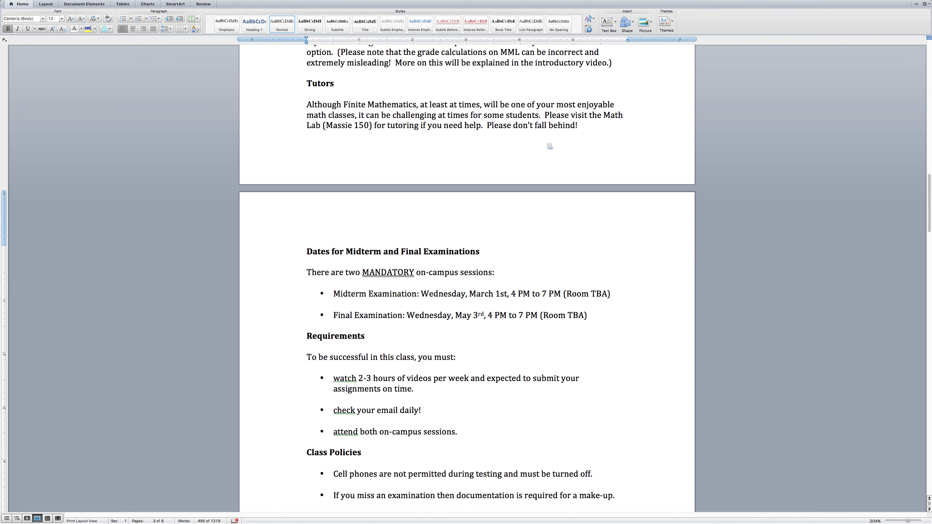
click(479, 250)
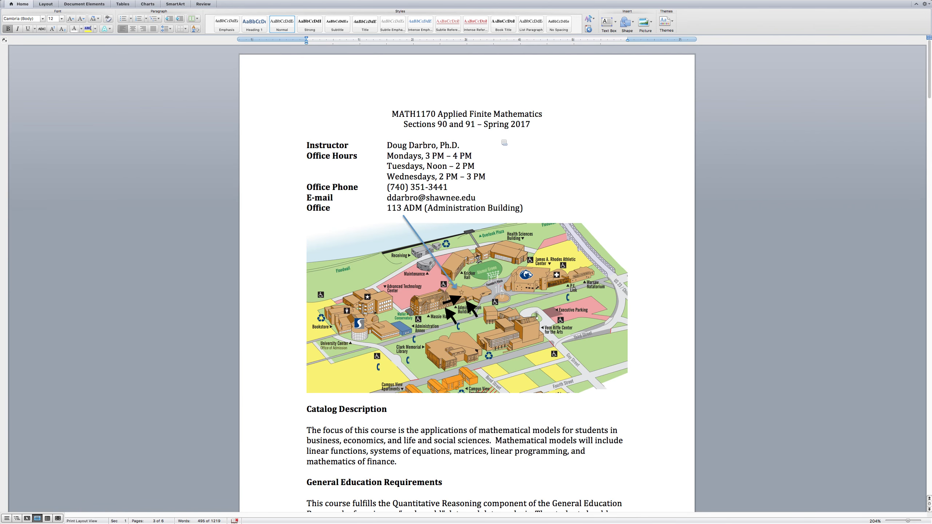
scroll(down, 3)
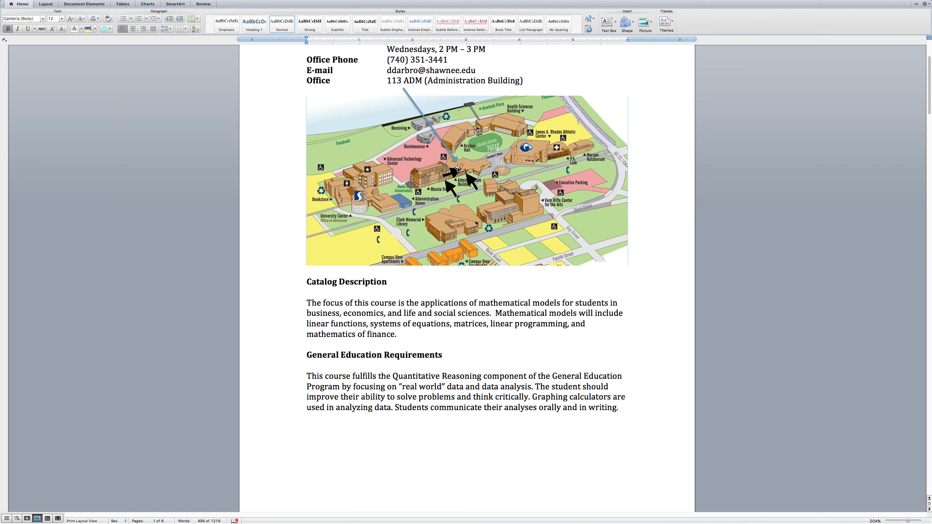
scroll(down, 3)
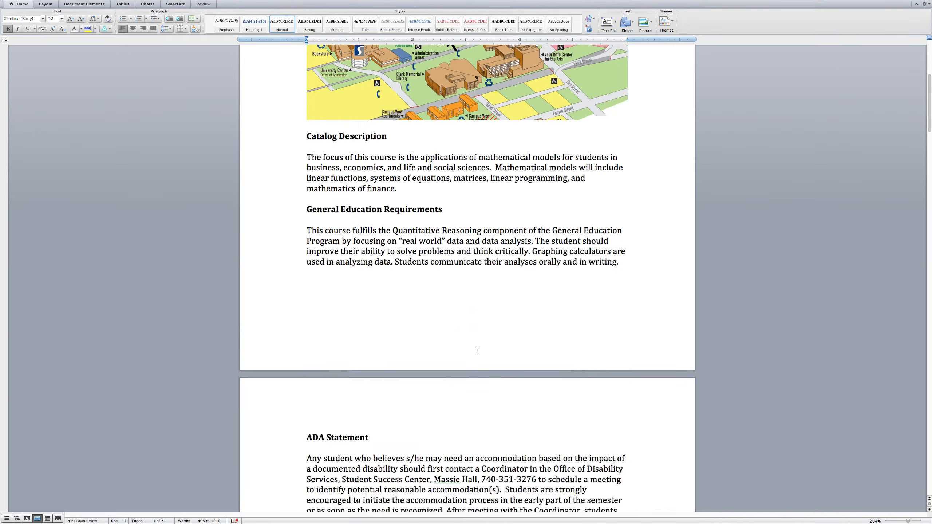
scroll(down, 3)
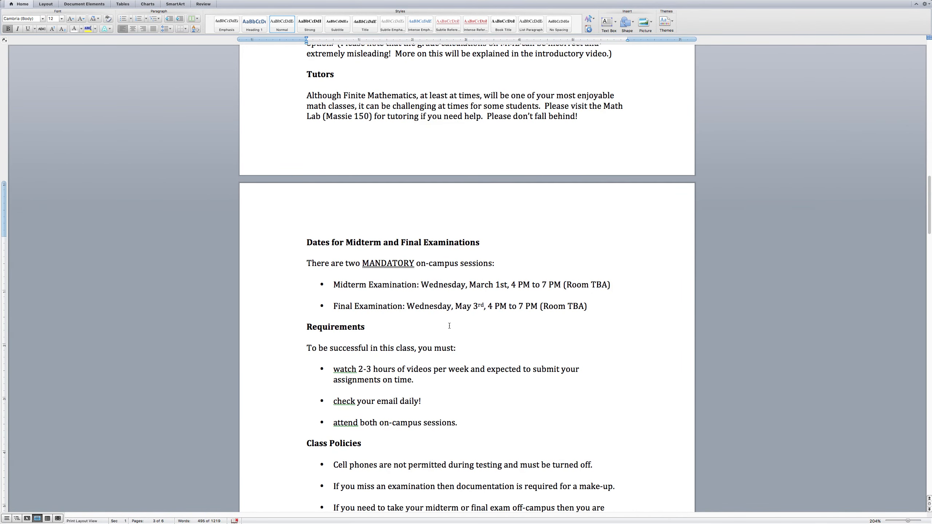
scroll(down, 3)
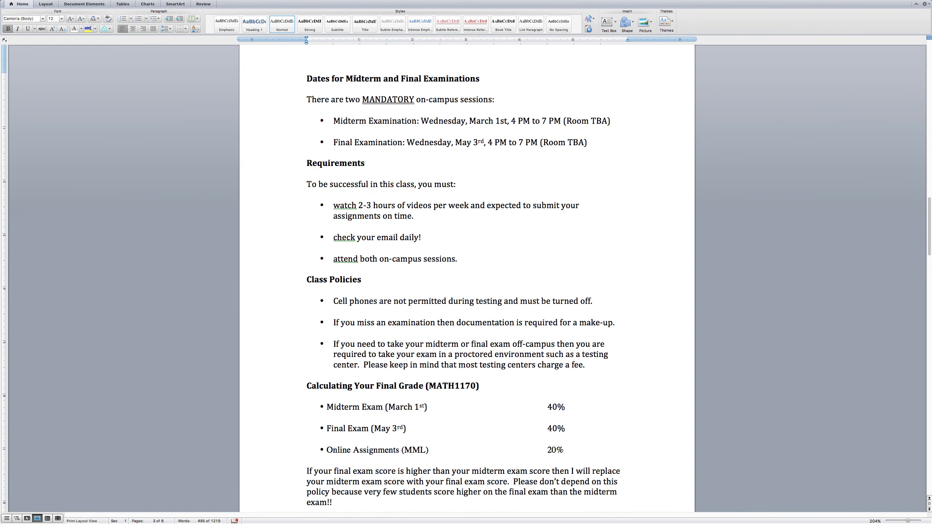
click(479, 78)
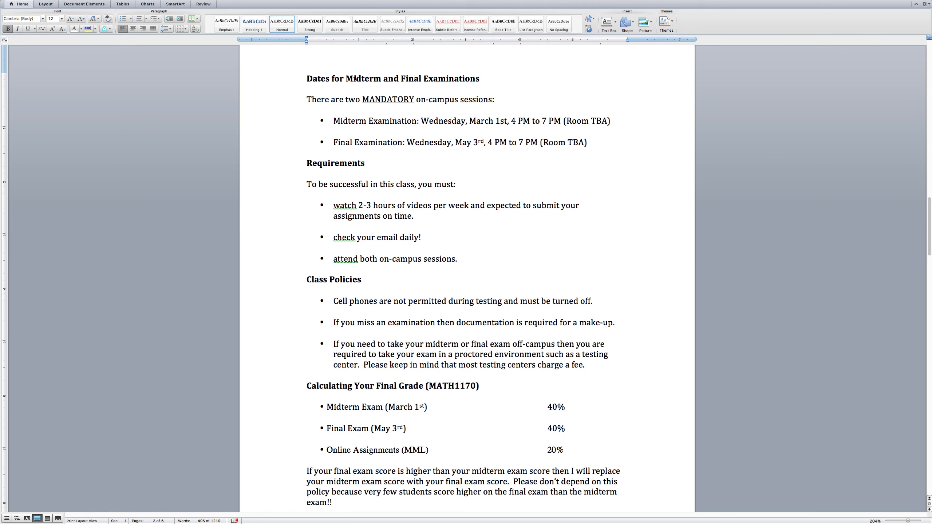
click(479, 78)
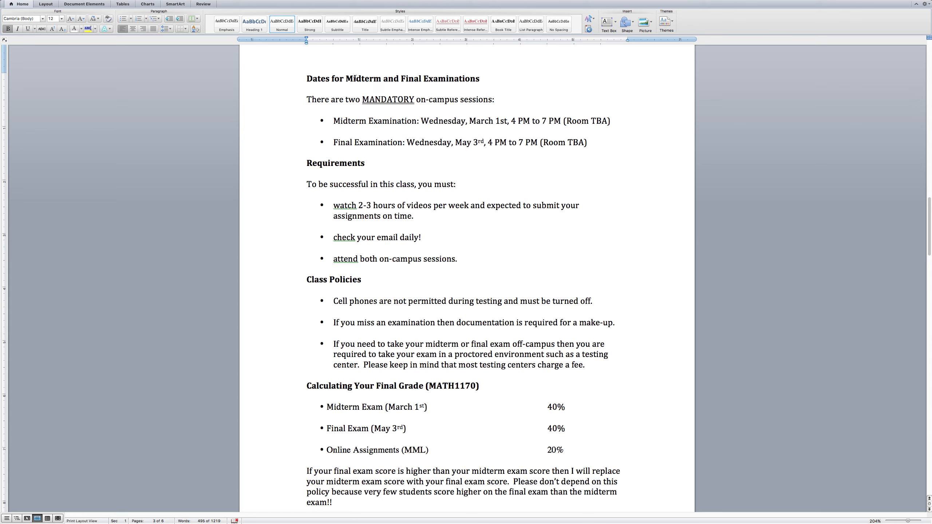
click(480, 78)
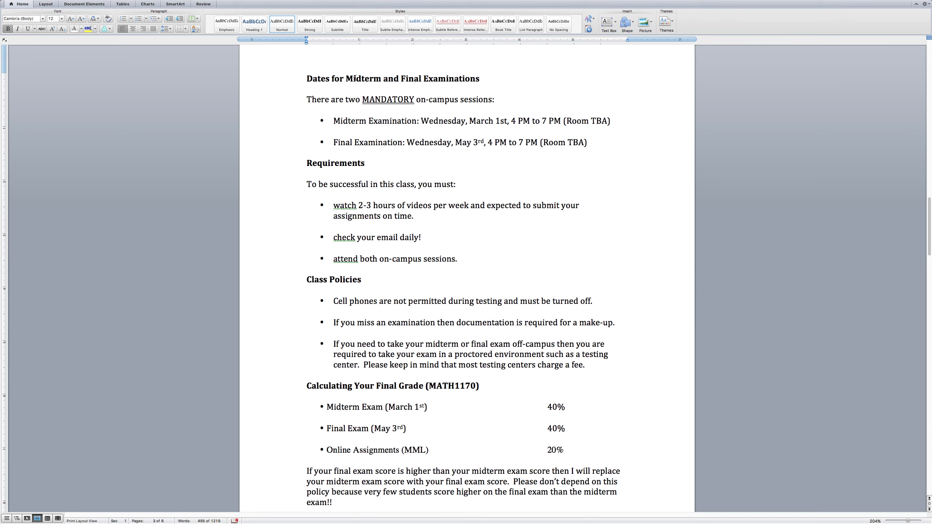
click(479, 78)
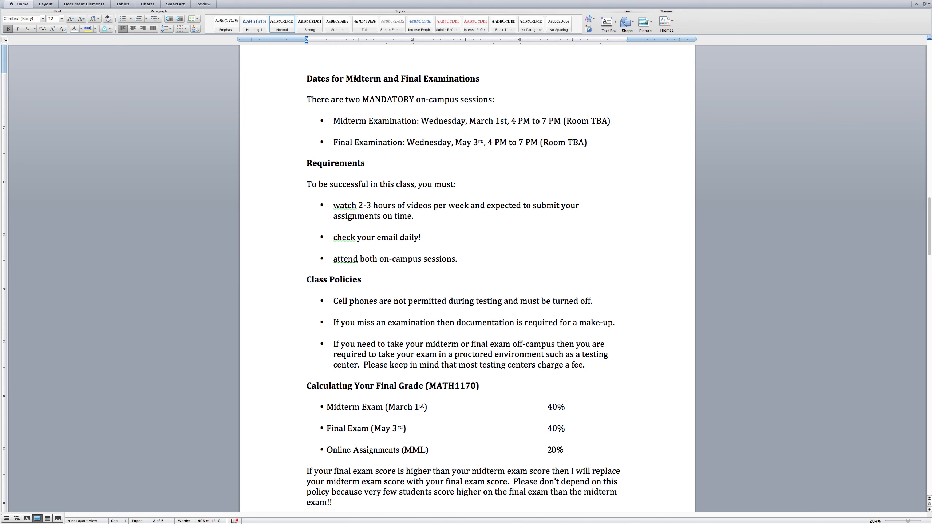
mouse_move(442, 119)
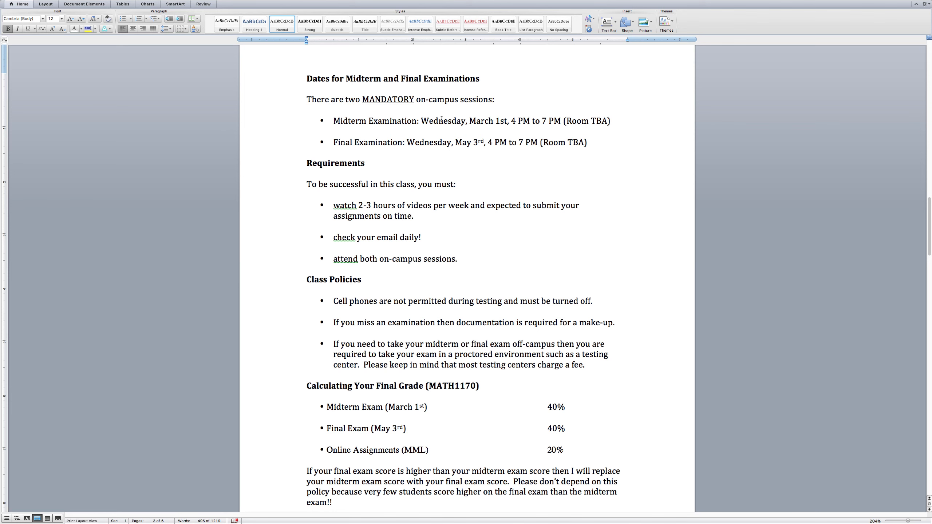
double_click(442, 121)
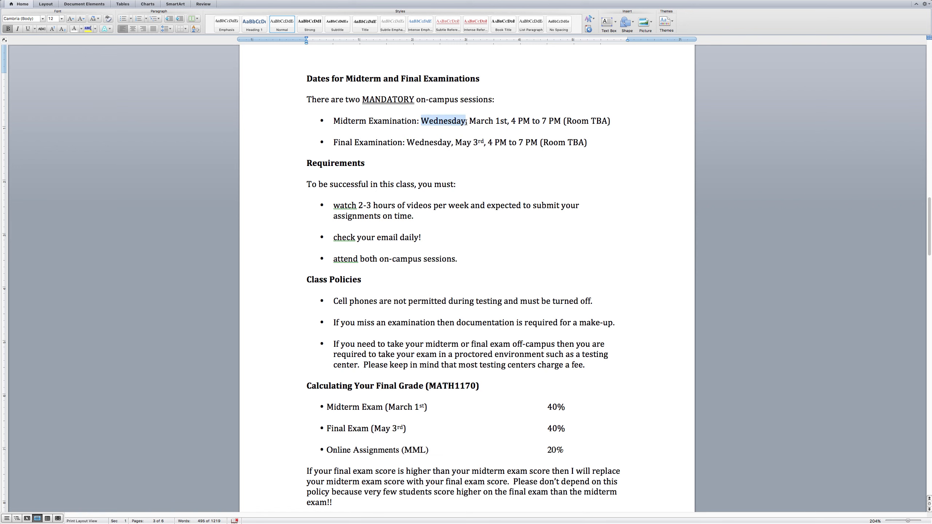
drag(465, 121, 508, 121)
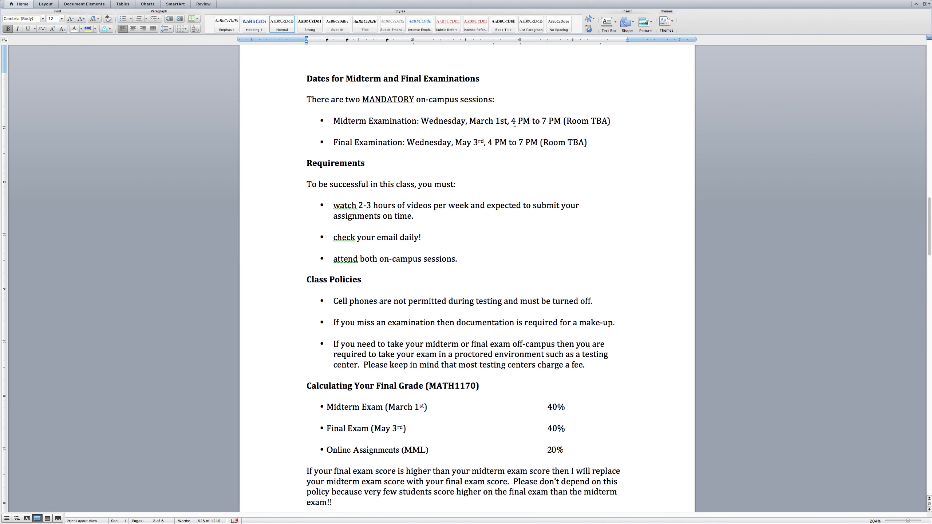
drag(511, 121, 561, 120)
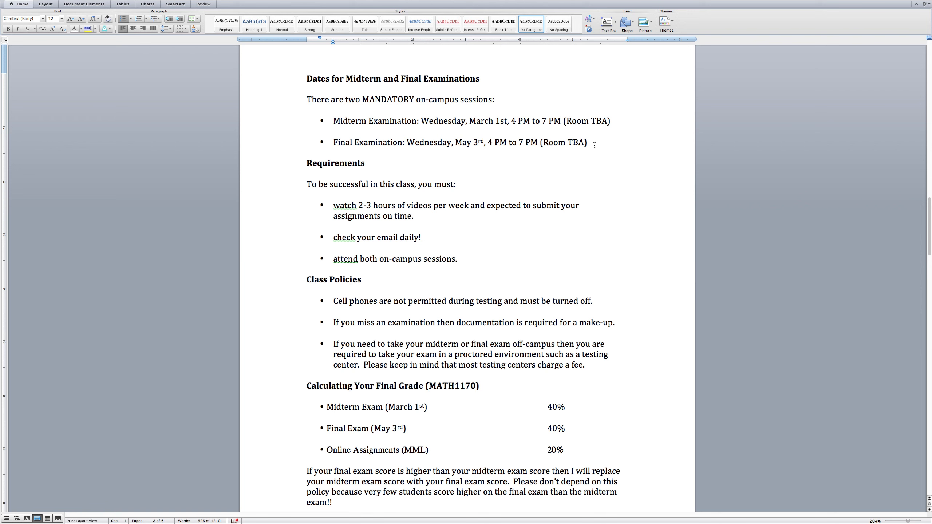
click(590, 142)
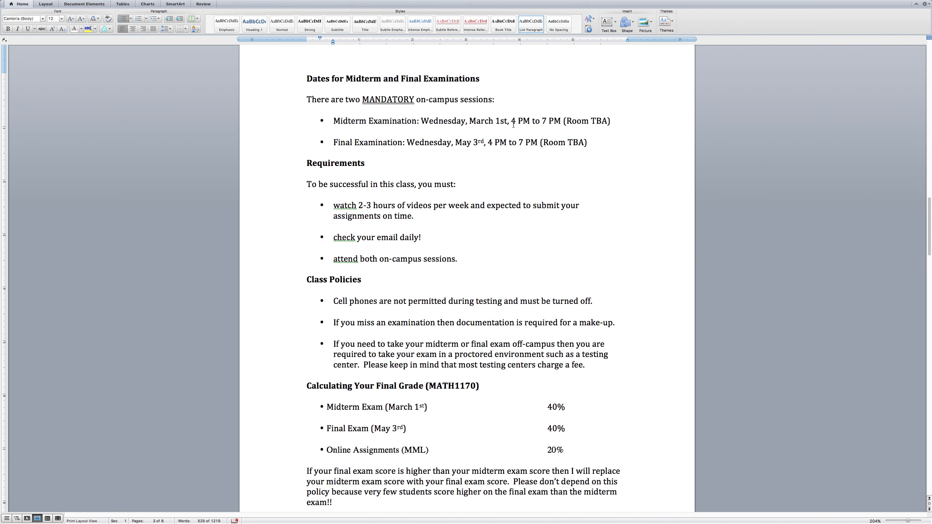
double_click(512, 121)
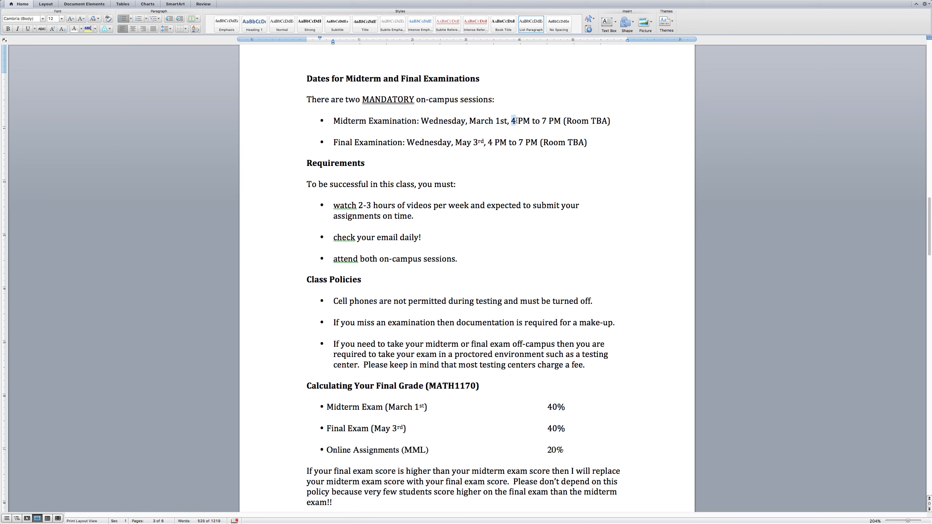
drag(513, 121, 565, 121)
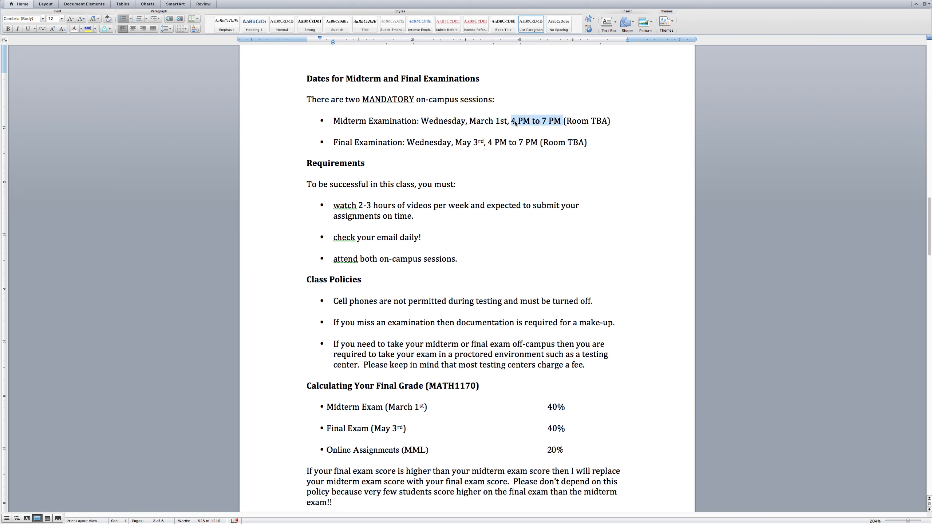
click(515, 121)
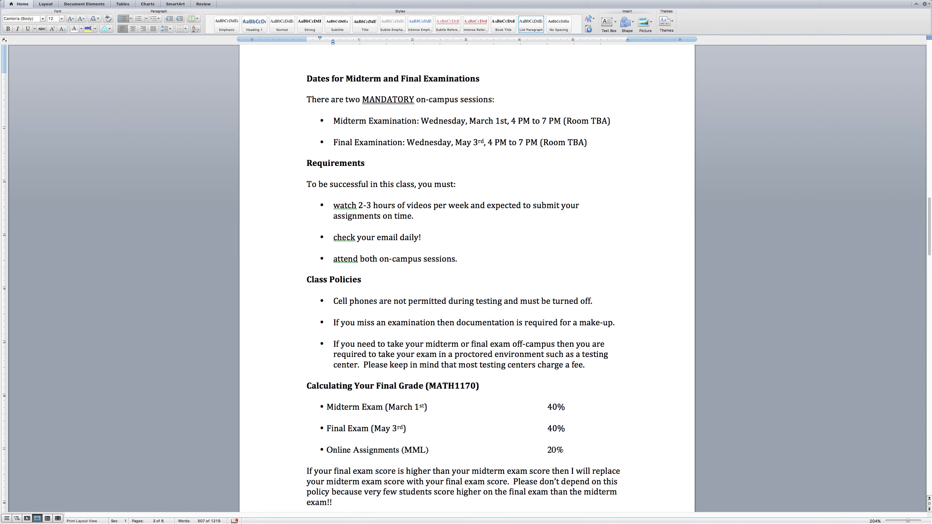
double_click(551, 121)
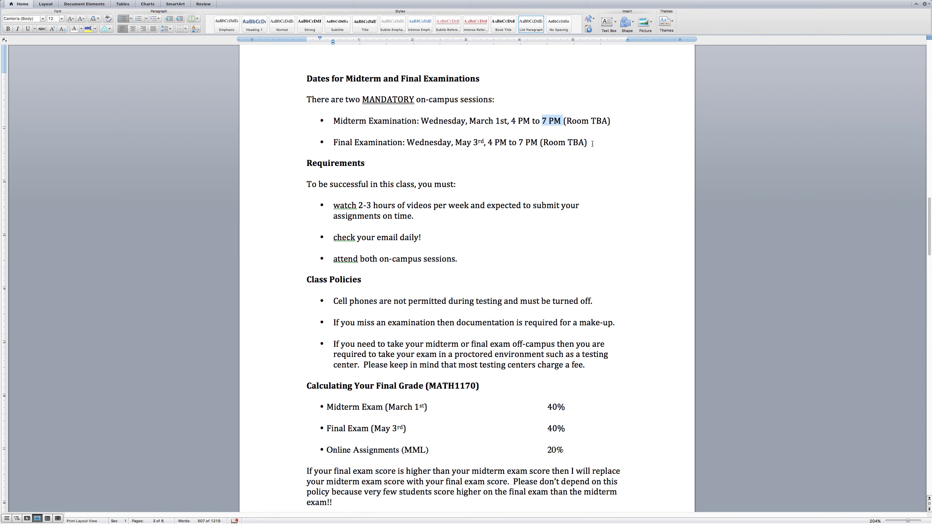
click(590, 142)
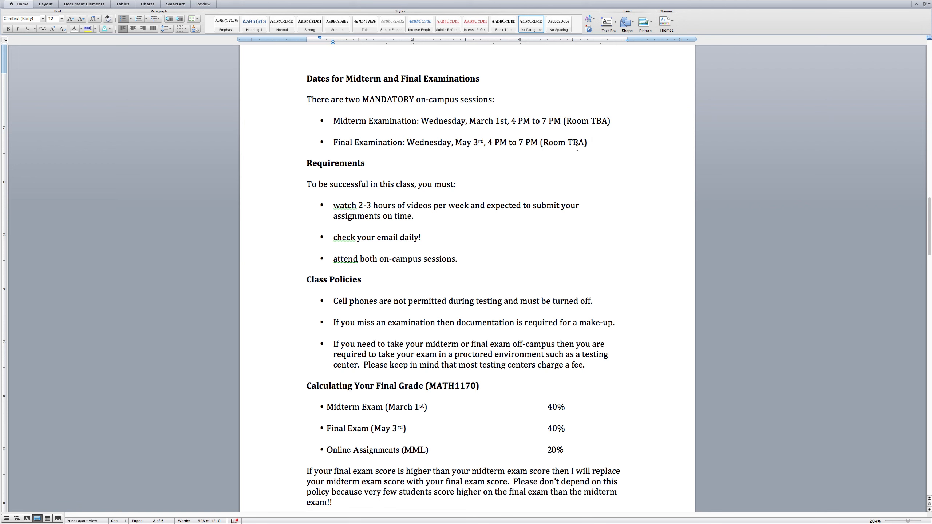
mouse_move(536, 157)
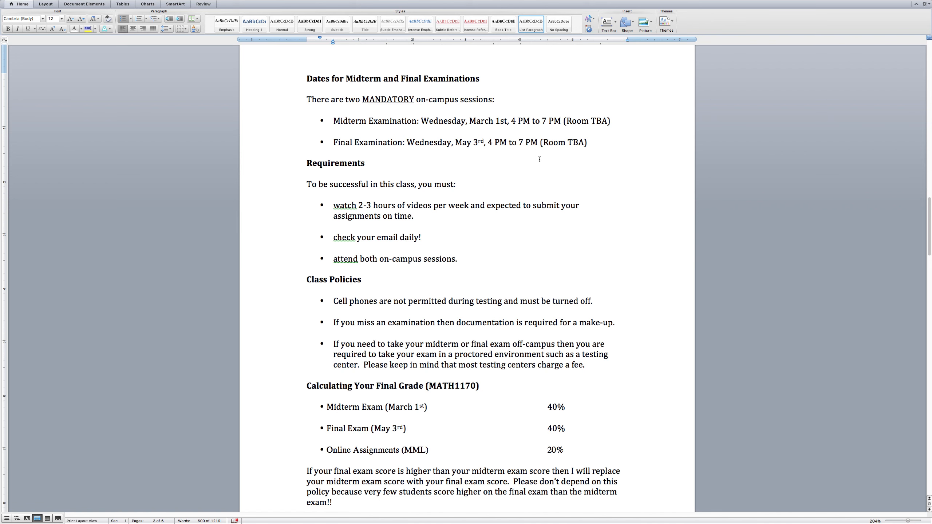
click(365, 163)
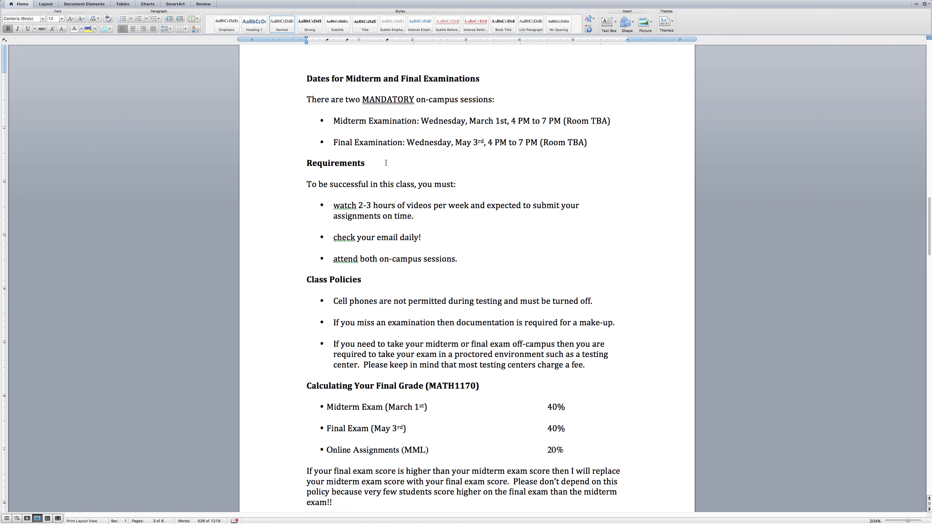
click(365, 163)
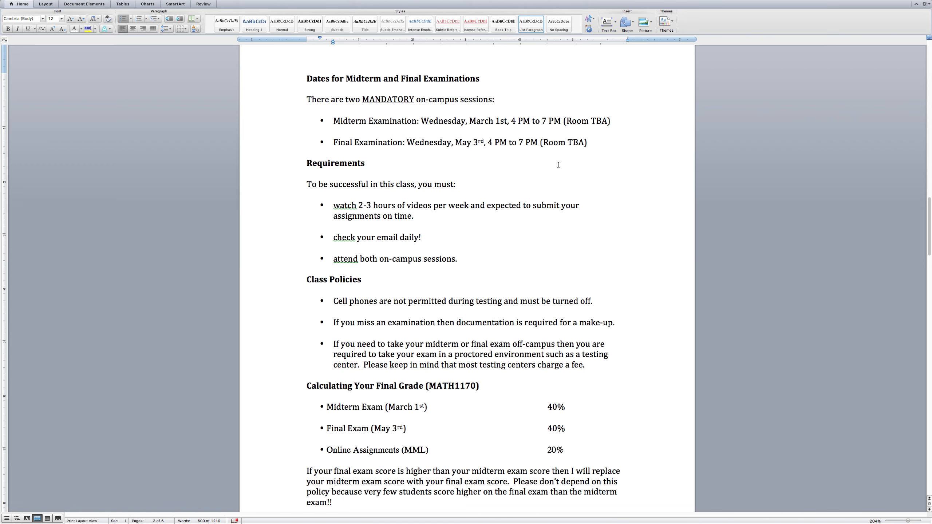
mouse_move(485, 176)
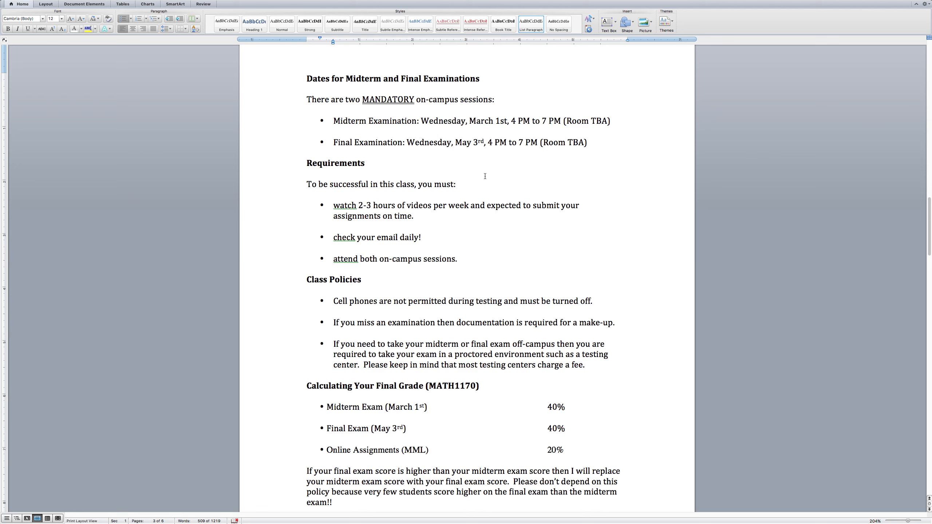
click(540, 121)
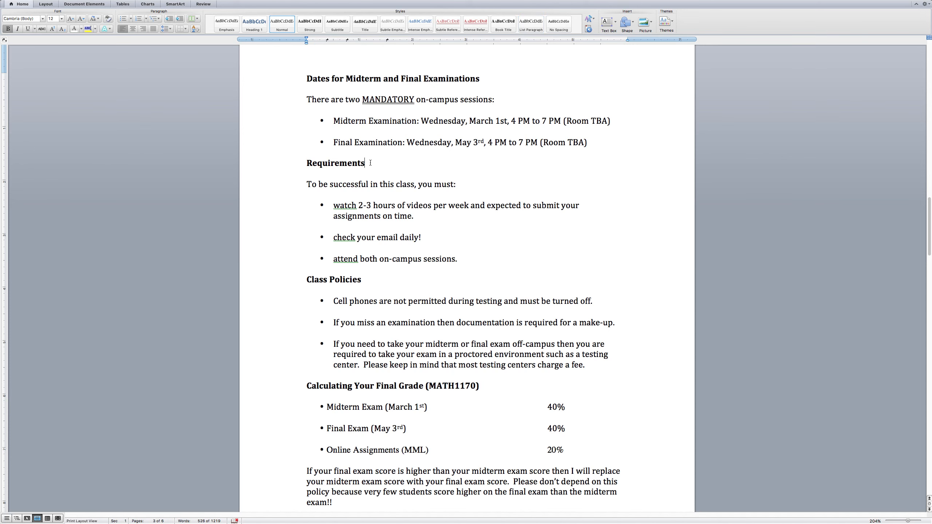
mouse_move(487, 192)
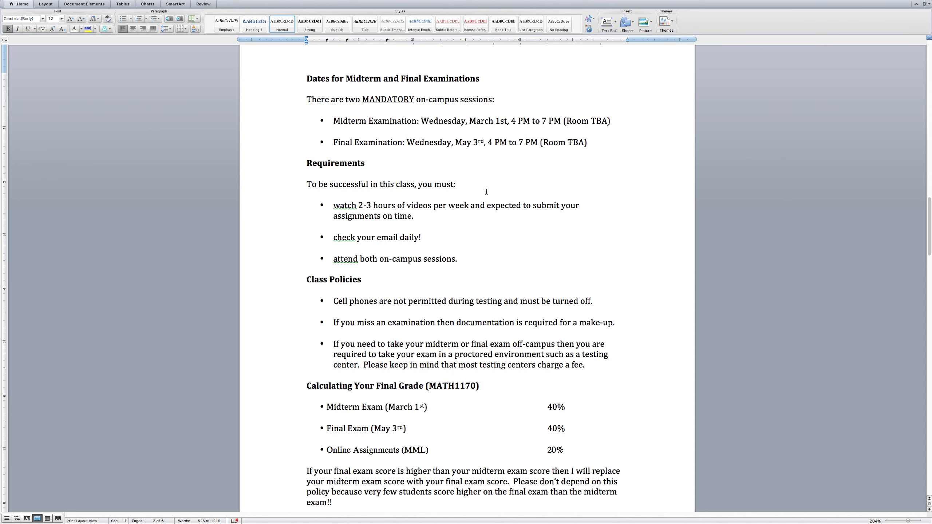
click(364, 163)
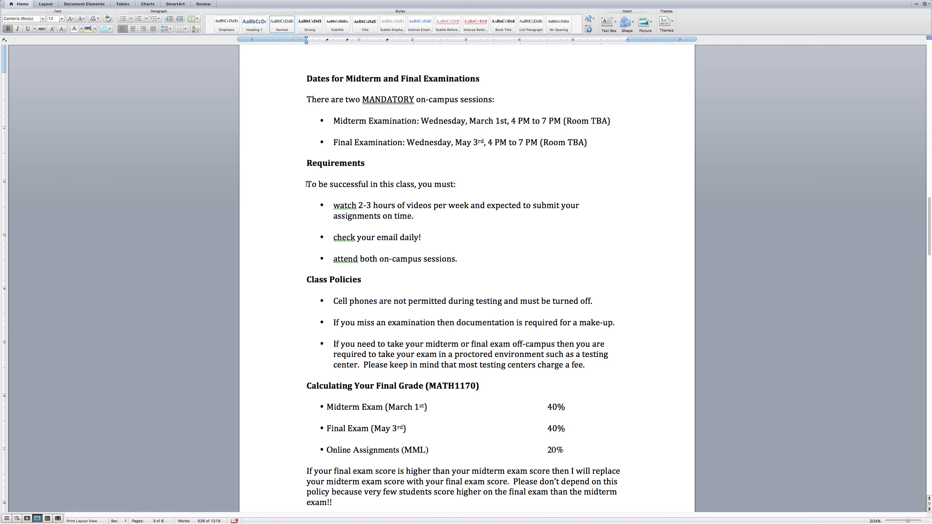
click(364, 163)
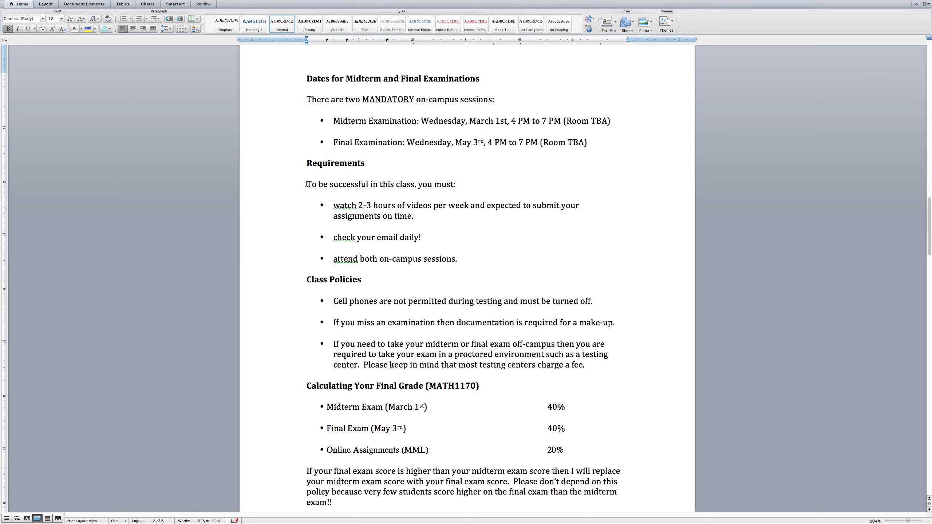
click(365, 163)
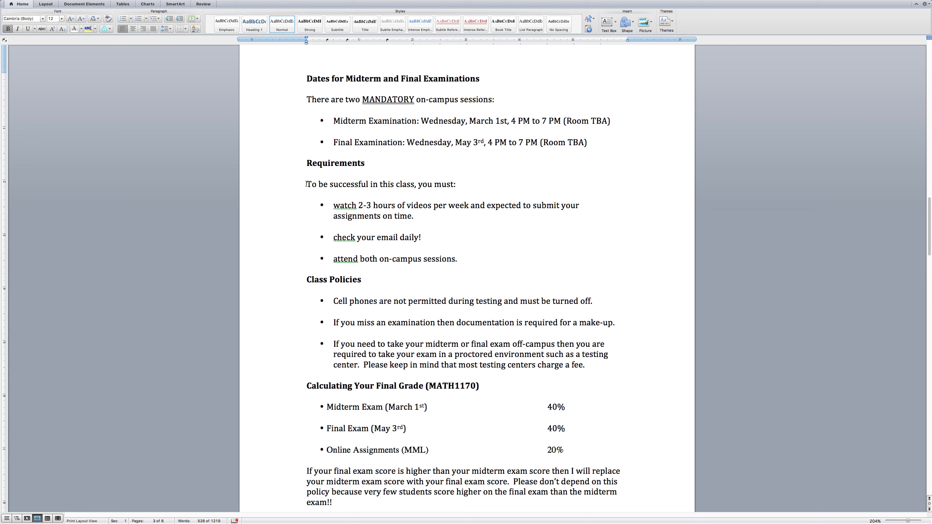
click(365, 163)
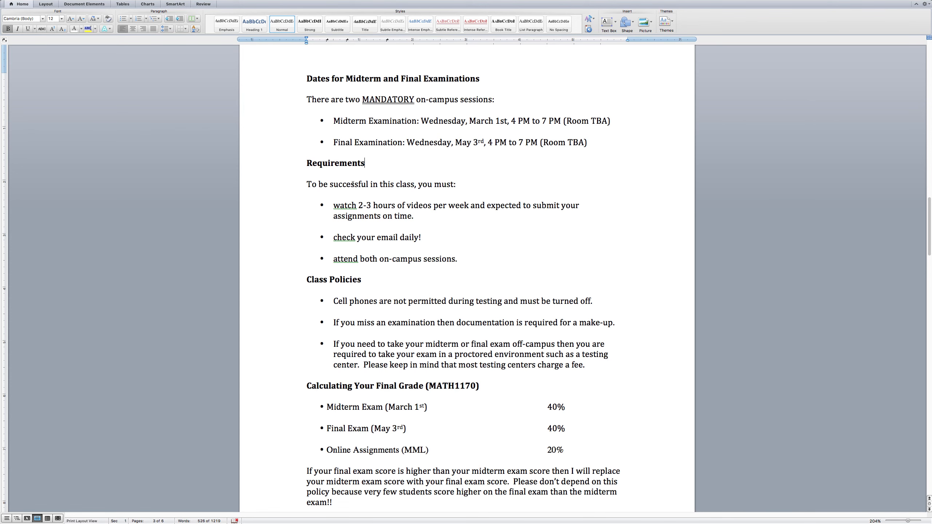
double_click(349, 184)
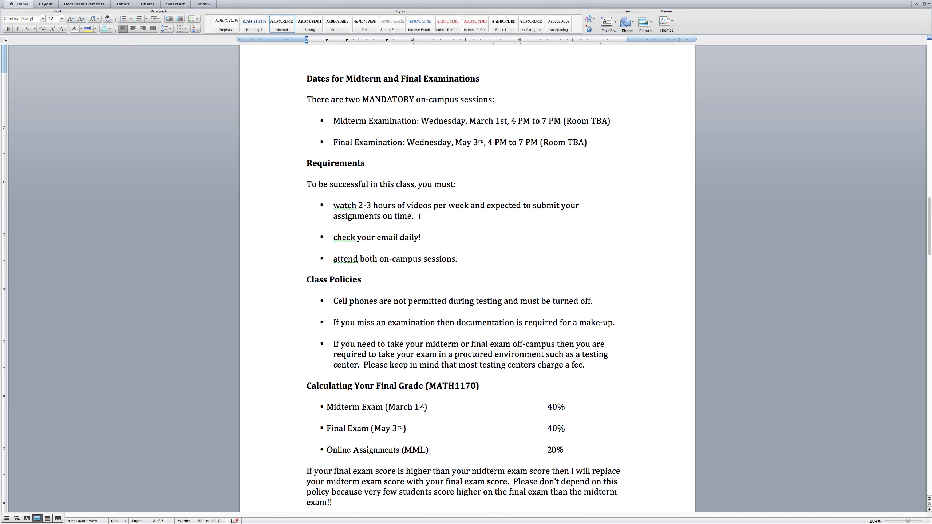
mouse_move(429, 217)
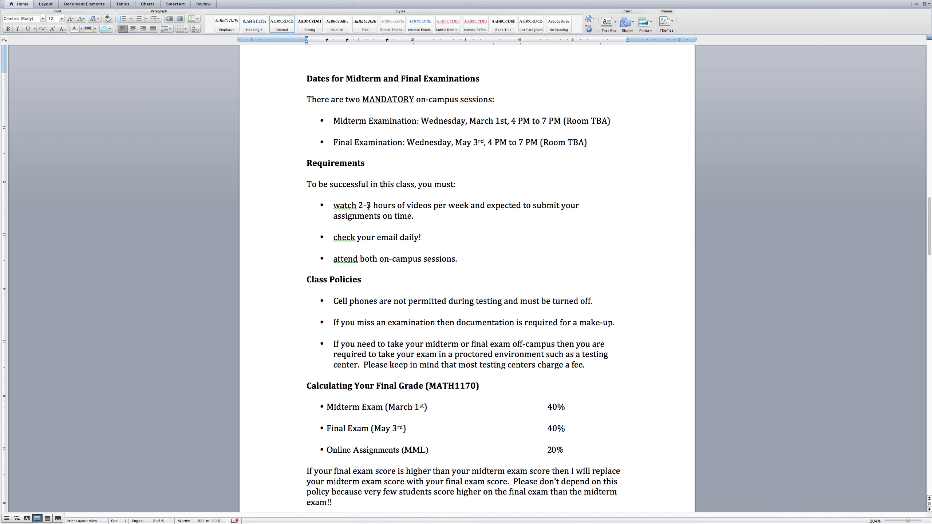
mouse_move(422, 214)
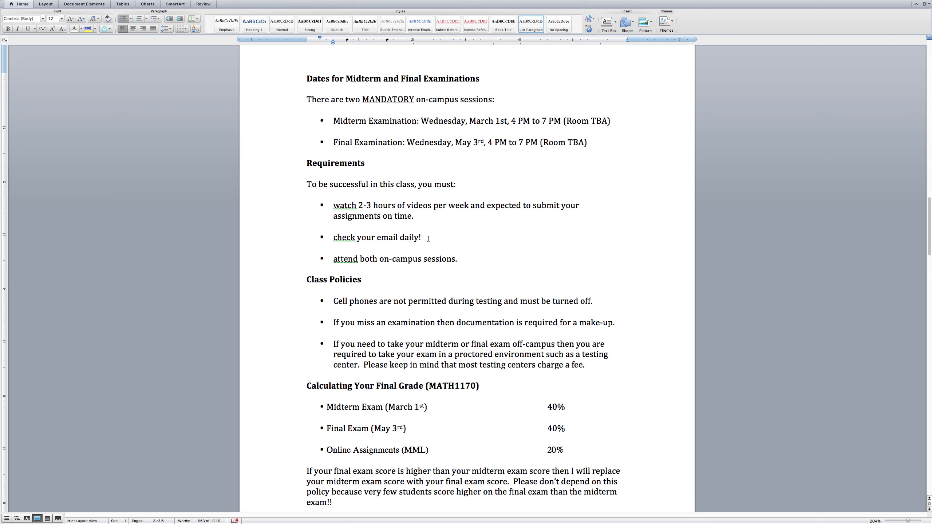
click(457, 259)
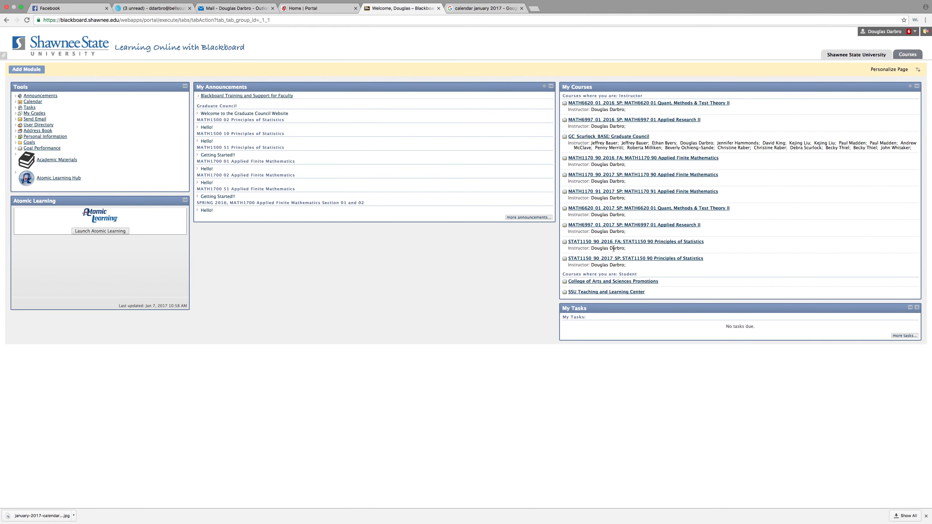
mouse_move(613, 197)
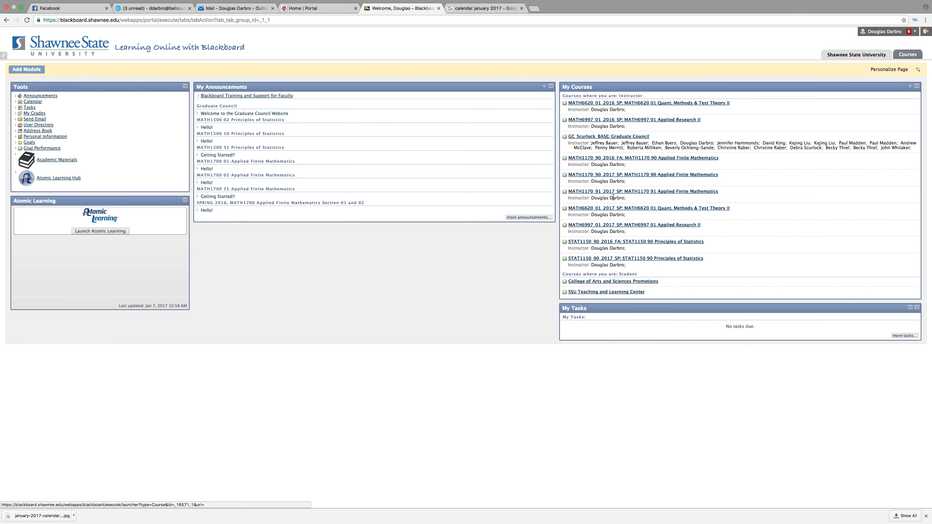
mouse_move(619, 182)
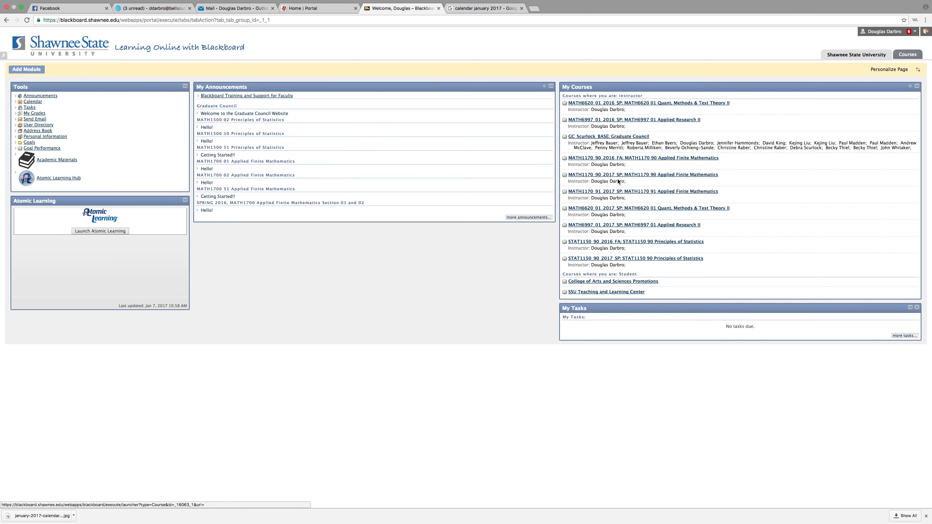
mouse_move(620, 185)
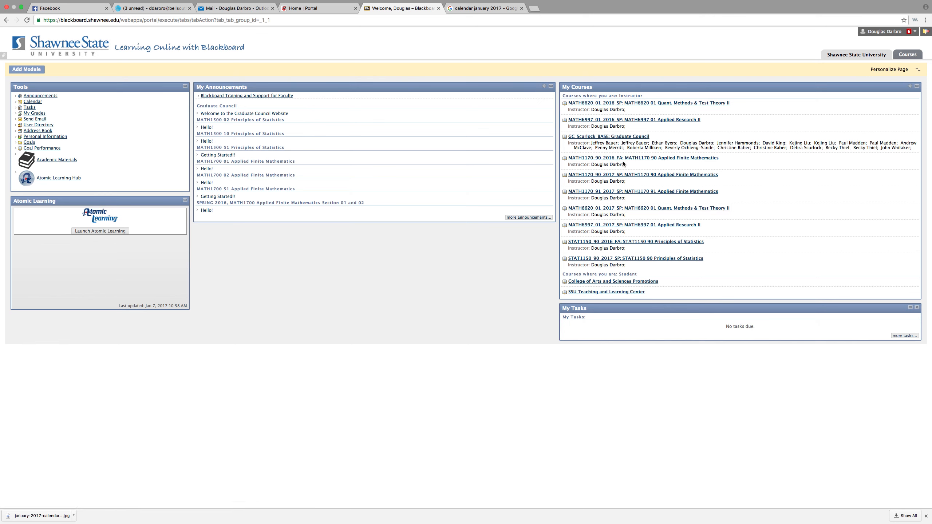
- Open the MATH1170_90_2016_FA course from My Courses on the portal
click(642, 158)
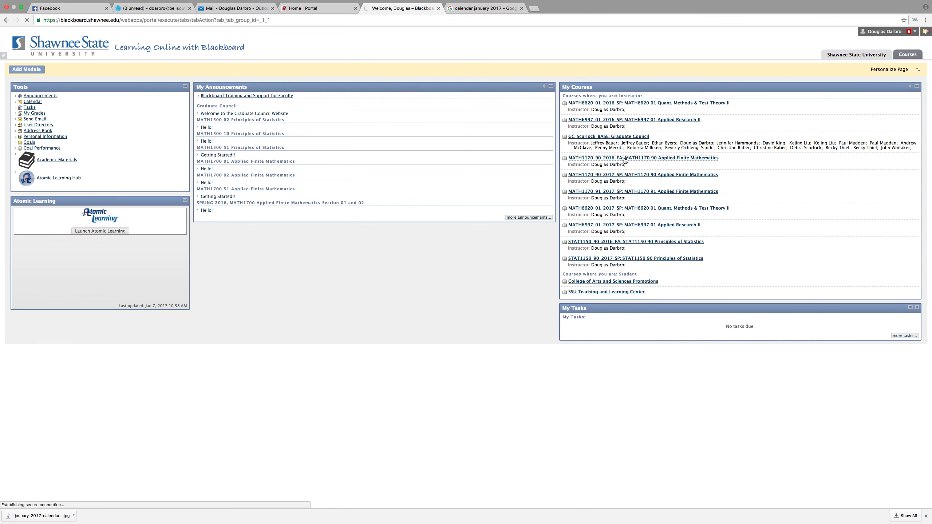
click(642, 157)
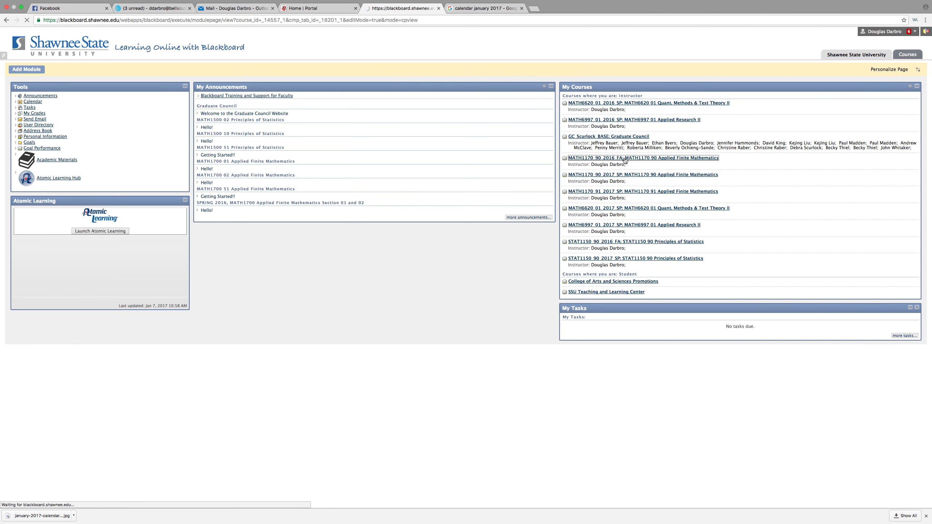
click(642, 157)
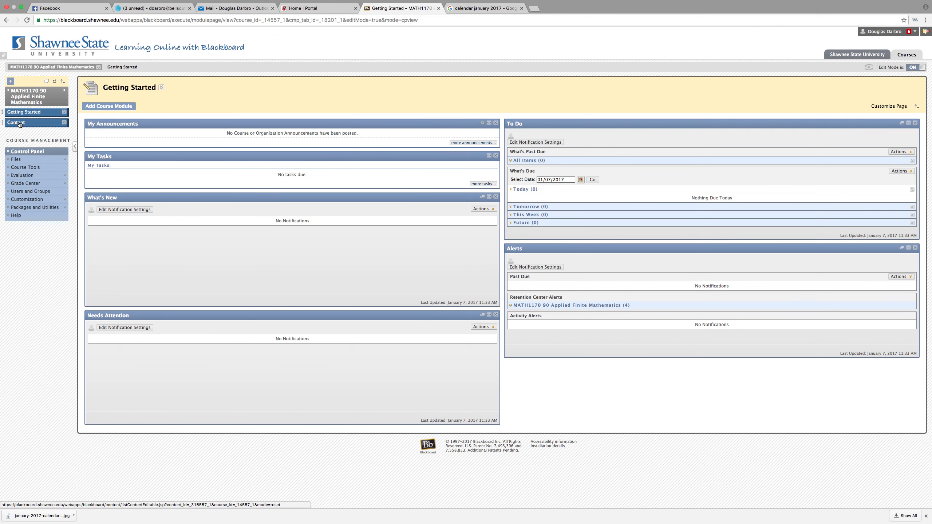
mouse_move(16, 122)
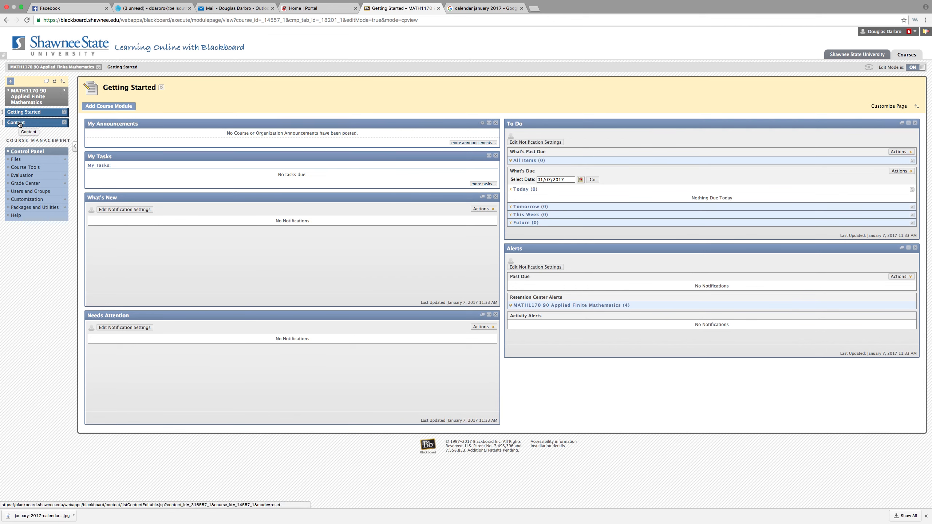
- Go to the course Content area and open the Week 1: August 22nd folder
click(16, 123)
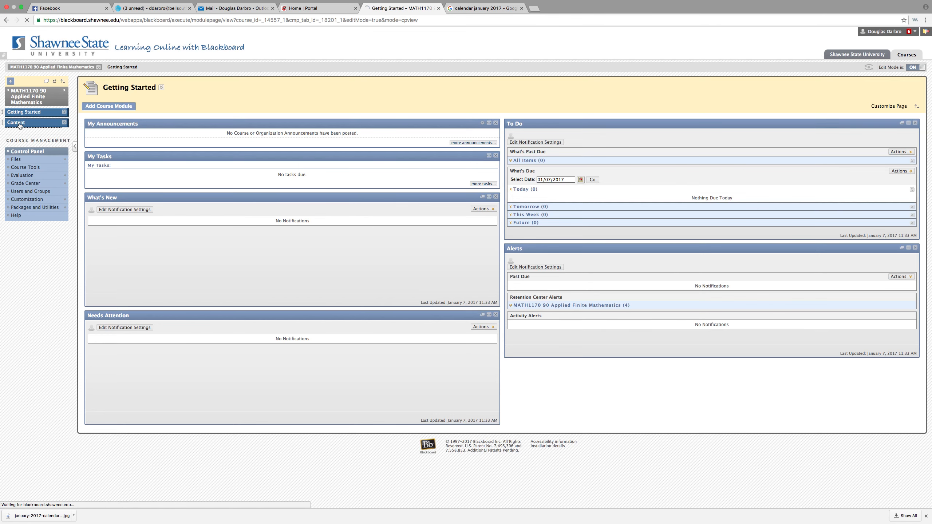
click(17, 122)
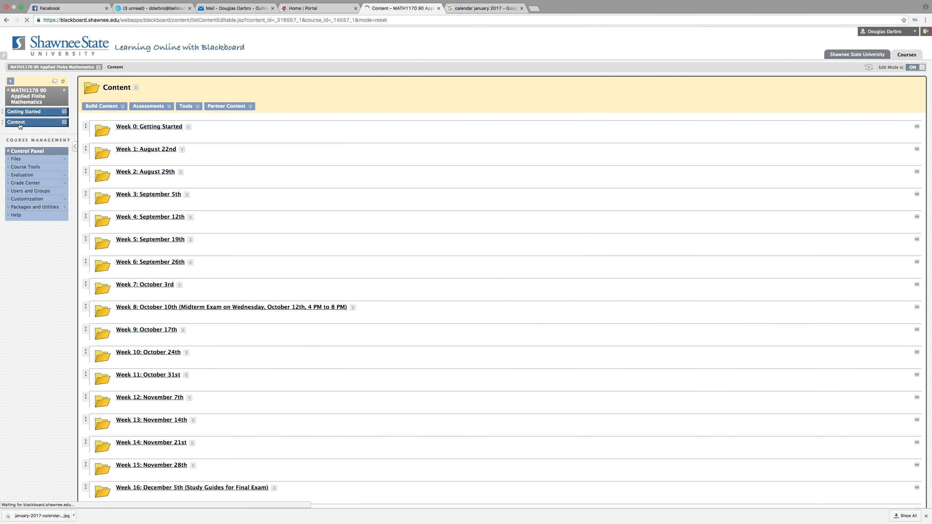
scroll(down, 3)
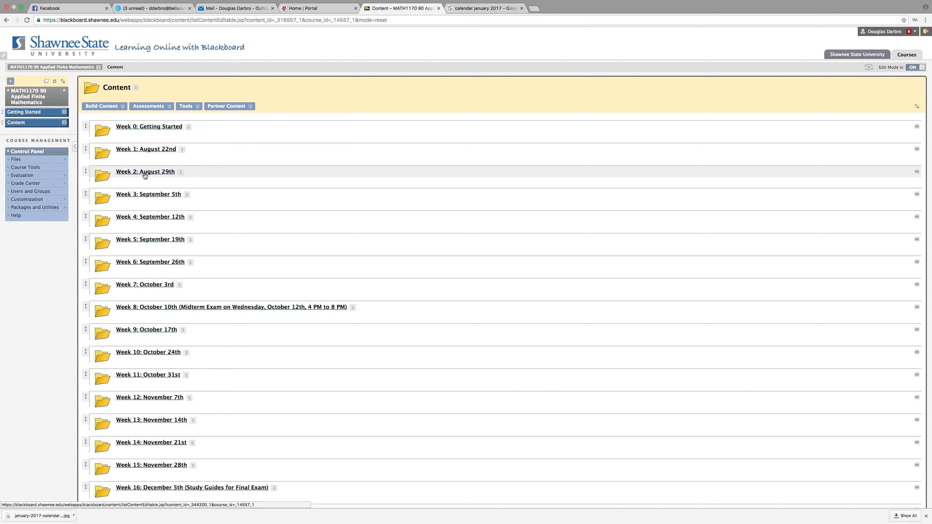
mouse_move(156, 151)
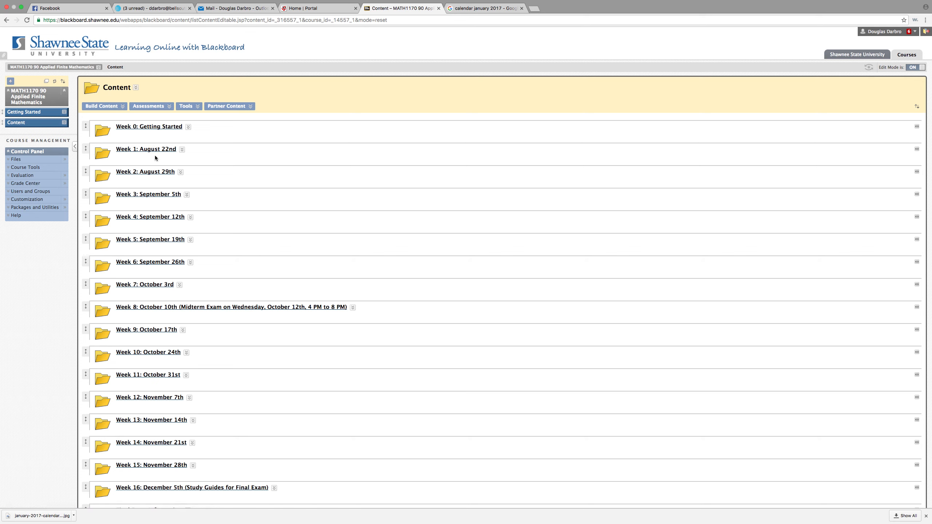
click(146, 150)
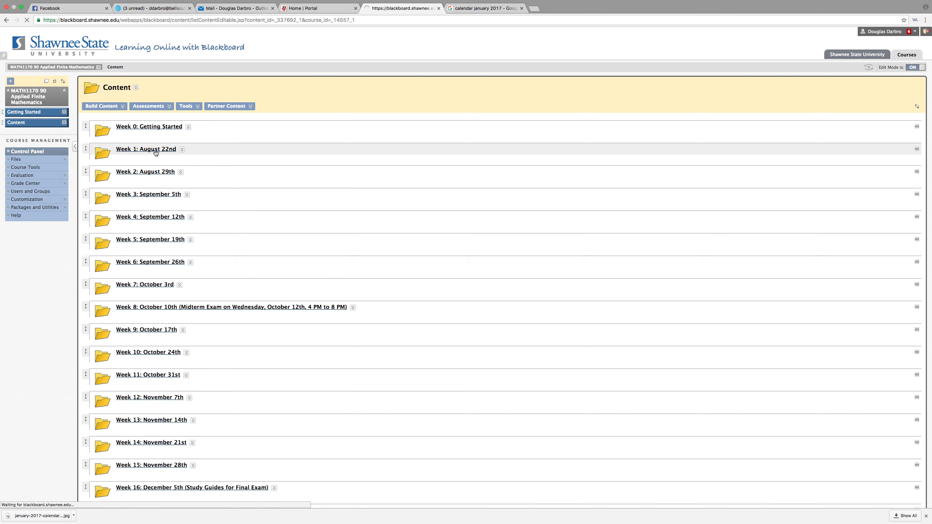
click(145, 149)
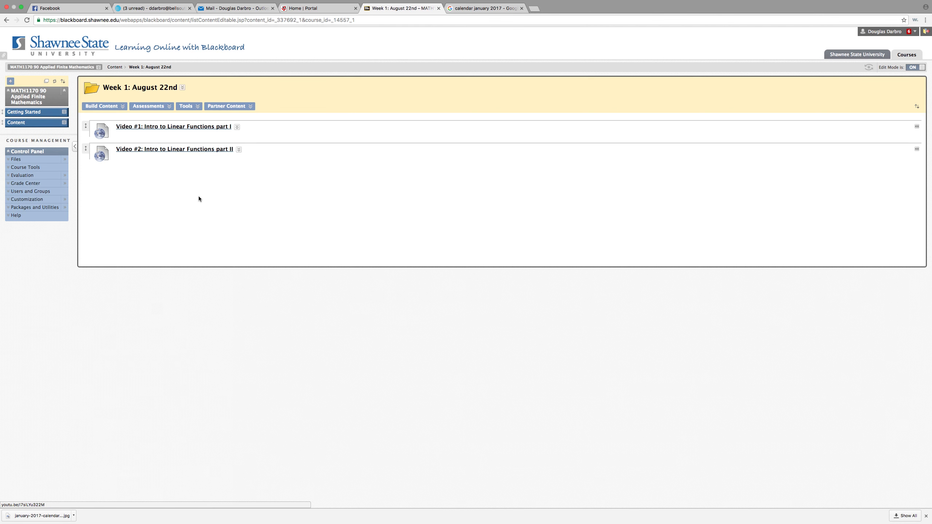
mouse_move(174, 176)
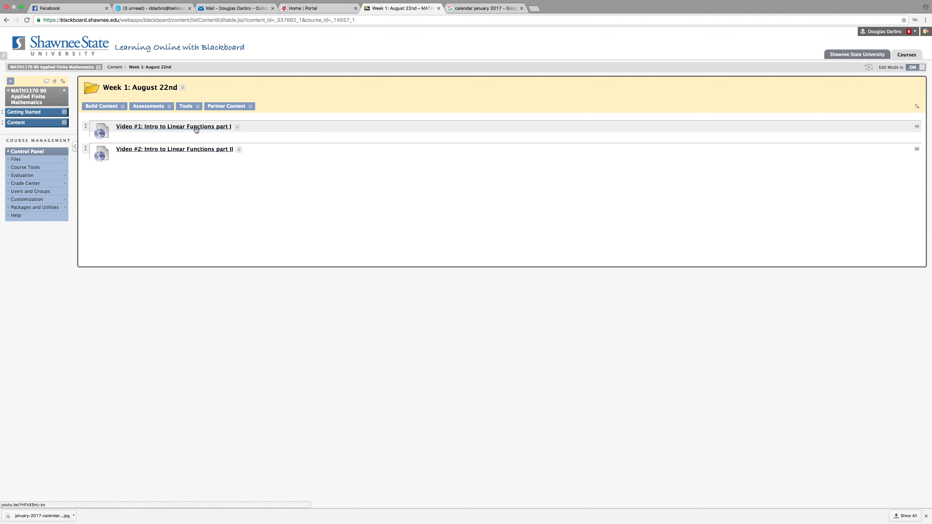
- Play Video #1, Intro Linear Functions part I, muted and skipped ahead, then return to the course
click(174, 126)
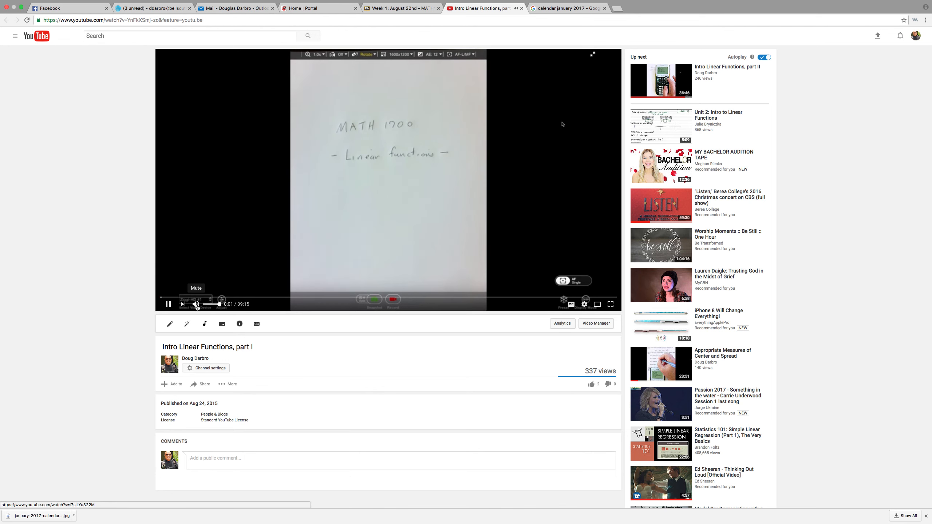
click(196, 303)
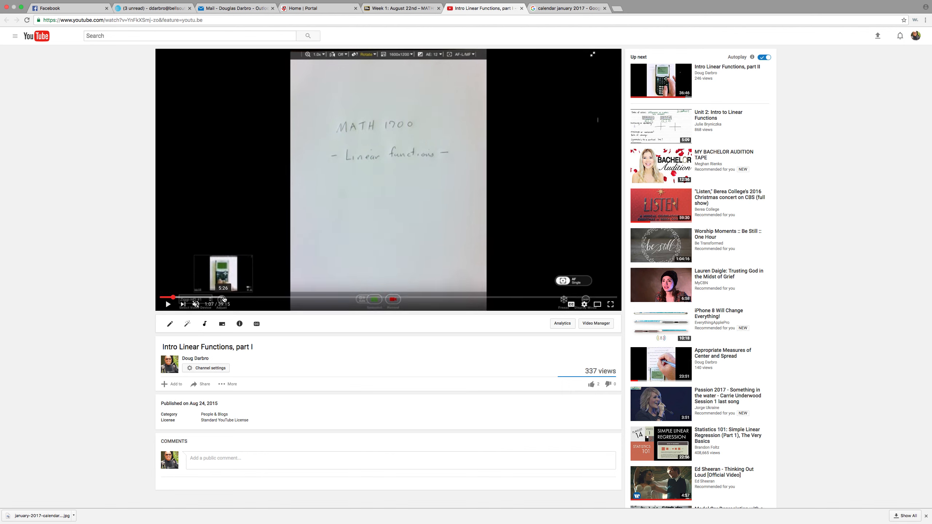
click(223, 297)
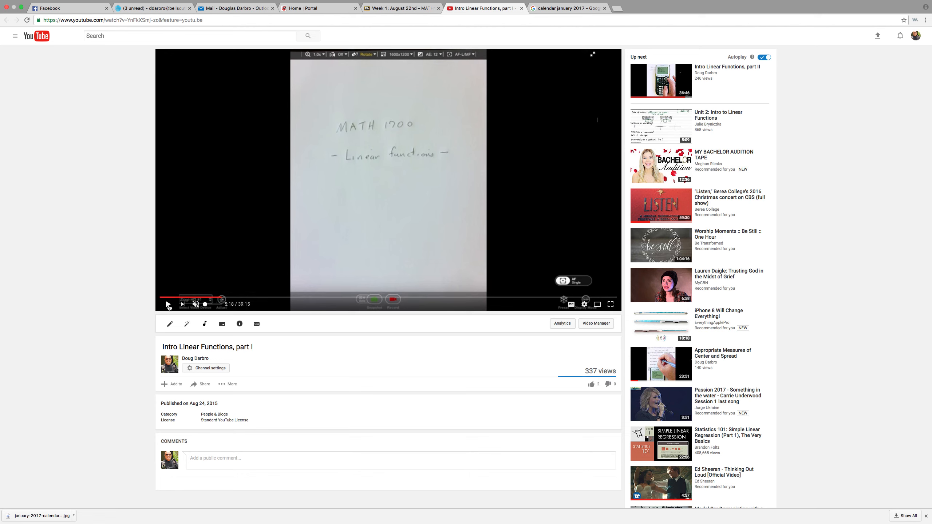
mouse_move(223, 297)
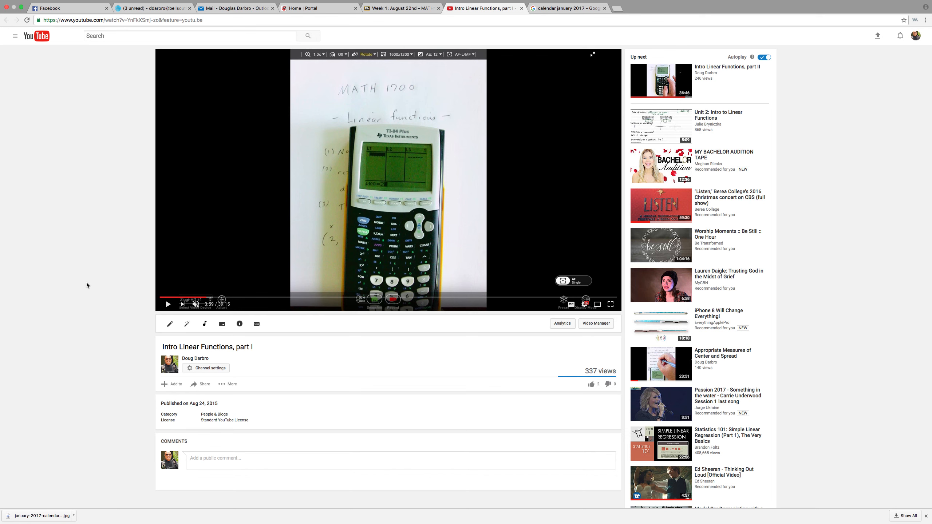
mouse_move(80, 293)
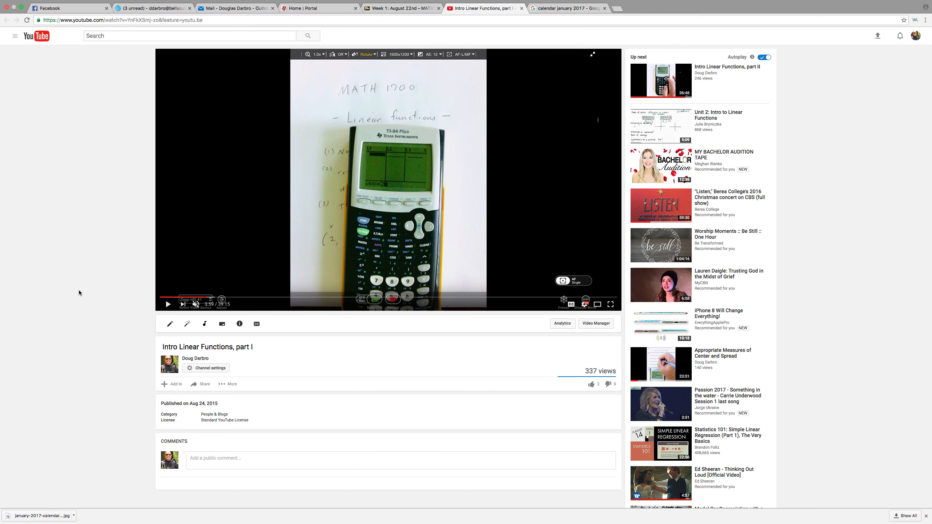
click(401, 8)
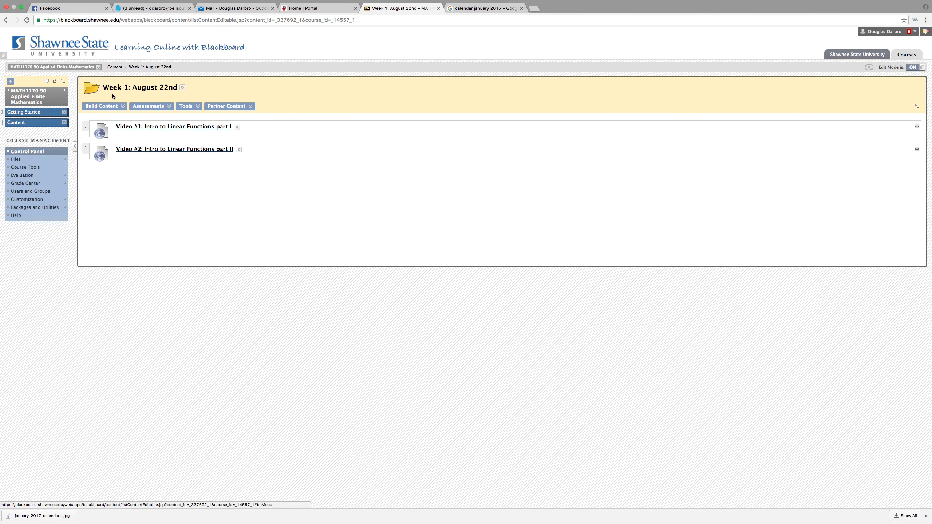
click(114, 66)
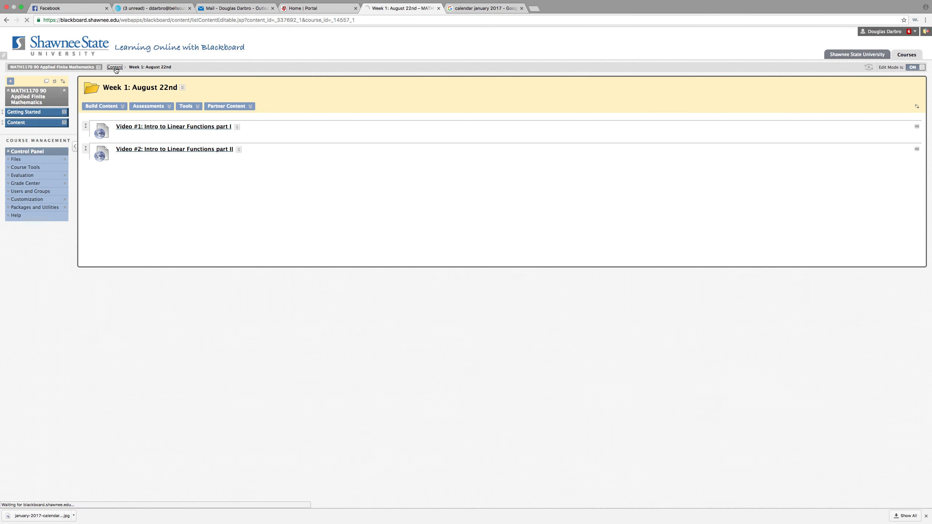
click(115, 66)
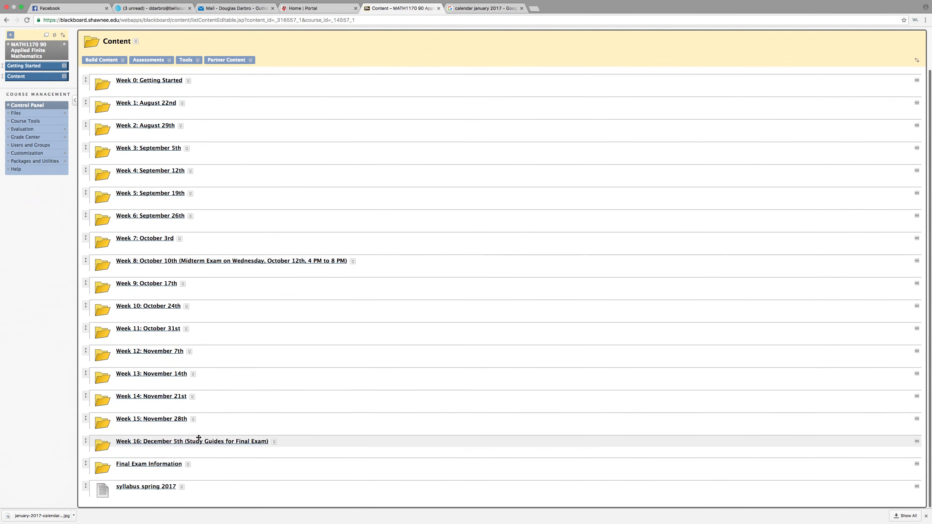
click(150, 396)
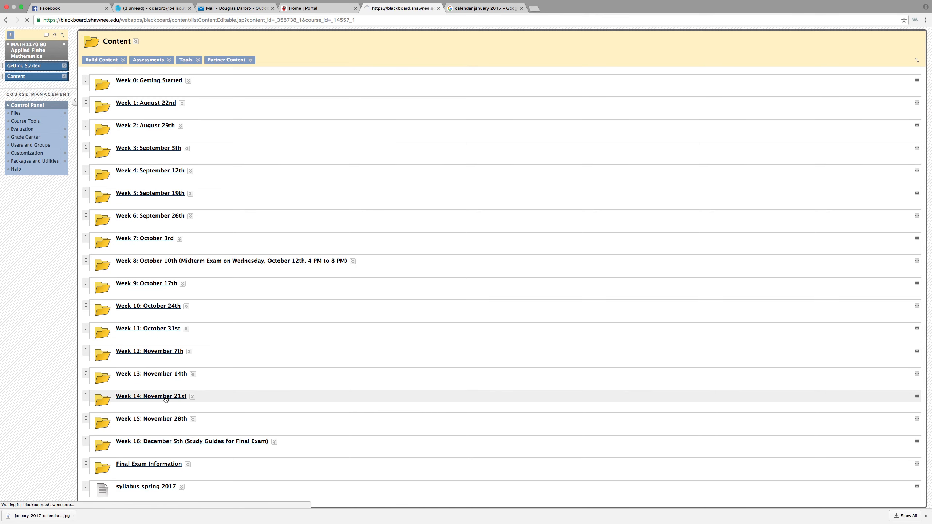
click(151, 397)
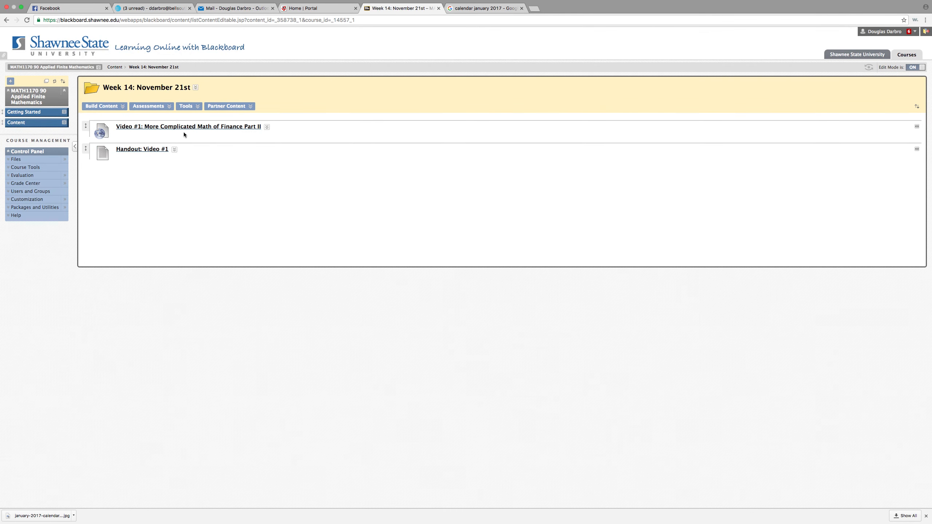
mouse_move(186, 128)
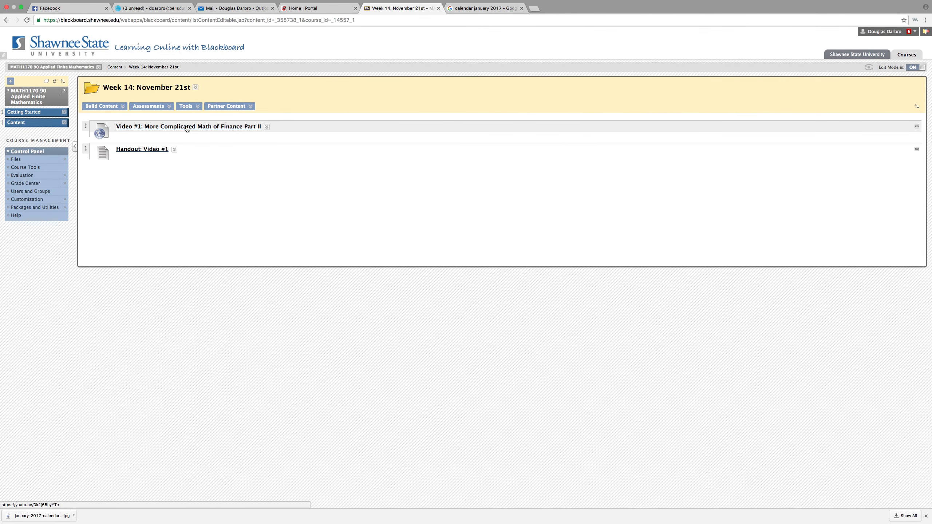
click(188, 126)
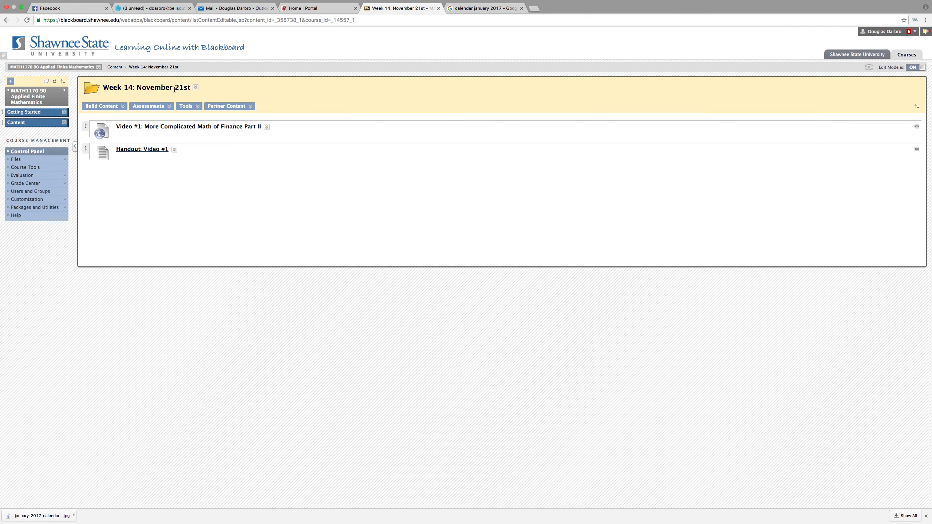
mouse_move(123, 76)
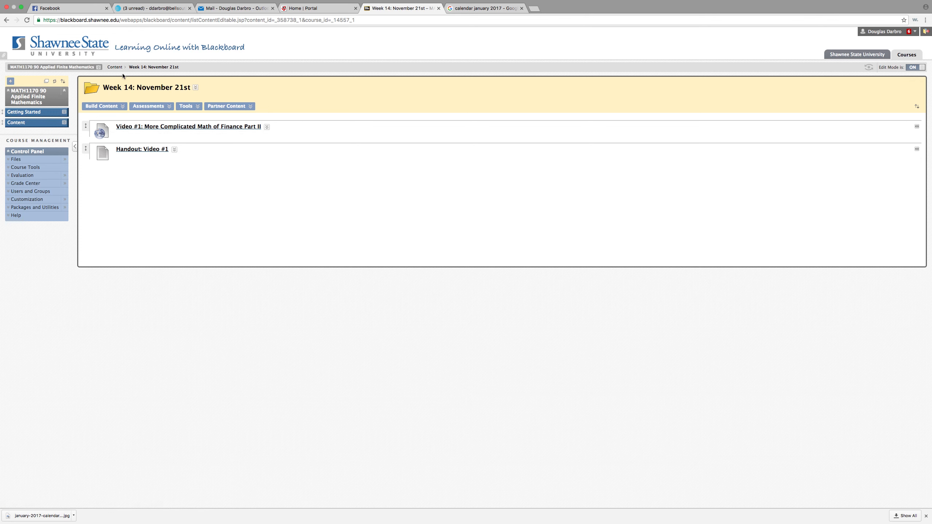
click(115, 66)
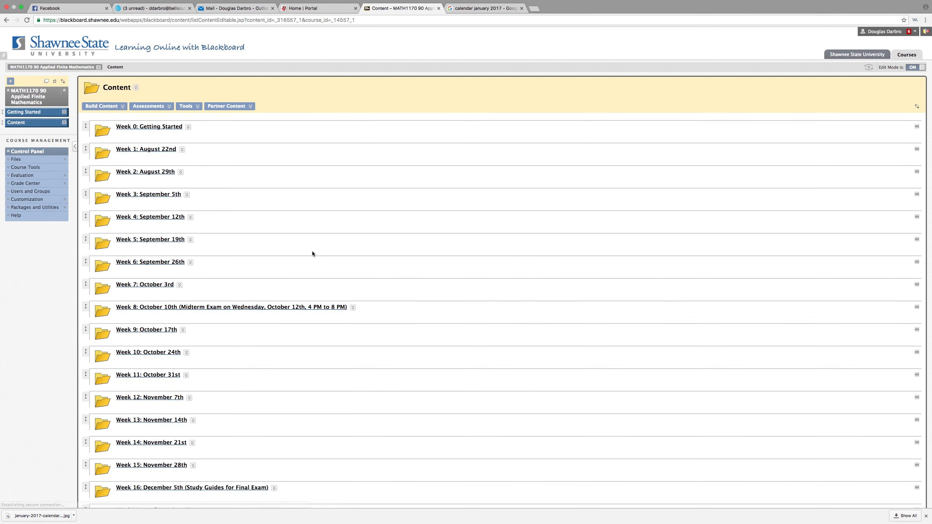
scroll(down, 3)
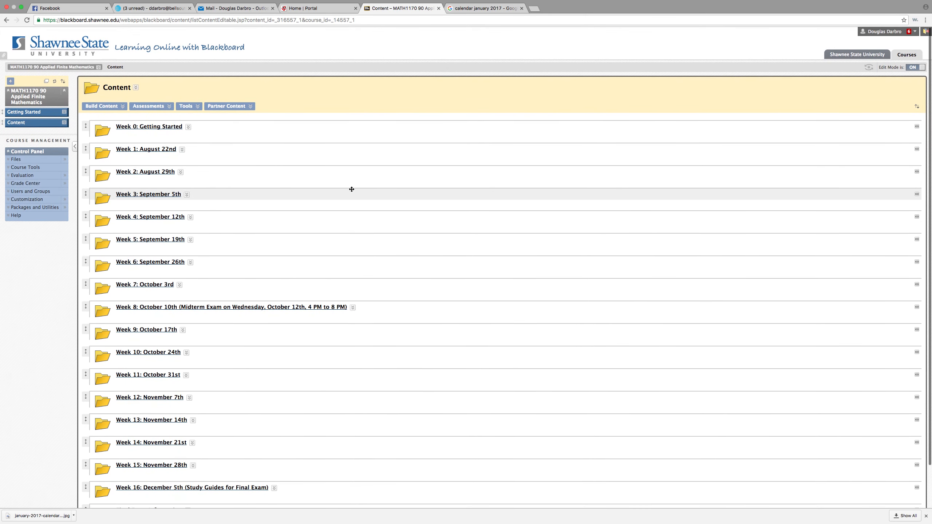
mouse_move(147, 194)
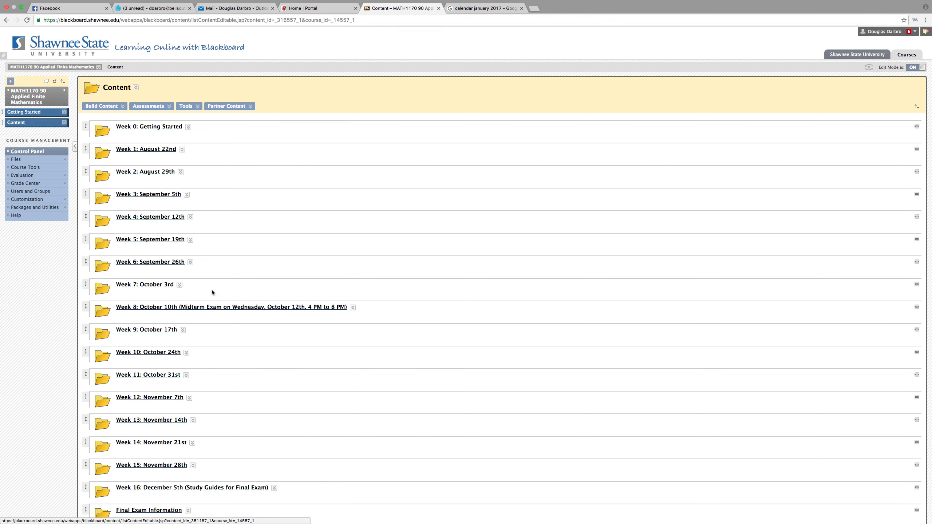
click(150, 239)
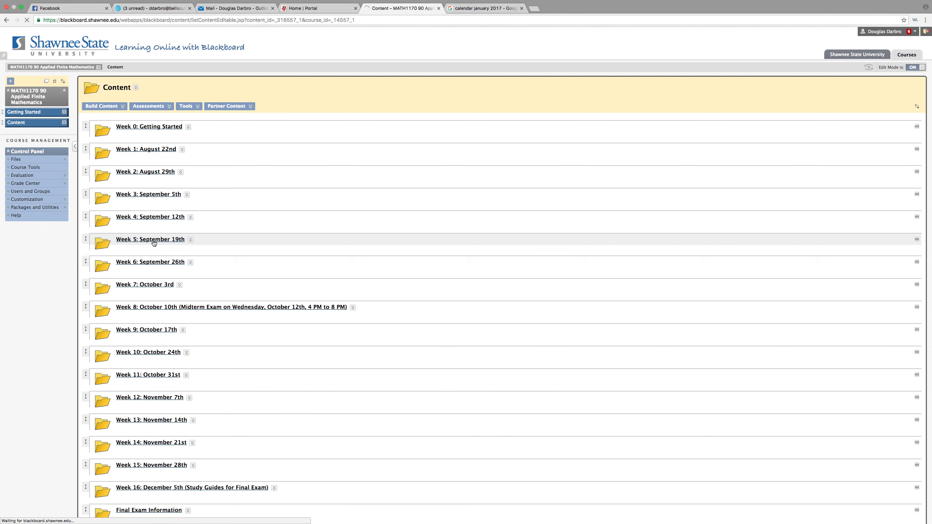
click(151, 239)
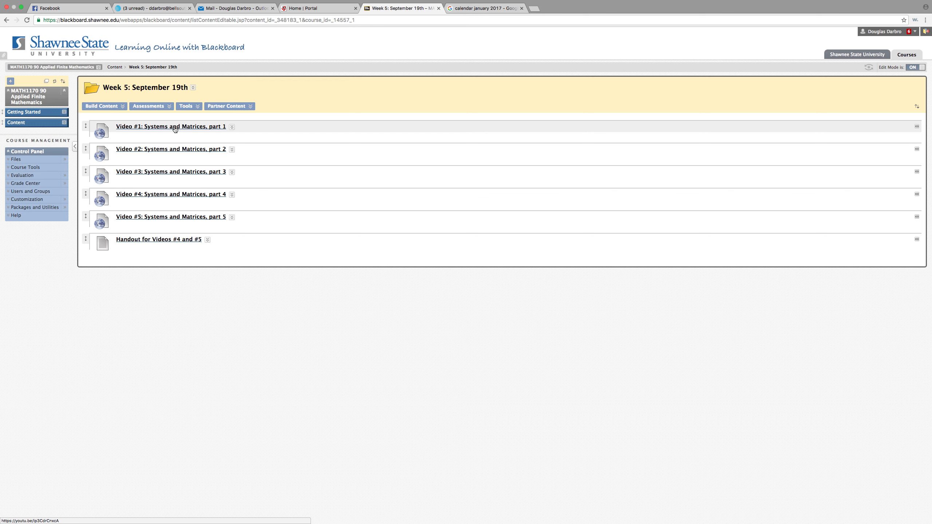
mouse_move(169, 132)
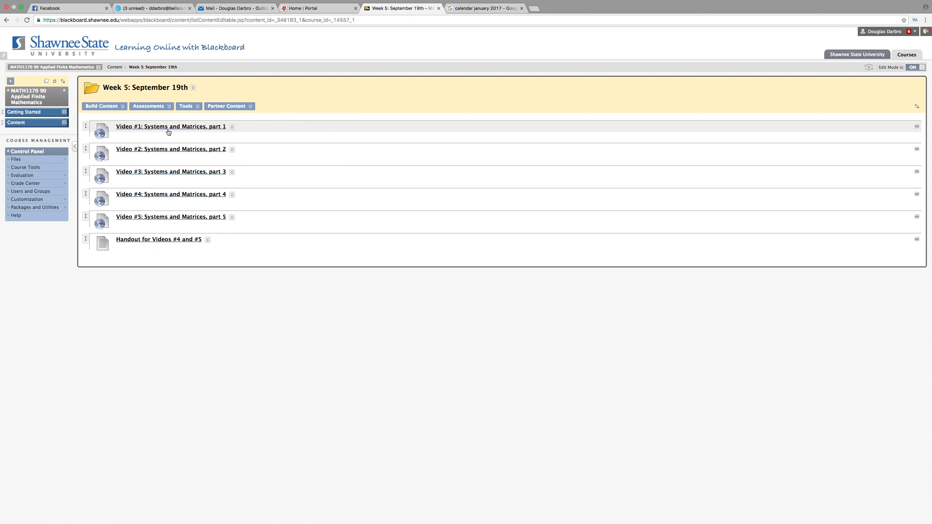
click(114, 66)
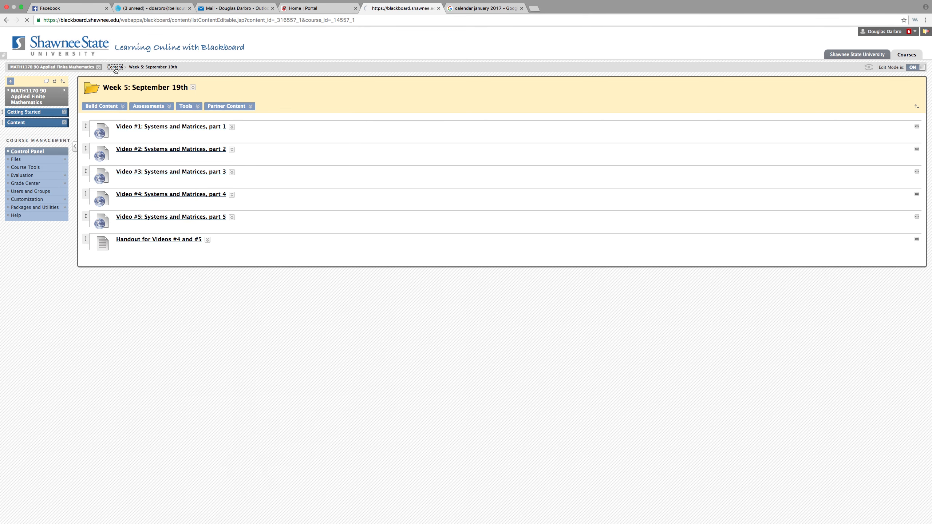
click(115, 66)
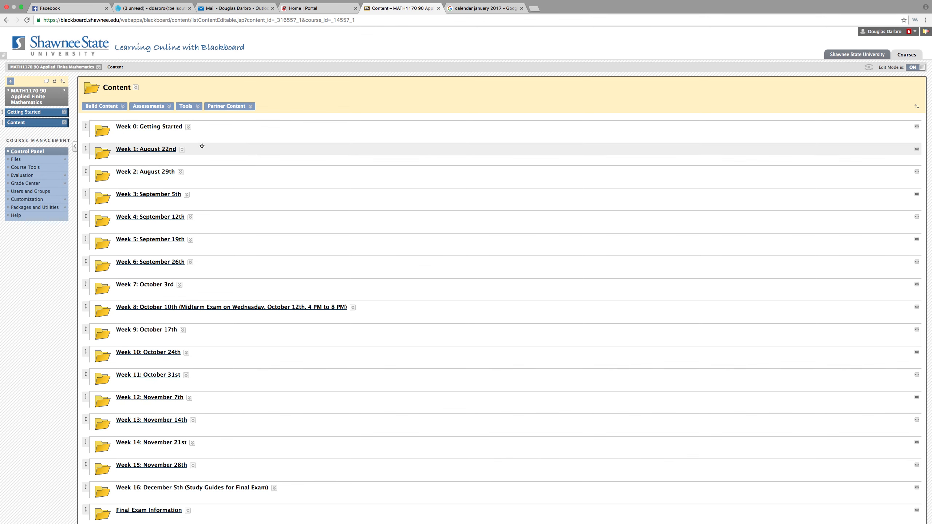
- Open the Week 0: Getting Started folder with the MyMathLab registration steps
click(148, 126)
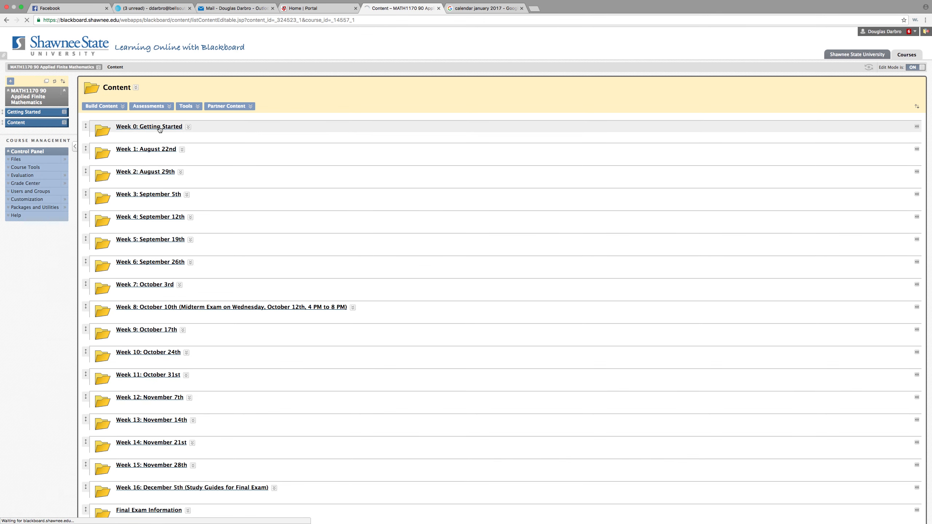
click(147, 126)
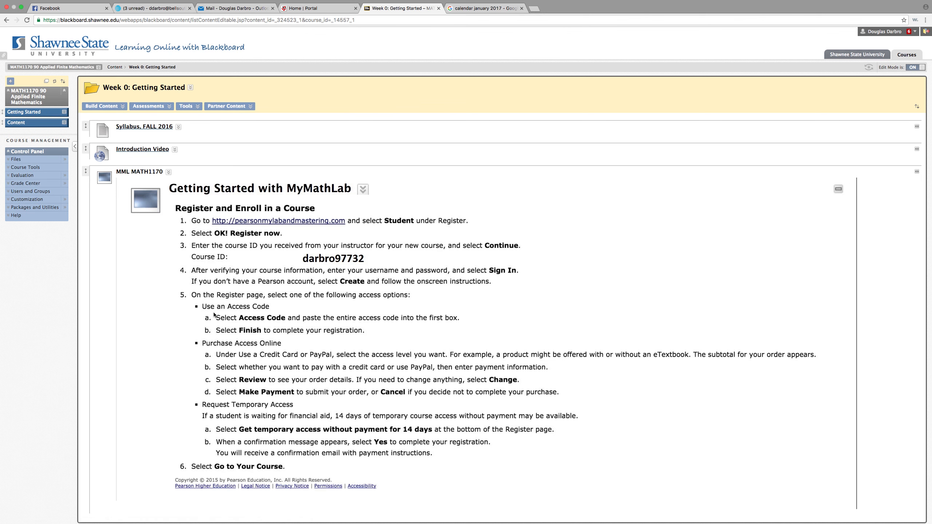
mouse_move(256, 368)
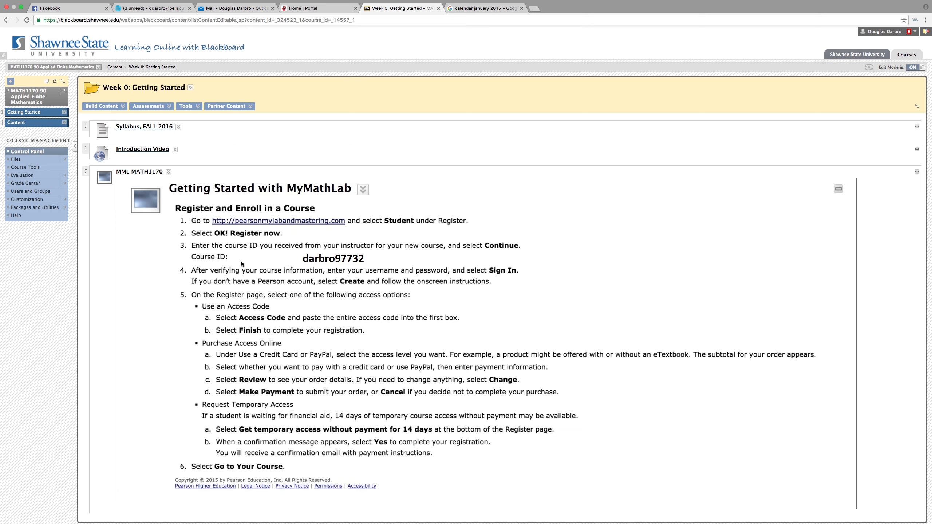
mouse_move(150, 154)
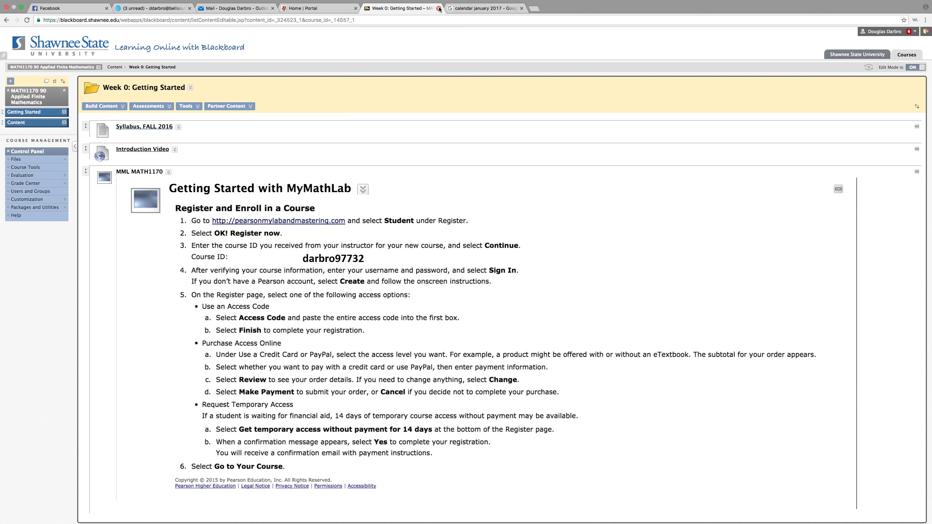
mouse_move(438, 8)
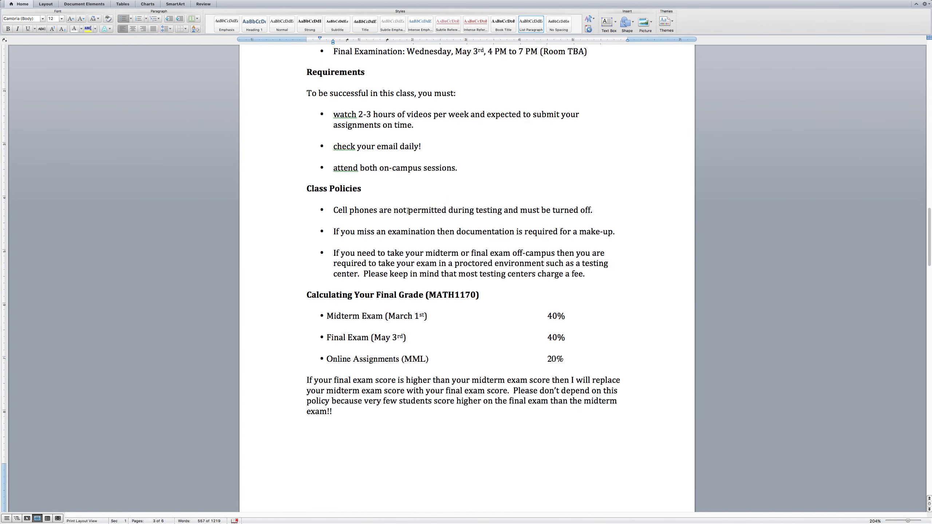
- Scroll the syllabus through Class Policies and Calculating Your Final Grade, then leave Word via Mission Control
click(457, 168)
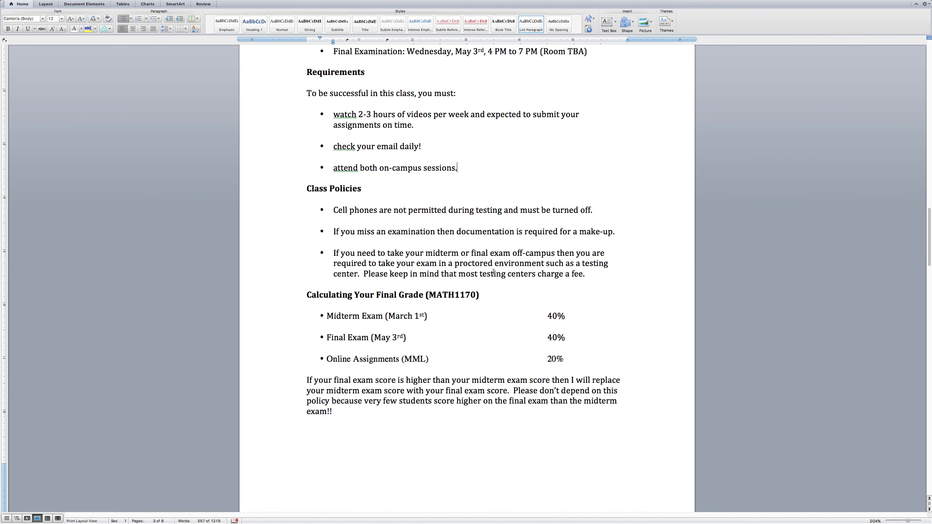
scroll(down, 3)
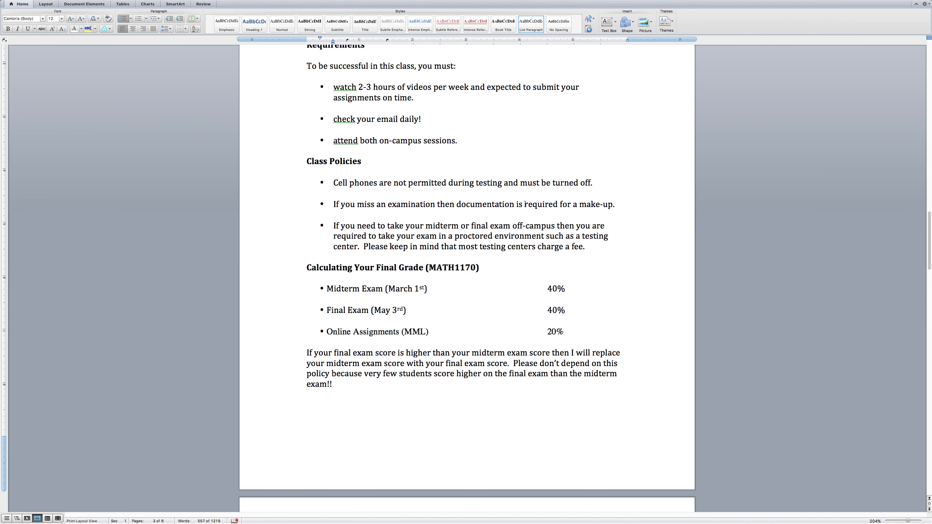
click(456, 140)
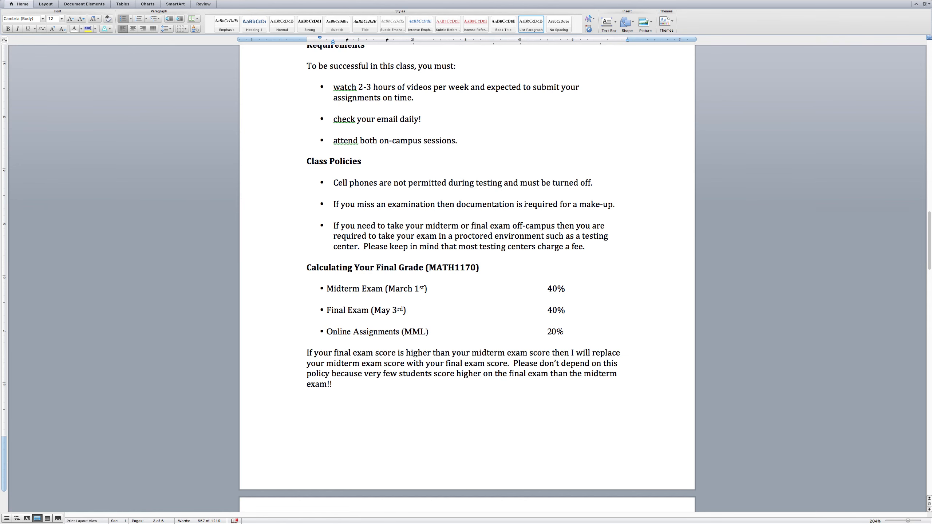
click(457, 140)
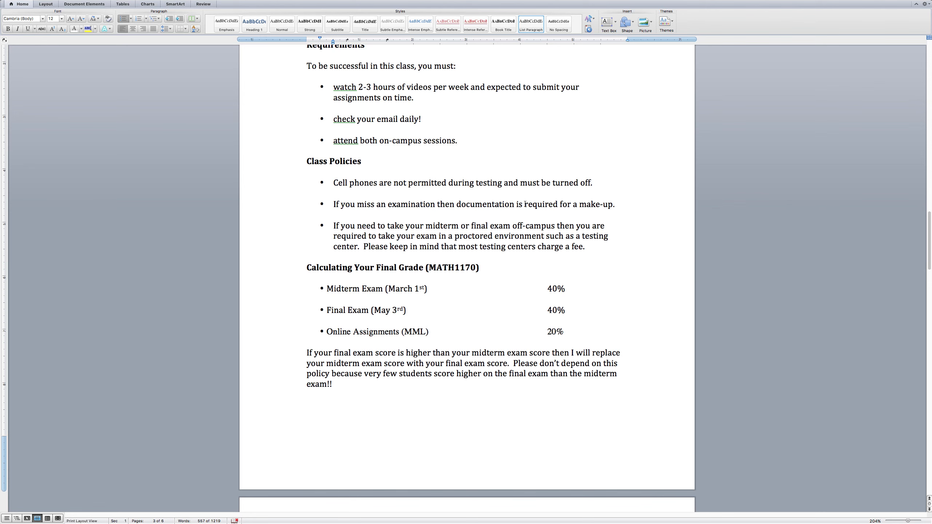
click(457, 140)
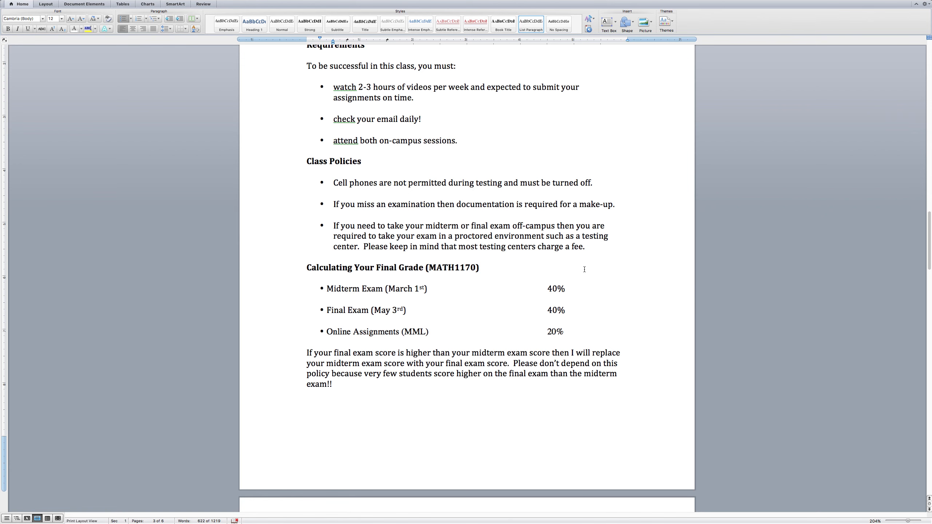
click(588, 246)
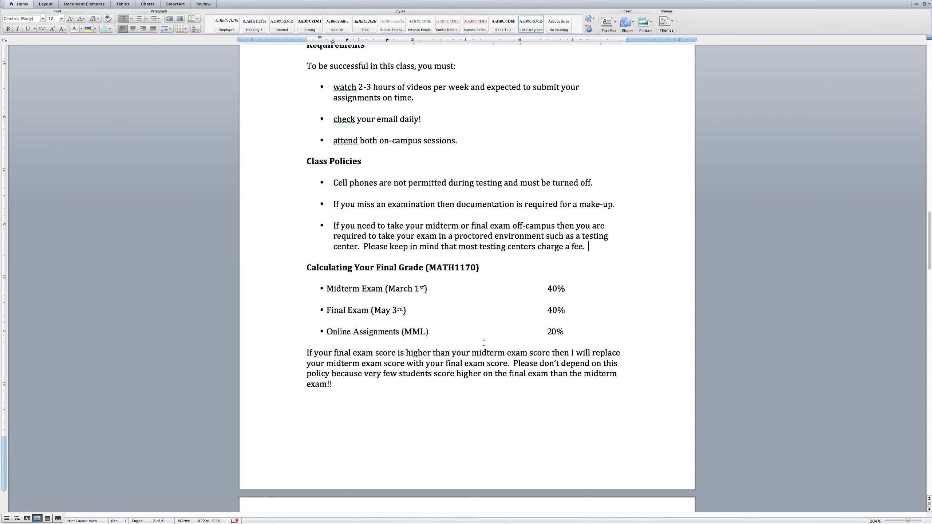
scroll(down, 3)
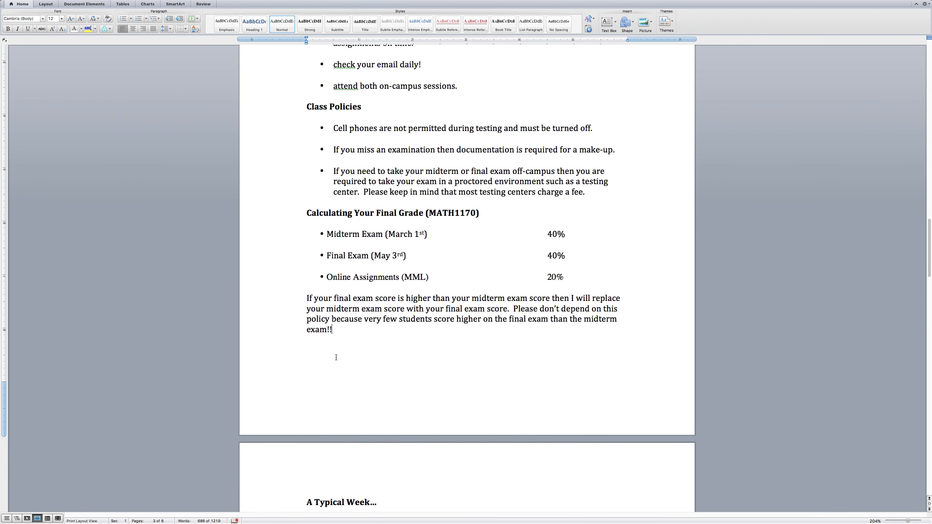
scroll(down, 3)
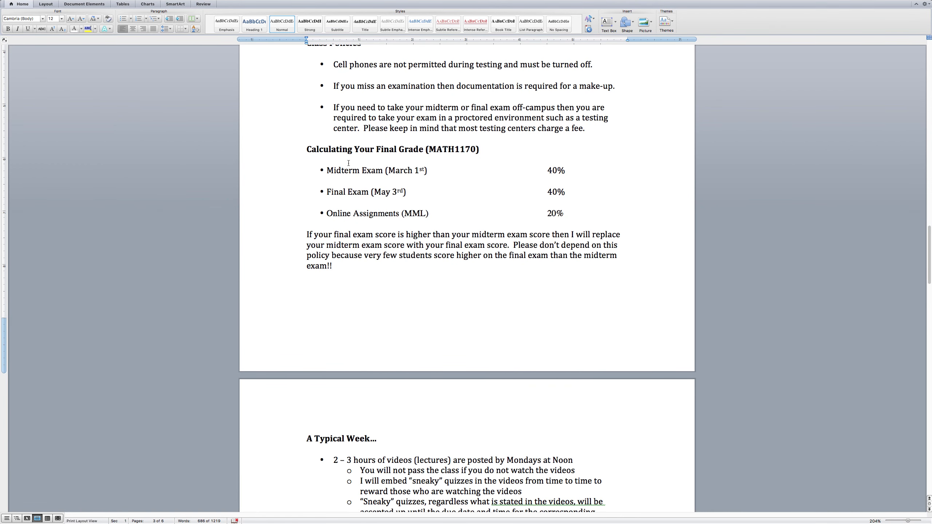
click(332, 266)
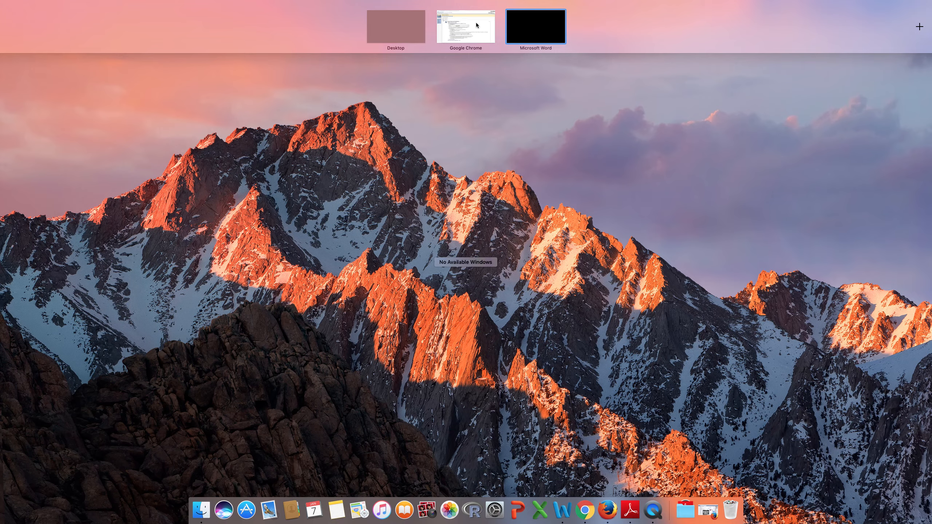
- Sign in to Pearson MyLab Math in the browser and launch the MATH1170, FALL 2016 course
click(465, 25)
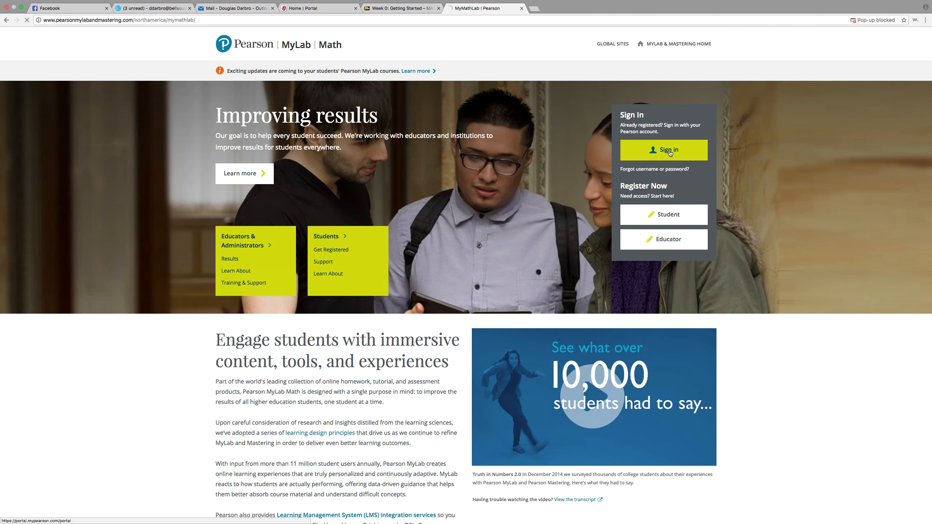
click(663, 150)
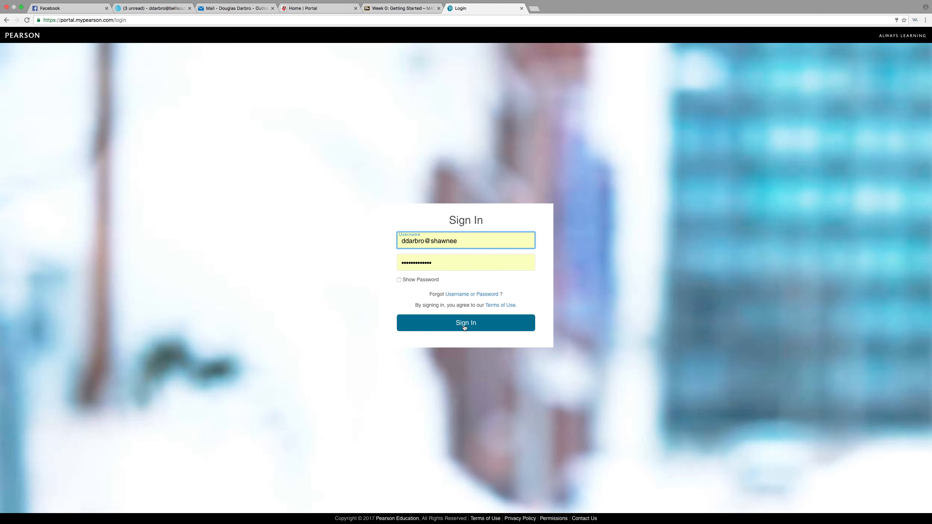
click(465, 323)
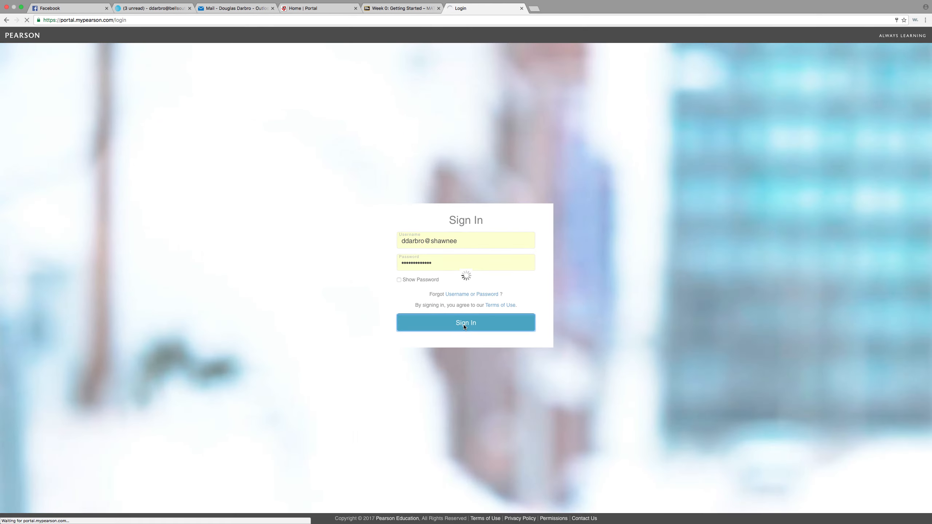
click(465, 322)
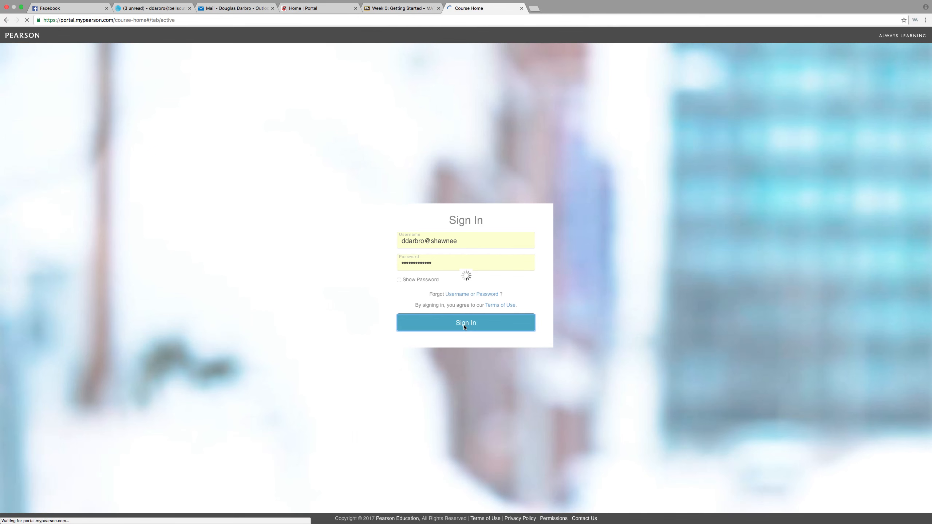
click(465, 322)
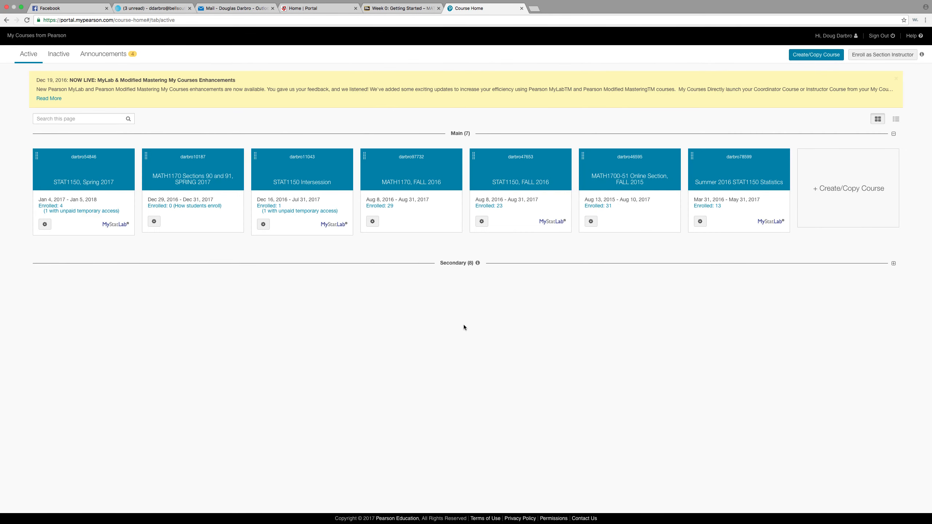
mouse_move(190, 295)
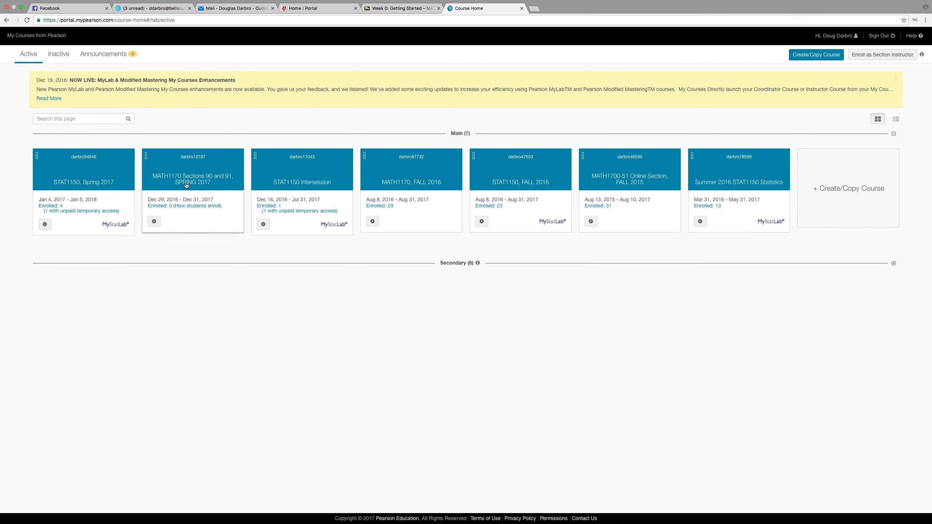
mouse_move(195, 183)
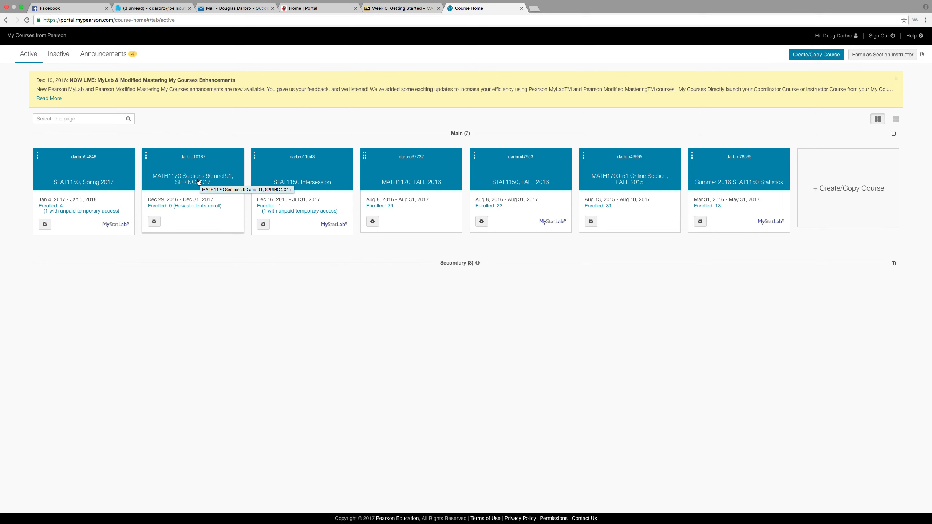
mouse_move(300, 186)
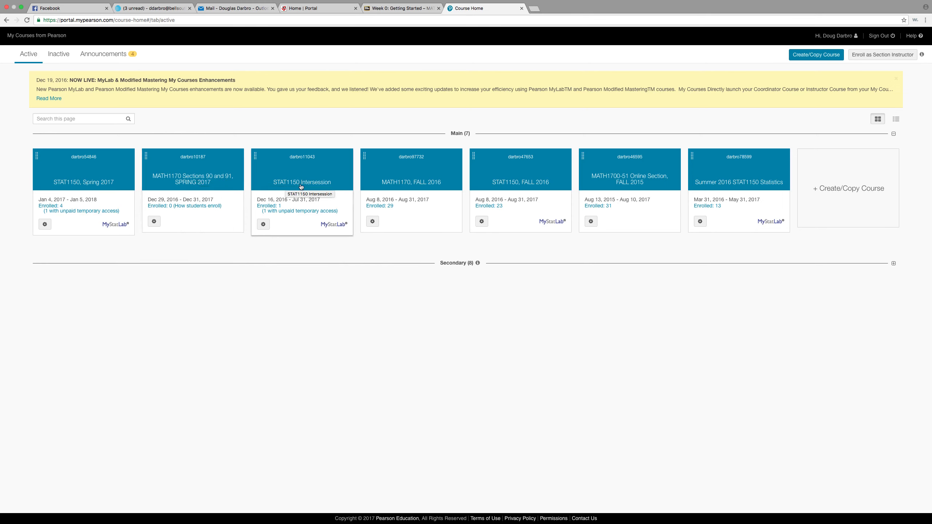
mouse_move(192, 179)
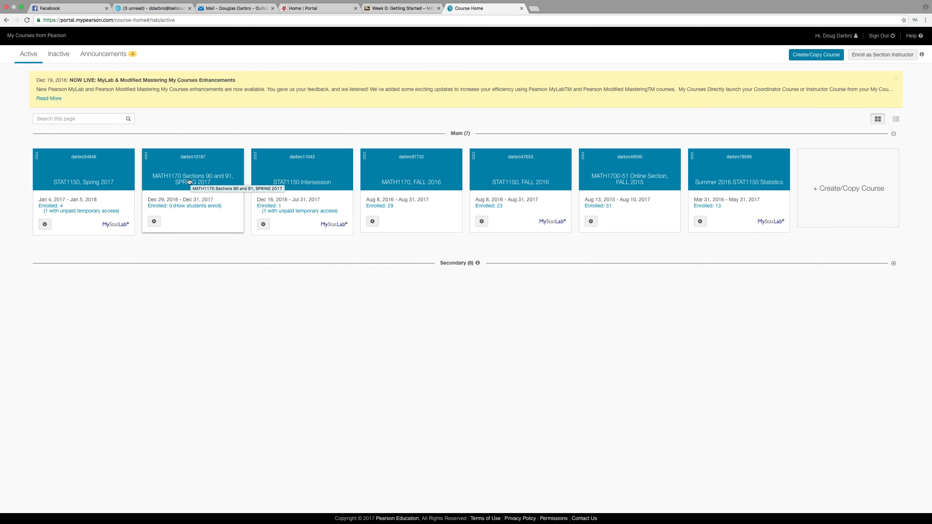
mouse_move(410, 182)
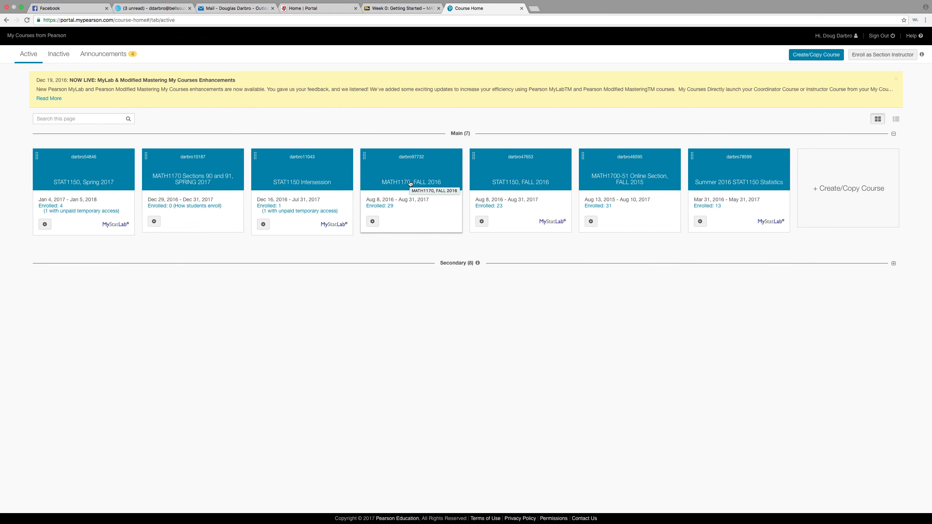
click(410, 183)
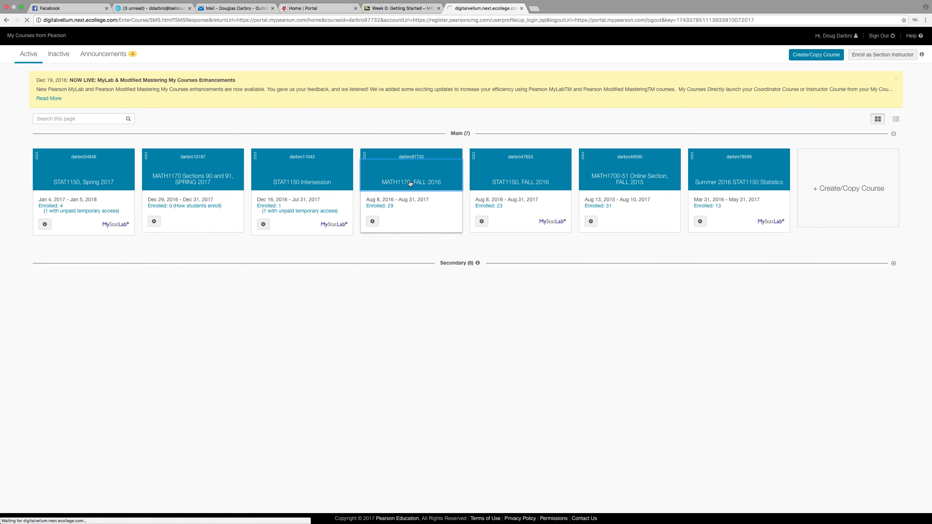
- Continue past the December 2016 release notice to Course Home and head to Homework
click(411, 182)
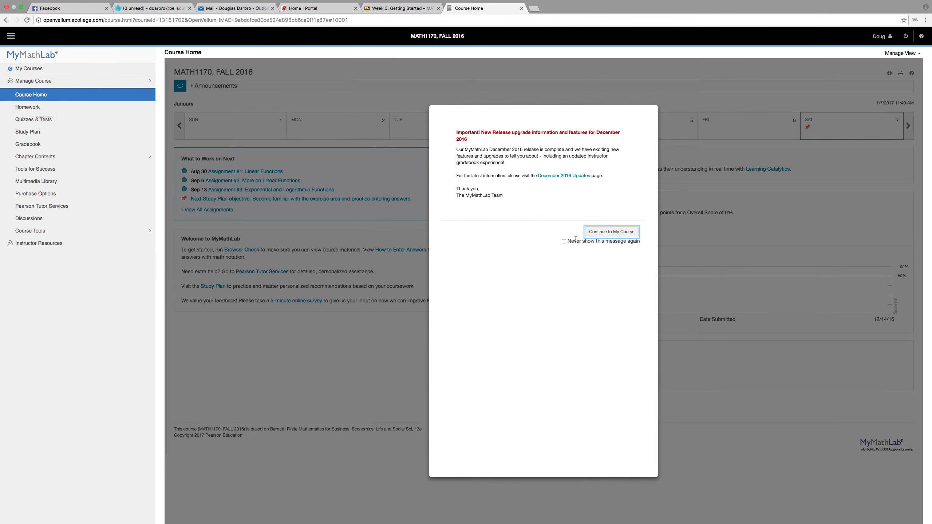
click(611, 232)
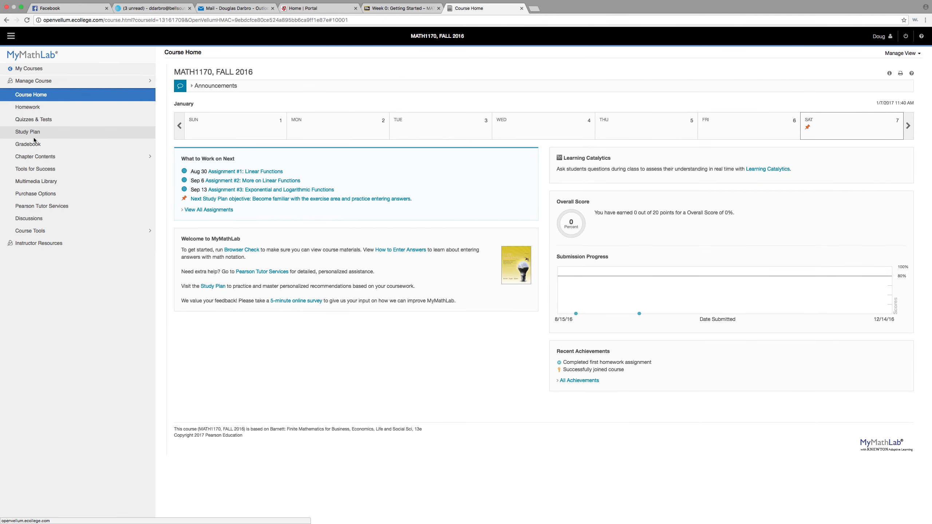
mouse_move(28, 144)
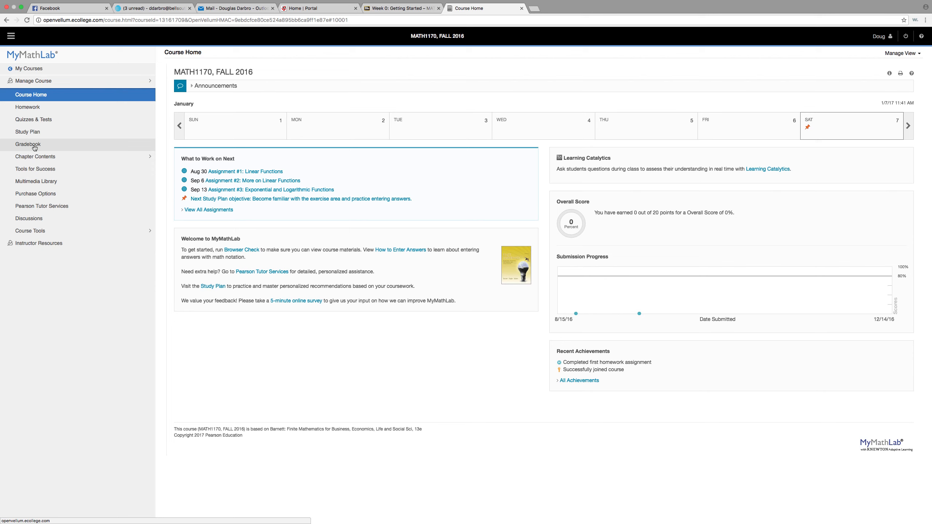
mouse_move(33, 119)
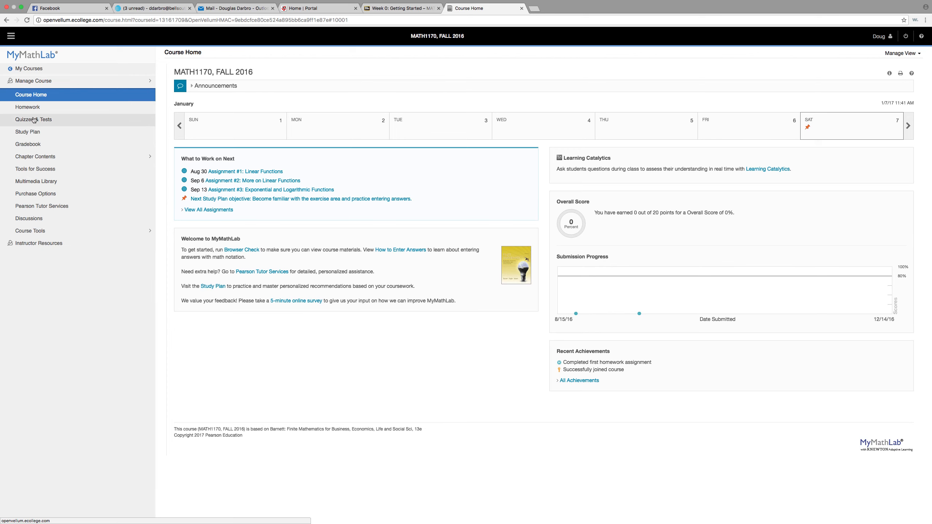
click(27, 107)
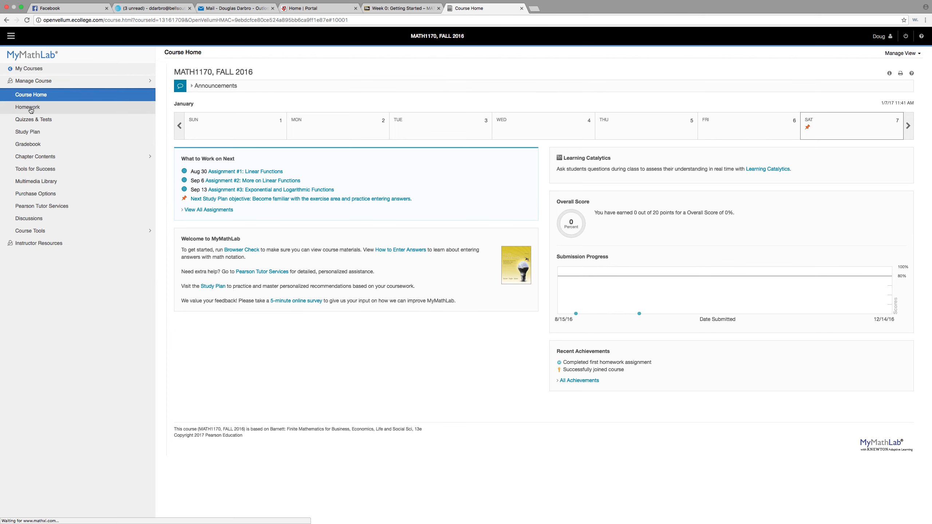
- Load the homework list with due dates and open Assignment #1: Linear Functions
click(28, 107)
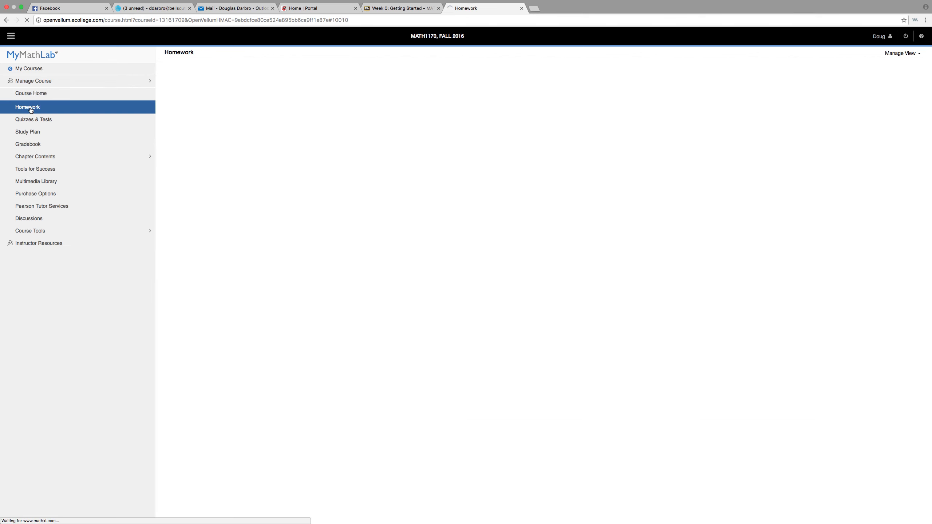
click(28, 107)
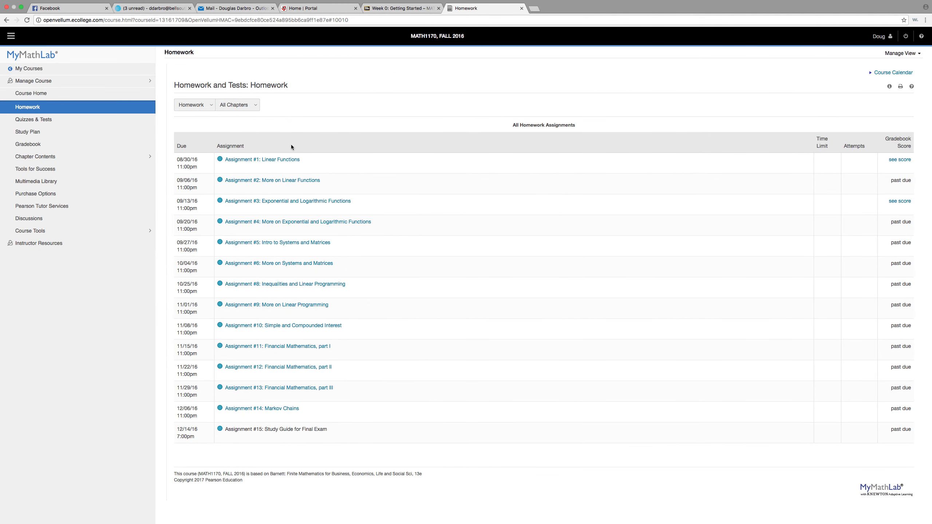
mouse_move(170, 160)
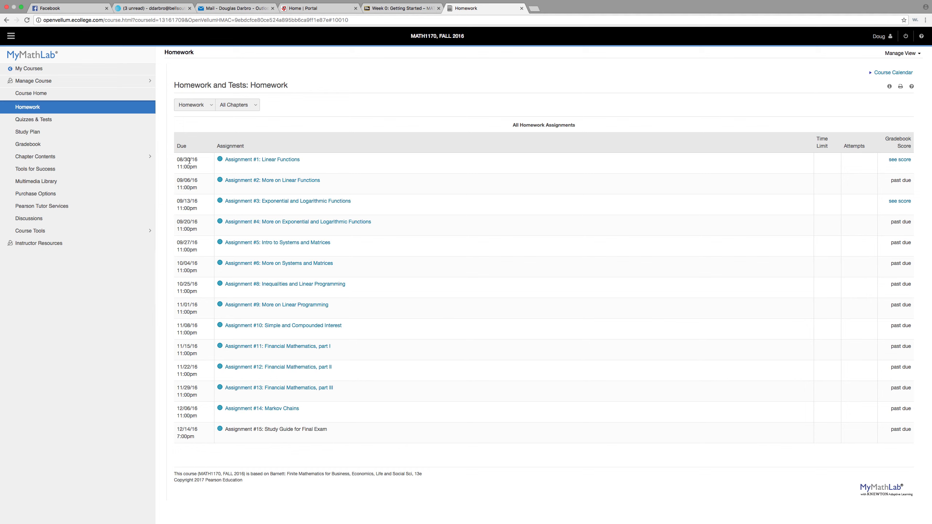
mouse_move(261, 160)
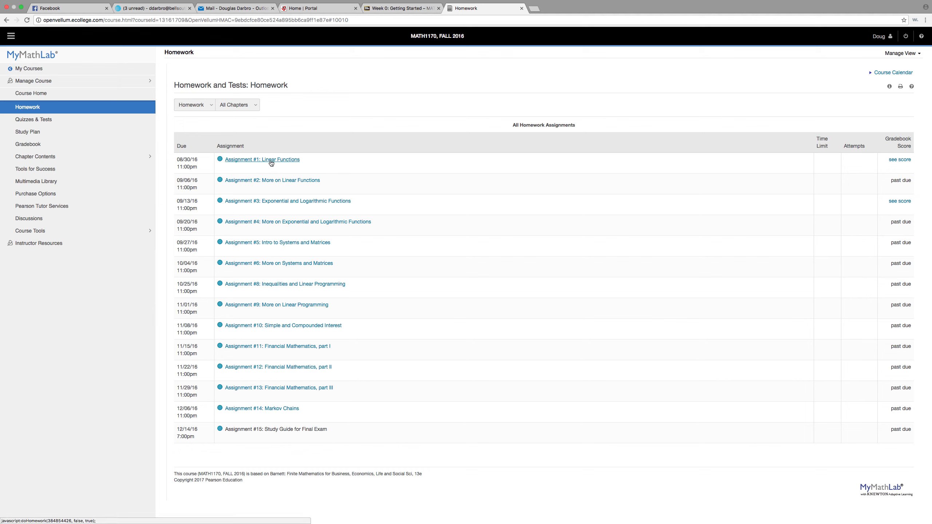
click(261, 160)
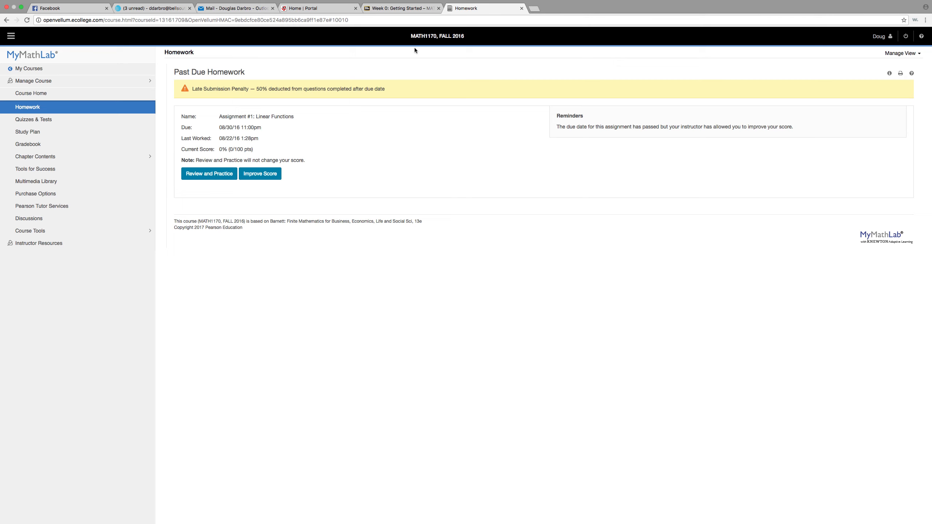
mouse_move(356, 189)
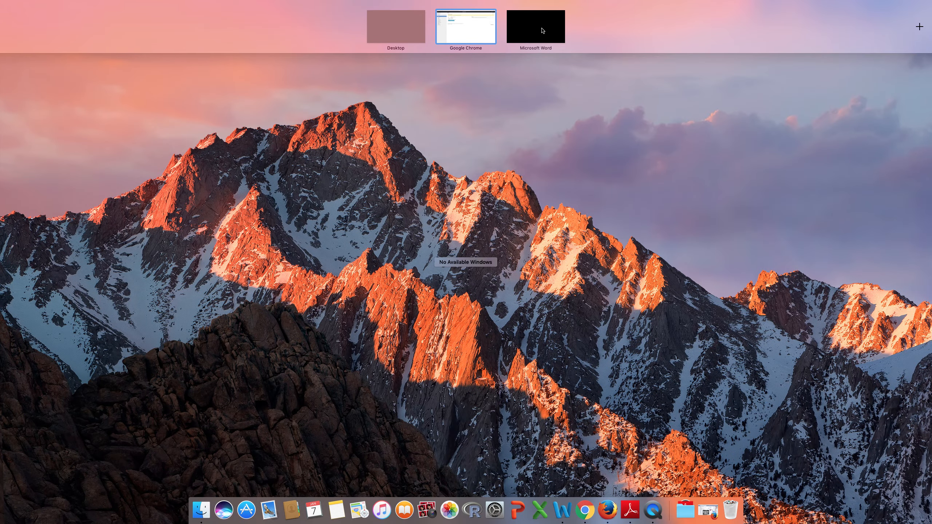
- Back in the Word syllabus, select the midterm score replacement paragraph under Calculating Your Final Grade
click(535, 26)
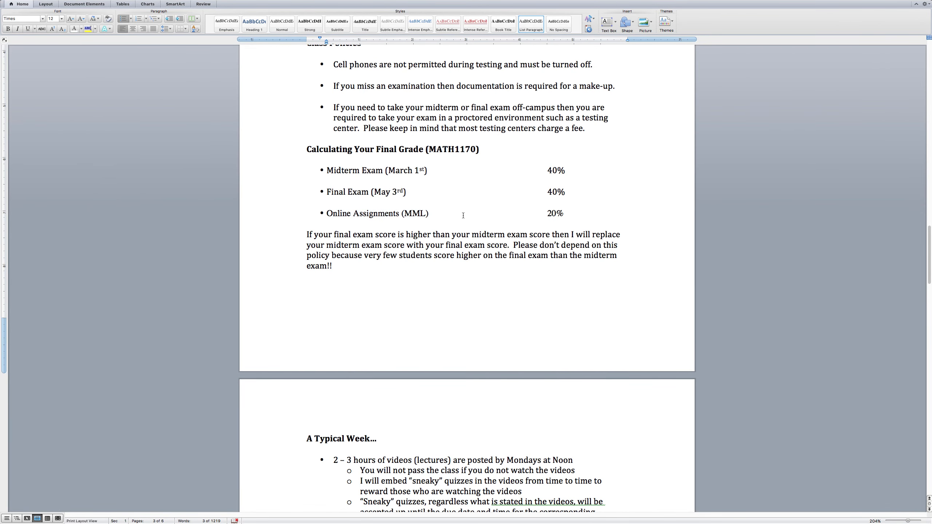
click(336, 263)
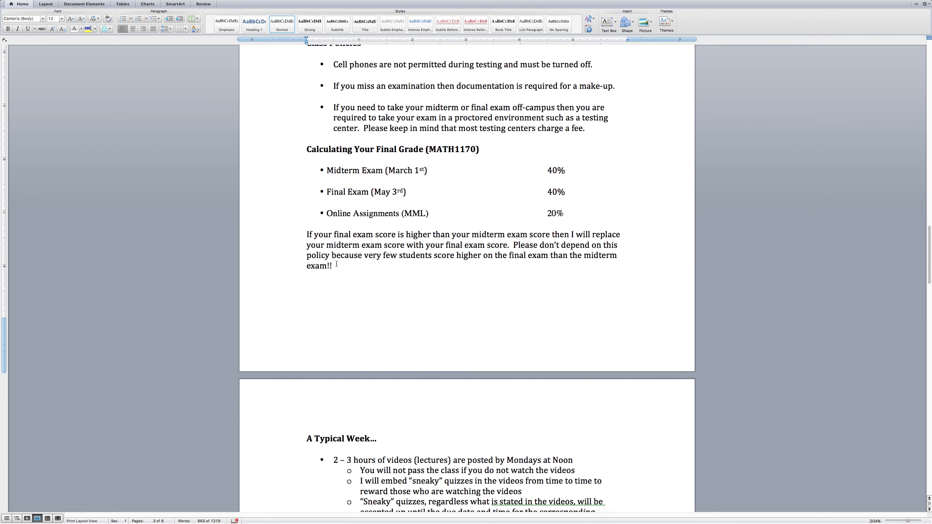
drag(306, 235, 332, 265)
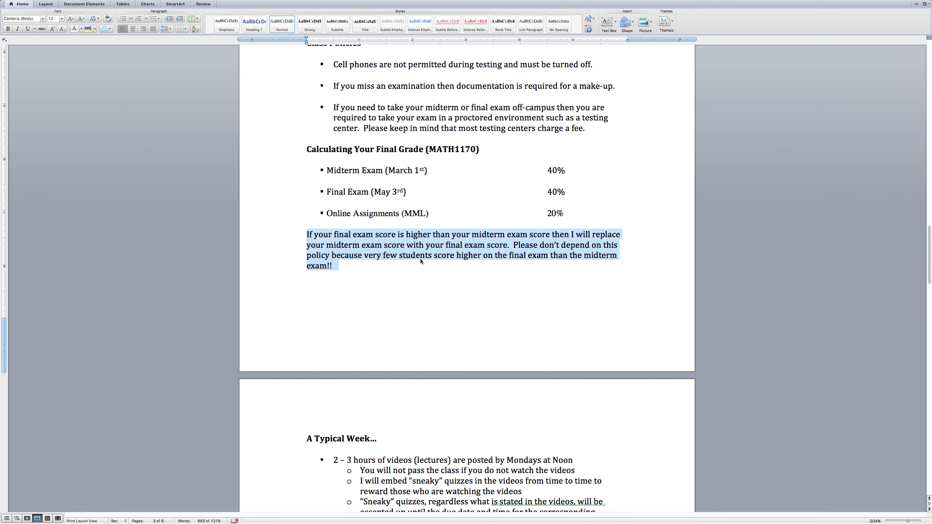
click(370, 196)
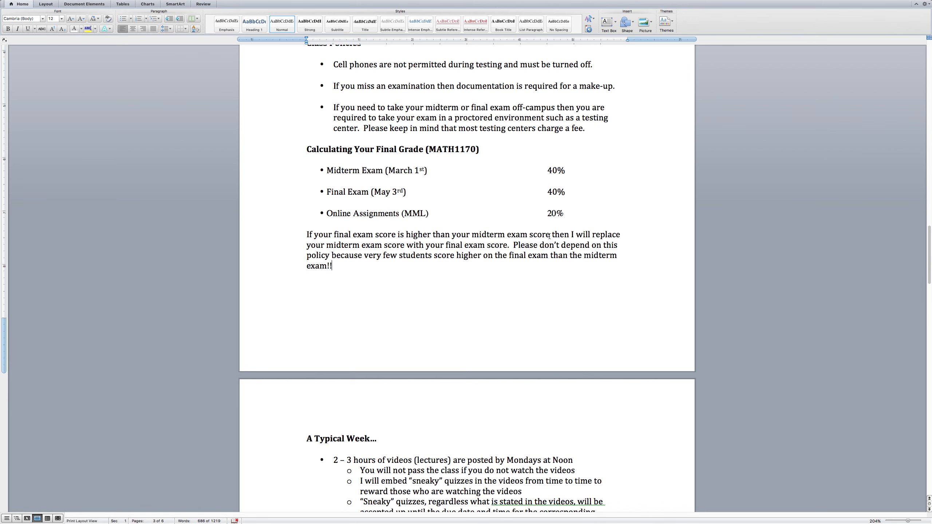
mouse_move(381, 247)
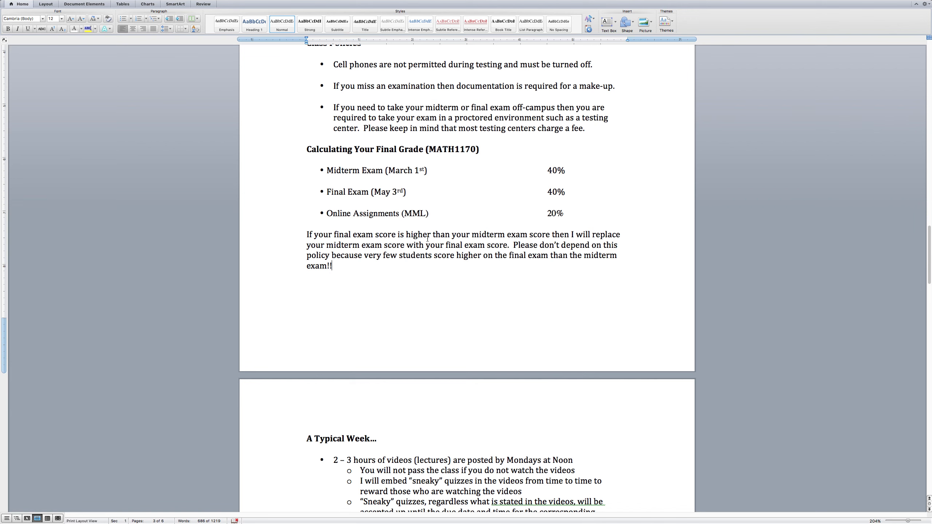
mouse_move(338, 265)
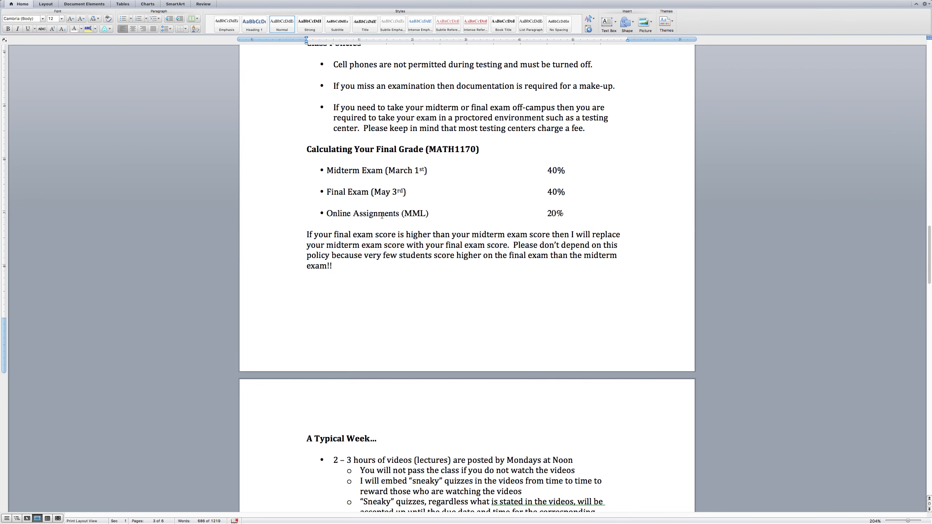
- Select the Midterm Exam (March 1st) line in the grade breakdown, then clear it
triple_click(366, 191)
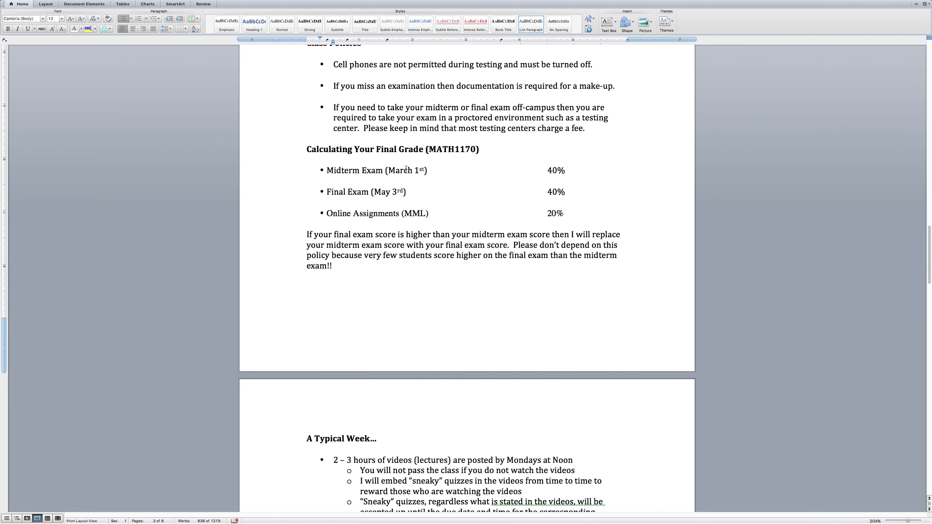
drag(326, 169, 426, 170)
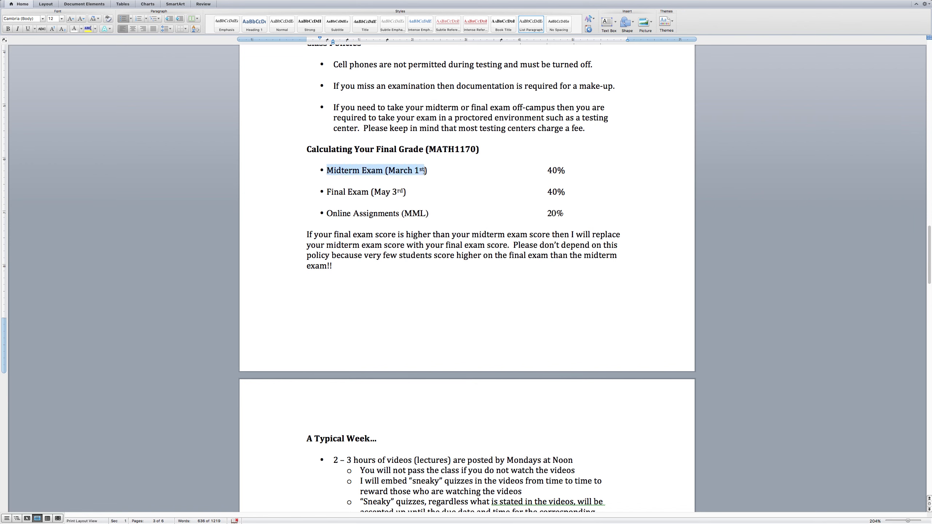
click(407, 192)
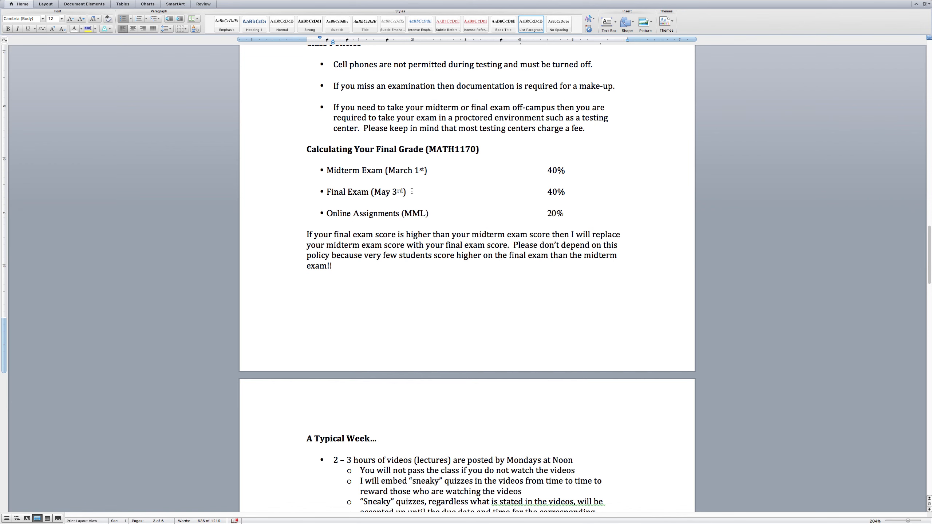
mouse_move(419, 206)
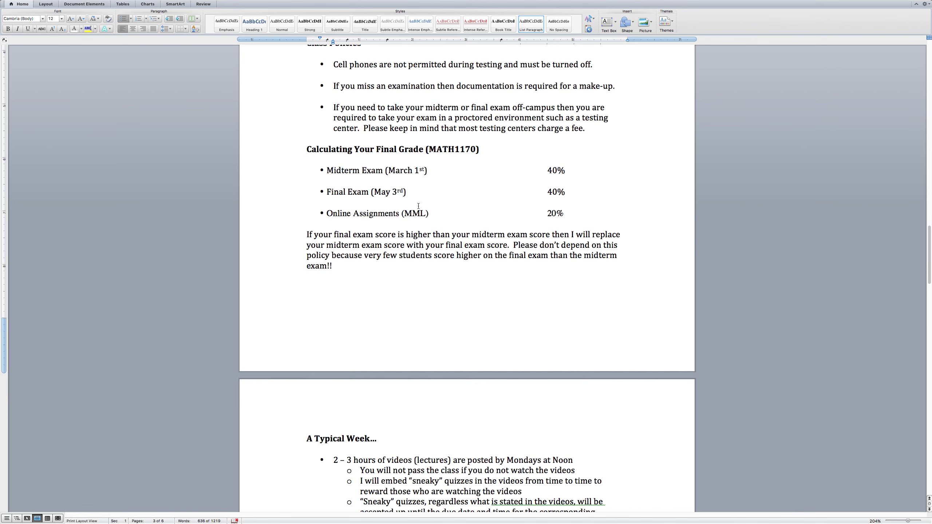
click(406, 192)
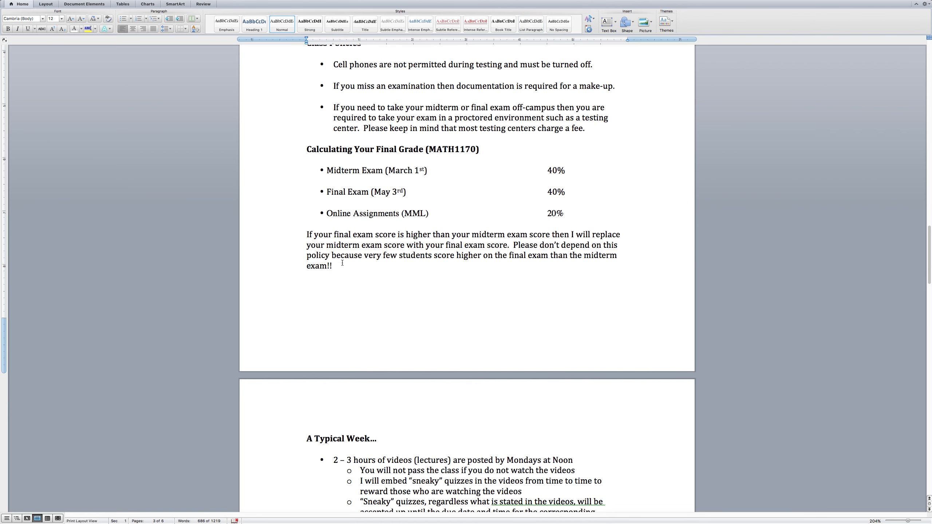
scroll(down, 3)
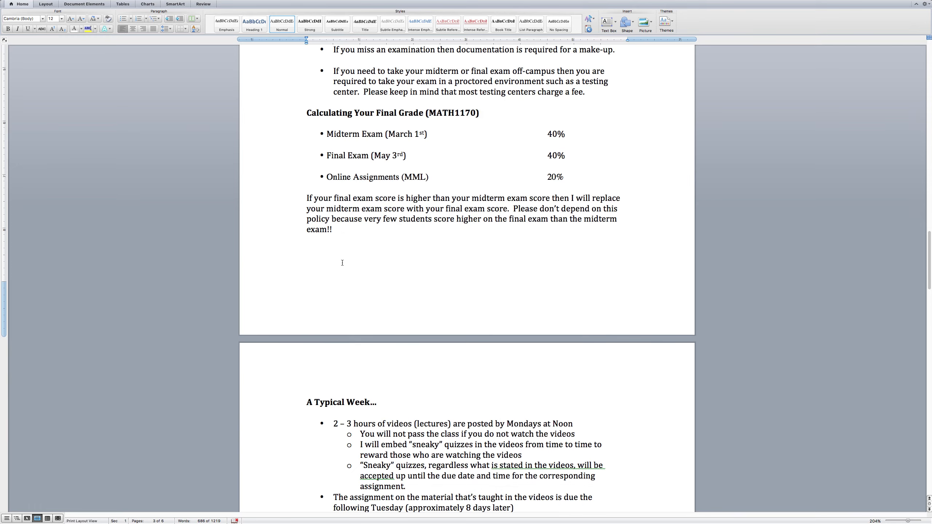
scroll(down, 3)
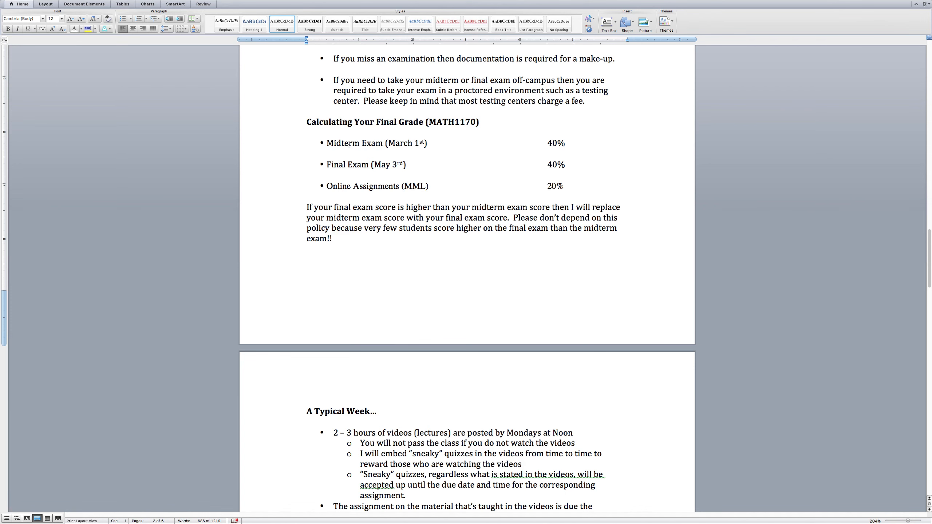
mouse_move(443, 146)
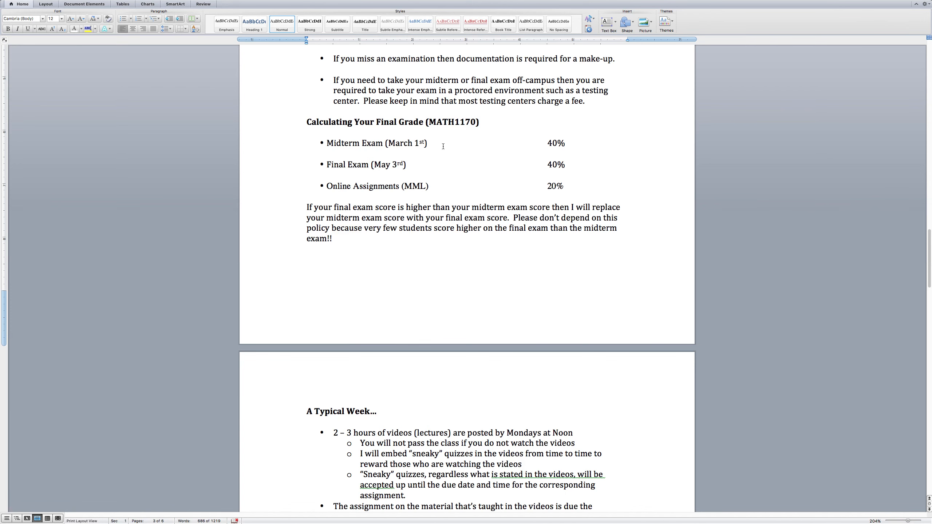
click(407, 164)
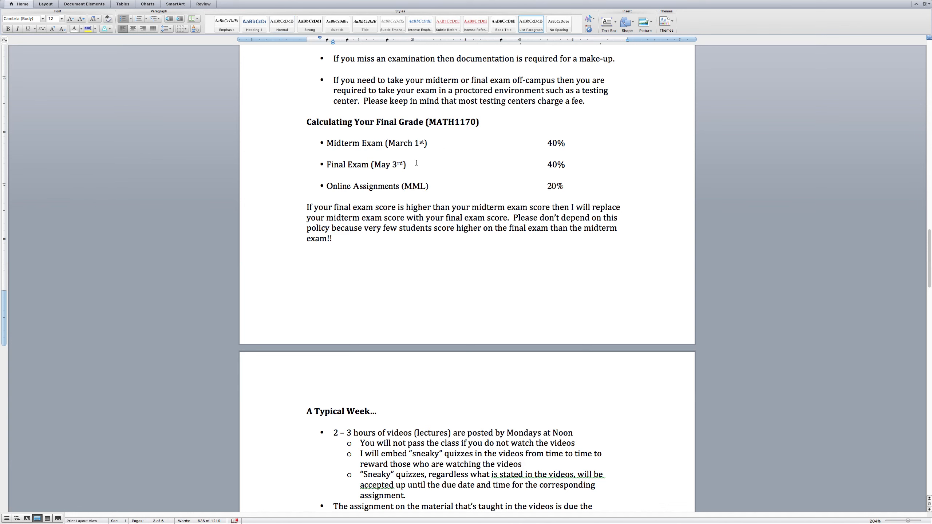
click(406, 164)
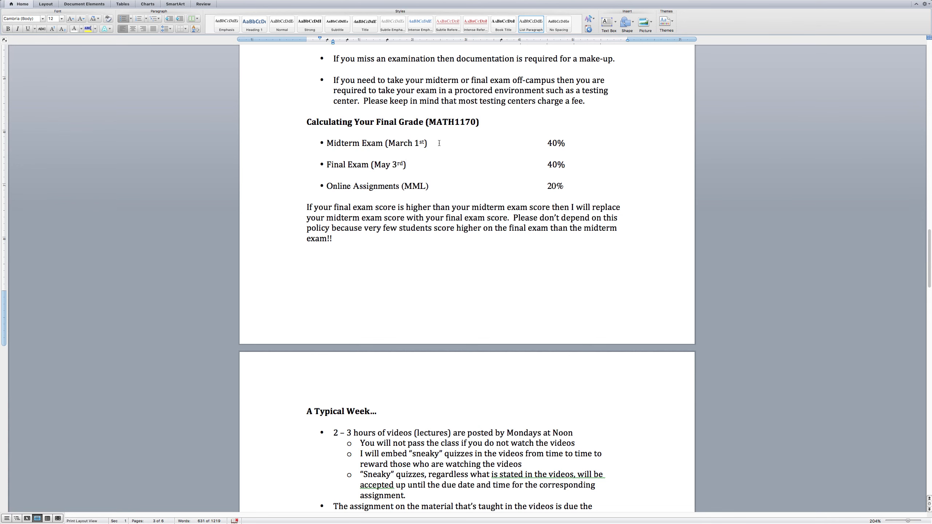
click(427, 143)
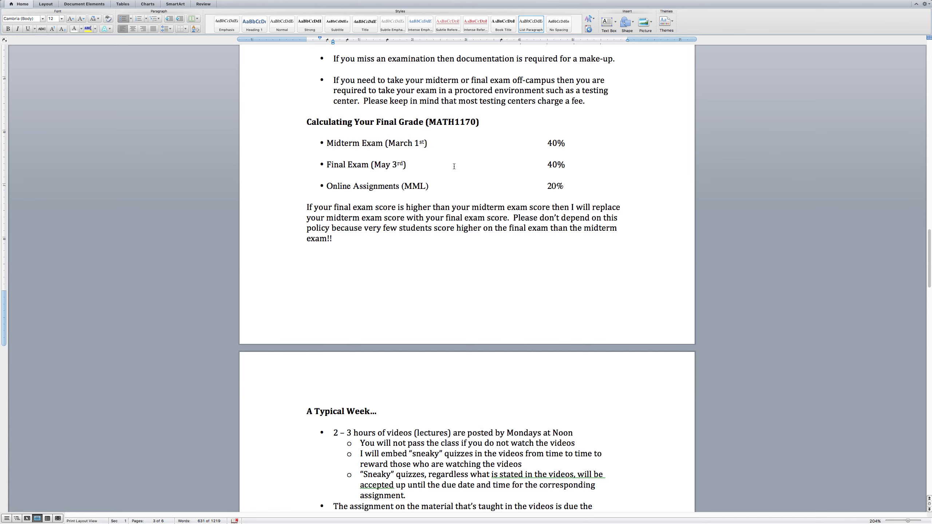
click(406, 163)
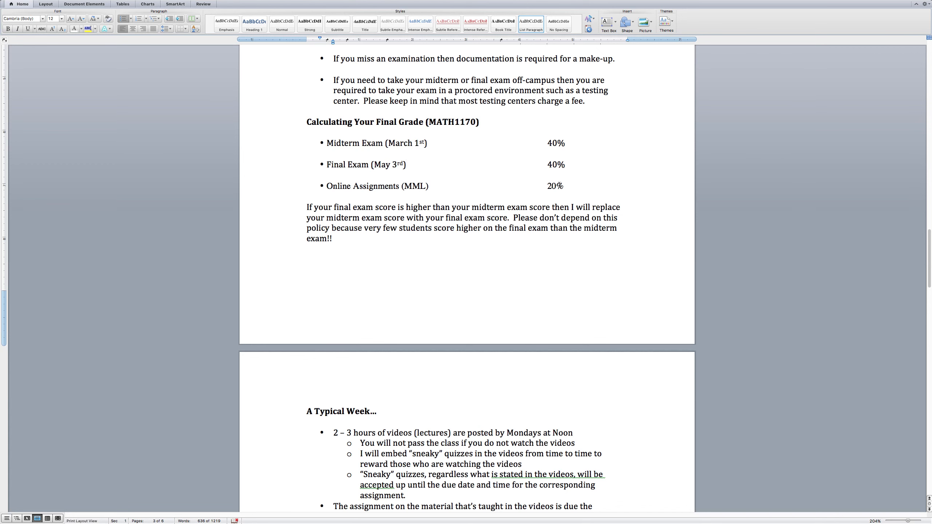
drag(327, 143, 427, 142)
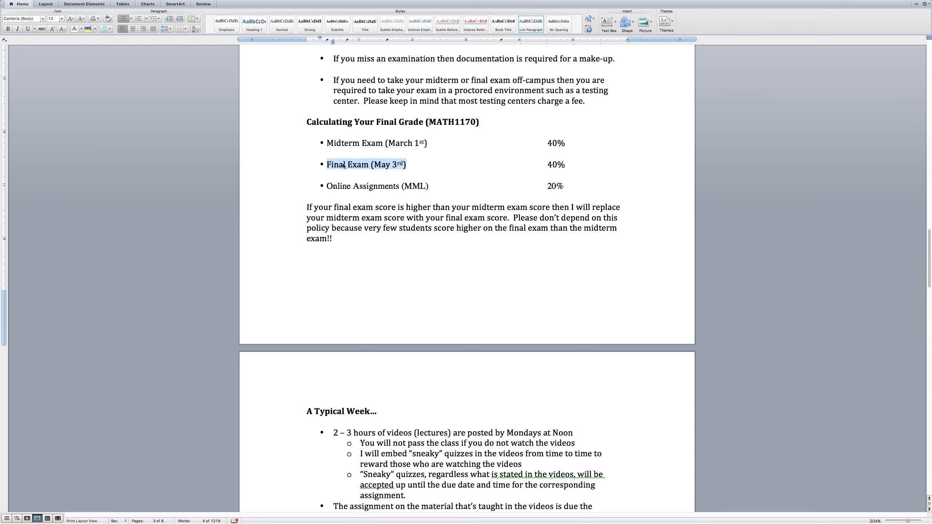
click(420, 164)
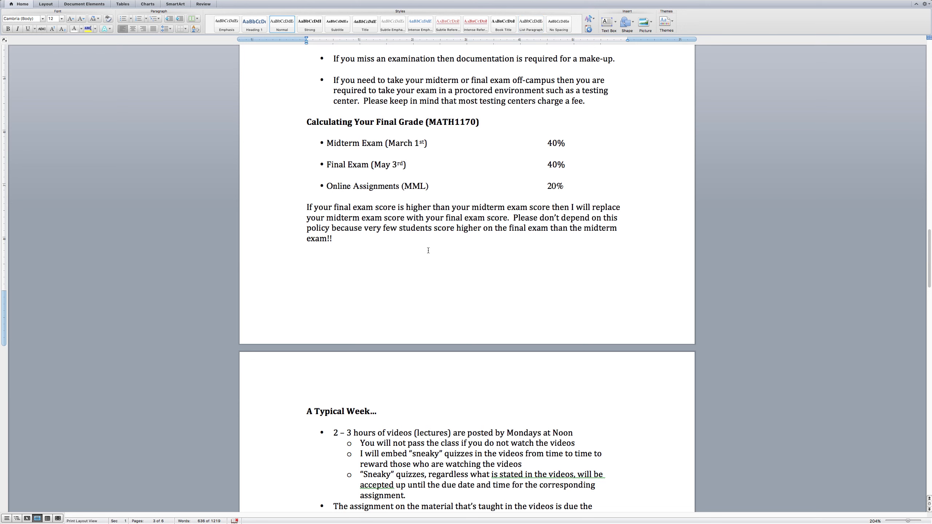
scroll(down, 3)
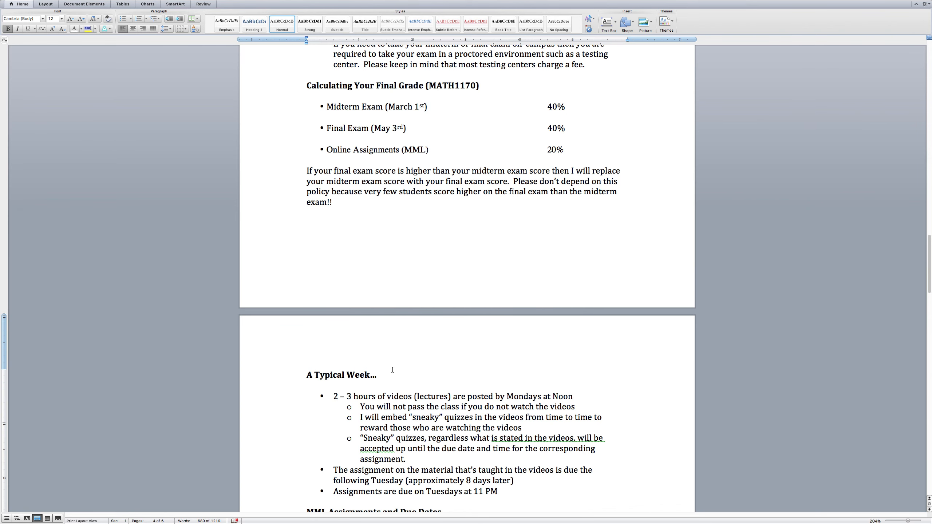
- Scroll to the A Typical Week section and MML Assignments table, briefly highlighting the sneaky quizzes bullet
scroll(down, 3)
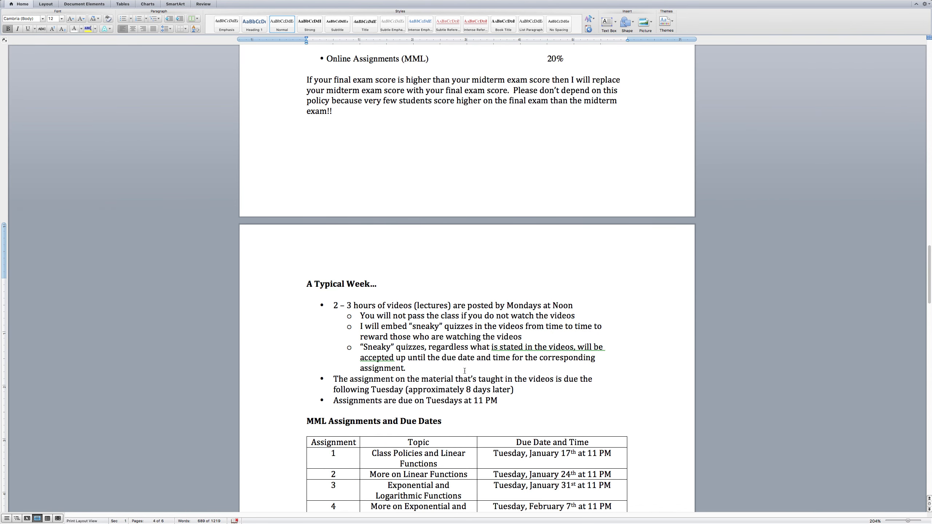
scroll(down, 3)
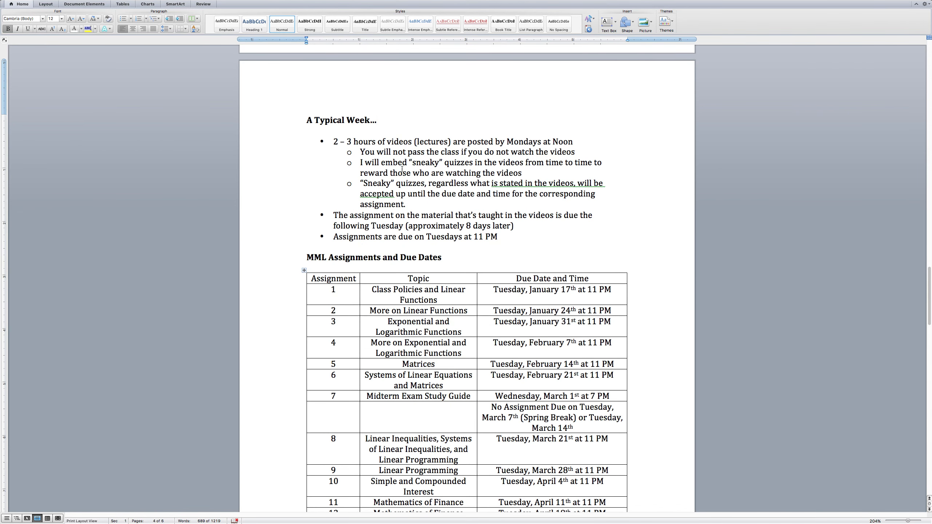
drag(335, 141, 420, 142)
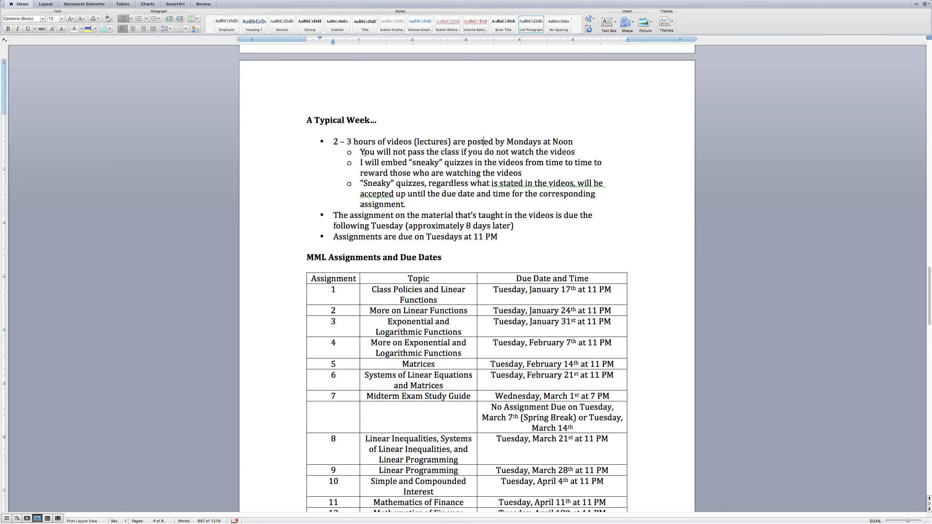
drag(361, 151, 483, 151)
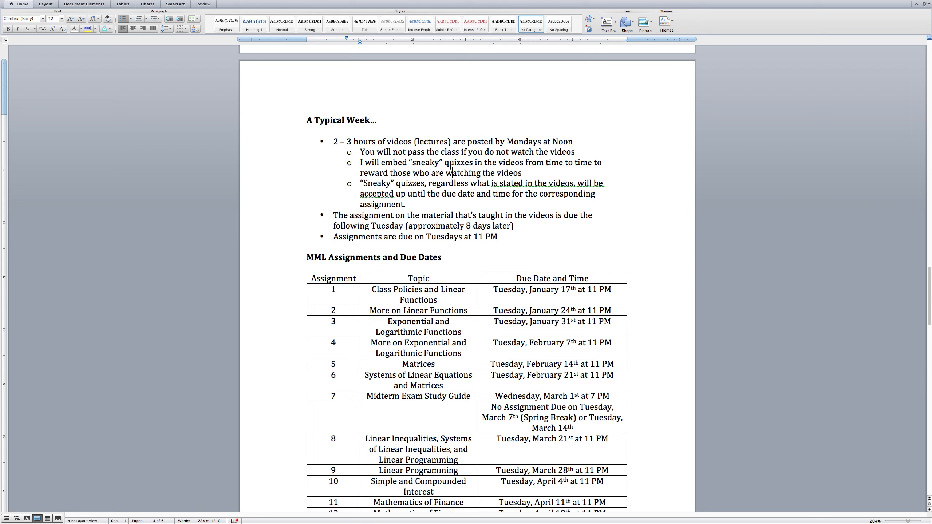
mouse_move(523, 173)
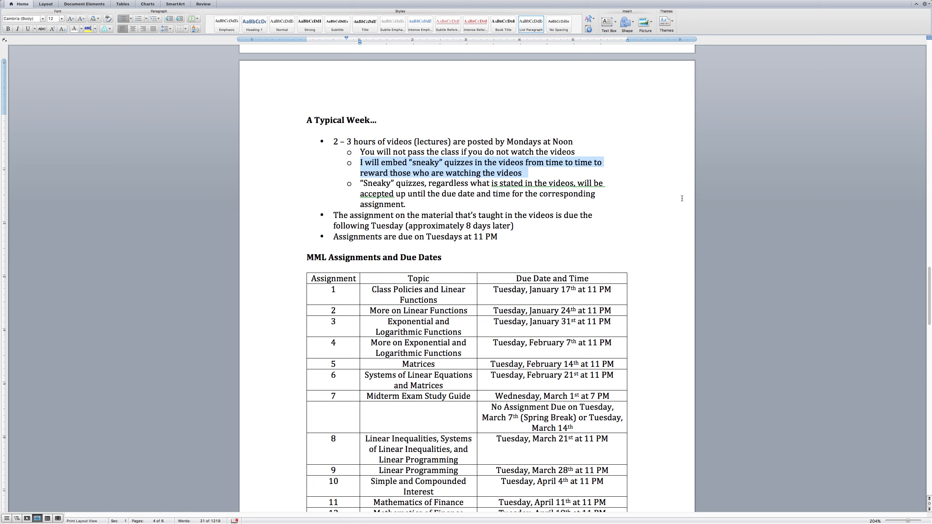
click(523, 173)
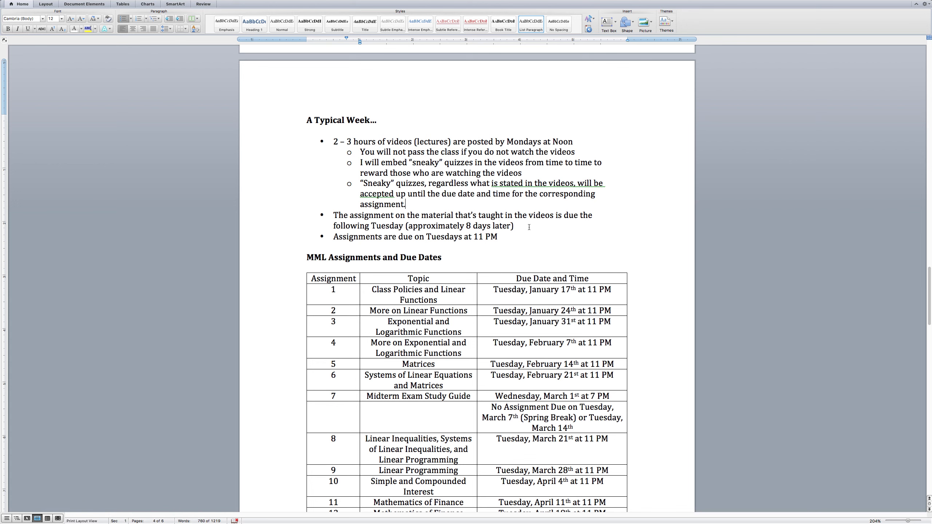
mouse_move(452, 230)
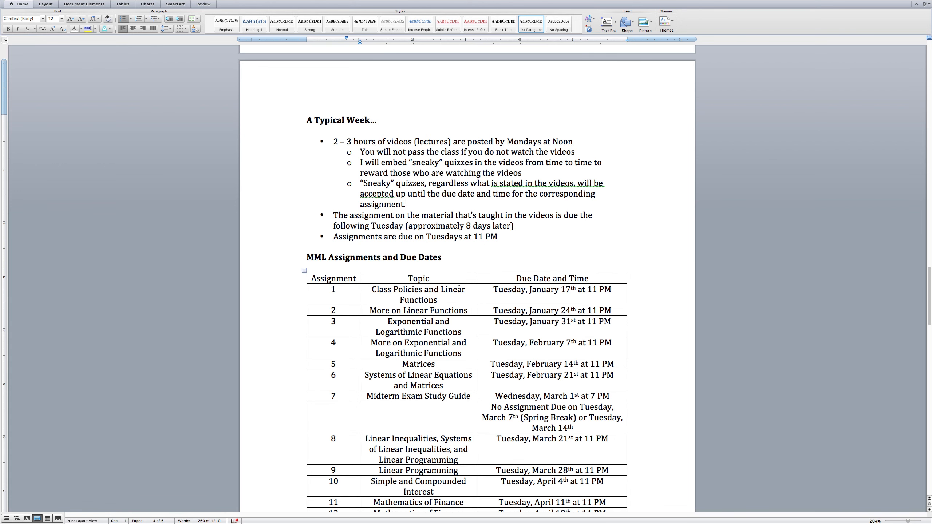
scroll(down, 3)
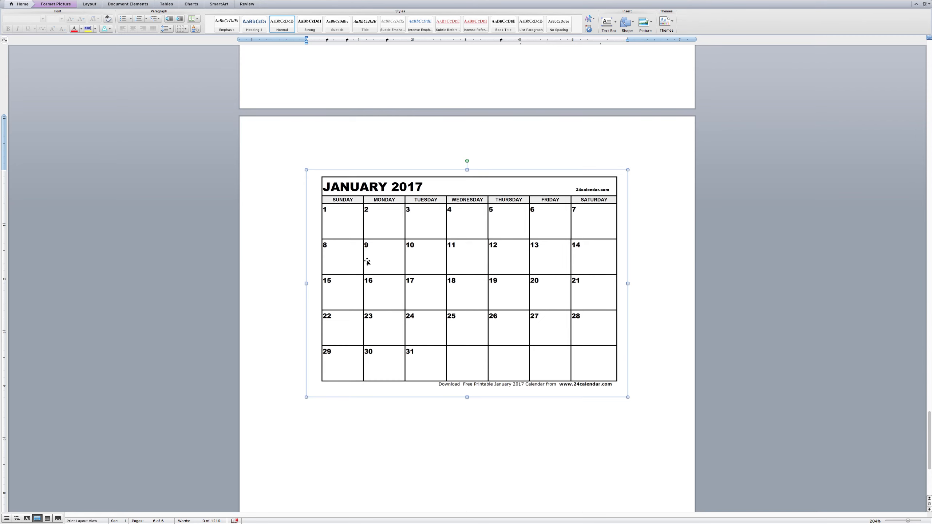
mouse_move(376, 251)
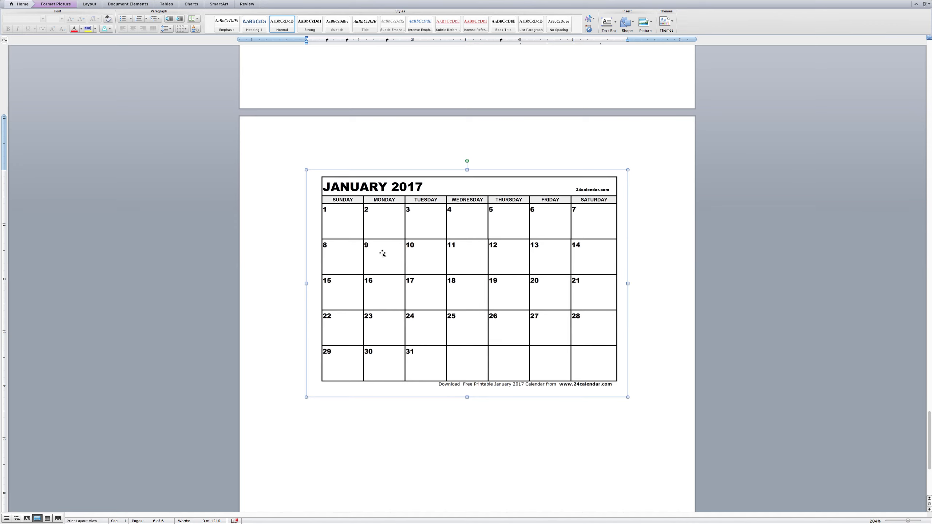
mouse_move(383, 254)
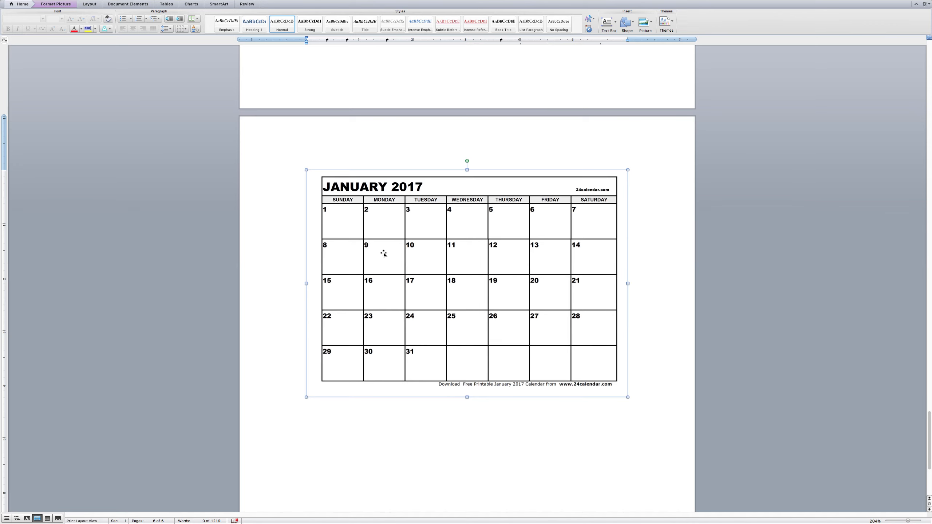
mouse_move(512, 251)
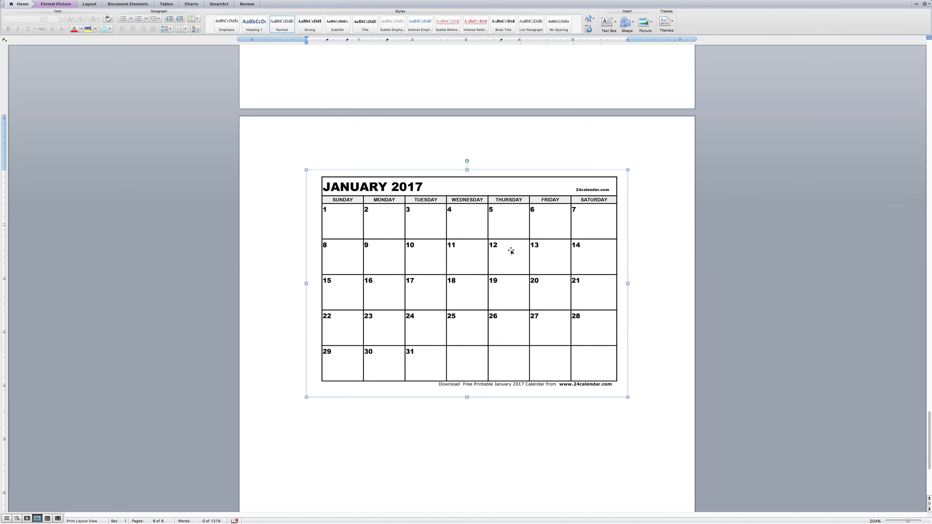
mouse_move(553, 252)
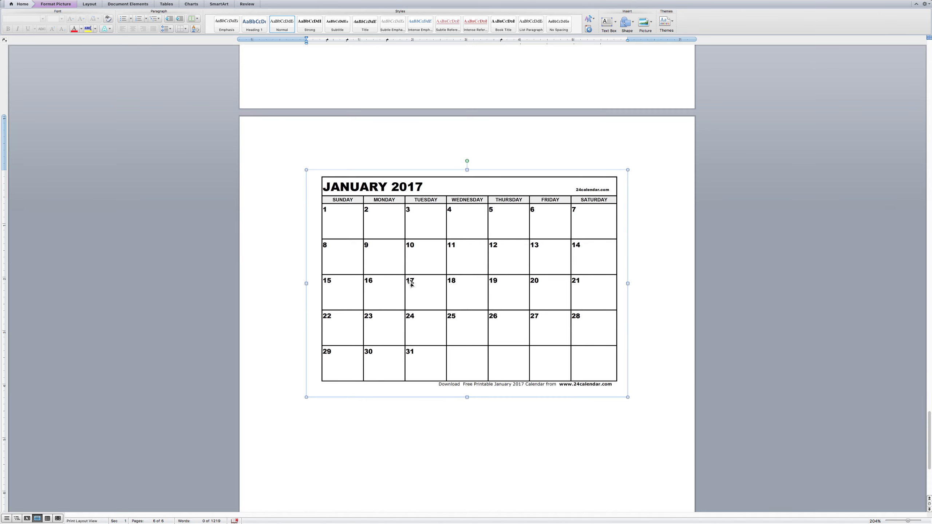
mouse_move(425, 295)
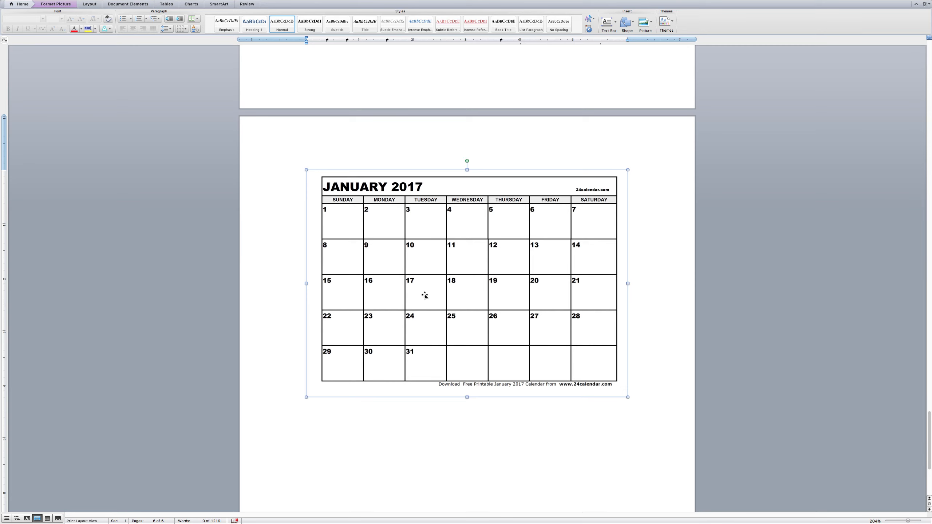
mouse_move(431, 297)
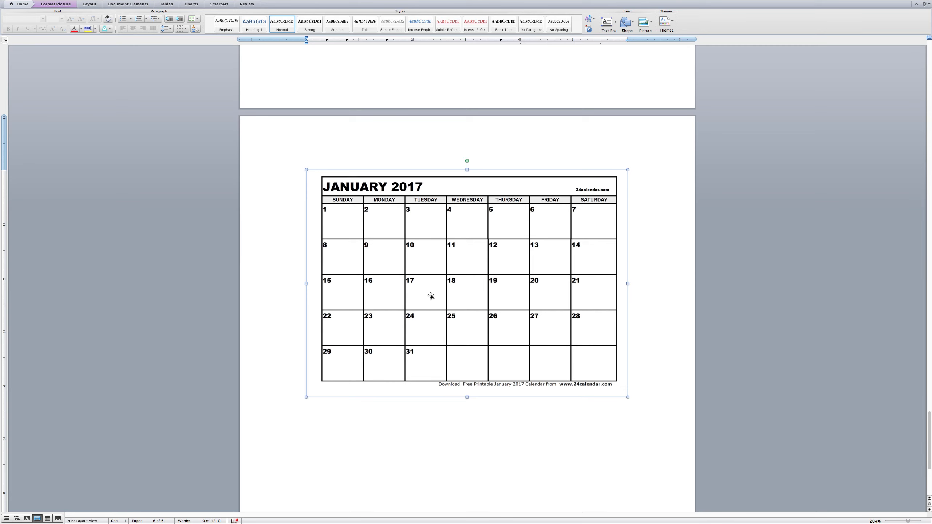
mouse_move(370, 258)
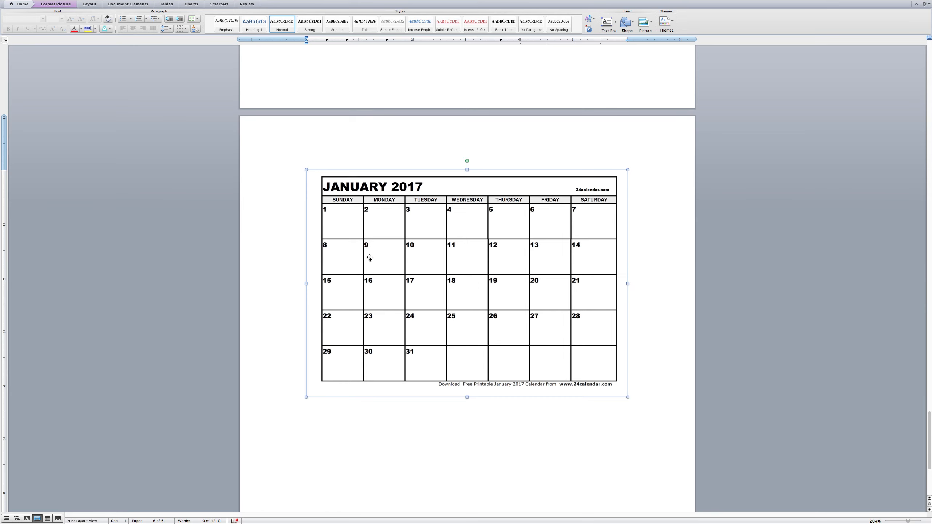
mouse_move(394, 266)
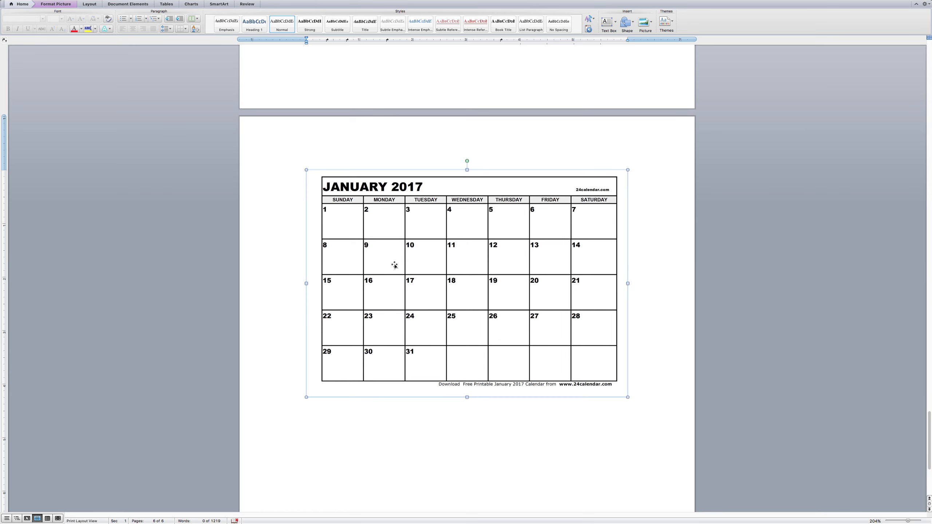
mouse_move(380, 268)
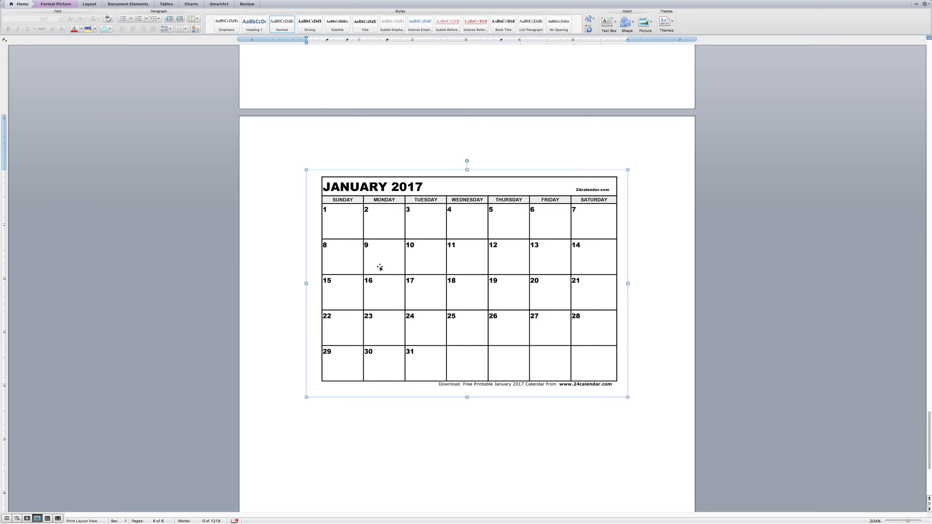
mouse_move(386, 256)
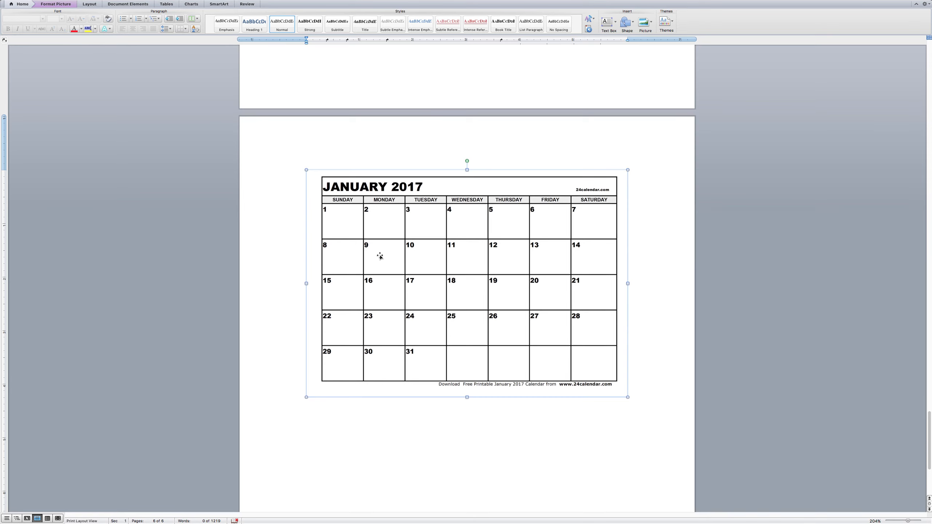
mouse_move(383, 257)
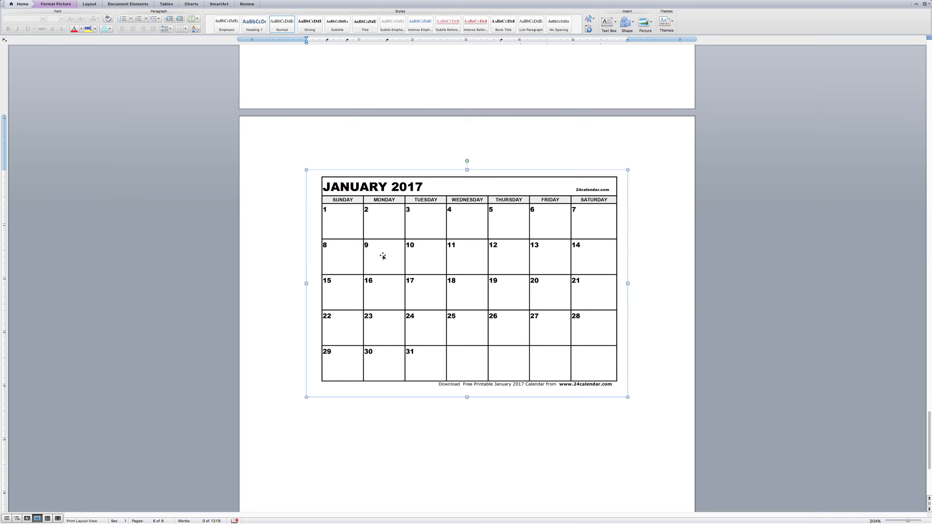
mouse_move(428, 288)
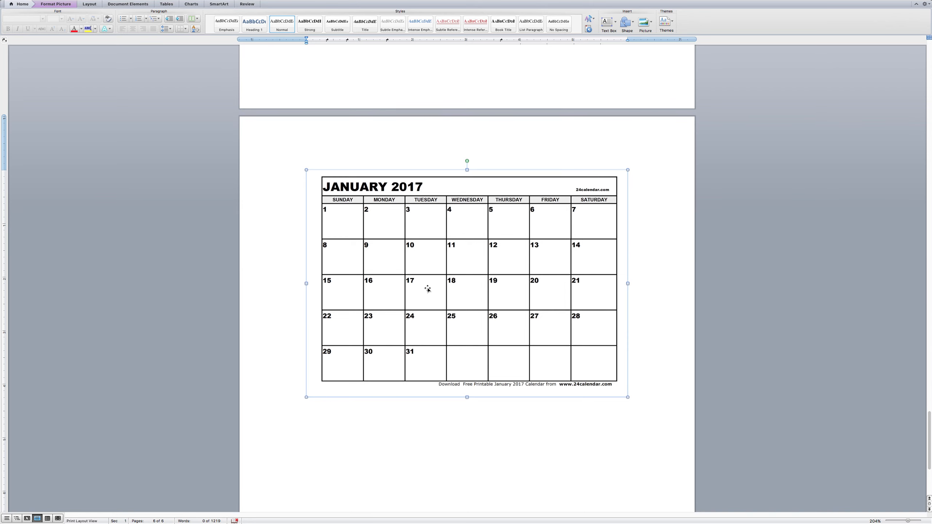
mouse_move(471, 291)
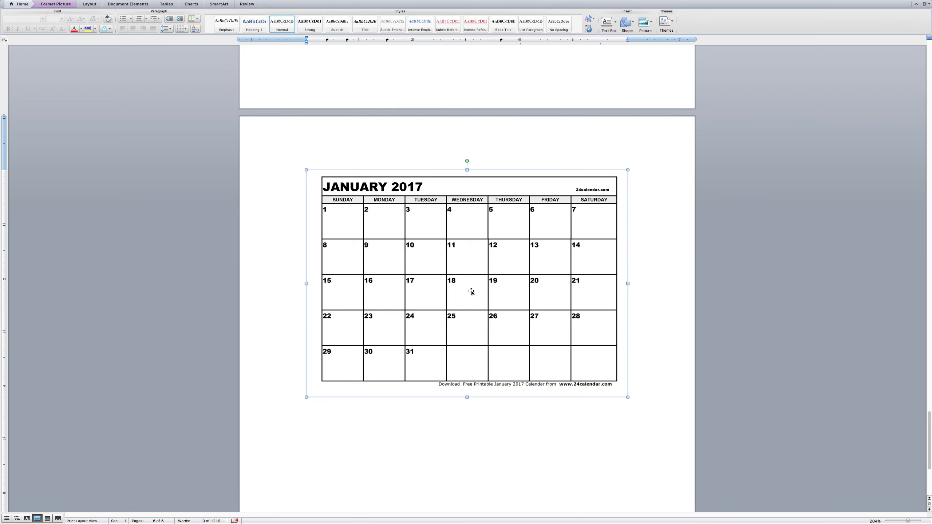
mouse_move(461, 288)
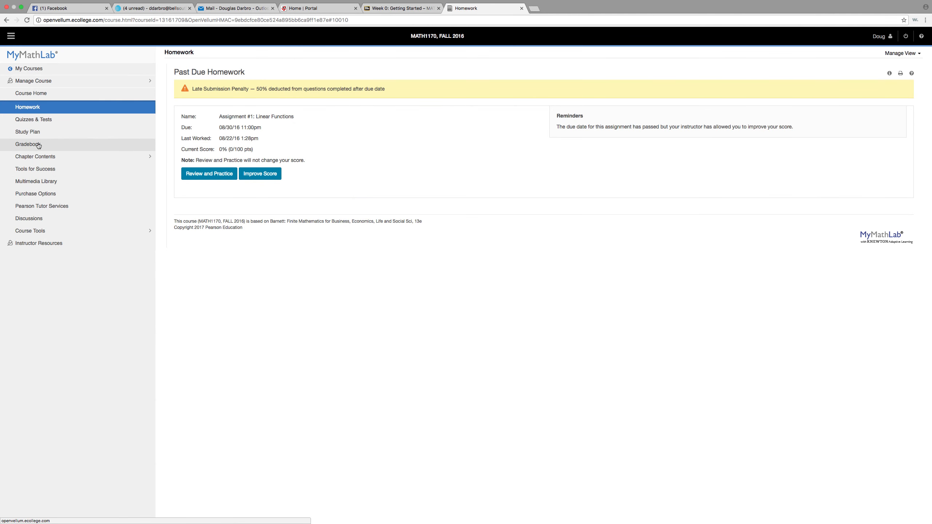
- View the Gradebook, then reach the Assignment Manager listing all assignments with due dates via Course Tools
click(28, 144)
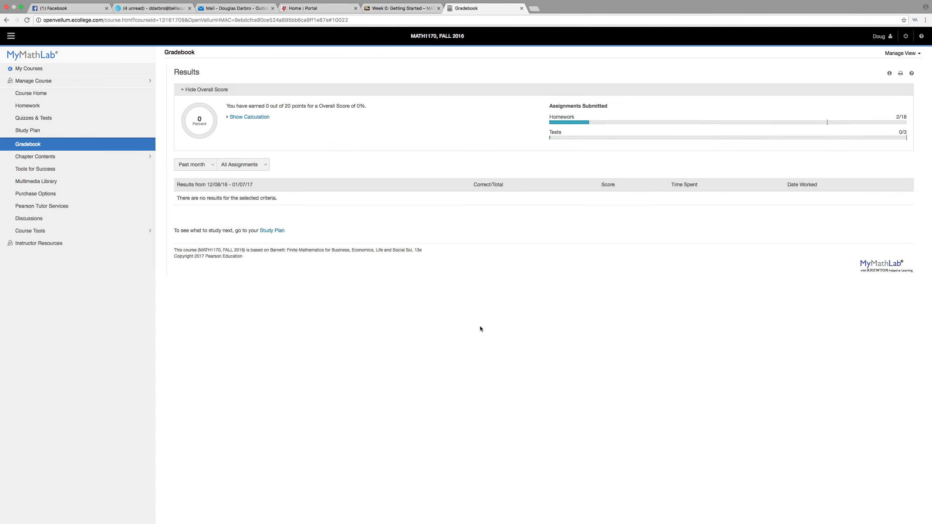
click(30, 231)
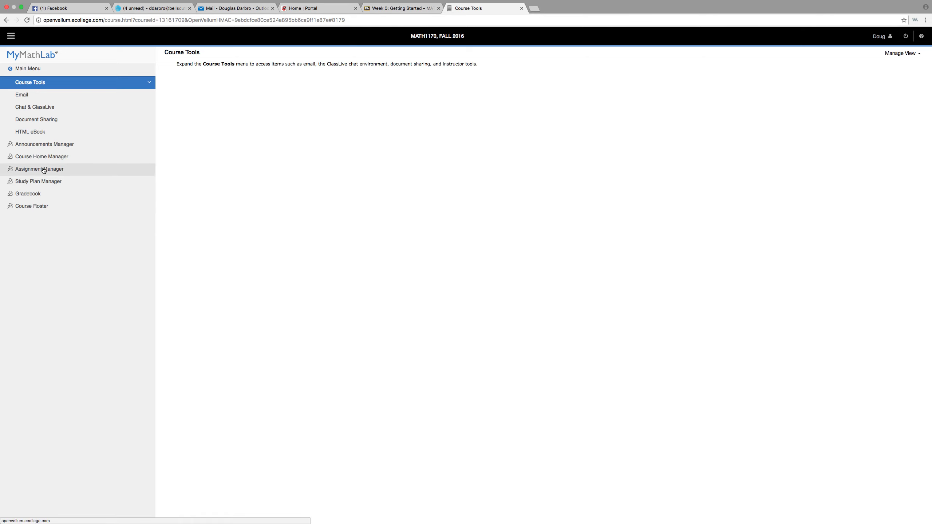
click(40, 169)
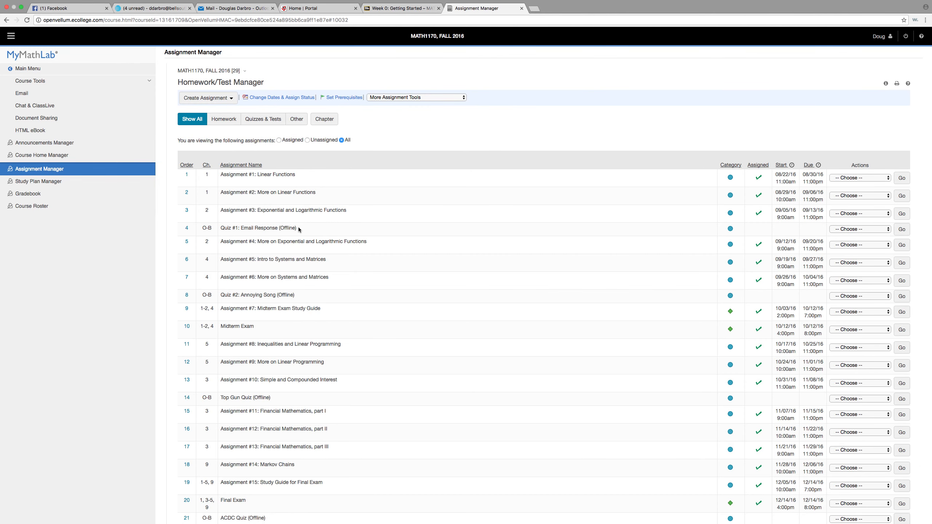
mouse_move(296, 296)
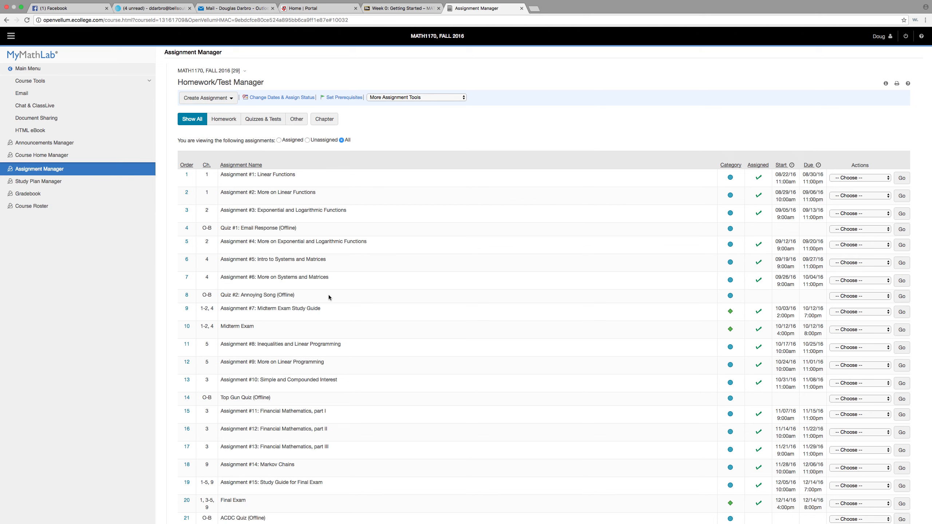
mouse_move(310, 291)
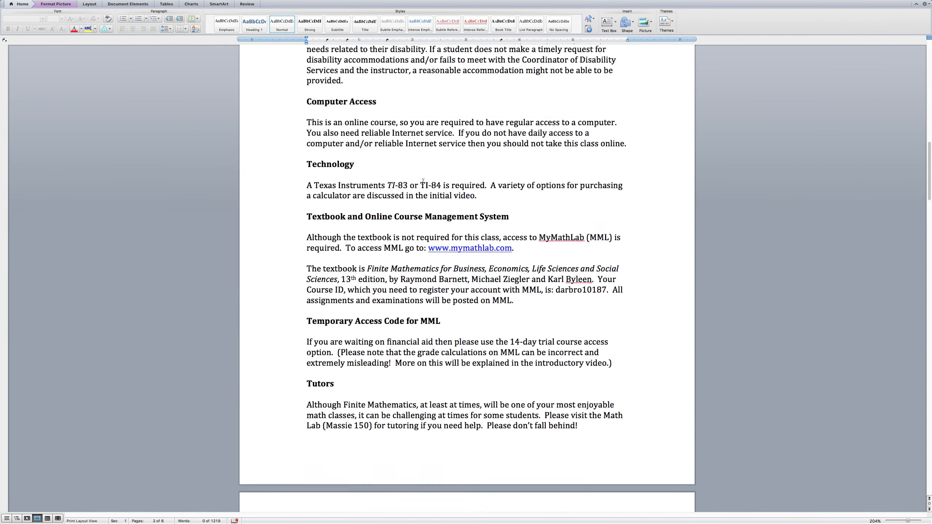
- Scroll the syllabus from the textbook section down to the January 2017 calendar page
scroll(down, 3)
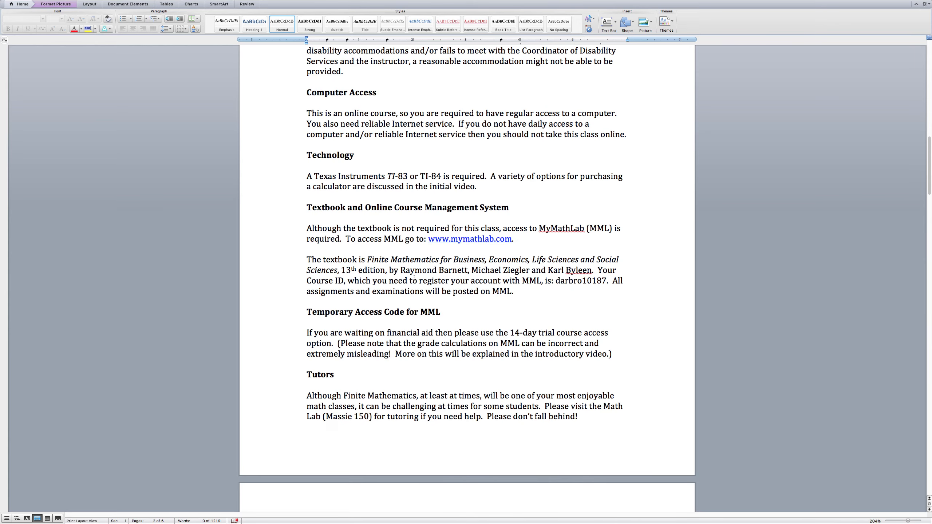
scroll(down, 3)
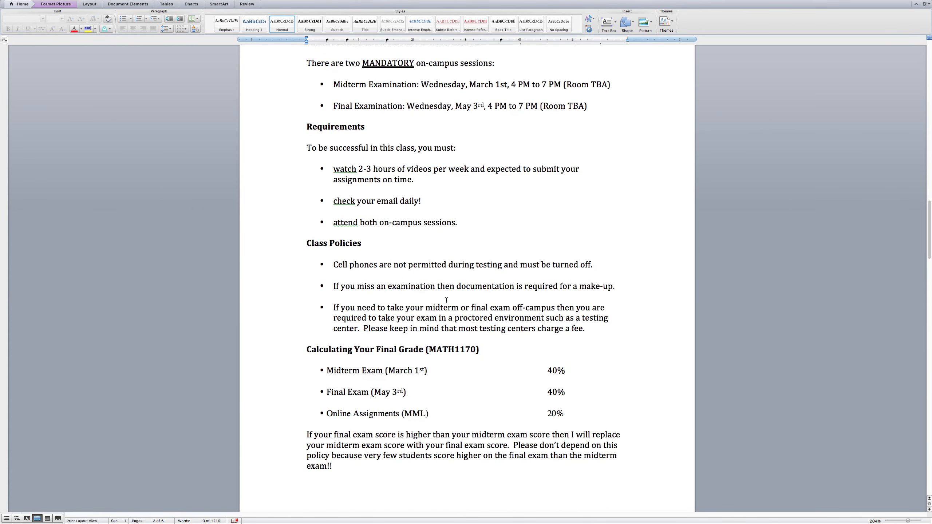
scroll(down, 3)
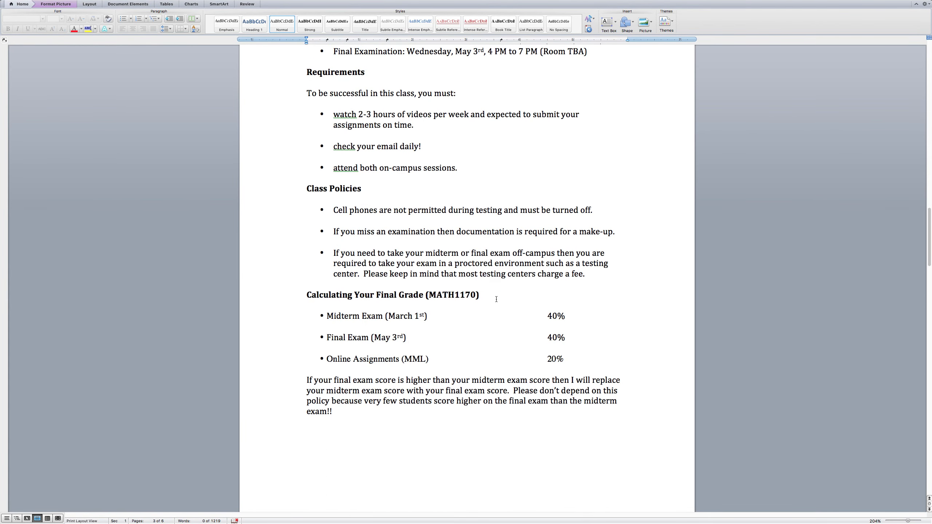
scroll(down, 3)
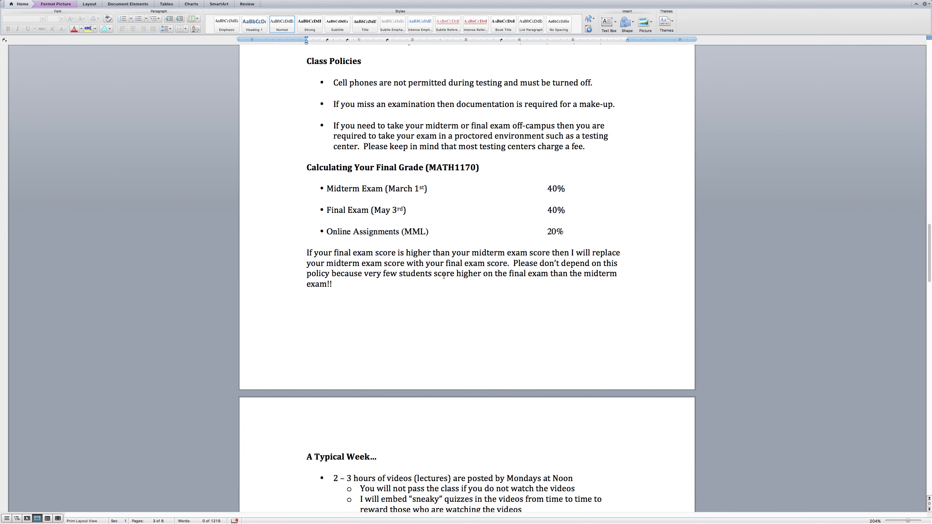
scroll(down, 3)
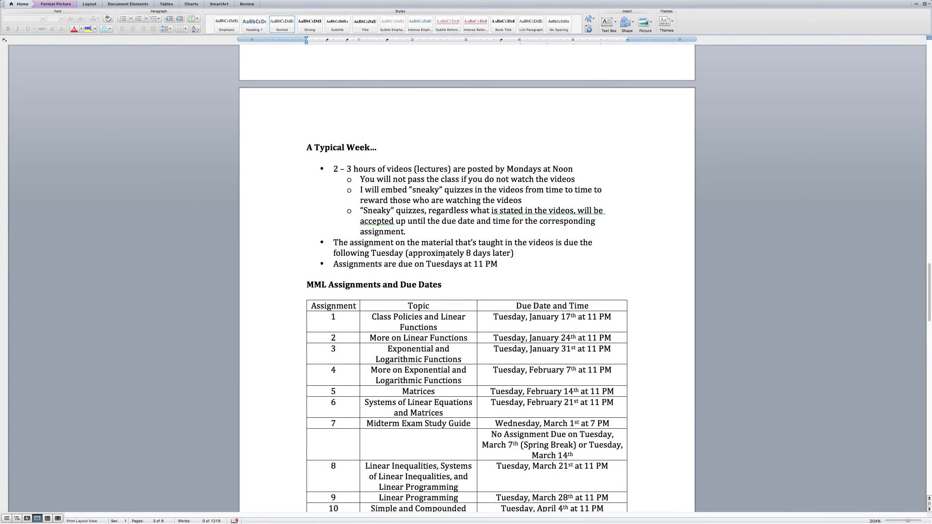
scroll(down, 3)
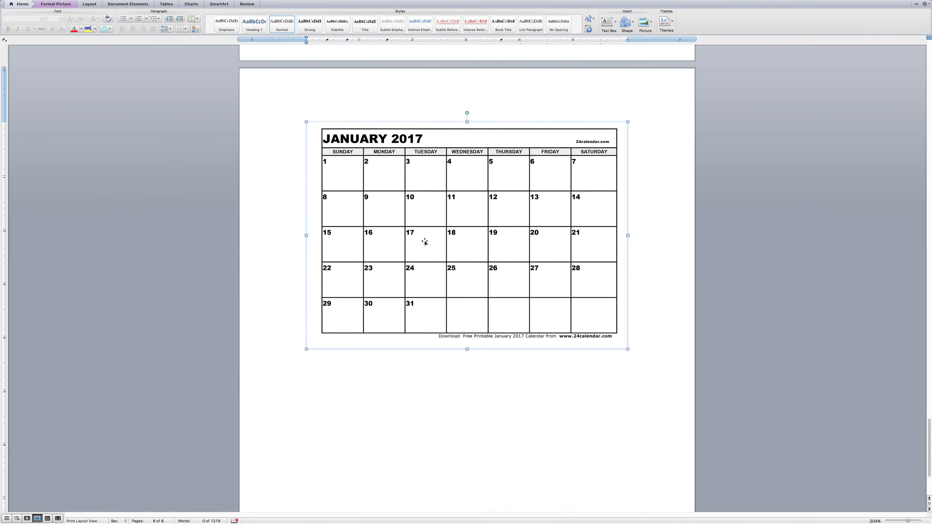
mouse_move(418, 240)
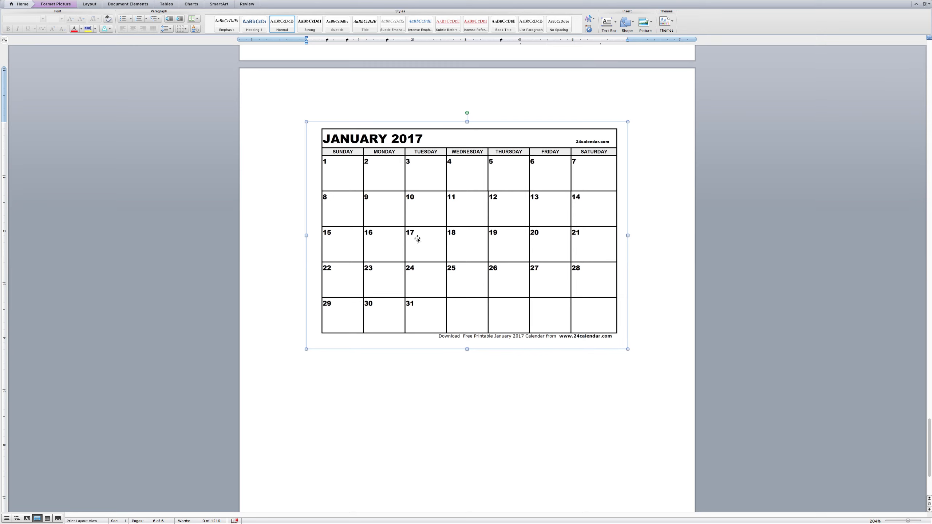
mouse_move(380, 205)
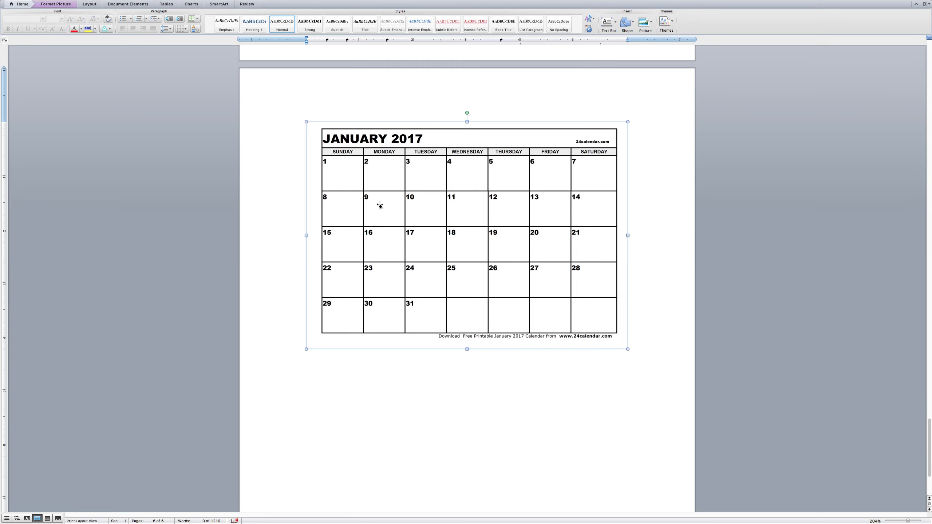
mouse_move(376, 245)
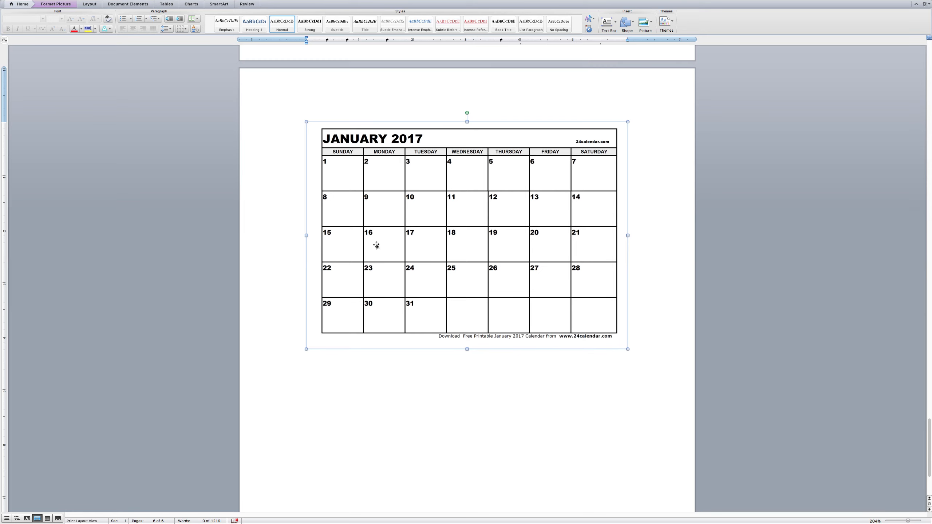
mouse_move(385, 233)
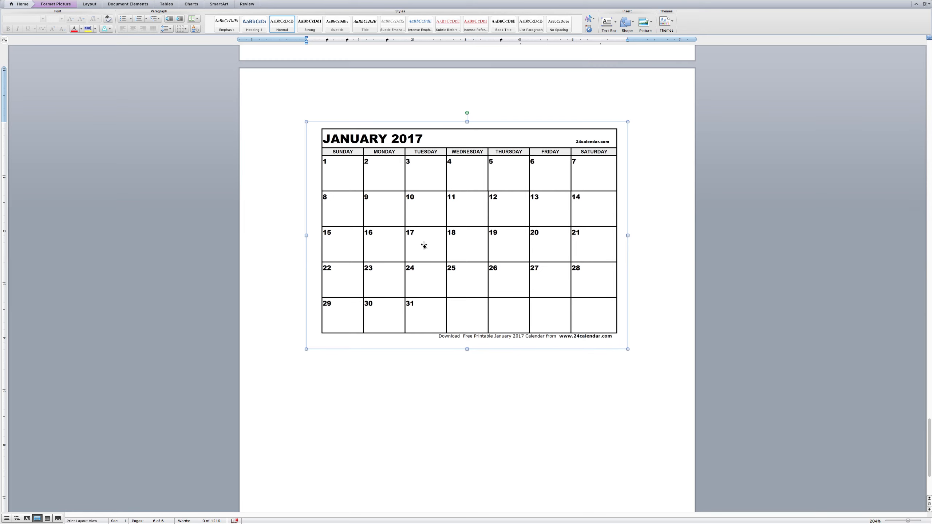
mouse_move(379, 204)
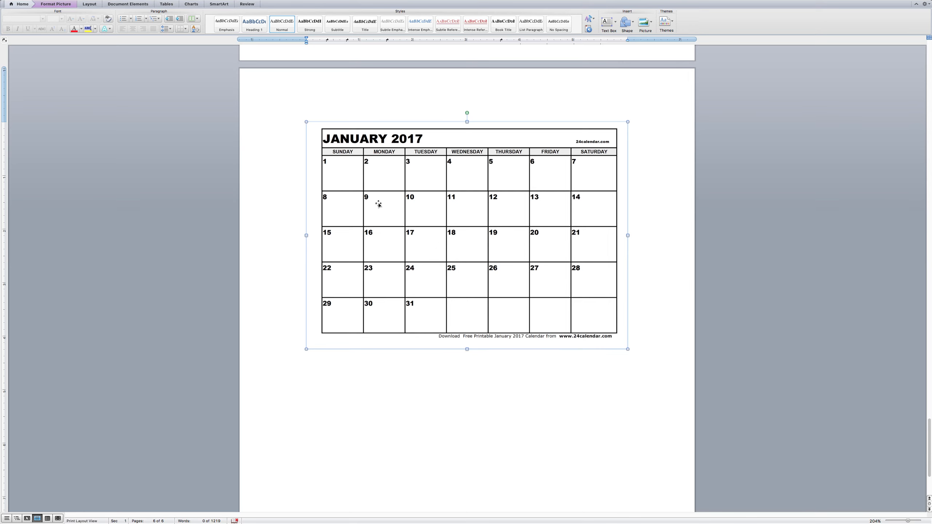
mouse_move(383, 242)
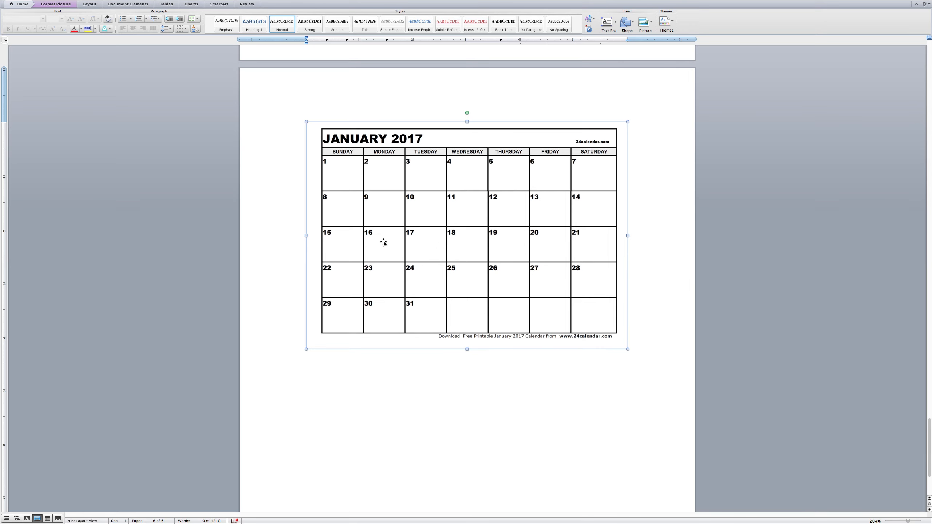
mouse_move(404, 242)
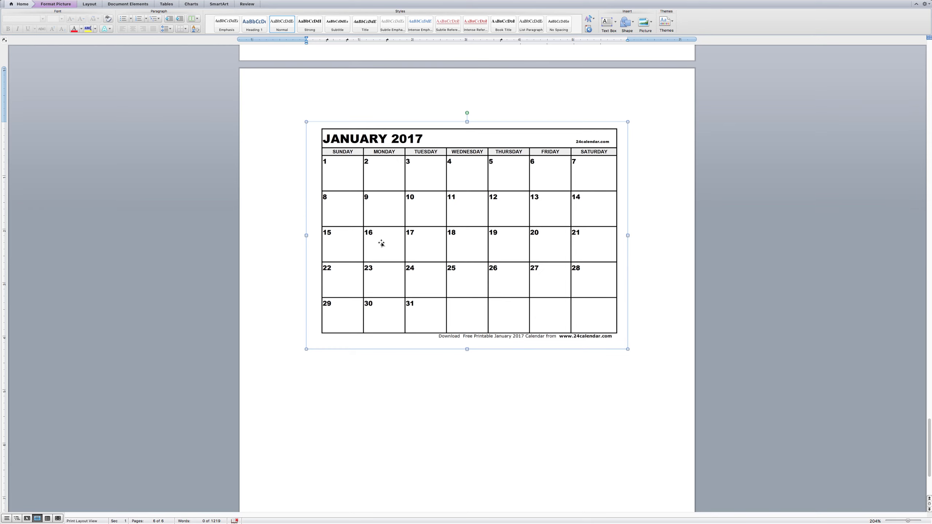
mouse_move(388, 243)
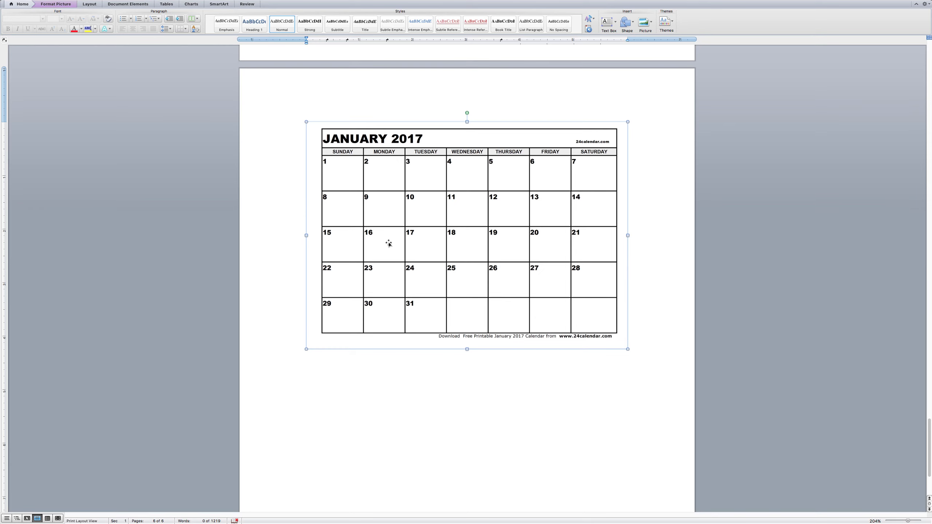
mouse_move(397, 238)
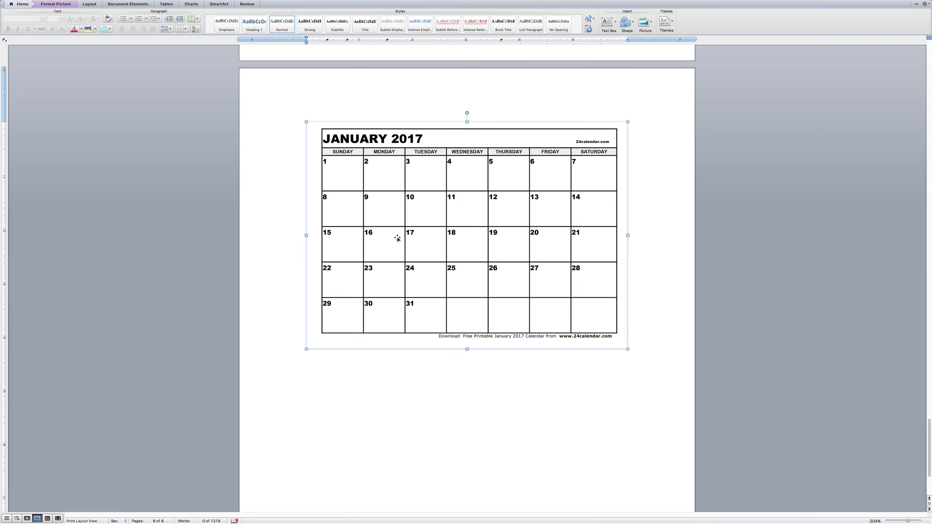
mouse_move(377, 242)
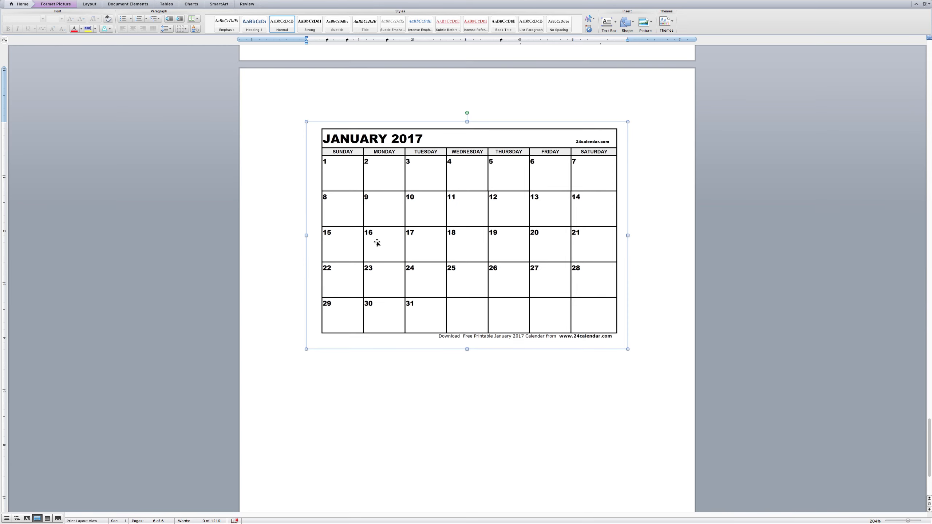
mouse_move(500, 242)
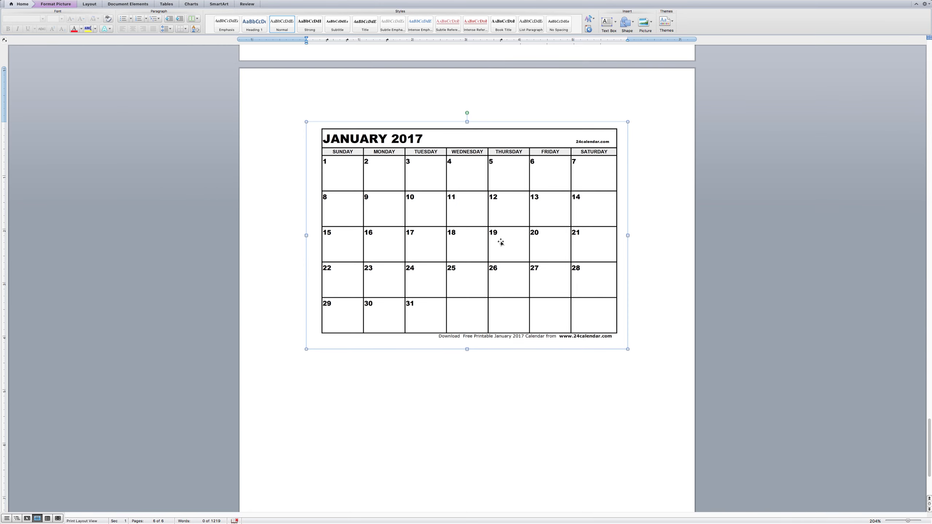
mouse_move(410, 274)
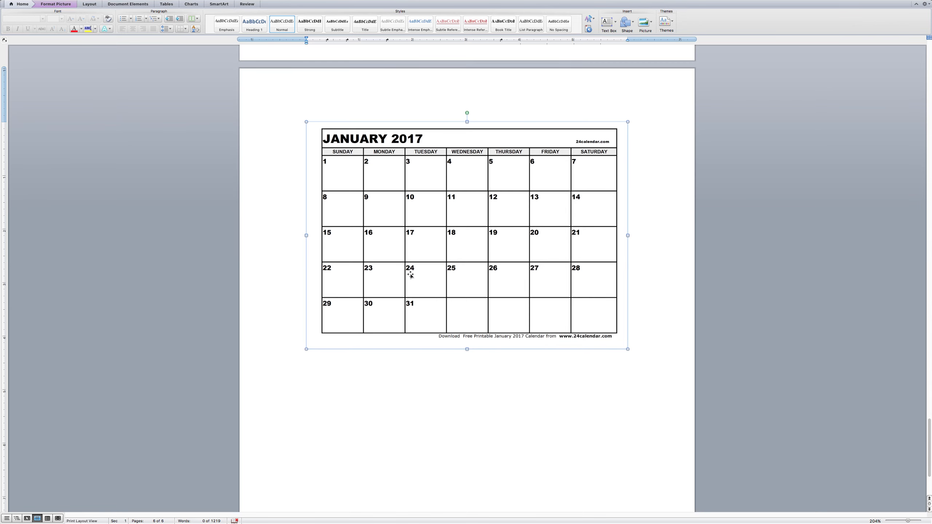
mouse_move(430, 270)
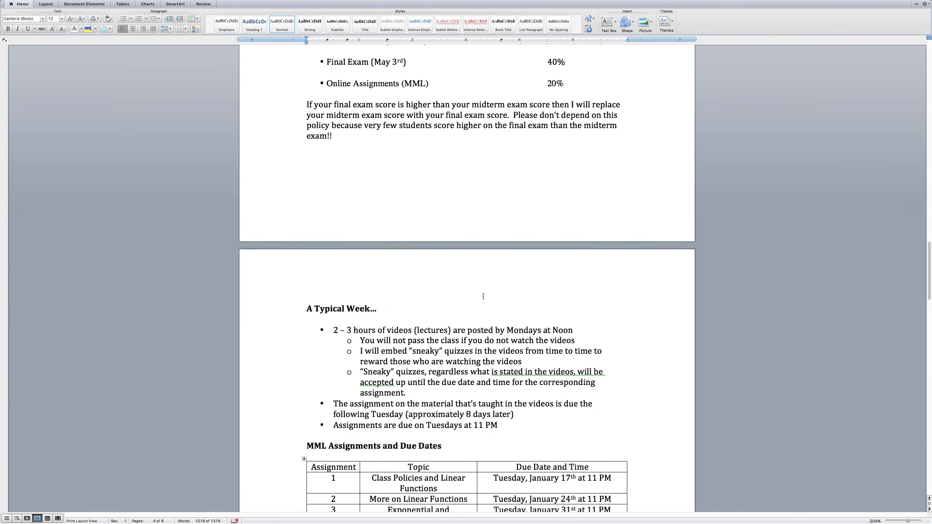
scroll(down, 3)
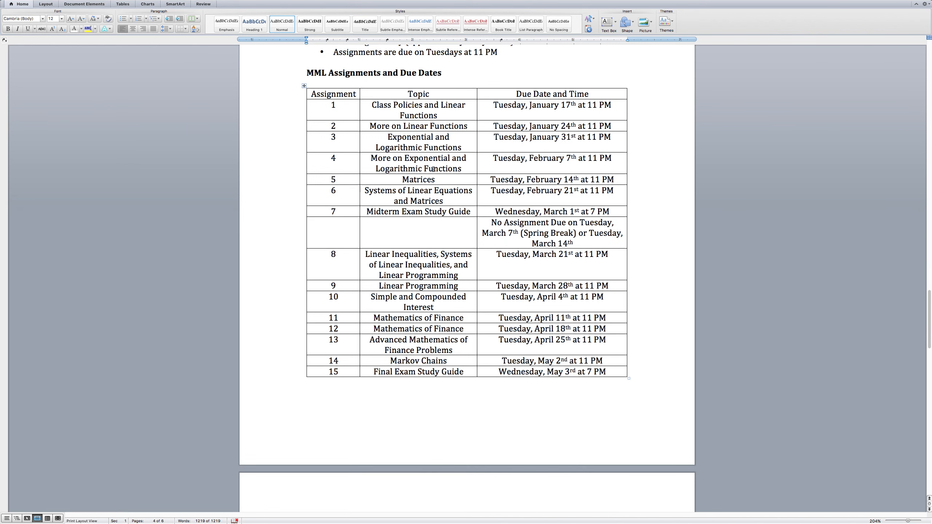
drag(306, 73, 416, 72)
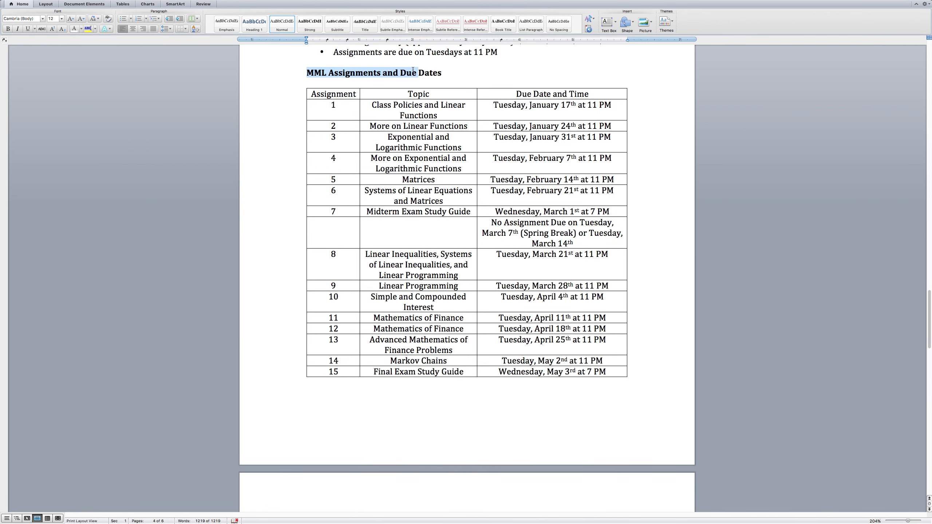
click(393, 105)
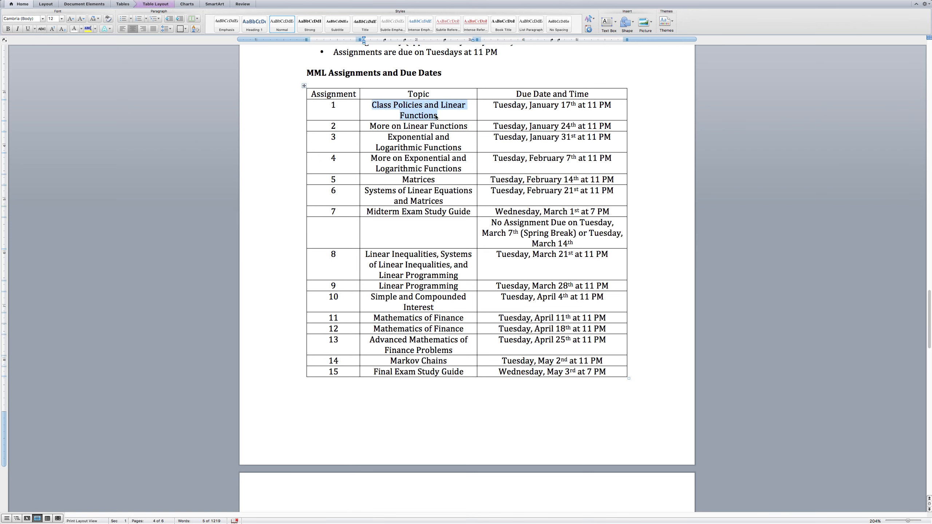
mouse_move(491, 103)
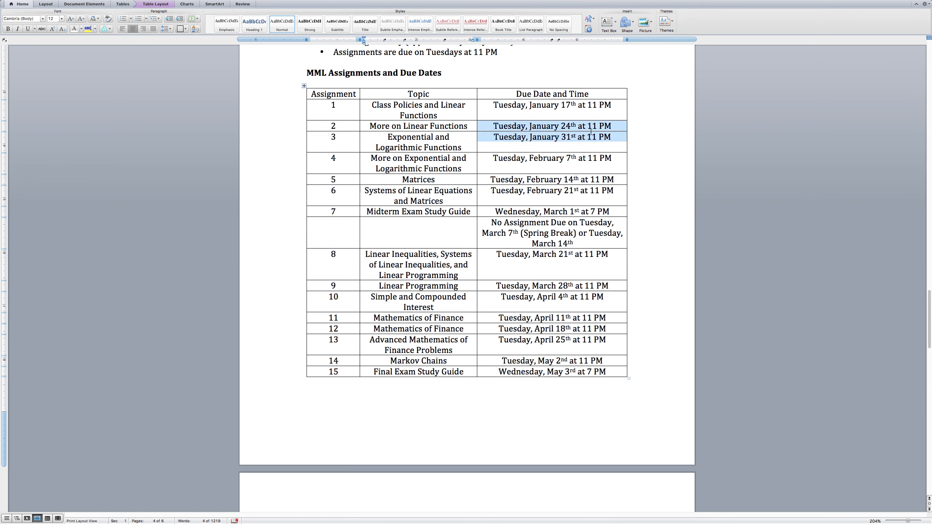
click(611, 126)
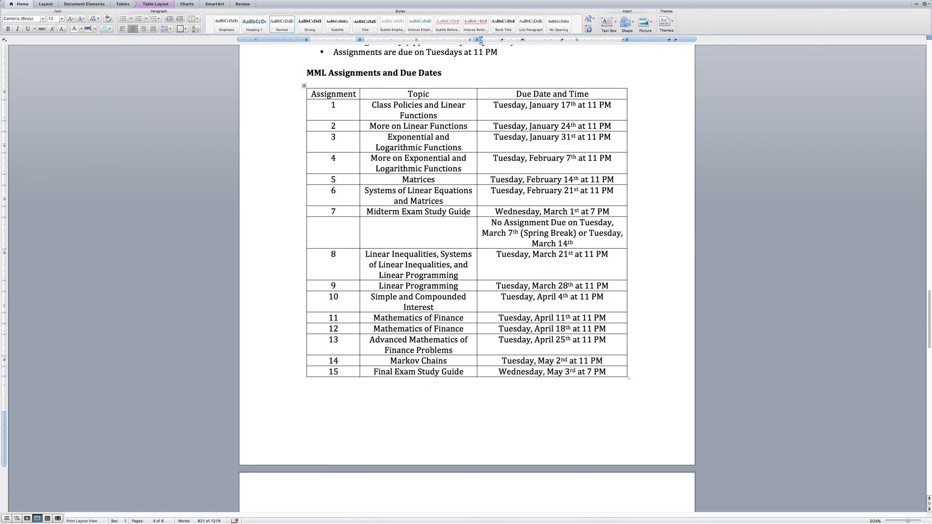
drag(494, 211, 609, 211)
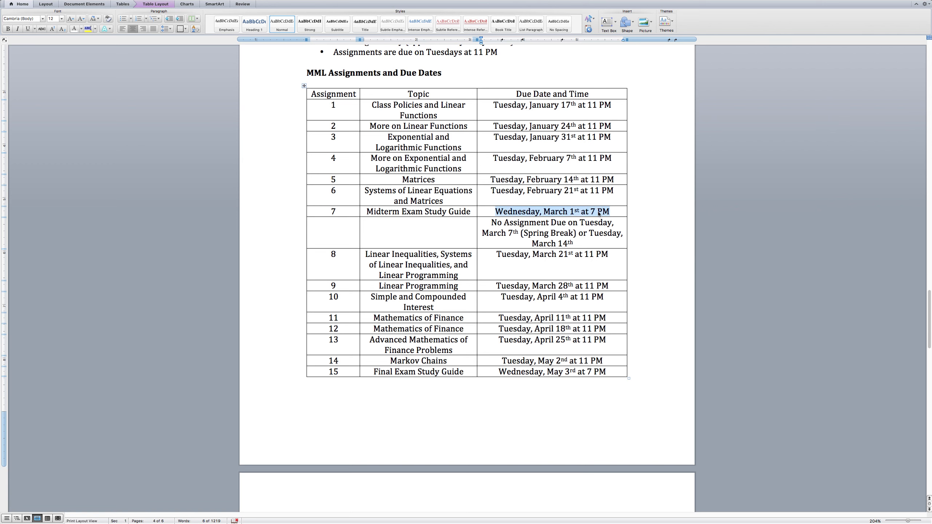
mouse_move(597, 215)
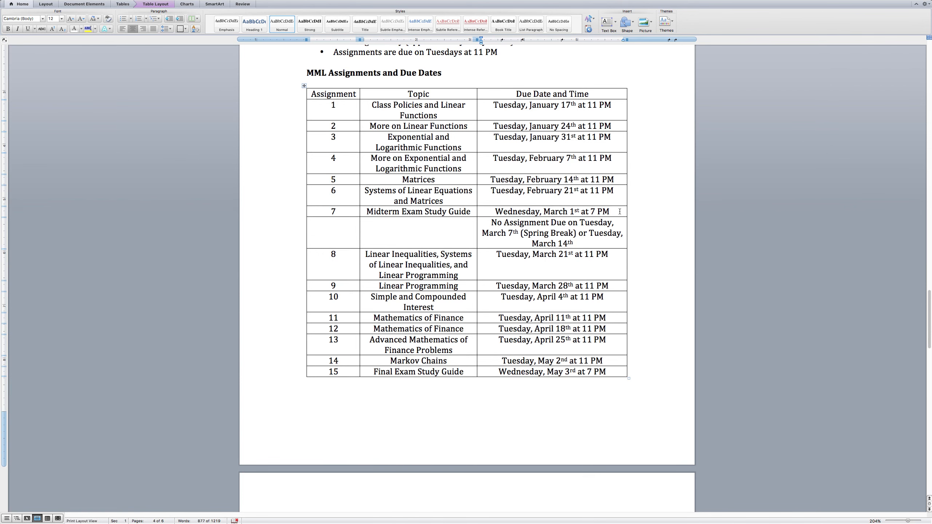
mouse_move(510, 243)
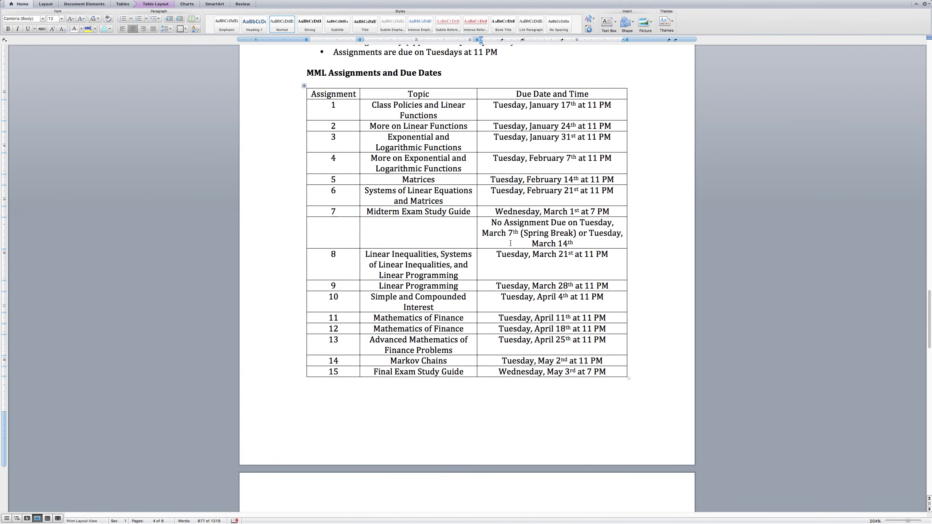
scroll(down, 3)
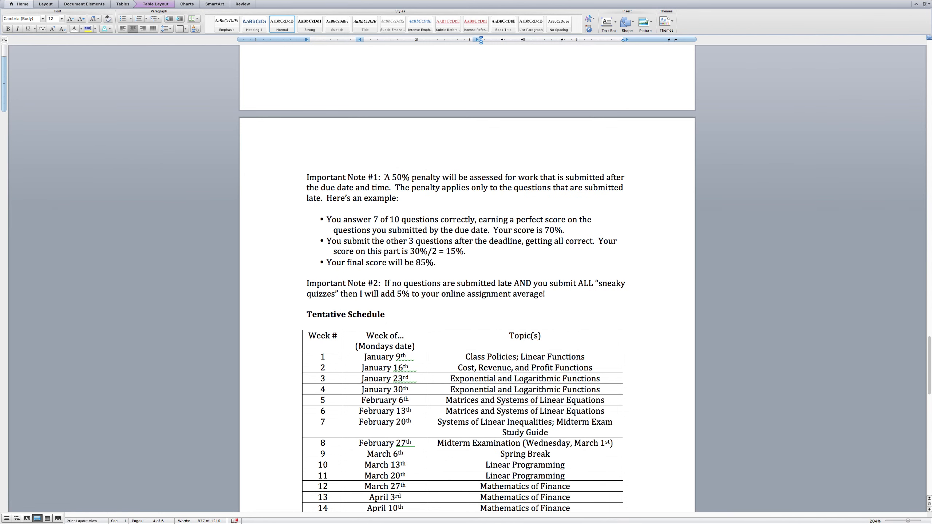
- Highlight and clear the 50% late penalty sentence and the first late-penalty example bullet
drag(385, 176, 407, 198)
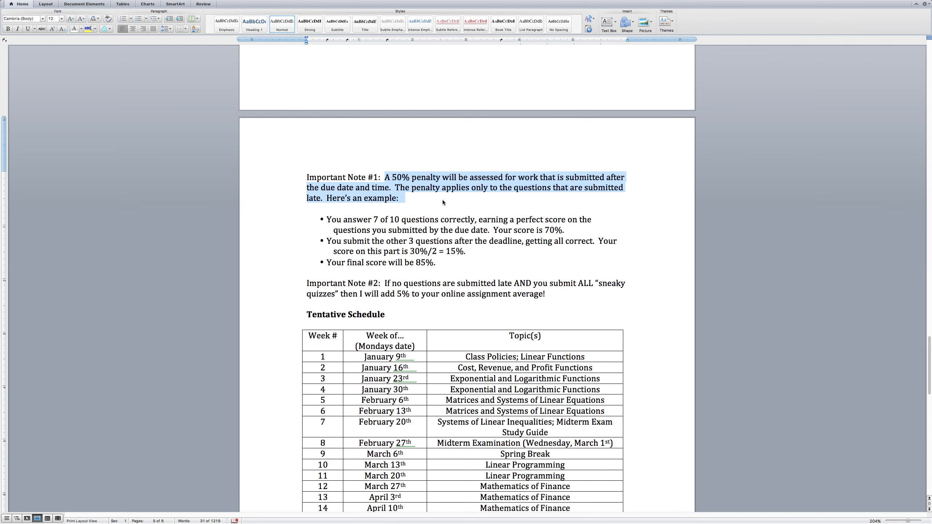
mouse_move(423, 202)
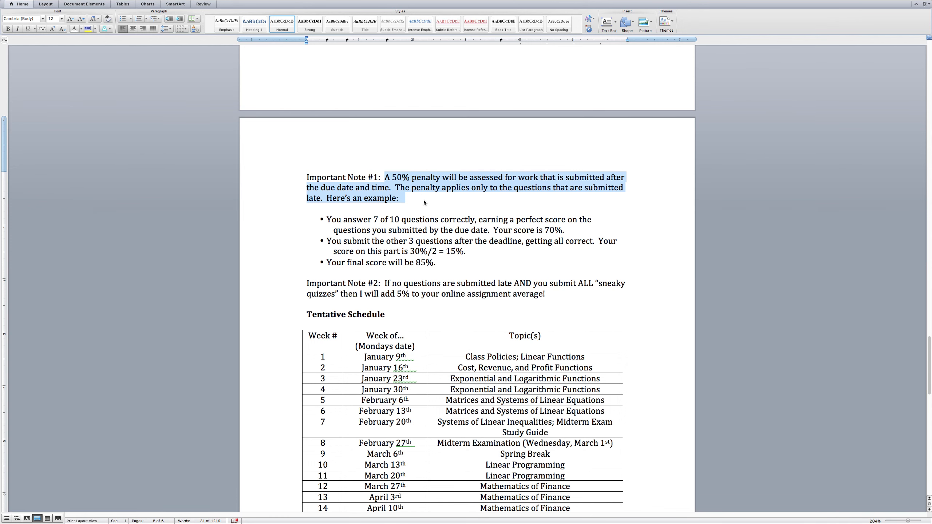
click(424, 198)
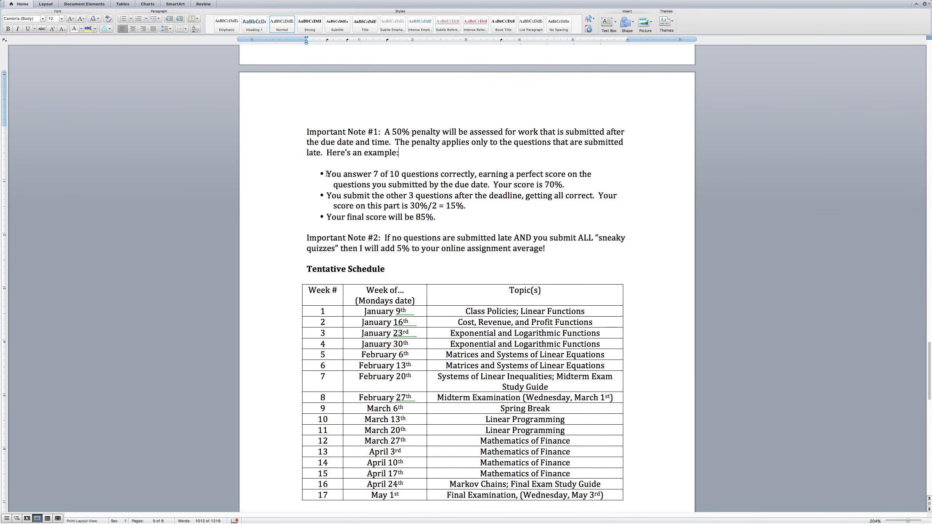
drag(325, 173, 428, 184)
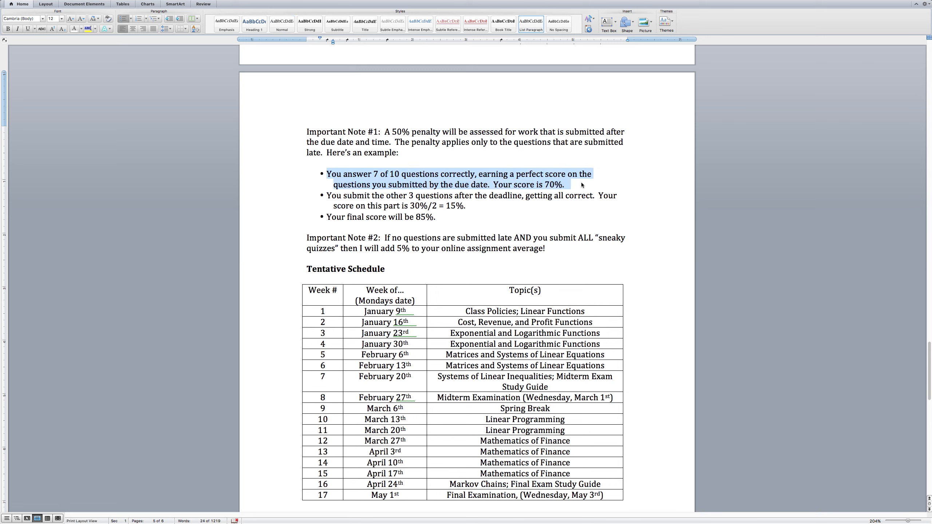
click(564, 184)
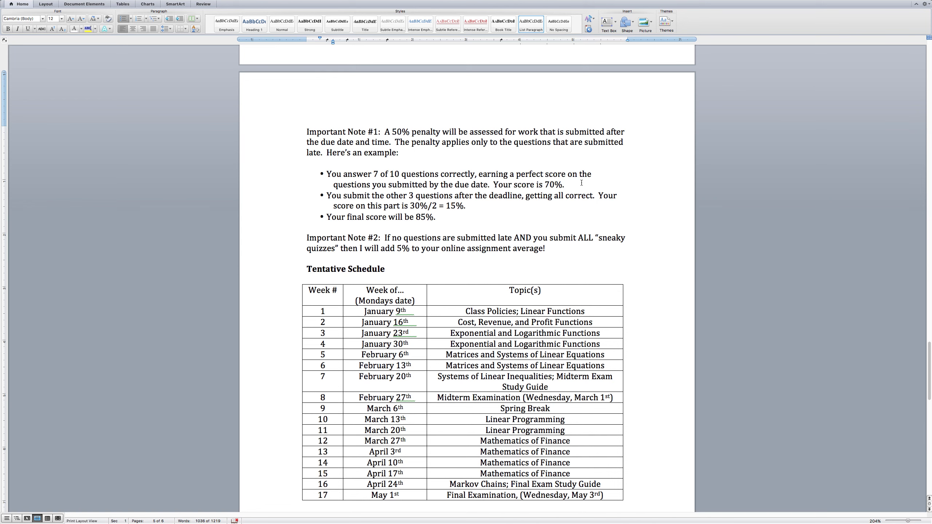
mouse_move(490, 208)
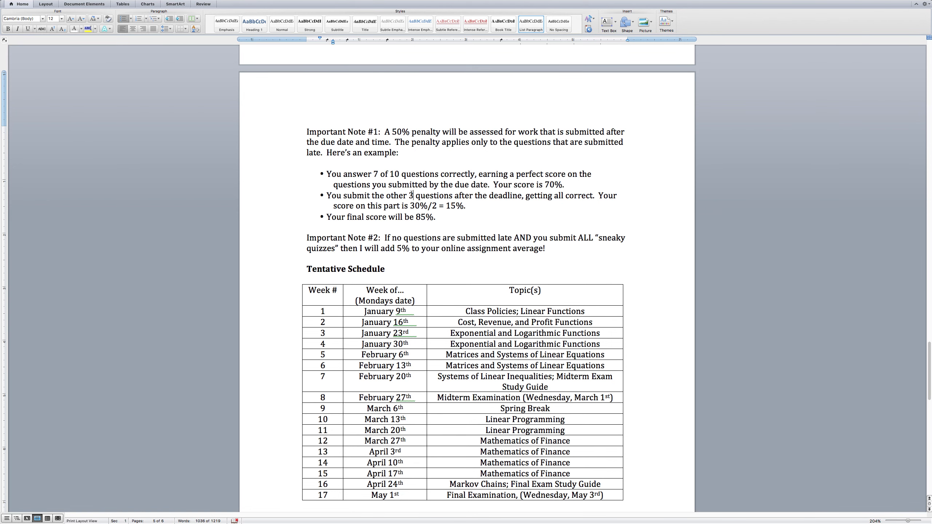
- Pick out the 3 late questions number, then scroll down to the Tentative Schedule table
double_click(410, 196)
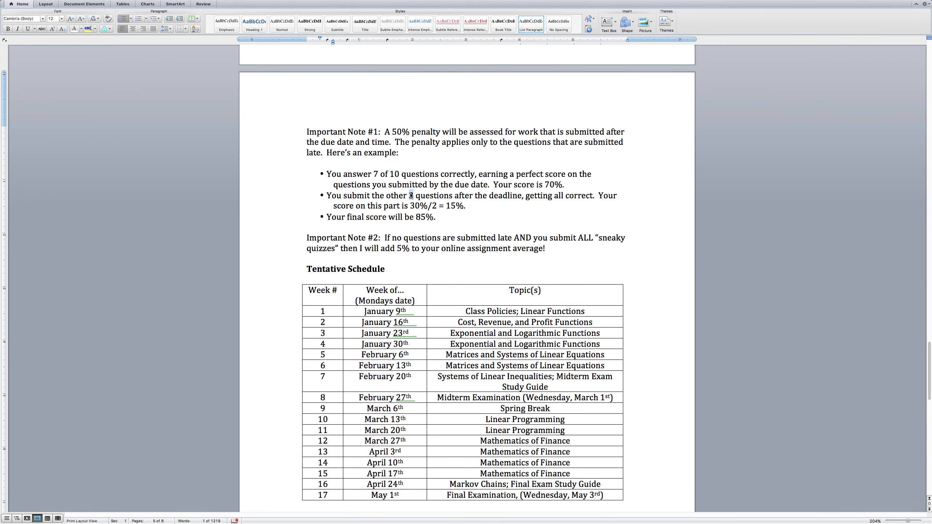
double_click(410, 195)
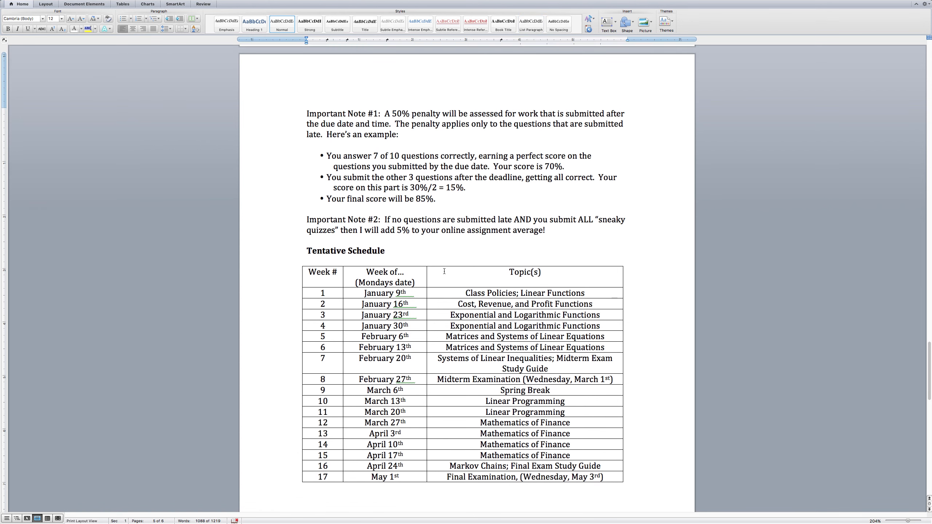
scroll(down, 3)
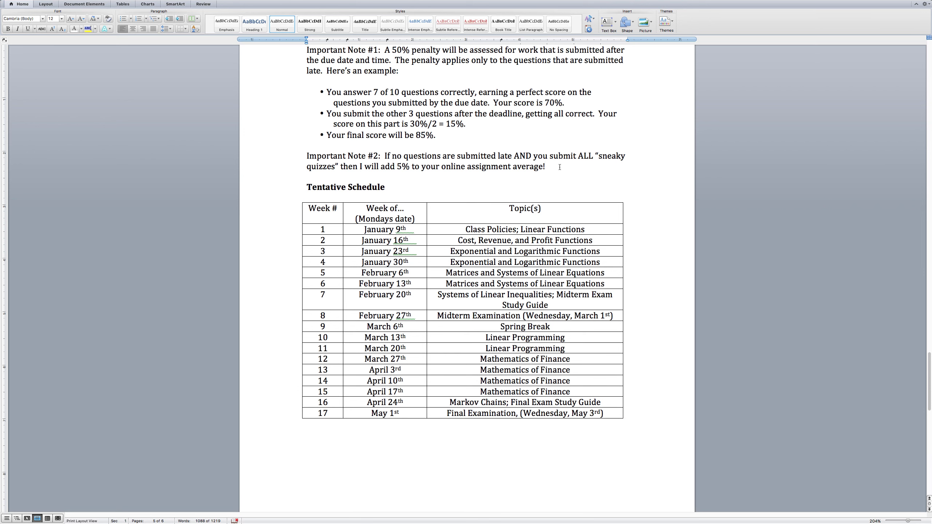
click(544, 166)
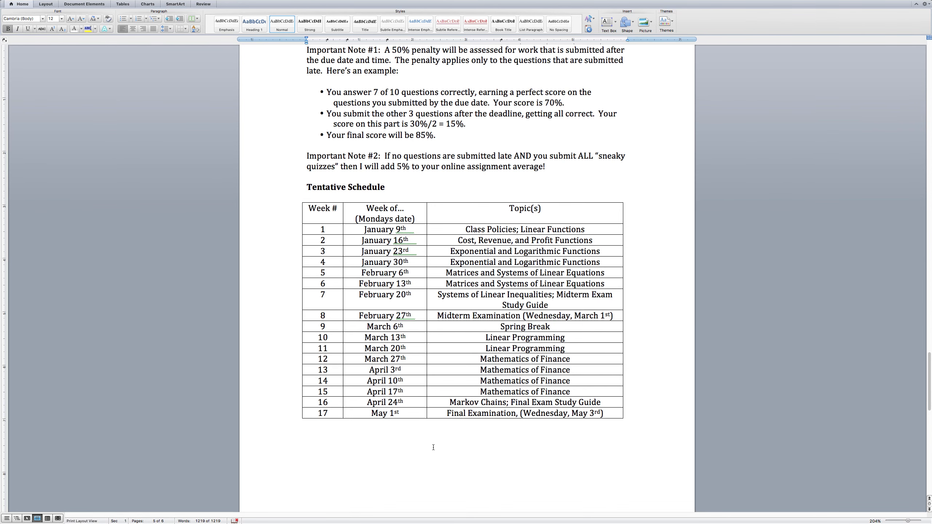
- Highlight the week 5 matrices topic and the four Mathematics of Finance weeks, then leave for Mission Control
scroll(down, 3)
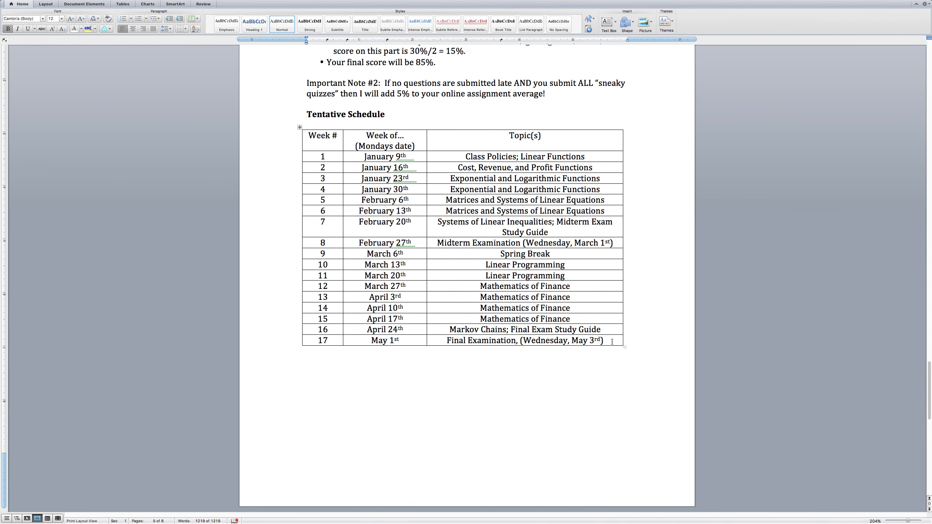
drag(383, 136, 525, 340)
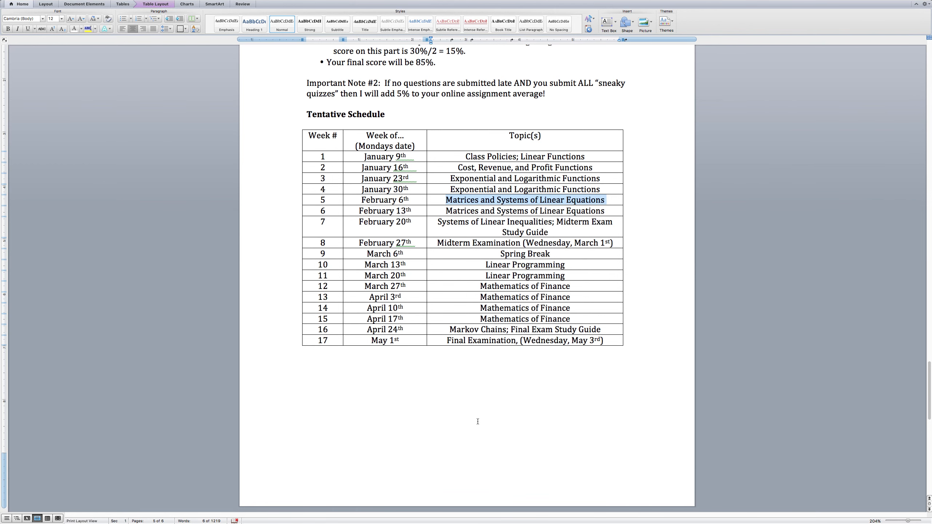
click(479, 287)
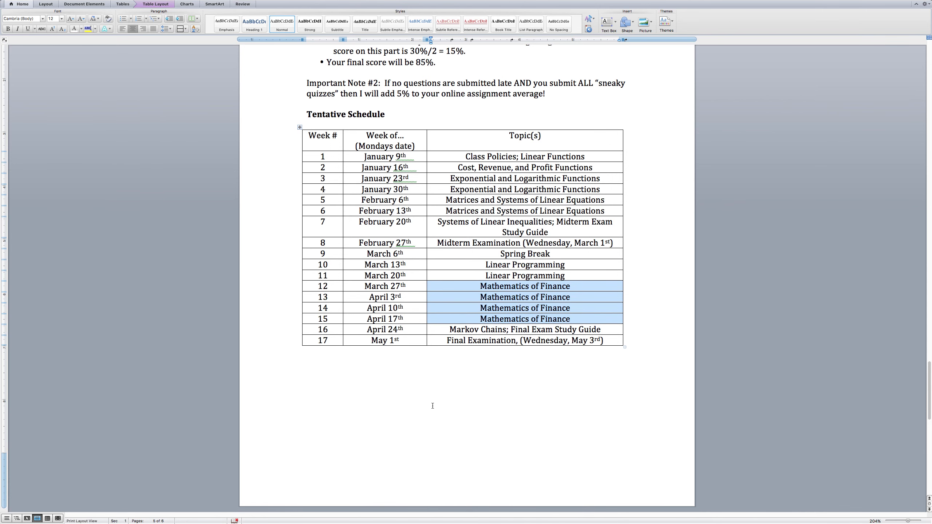
scroll(down, 3)
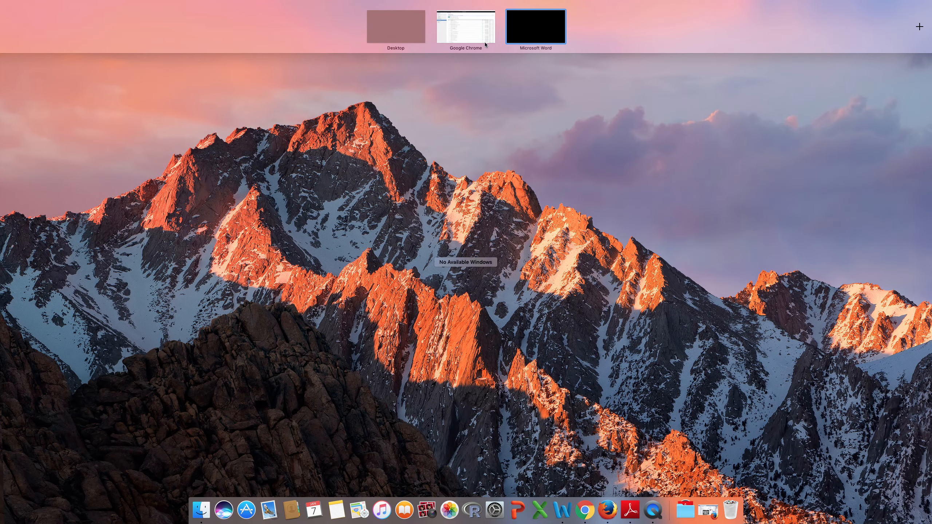
click(466, 25)
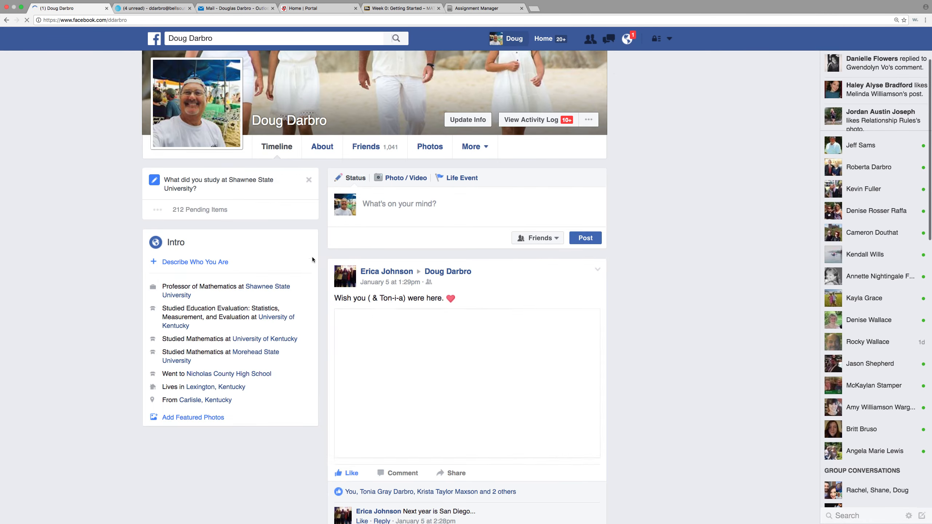
scroll(down, 3)
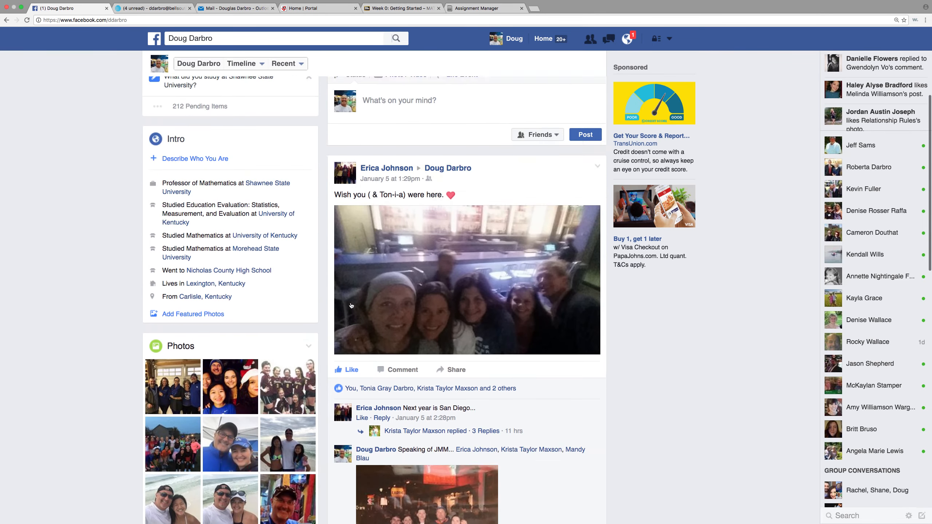
scroll(down, 3)
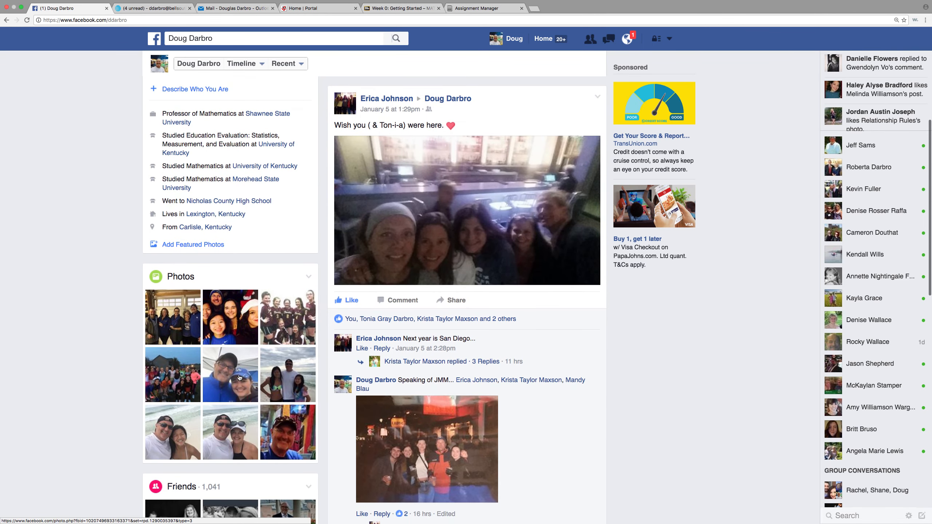
mouse_move(287, 374)
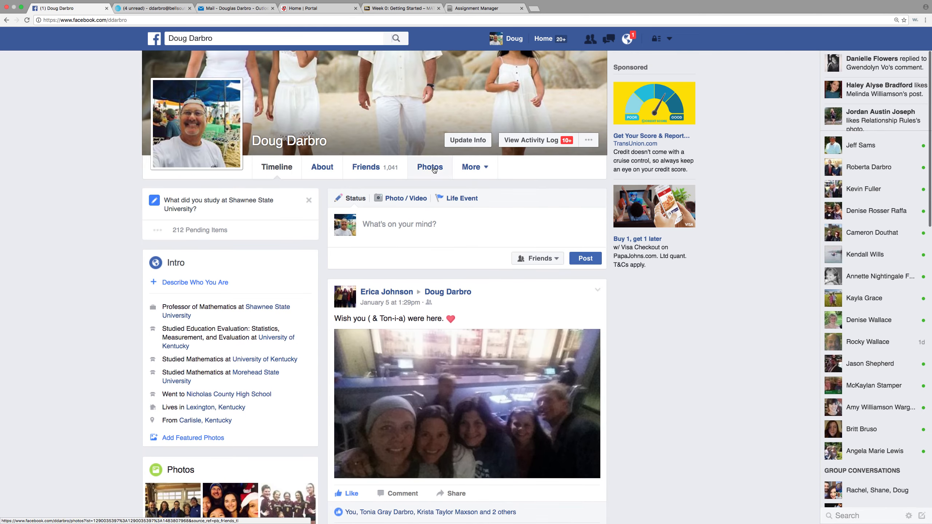
click(430, 167)
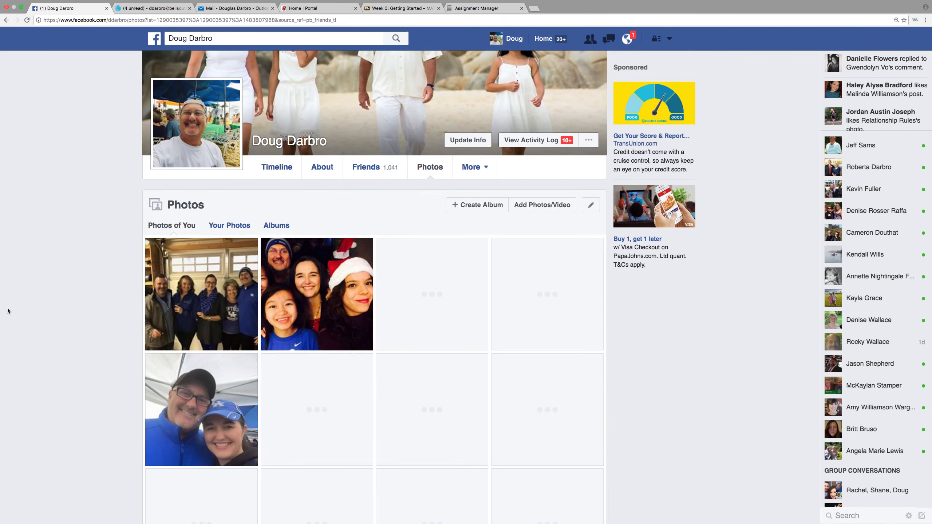
- Scroll through the profile's photo grid and back up to the Photos header
scroll(down, 3)
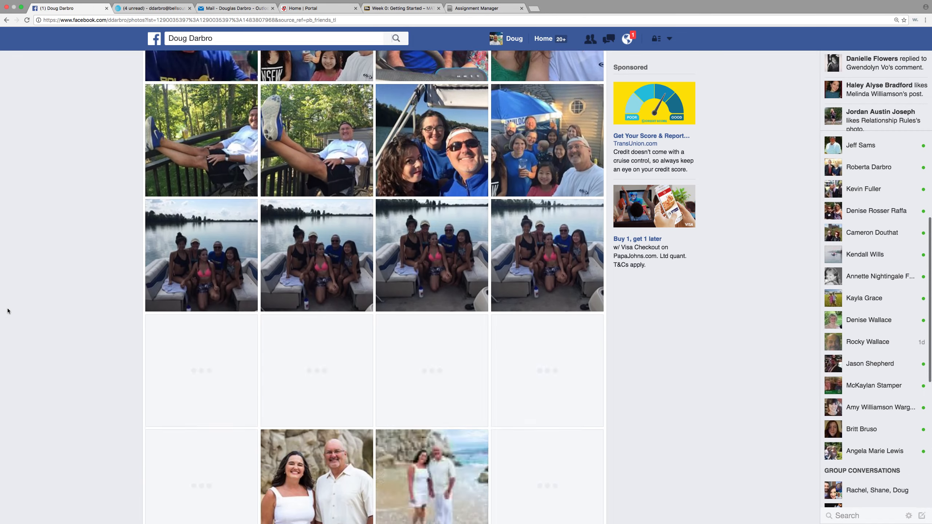
scroll(down, 3)
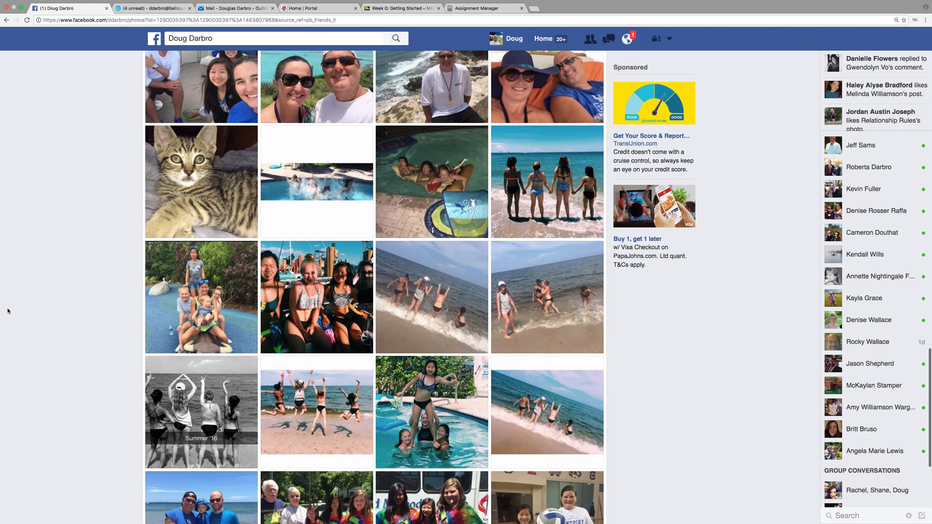
scroll(down, 3)
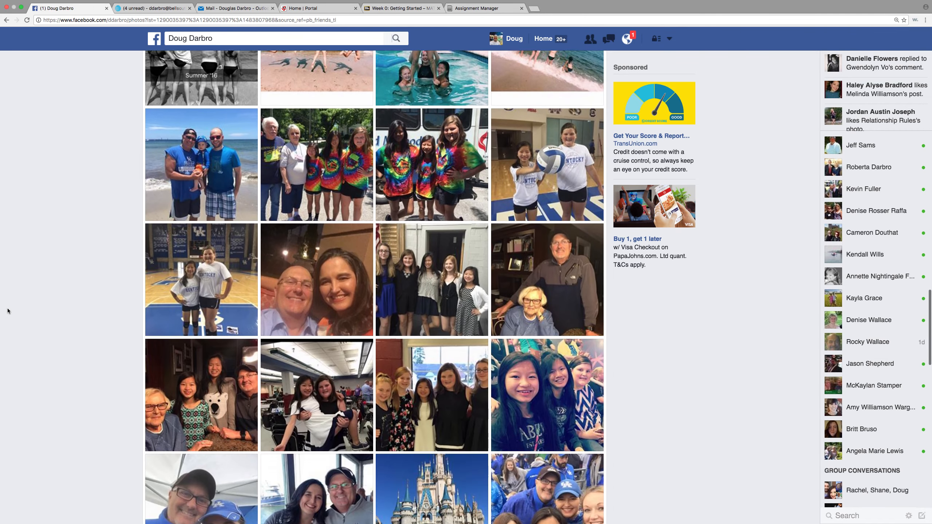
scroll(down, 3)
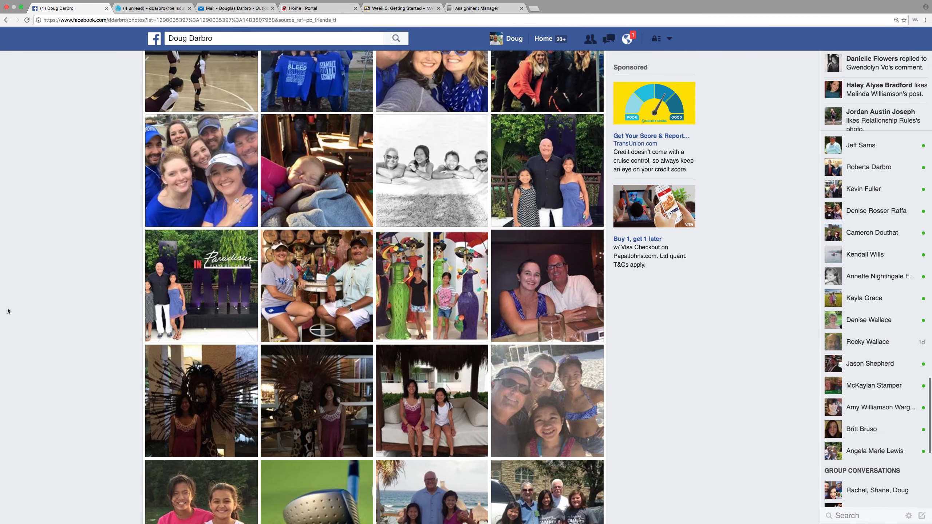
scroll(down, 3)
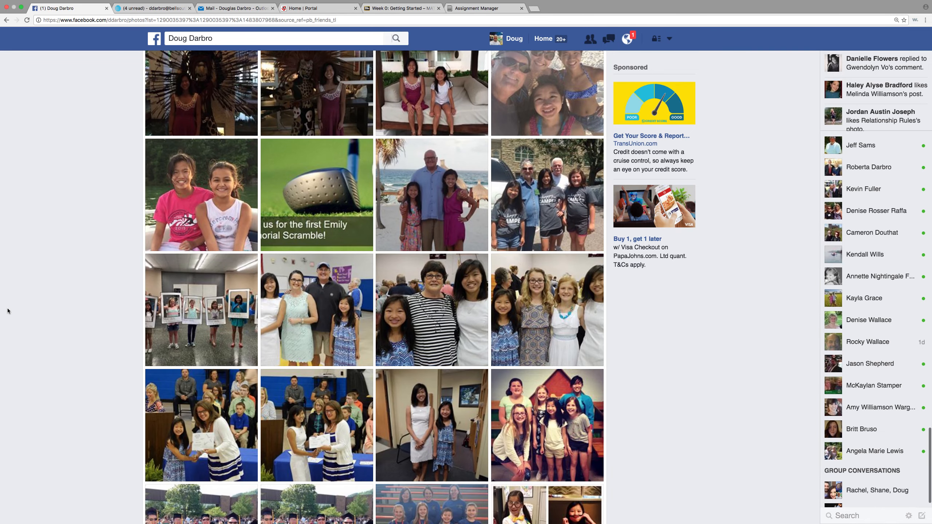
scroll(down, 3)
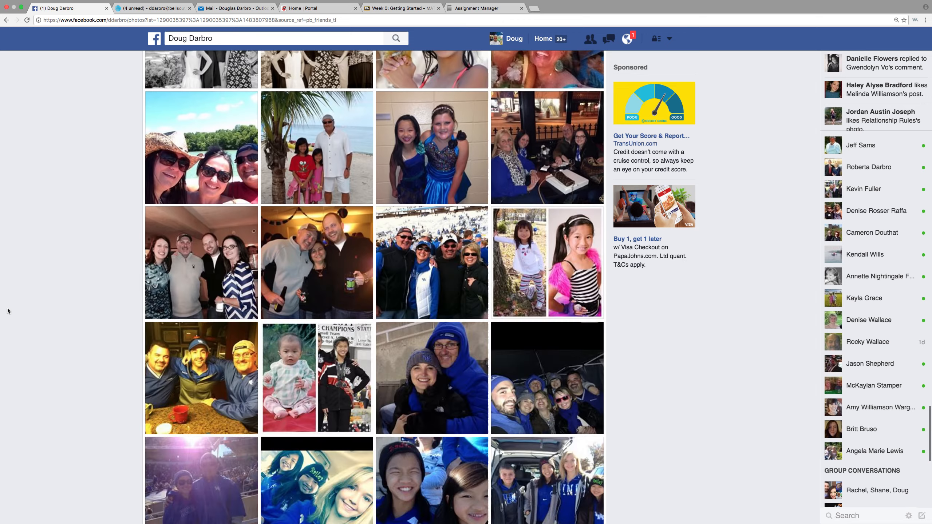
scroll(down, 3)
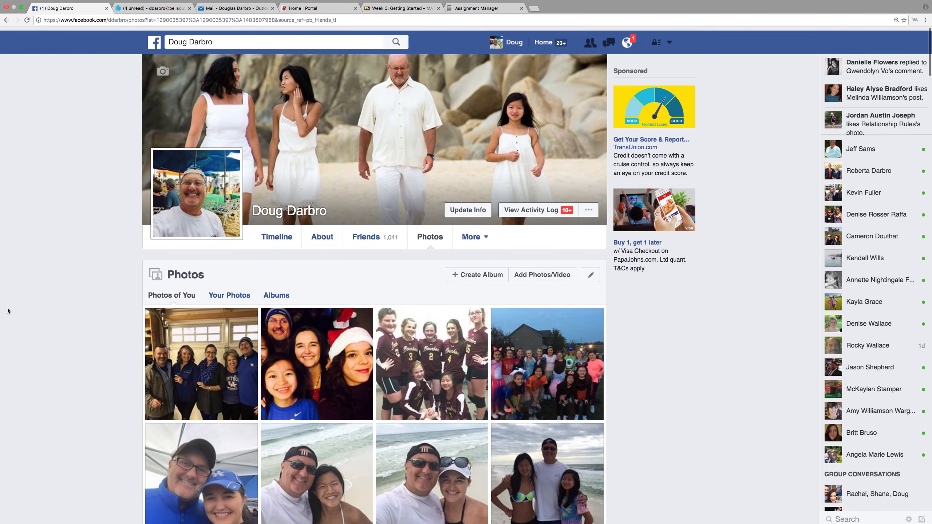
- Show the instructor's own photos and enlarge, then close, the first beach selfie
click(230, 295)
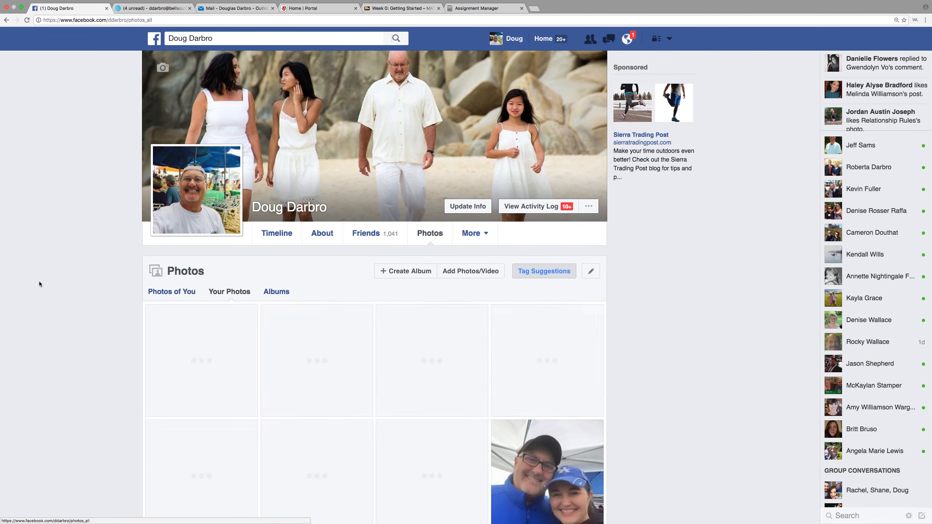
scroll(down, 3)
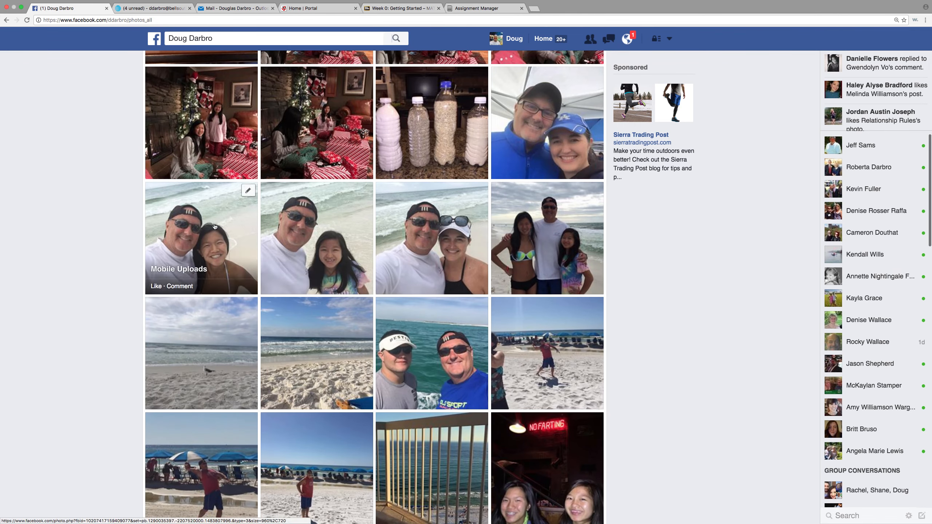
click(201, 238)
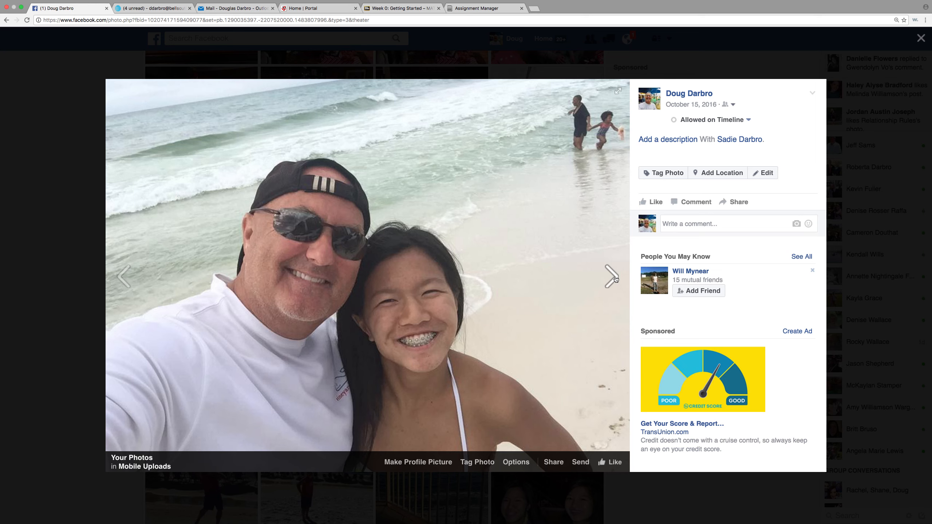
click(610, 275)
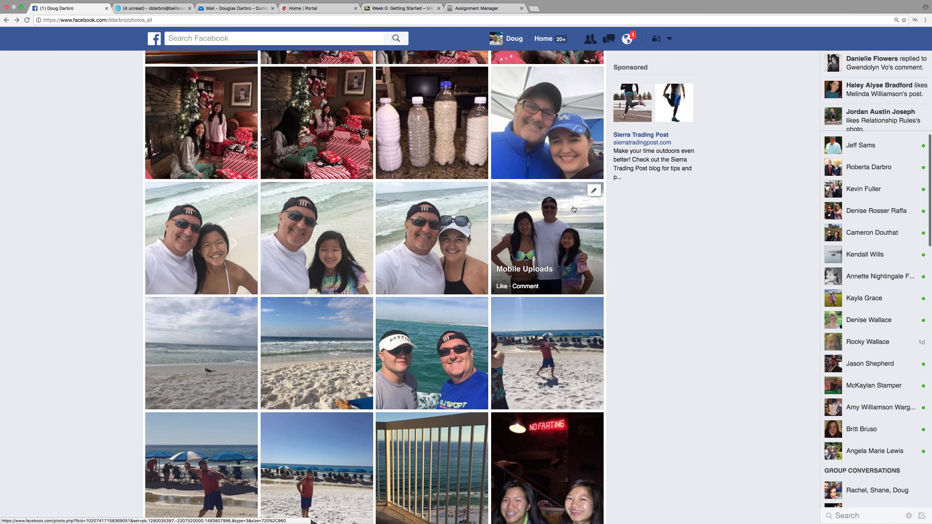
- Enlarge and close the beach photo with two girls, then visit the Facebook news feed
click(547, 238)
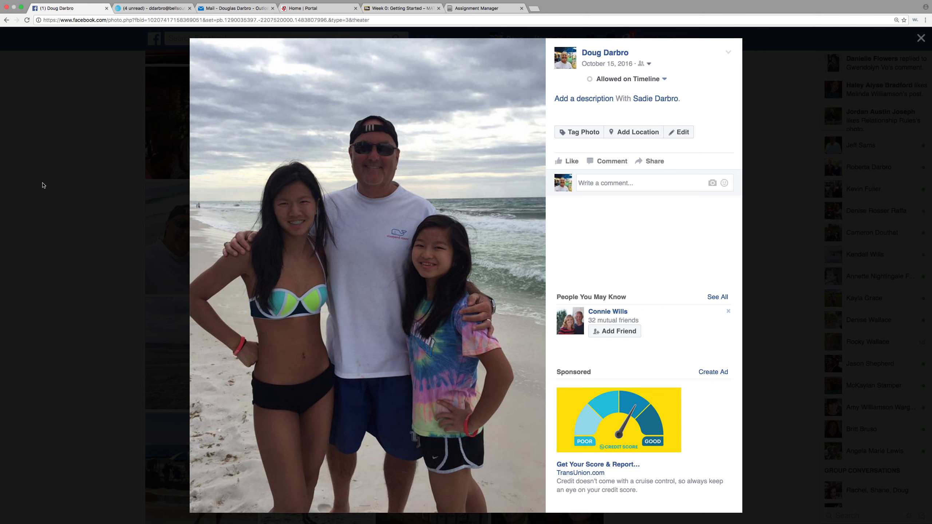
mouse_move(917, 90)
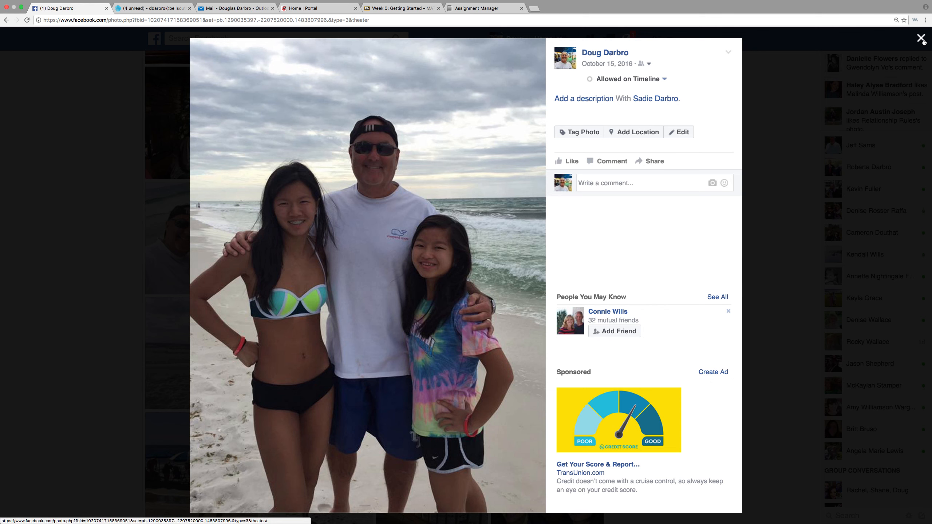
click(922, 38)
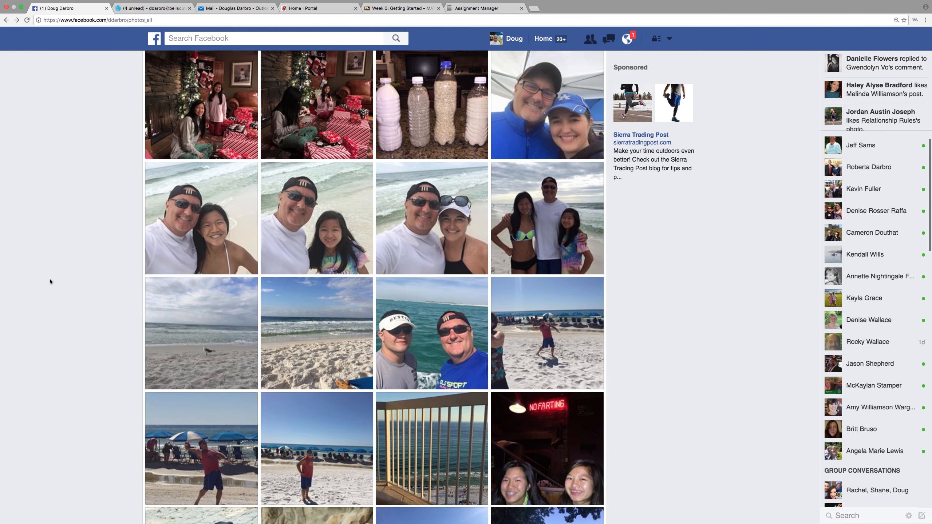
scroll(down, 3)
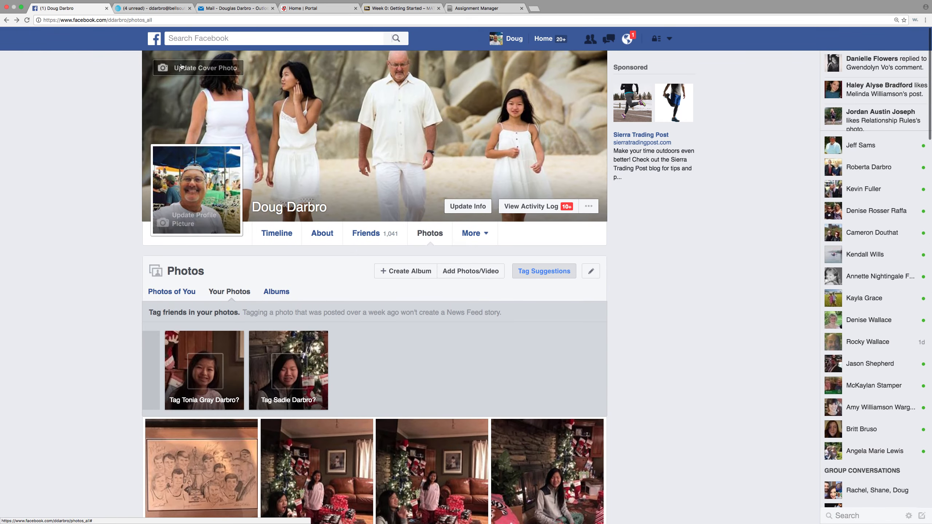
click(153, 38)
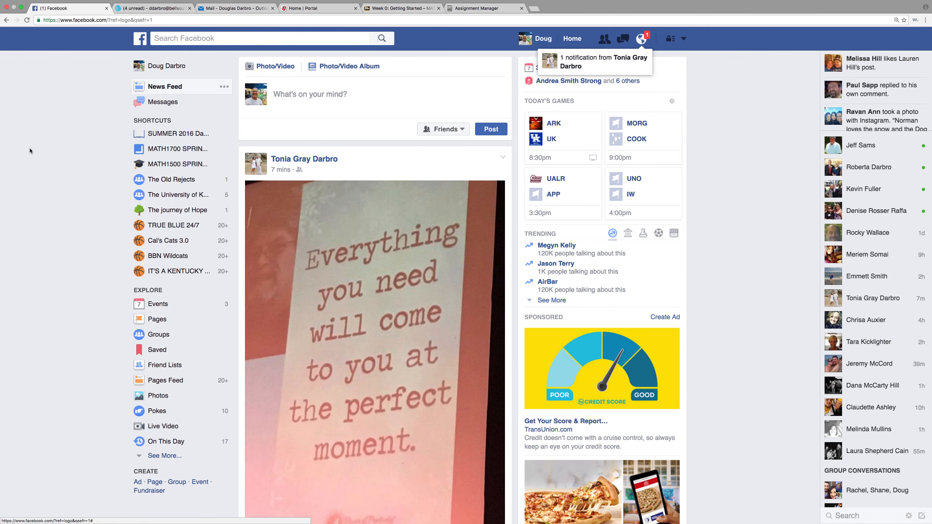
scroll(down, 3)
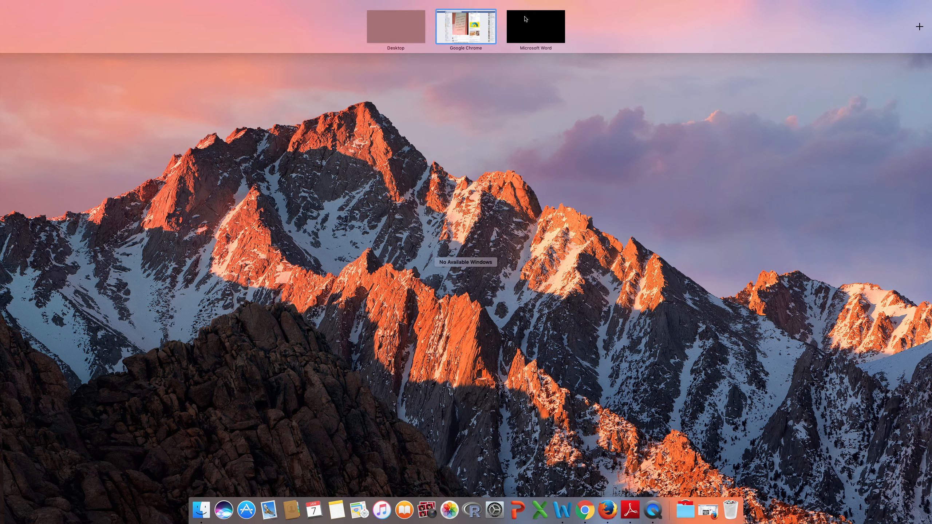
- Return to the Word syllabus and page from the Tentative Schedule up to the MML Assignments and Due Dates table
click(535, 26)
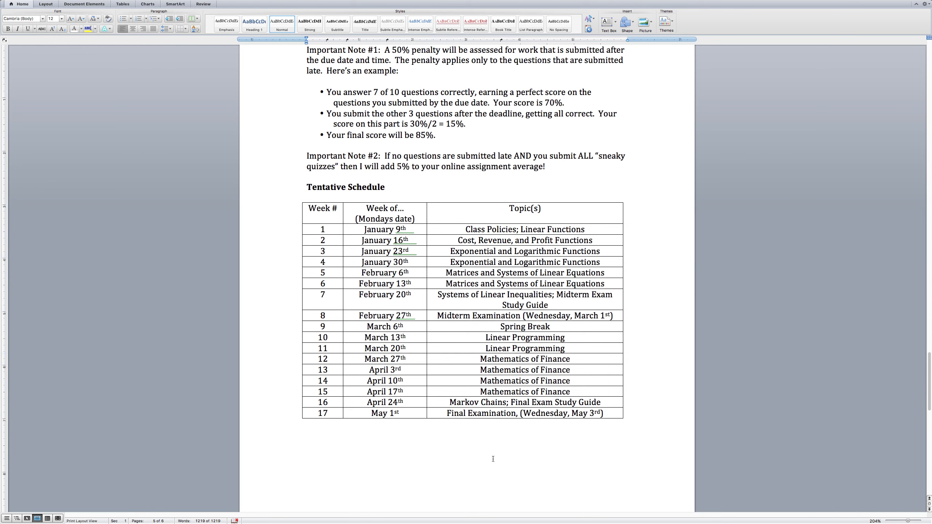
click(306, 455)
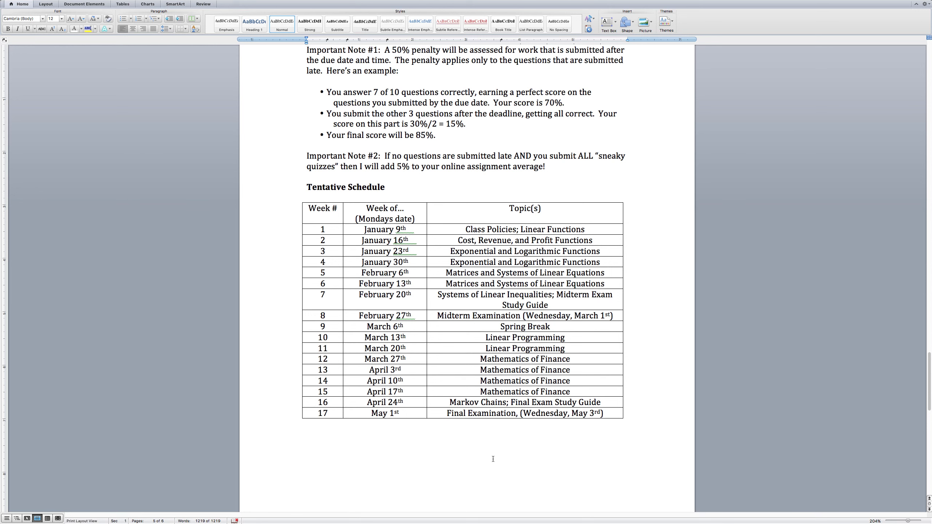
click(306, 456)
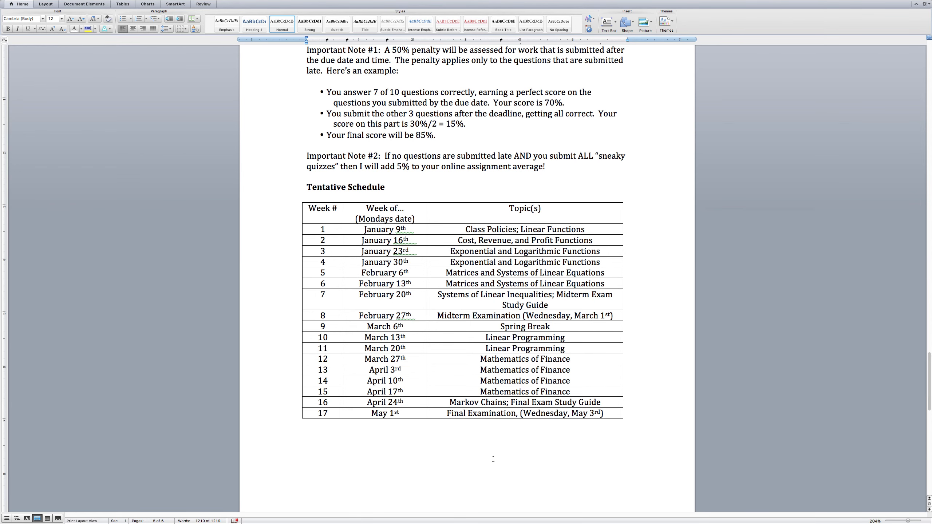
click(306, 455)
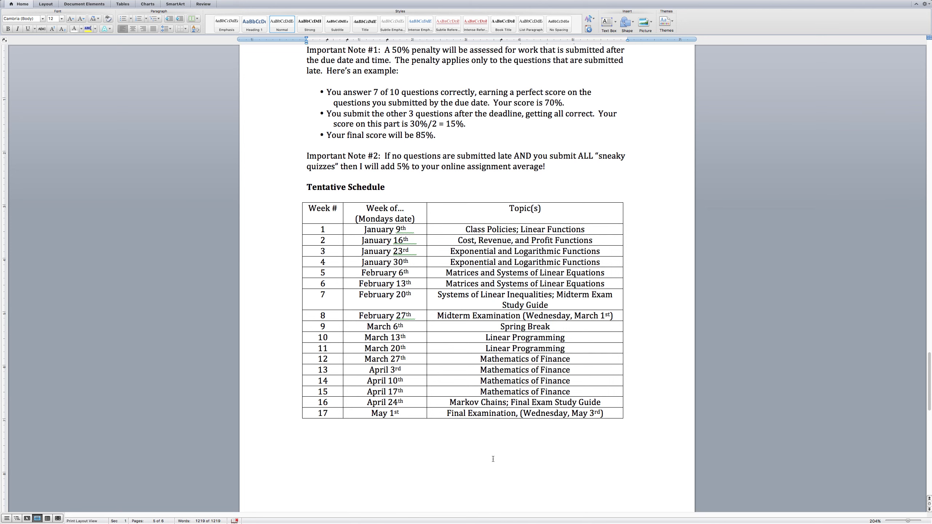
click(306, 455)
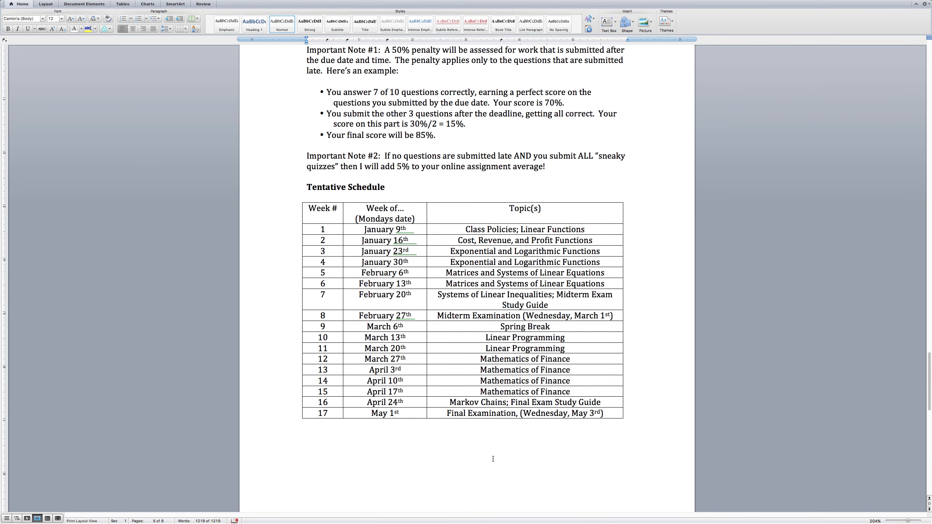
click(306, 454)
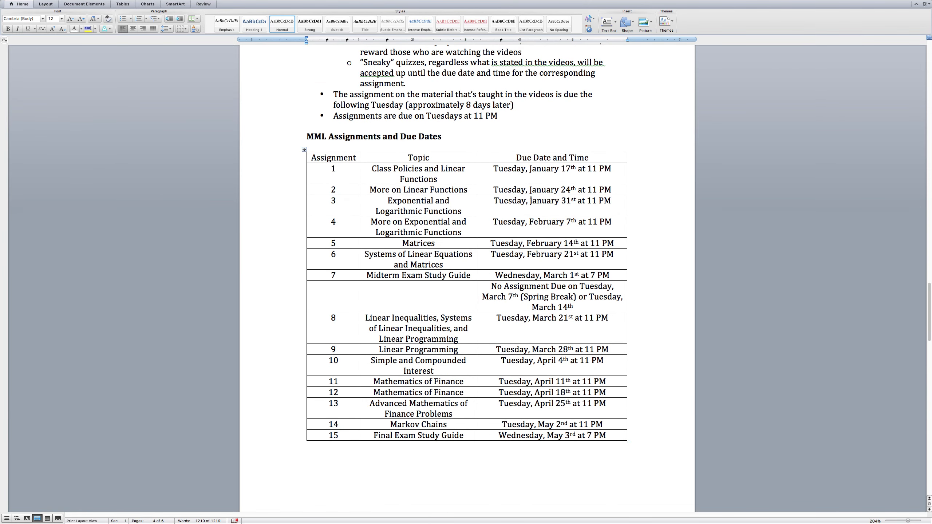
- Mark the first assignment's due date of Tuesday, January 17th at 11 PM, then scroll back to the ADA Statement
drag(492, 189, 609, 190)
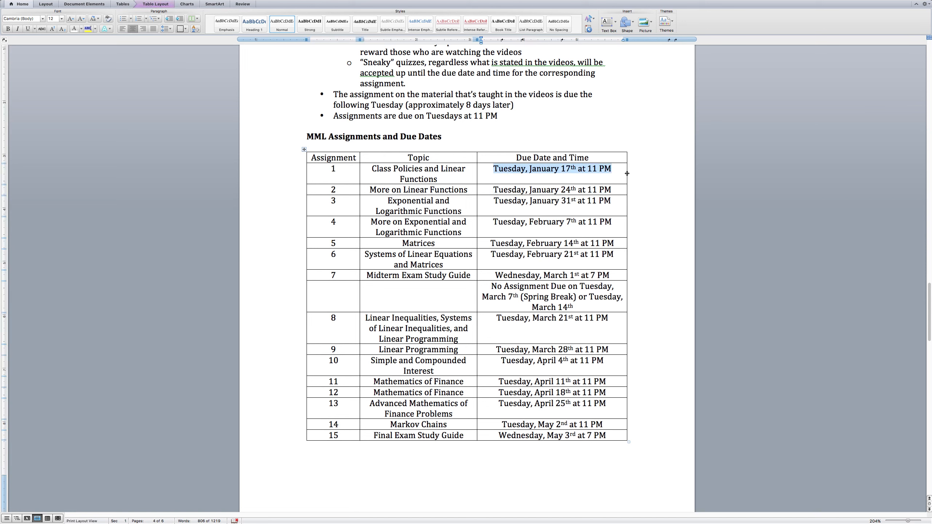
click(610, 169)
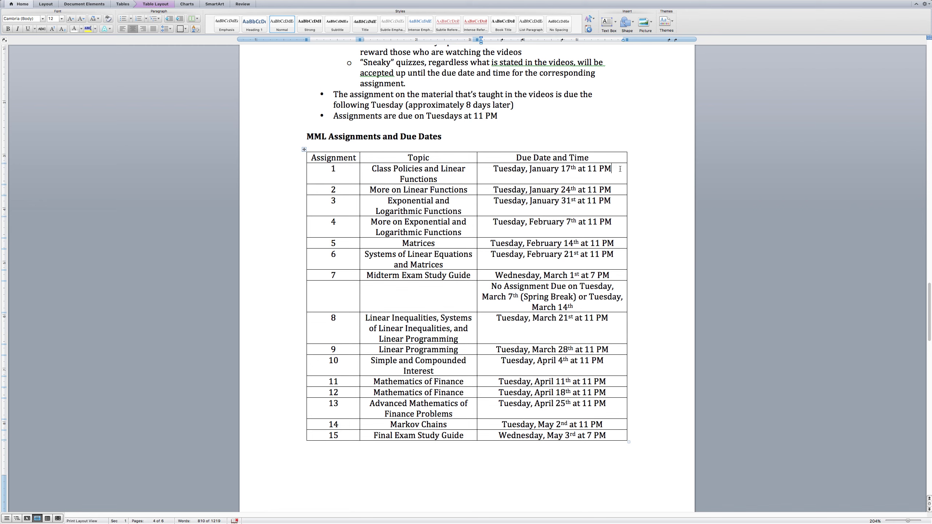
scroll(down, 3)
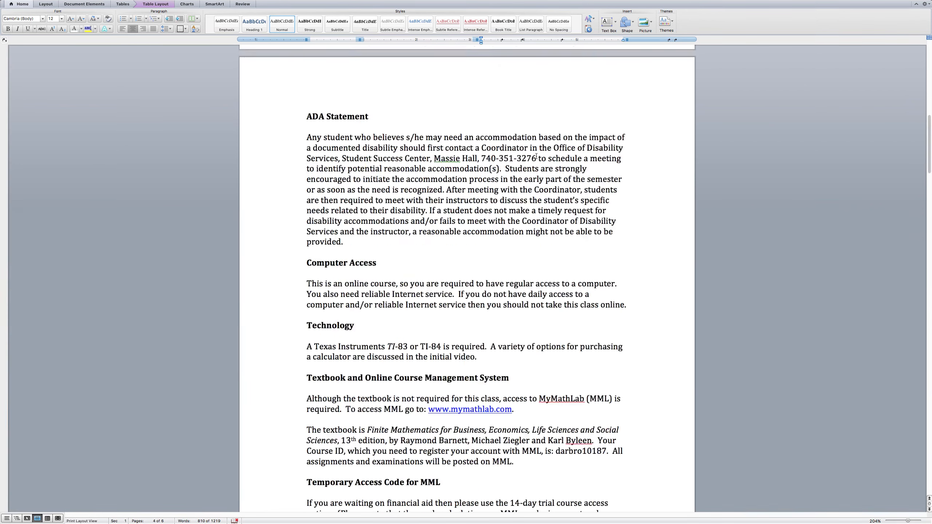